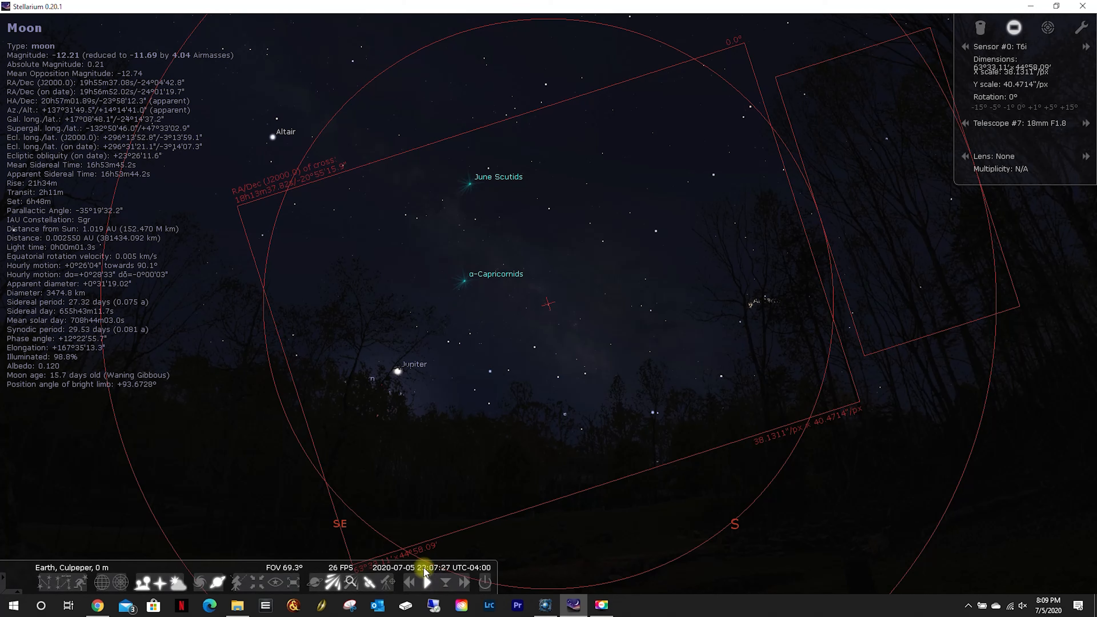
# Run the simulated clock forward past midnight into July 6, then slow it and zoom in on the Moon, Saturn and Jupiter
pyautogui.click(398, 374)
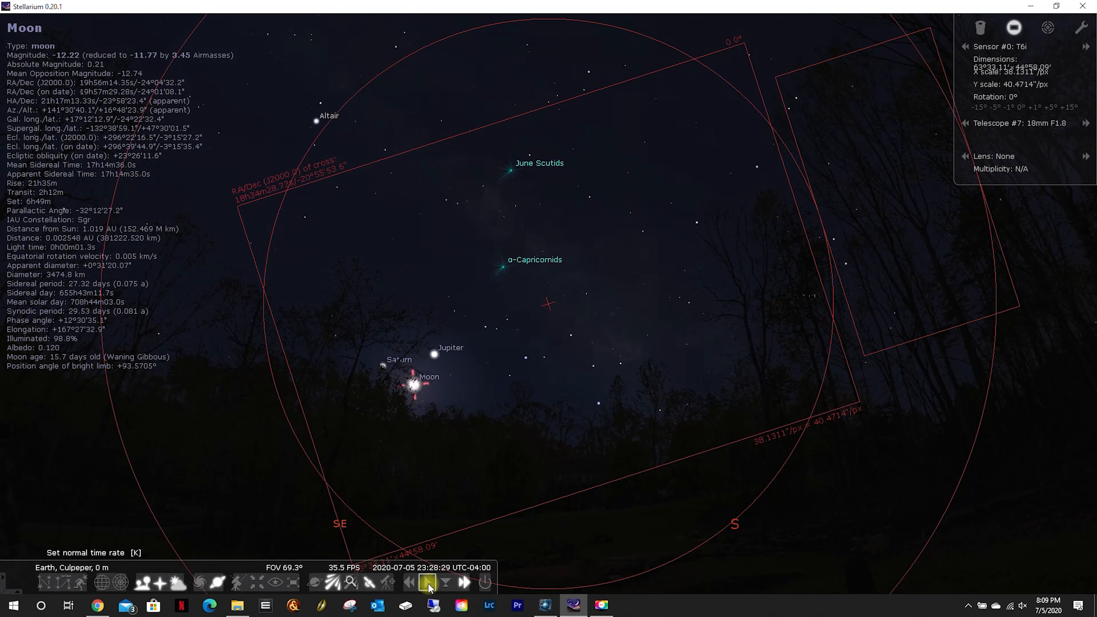
pyautogui.click(425, 584)
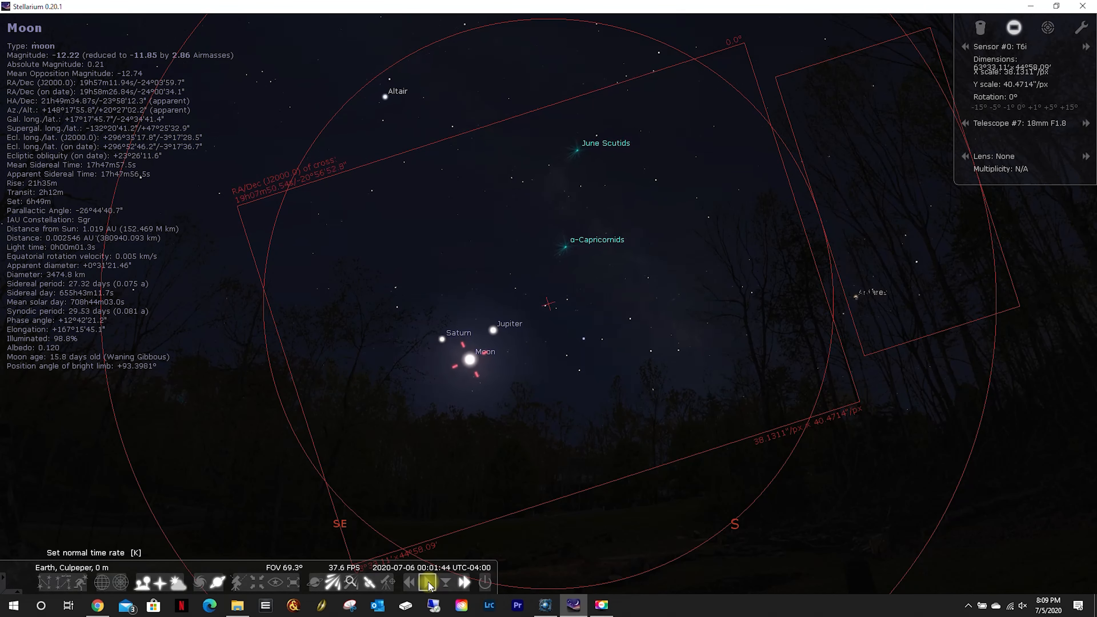
pyautogui.click(425, 584)
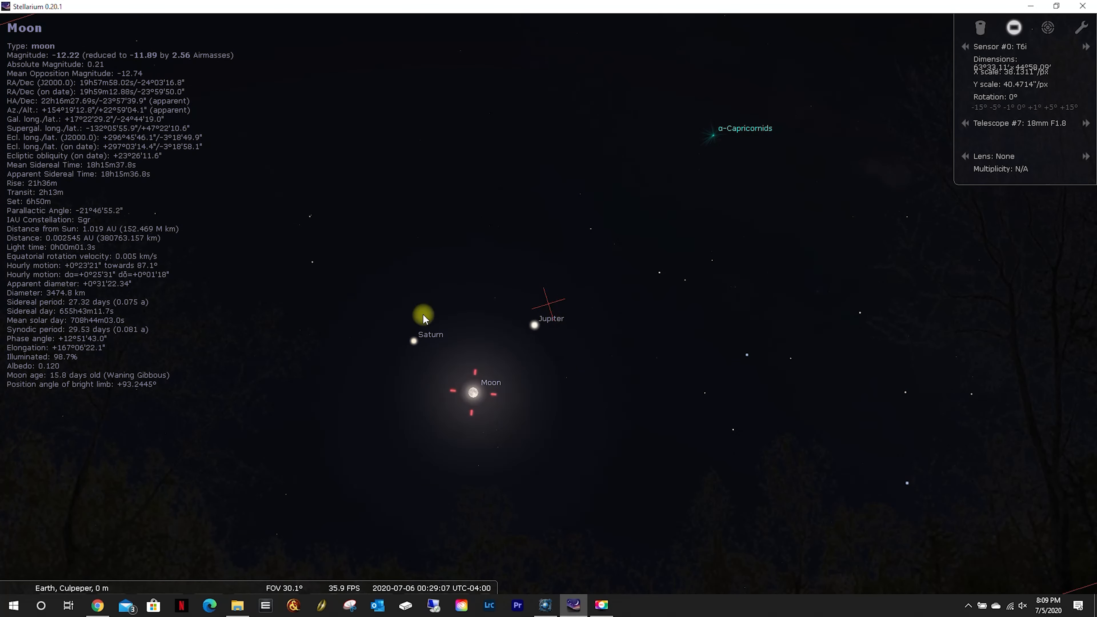
pyautogui.scroll(-3)
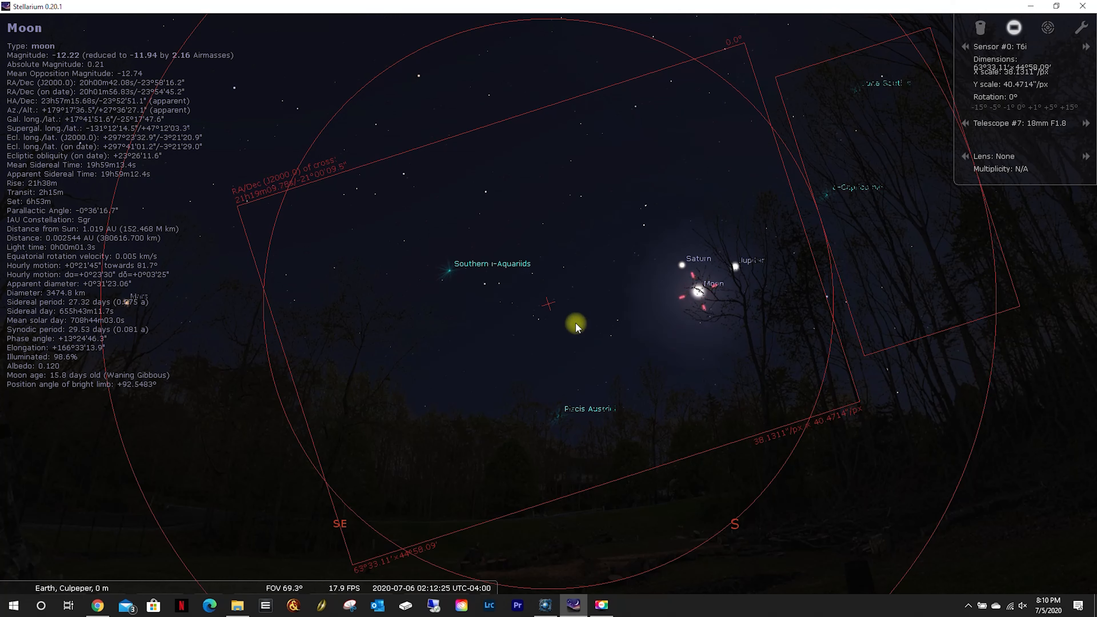
pyautogui.moveTo(480, 307)
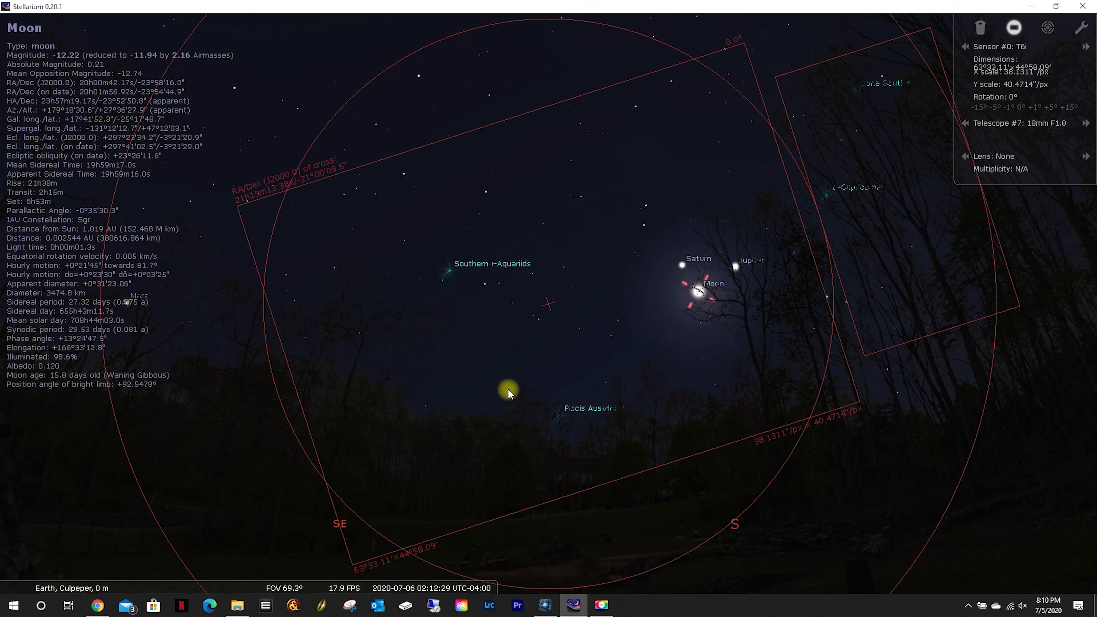
pyautogui.moveTo(525, 337)
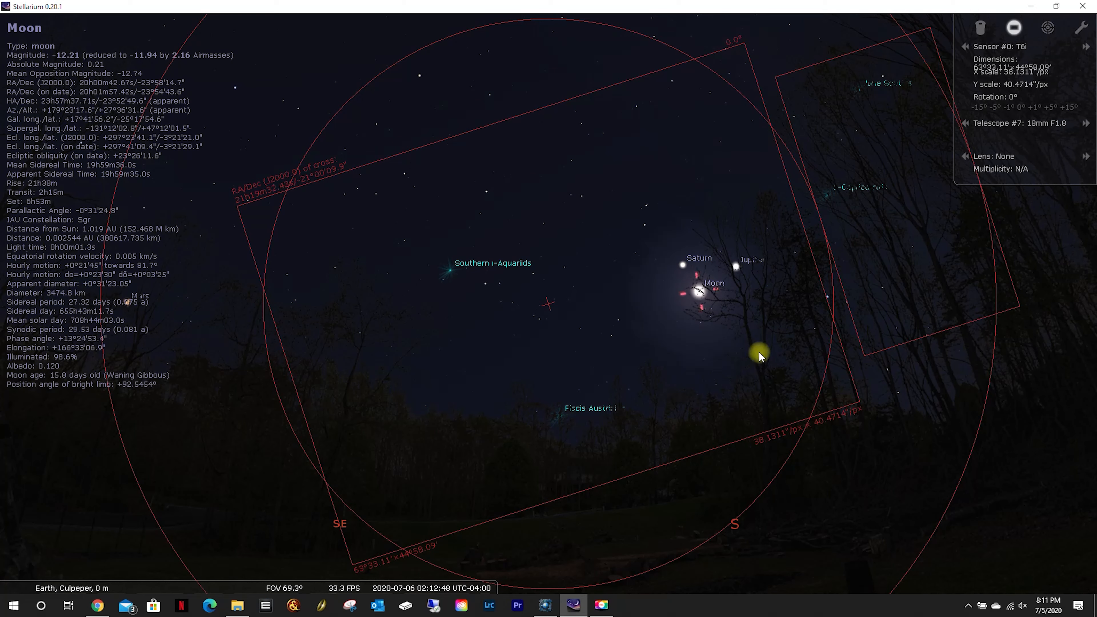
pyautogui.moveTo(603, 323)
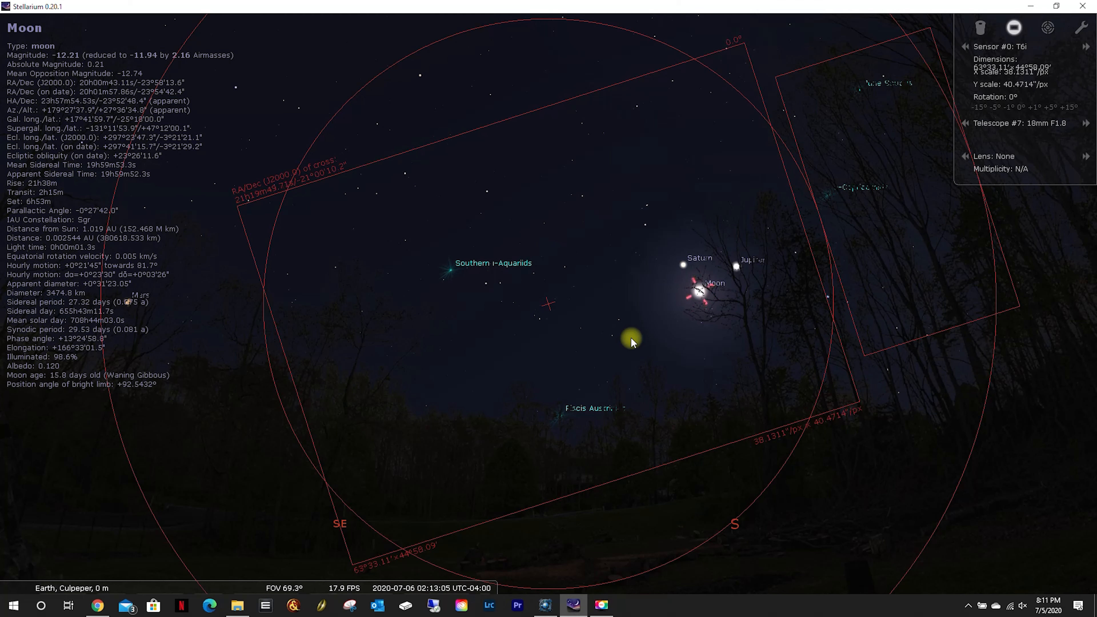
pyautogui.moveTo(403, 589)
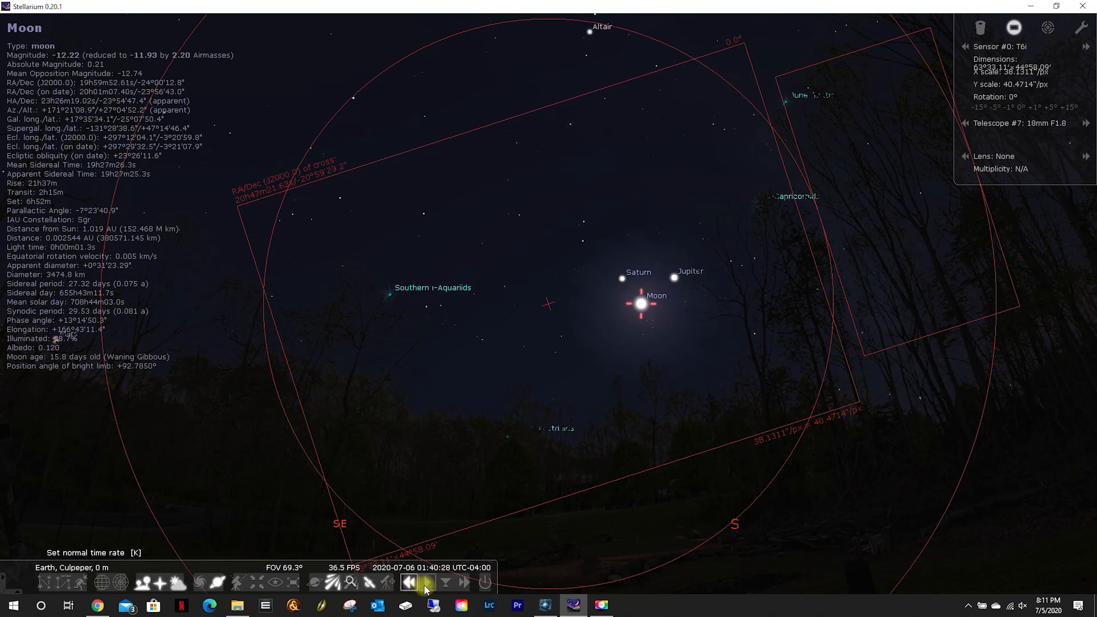
# Stop reverse time, run the clock forward to about 00:42 on July 6, then return to real-time rate
pyautogui.click(425, 585)
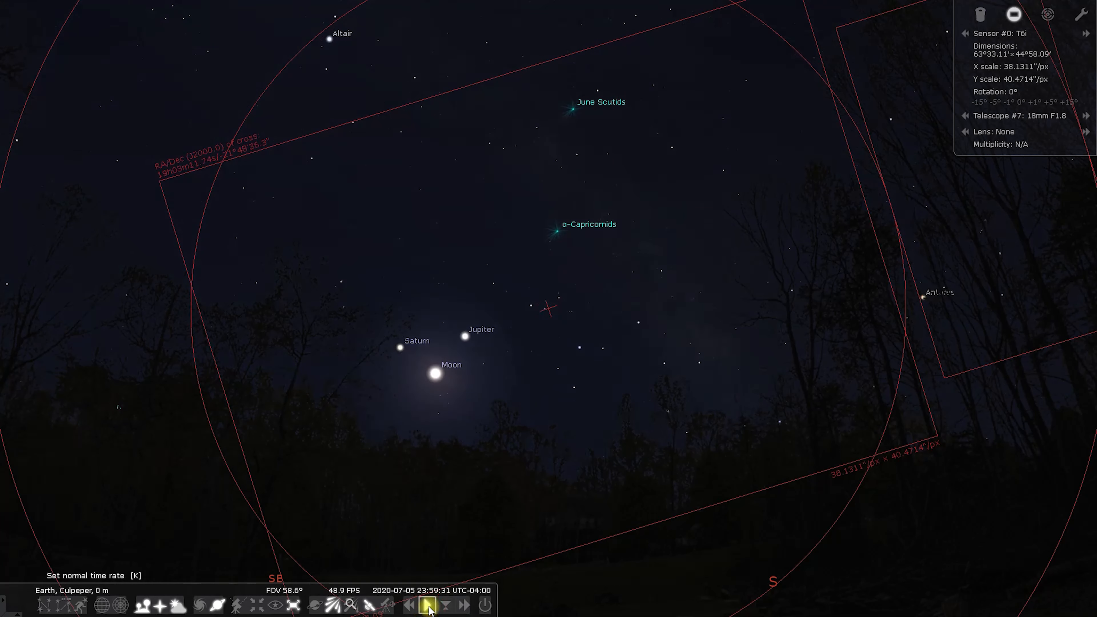
pyautogui.click(465, 607)
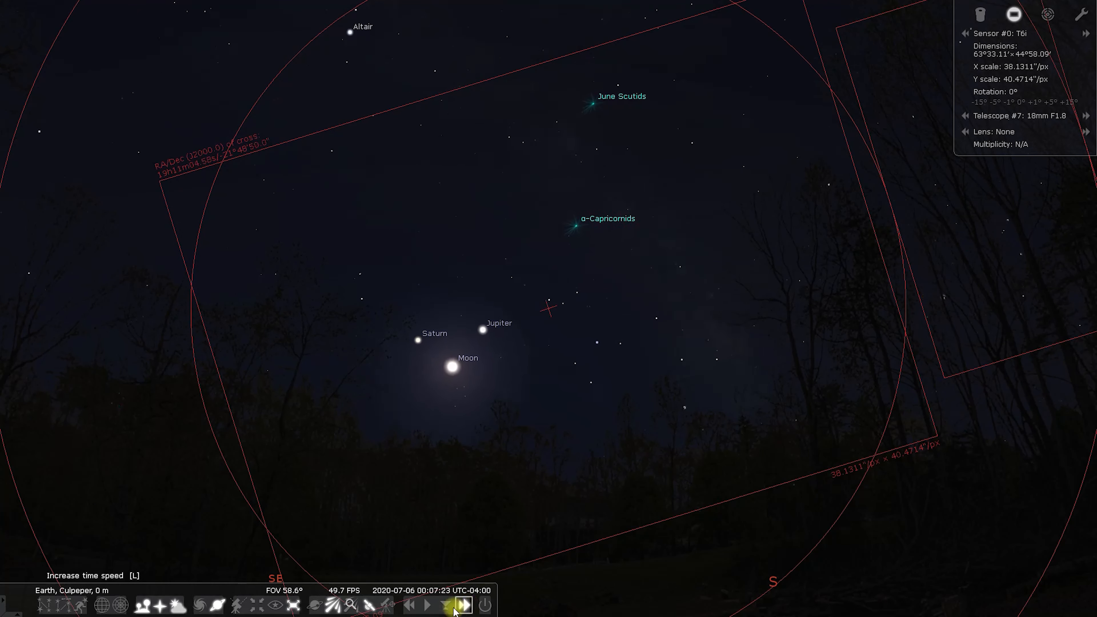
pyautogui.click(426, 607)
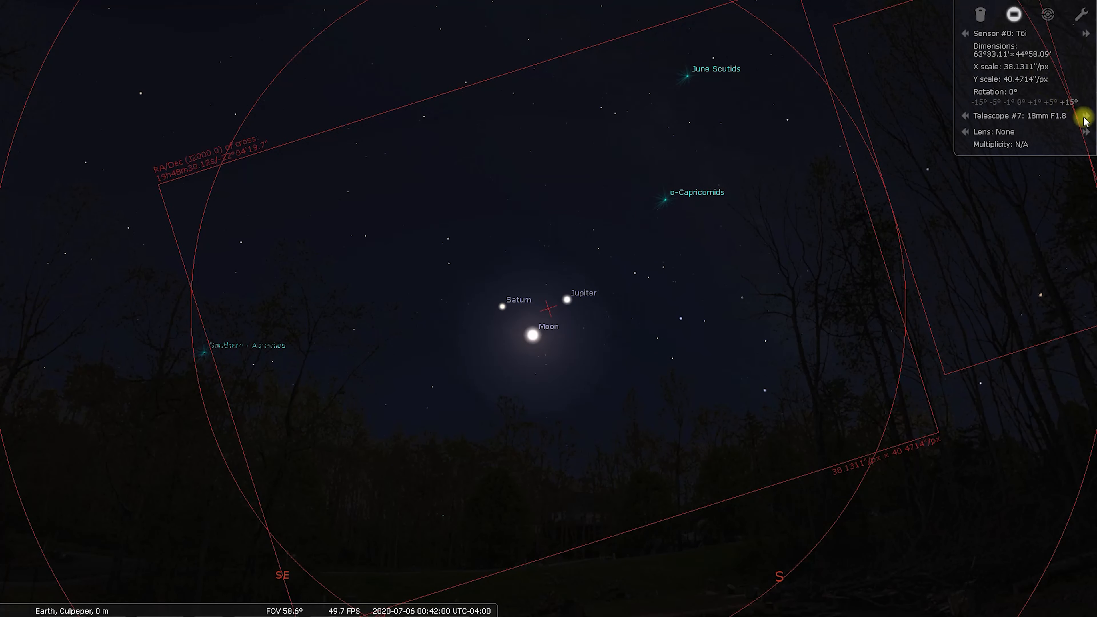
# Step through the Oculars telescopes to the 50mm f1.8 lens and recentre Moon, Saturn and Jupiter in frame
pyautogui.click(1082, 116)
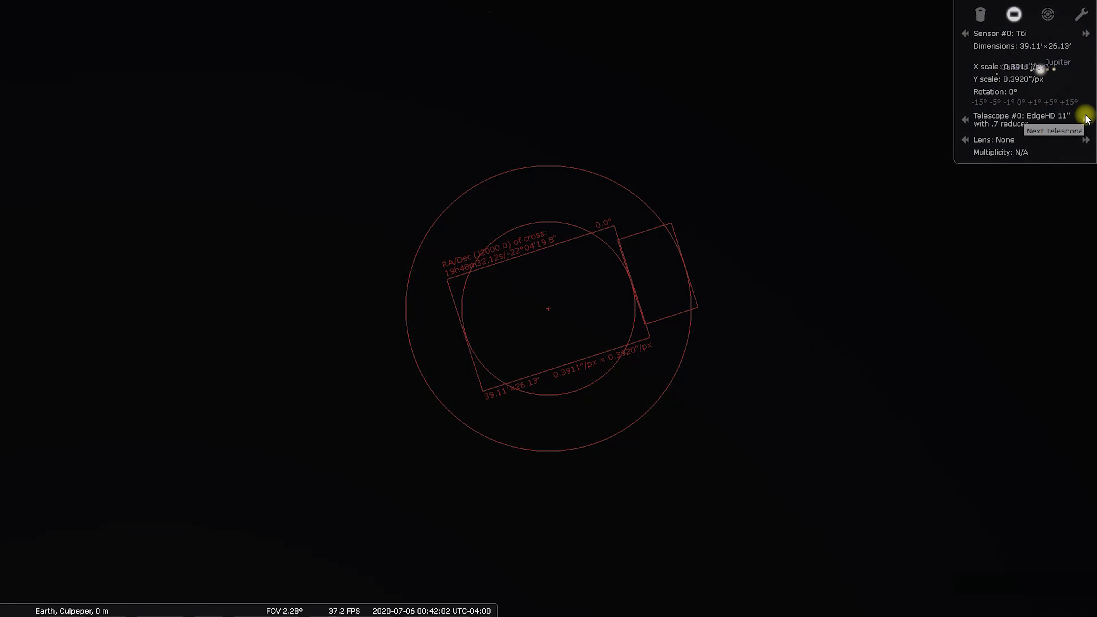
pyautogui.click(1084, 114)
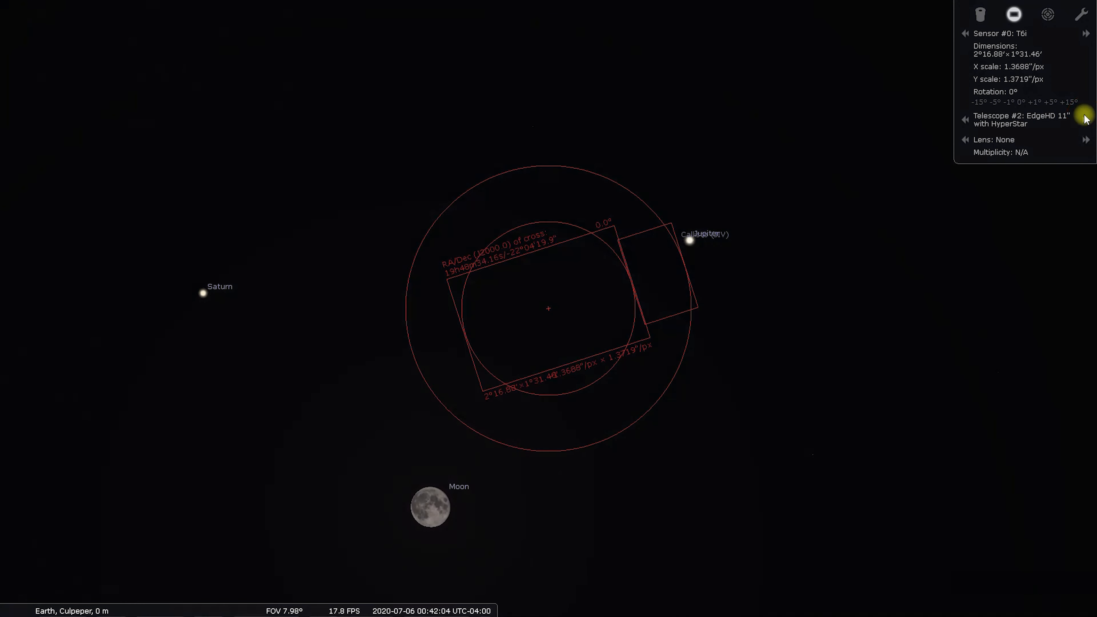
pyautogui.click(1085, 115)
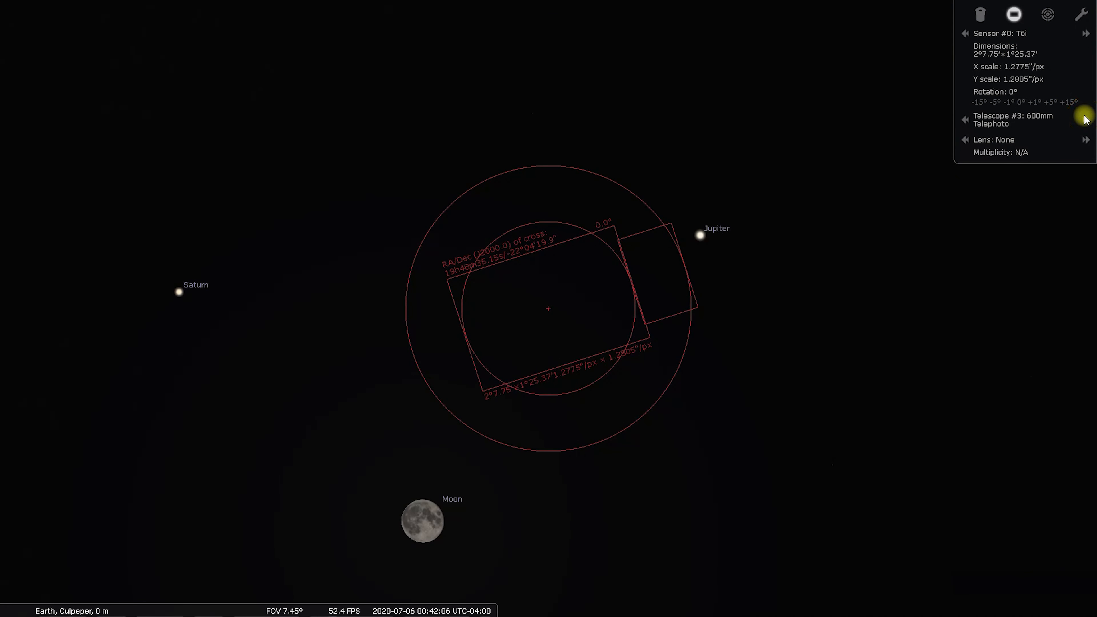
pyautogui.click(1082, 118)
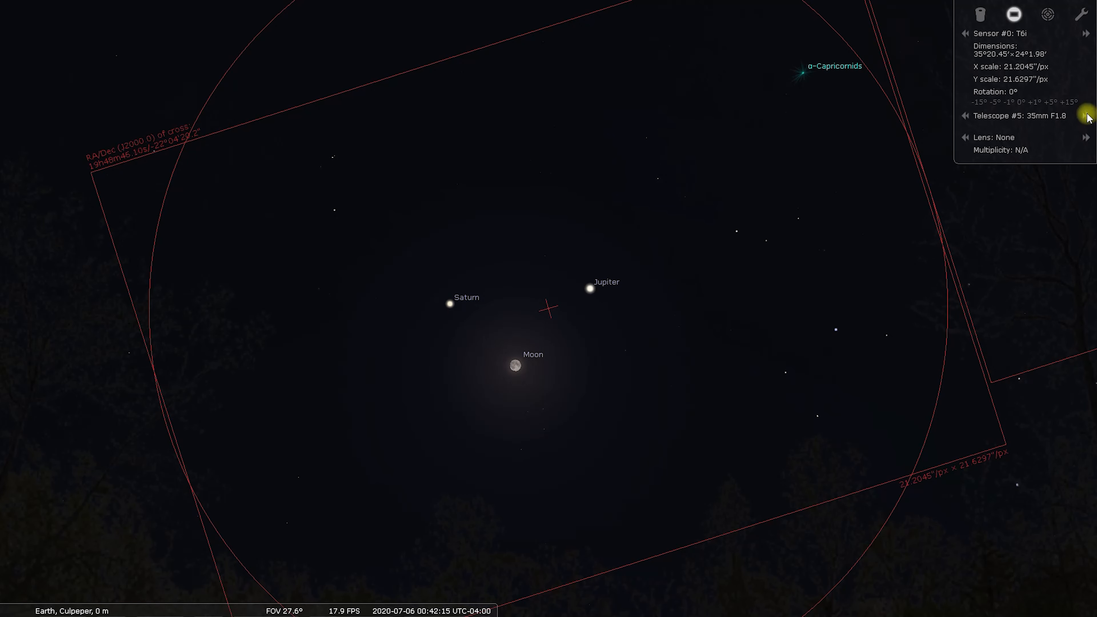
pyautogui.click(1084, 117)
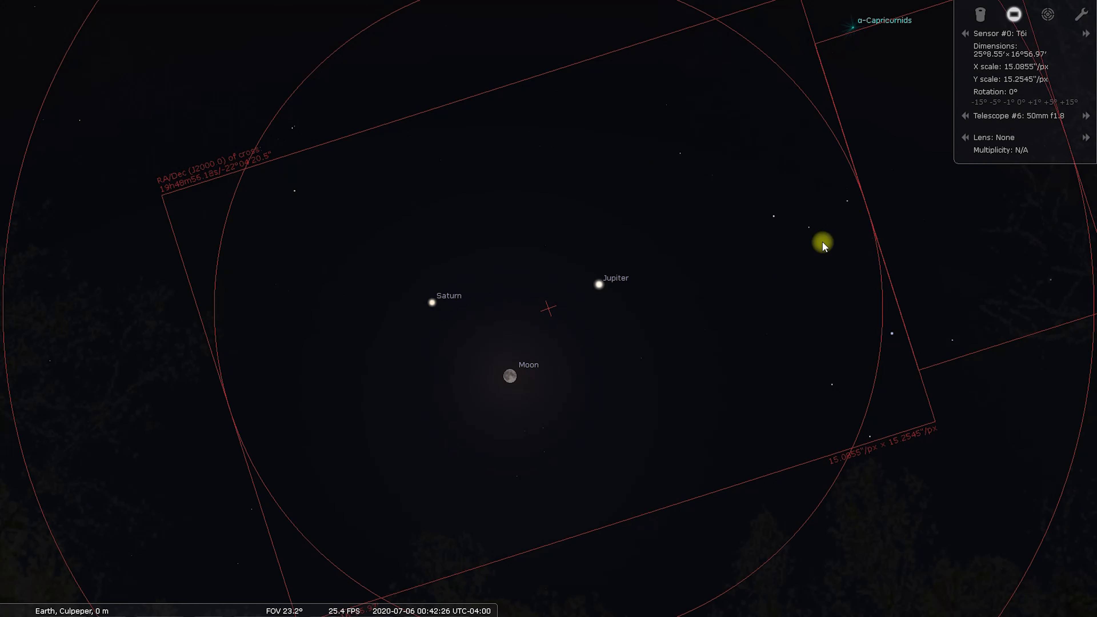
pyautogui.moveTo(823, 244); pyautogui.dragTo(598, 293)
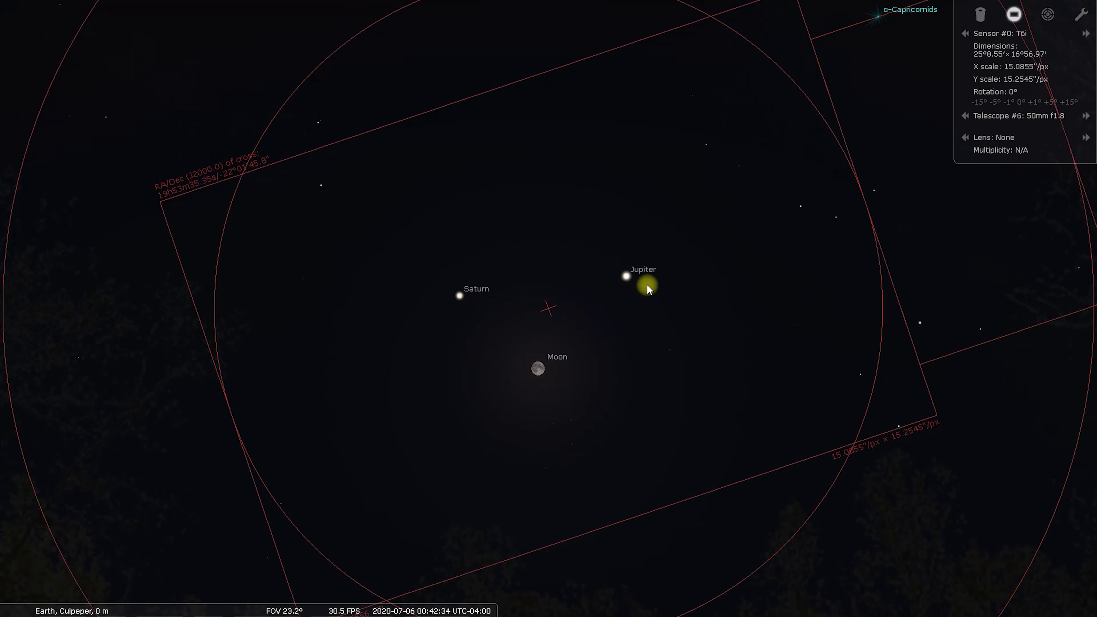
pyautogui.click(457, 298)
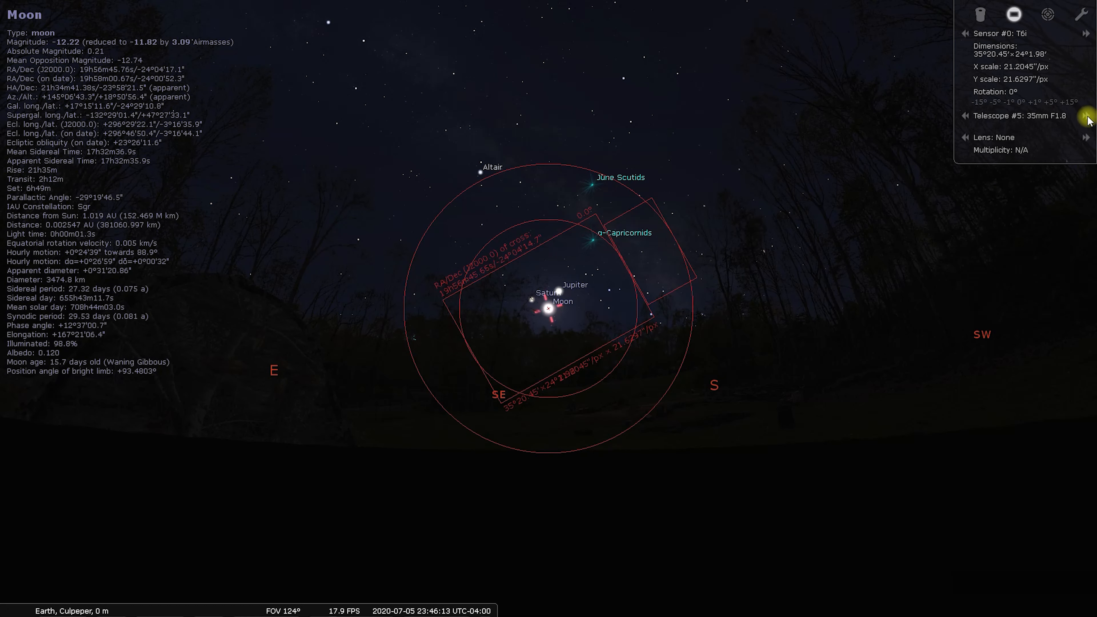
# Switch the camera frame to Telescope #7, the 18mm F1.8 lens, around Moon, Saturn and Jupiter
pyautogui.click(1084, 118)
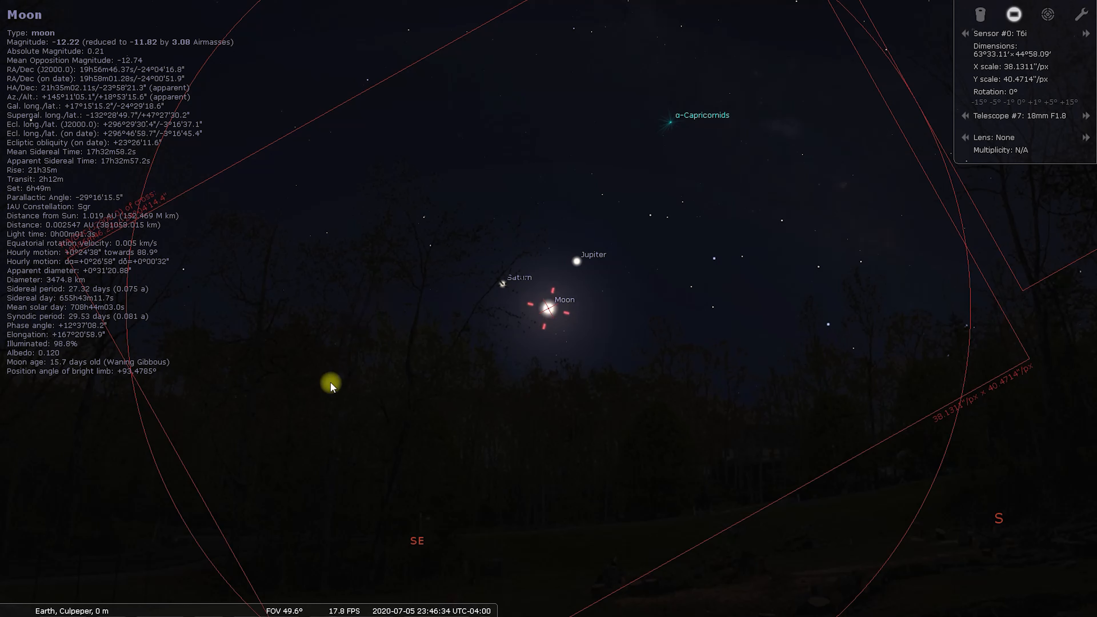
pyautogui.moveTo(730, 199)
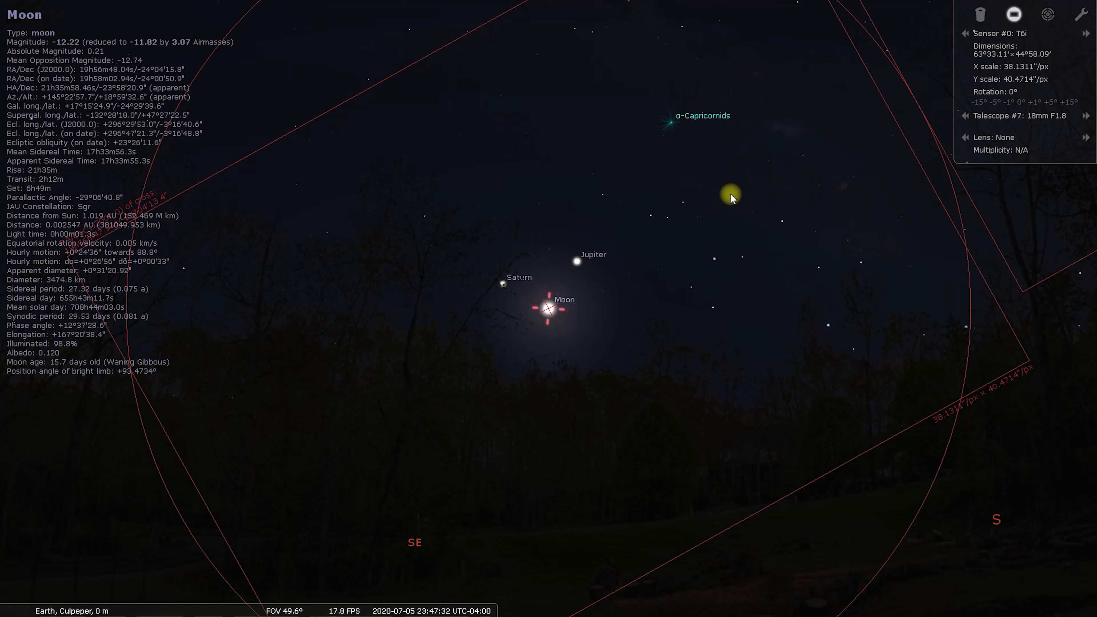
pyautogui.moveTo(462, 606)
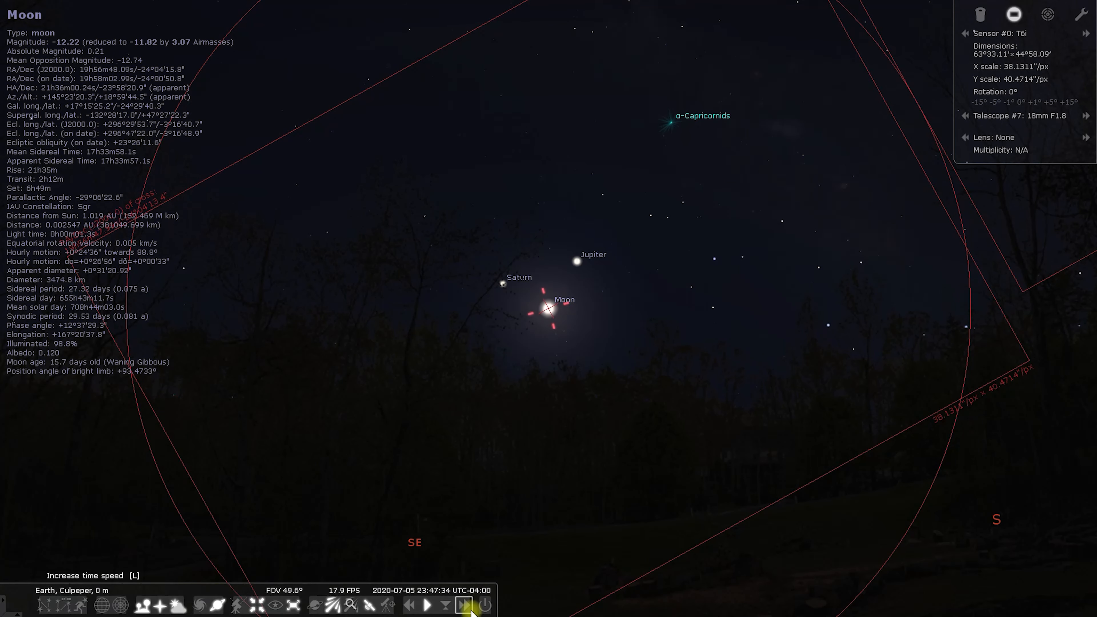
# Speed simulated time forward past midnight into July 6, then slow it as the Moon sinks behind the trees
pyautogui.click(463, 605)
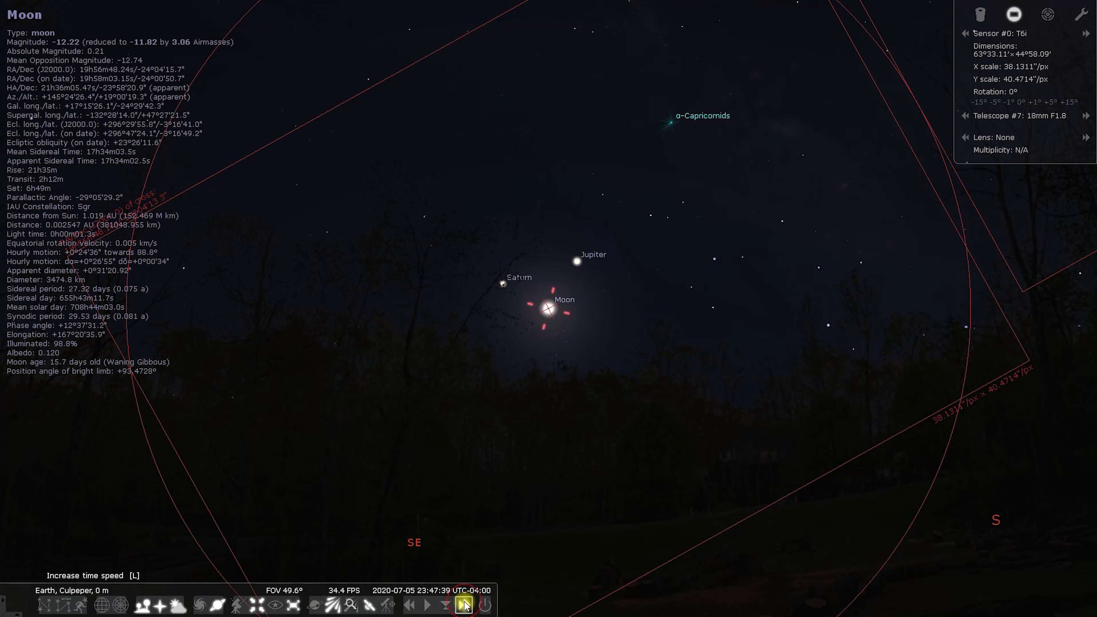
pyautogui.click(460, 604)
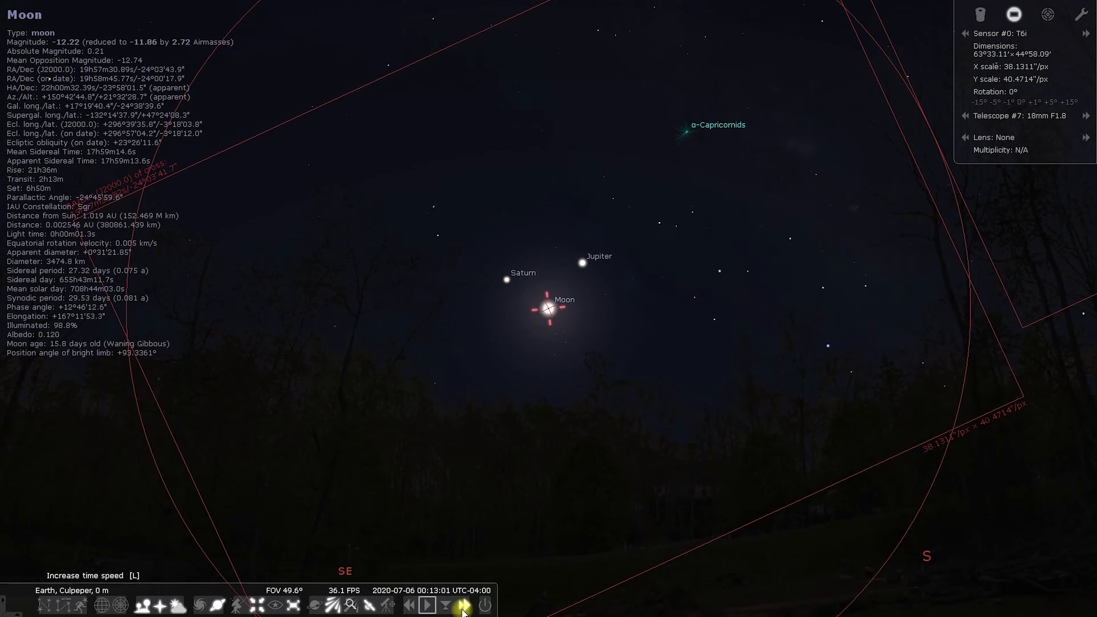
pyautogui.click(426, 605)
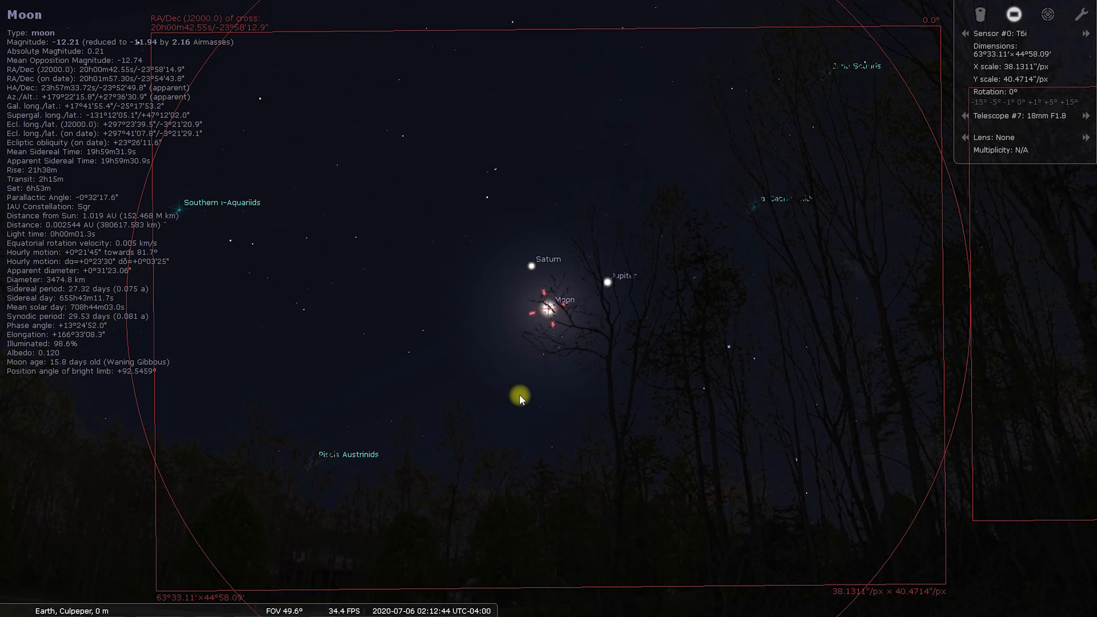
pyautogui.moveTo(431, 608)
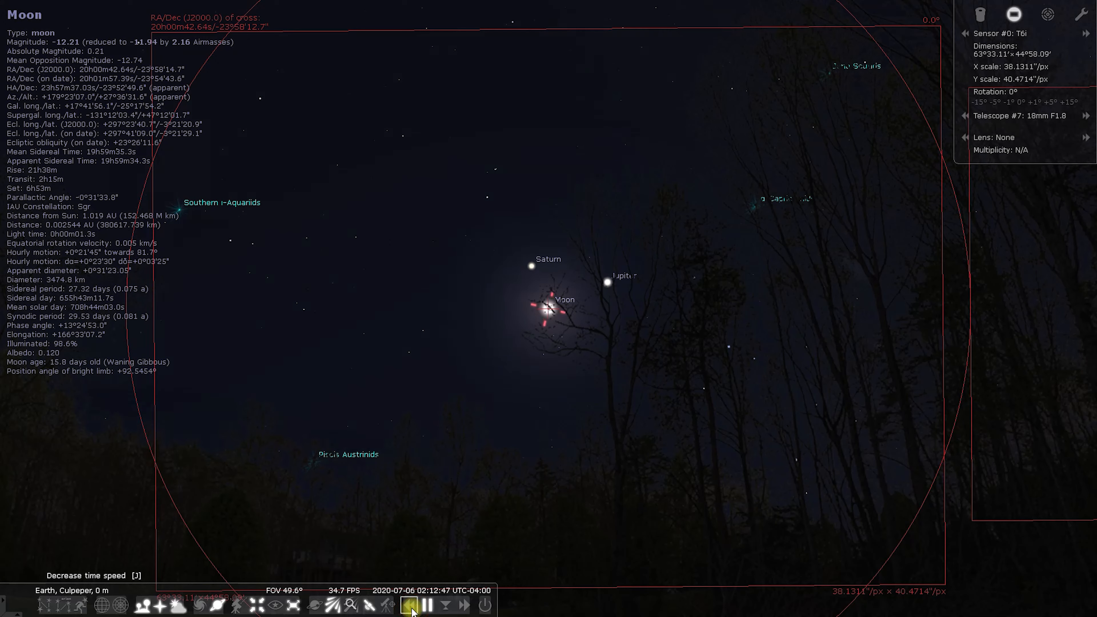
pyautogui.click(408, 604)
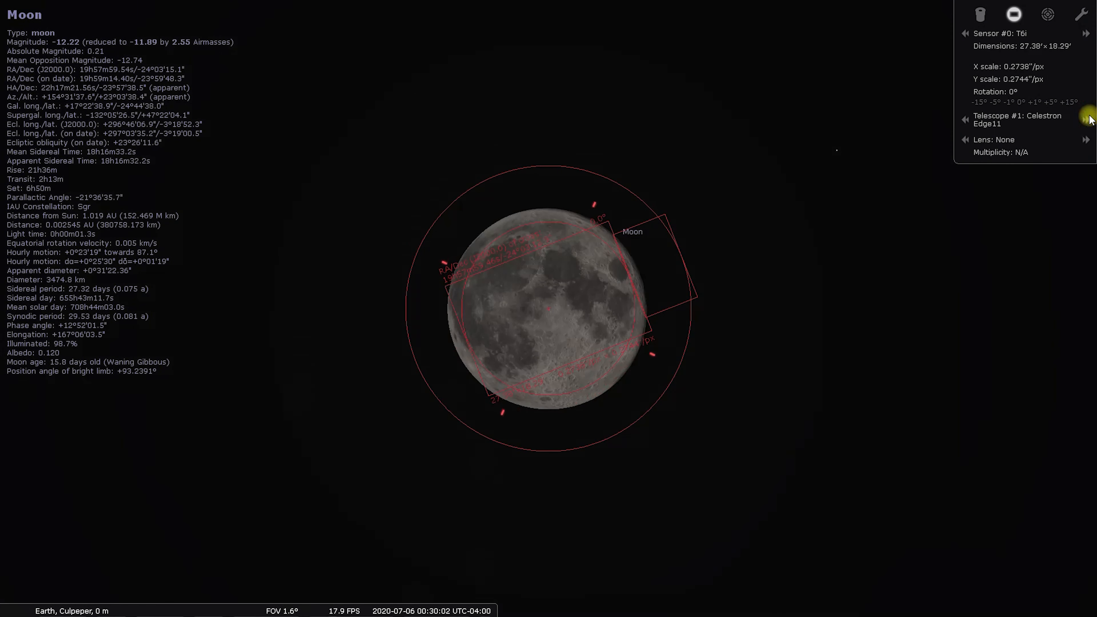
# Switch the camera frame from Celestron Edge11 to Telescope #5, the 35mm F1.8 lens
pyautogui.click(1085, 118)
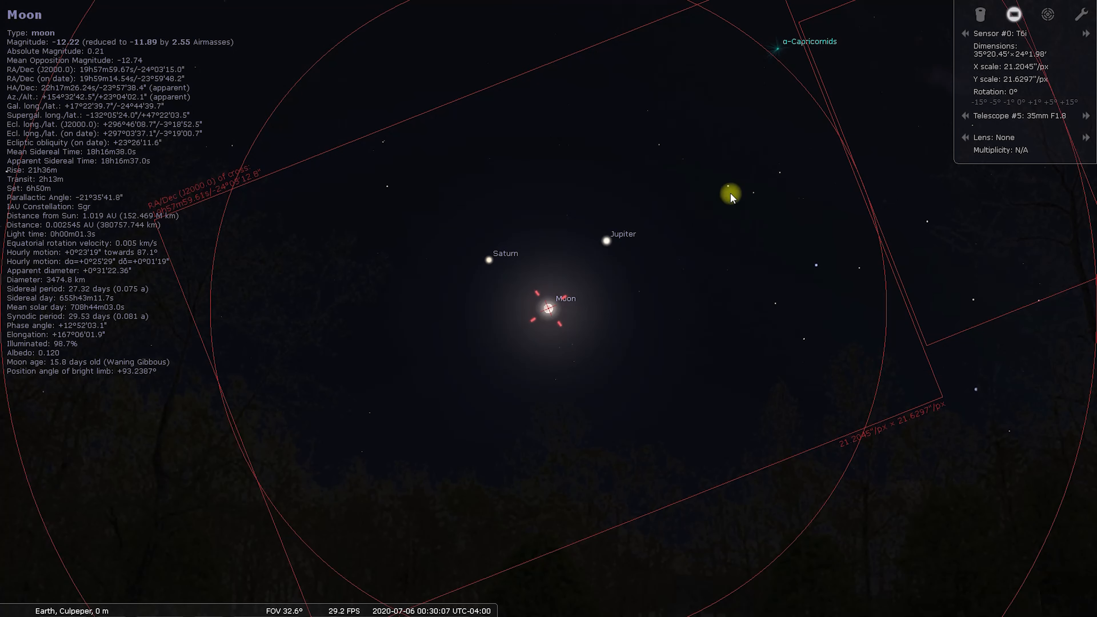
pyautogui.moveTo(478, 269)
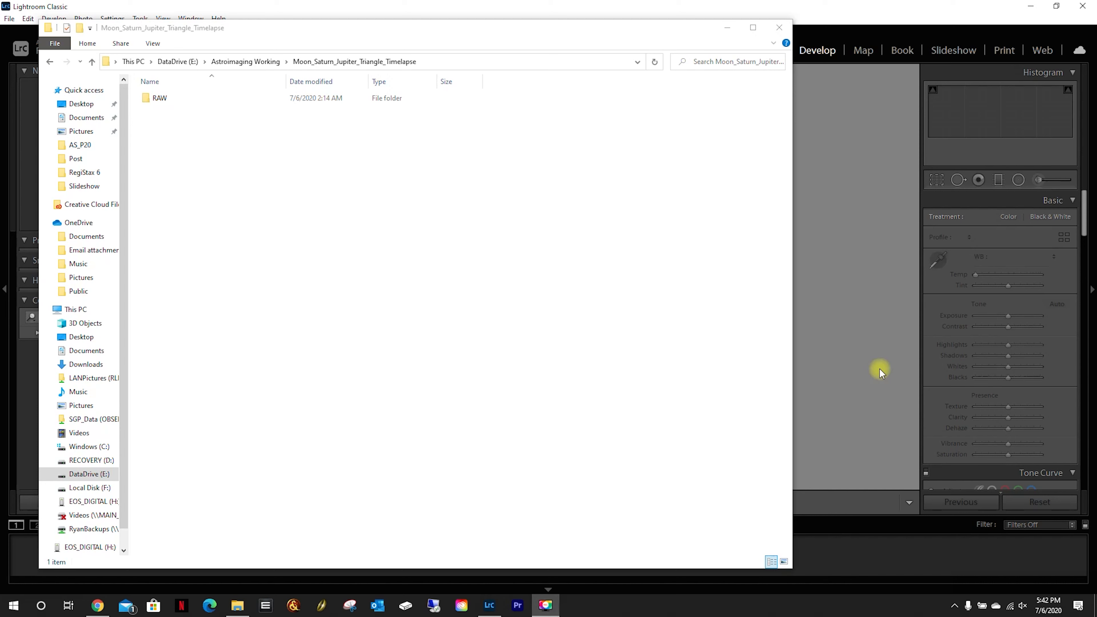
pyautogui.moveTo(553, 295)
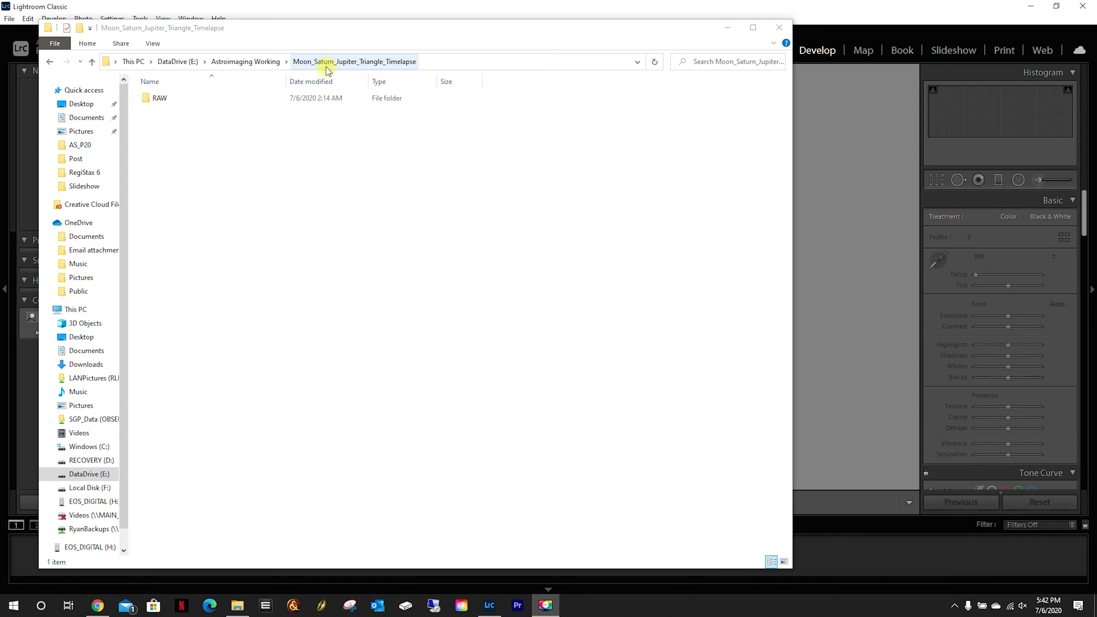
pyautogui.moveTo(404, 67)
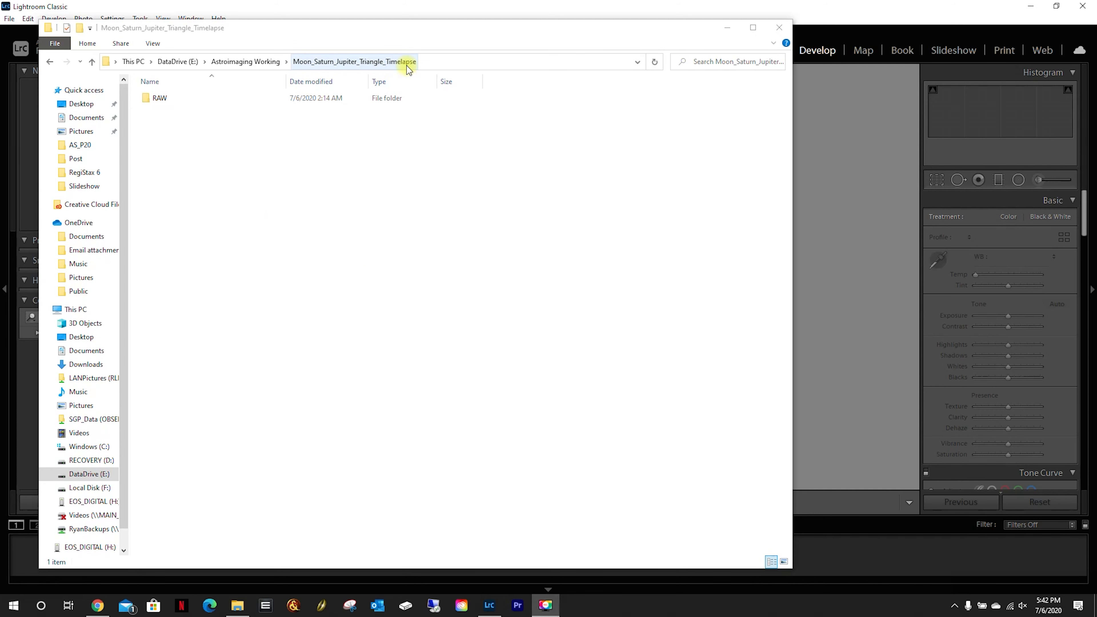
# Enter the project's RAW folder and select the Initial Tests folder
pyautogui.click(197, 131)
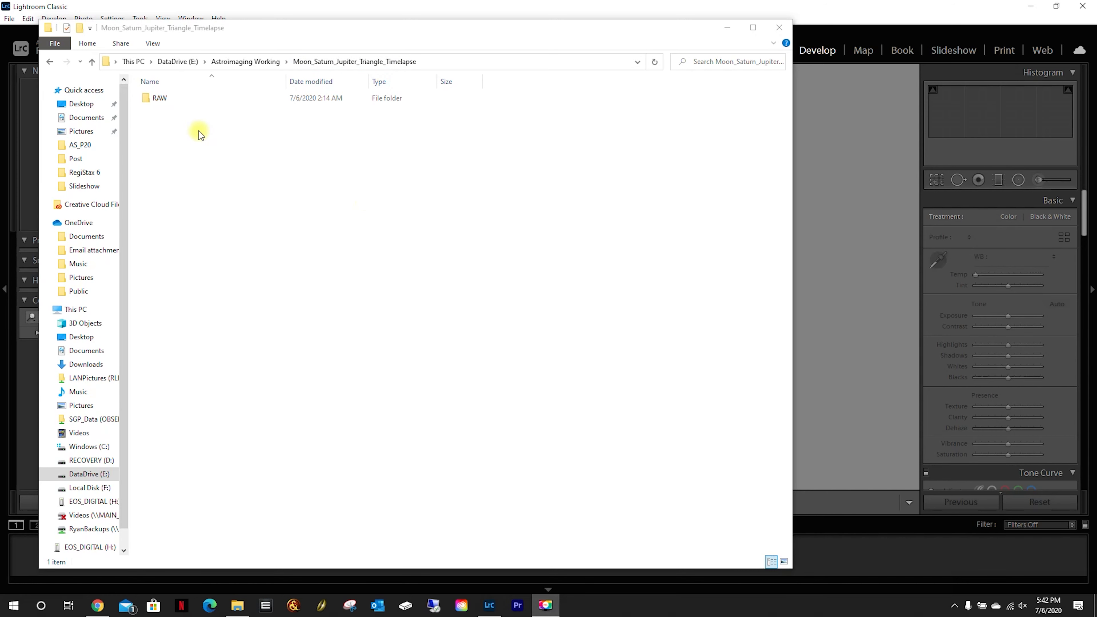
pyautogui.moveTo(160, 117)
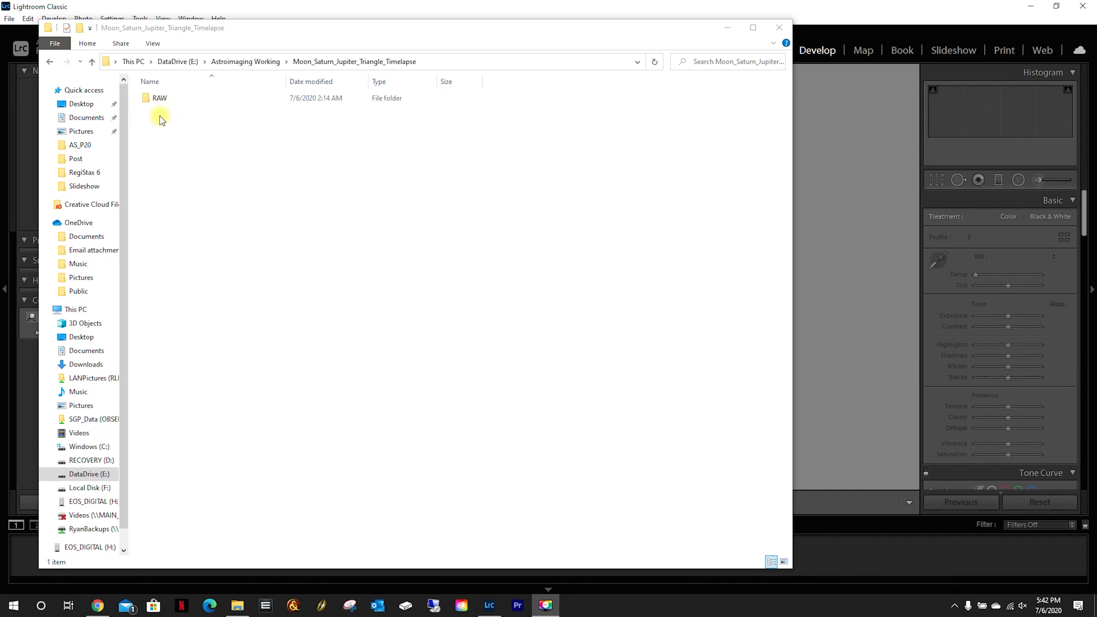
pyautogui.doubleClick(159, 99)
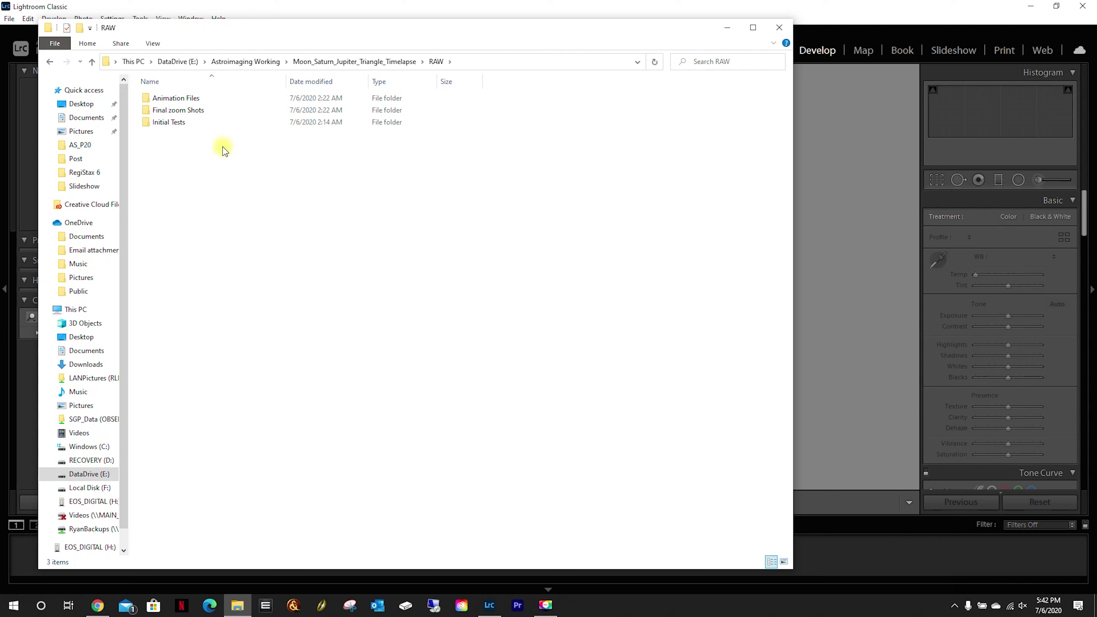
pyautogui.moveTo(188, 161)
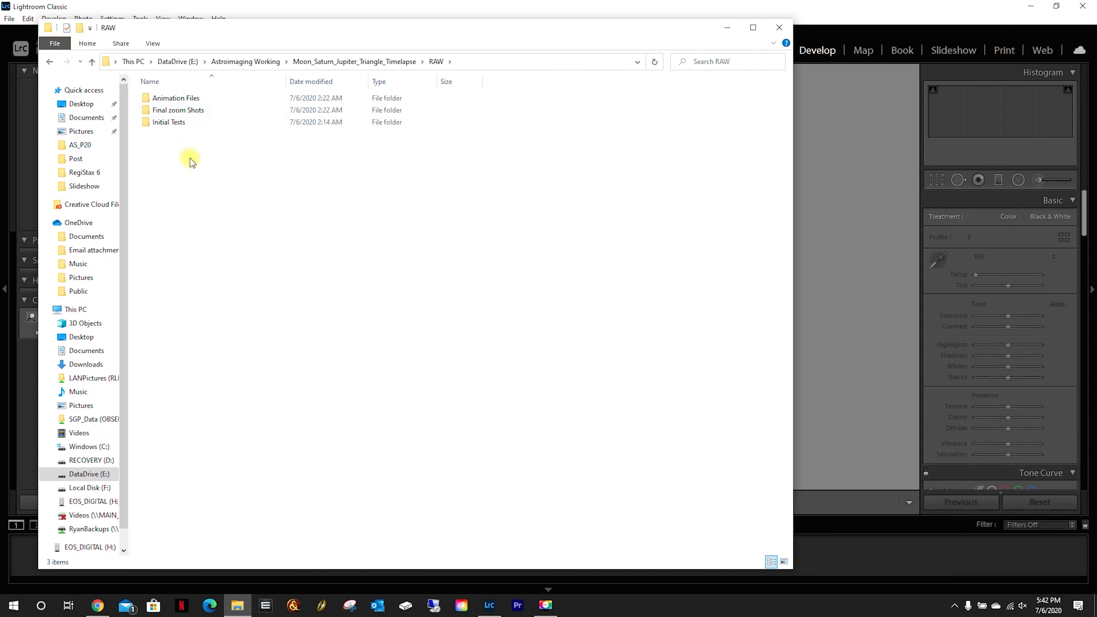
pyautogui.moveTo(185, 146)
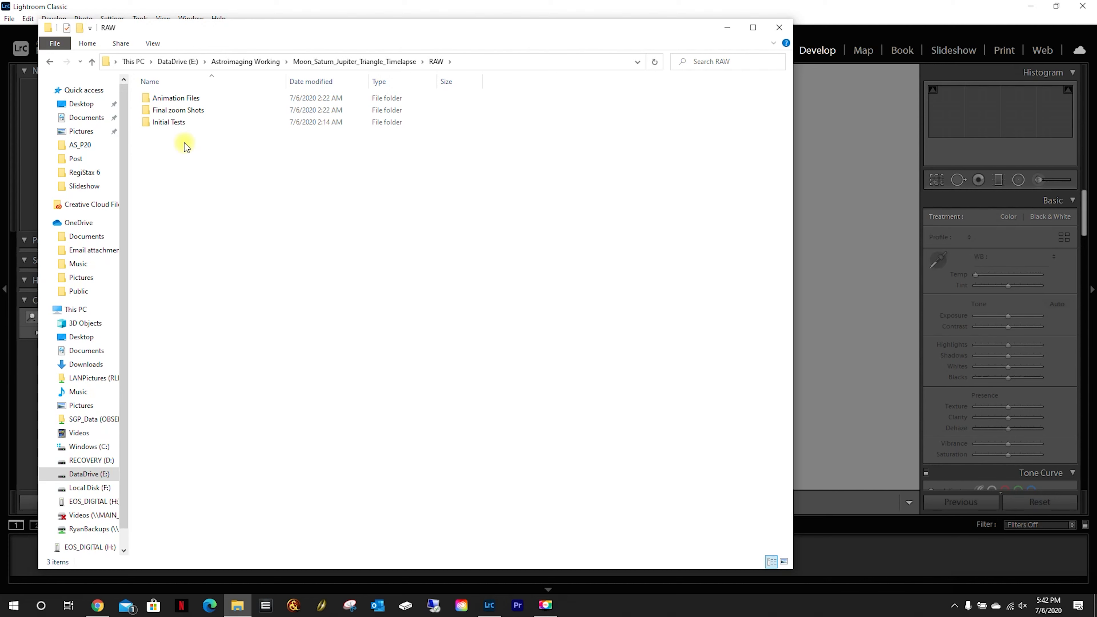
pyautogui.moveTo(265, 137)
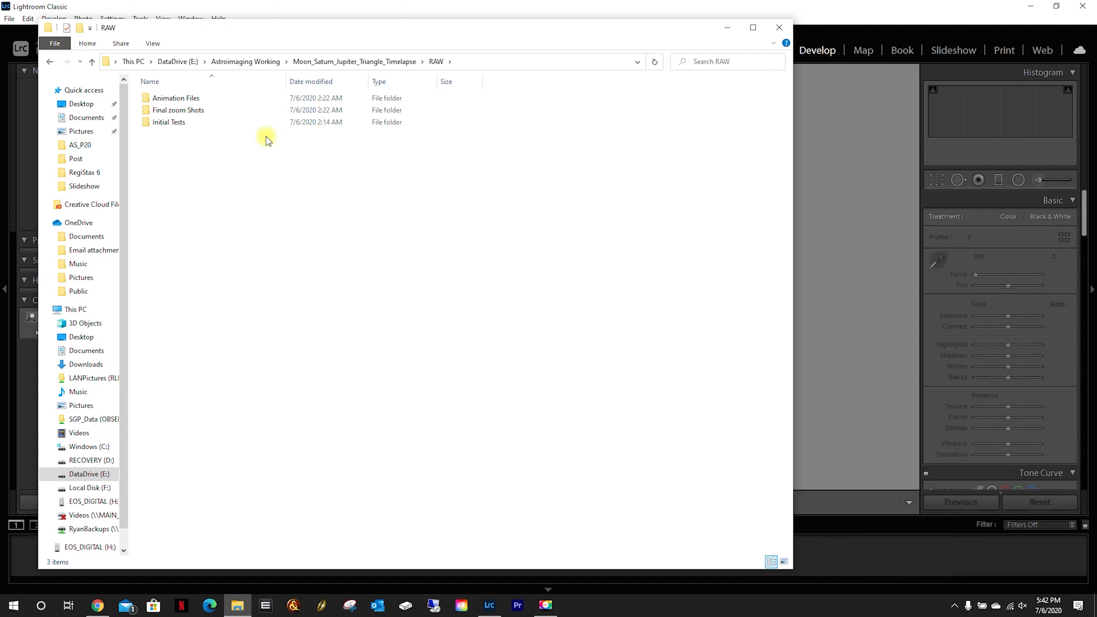
pyautogui.moveTo(312, 206)
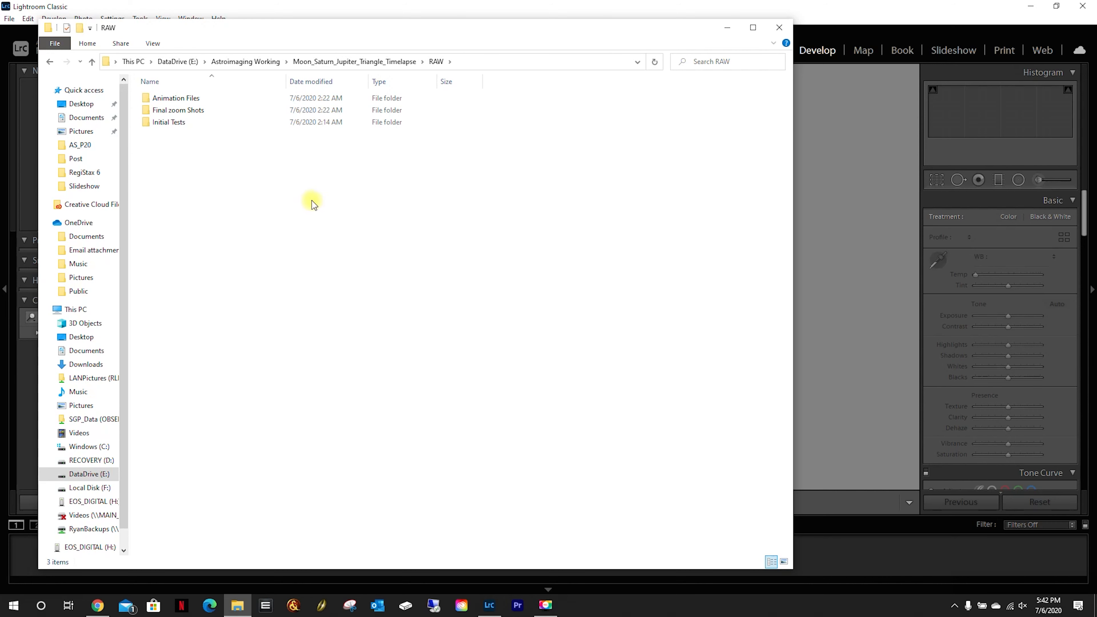
pyautogui.click(168, 121)
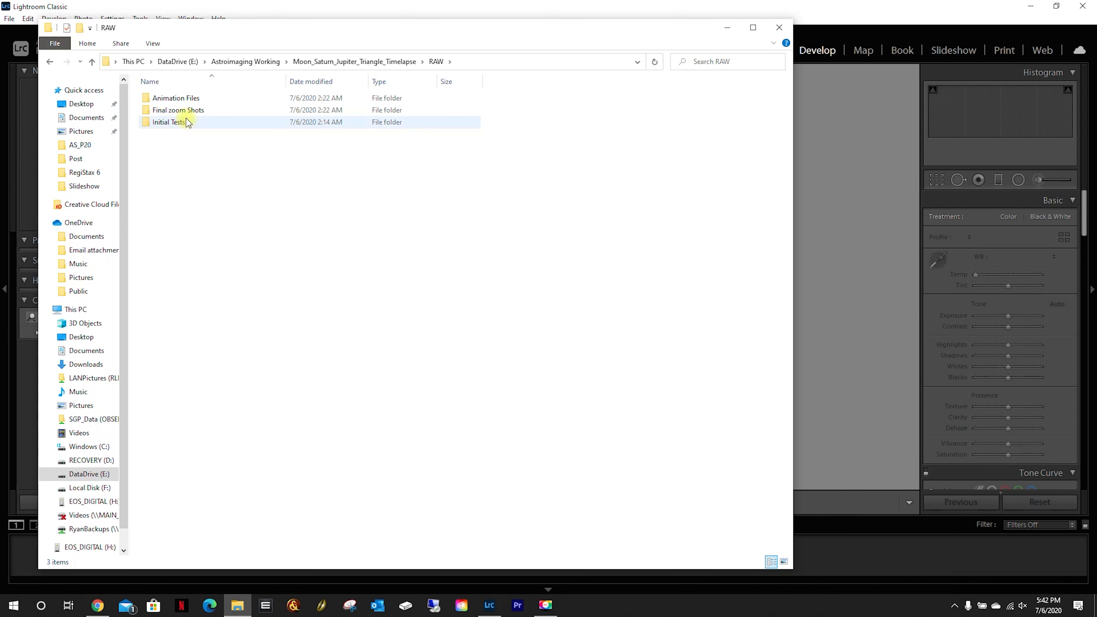
# Show the Initial Tests photos as large icons and select the first shot, IMG_8634
pyautogui.doubleClick(168, 122)
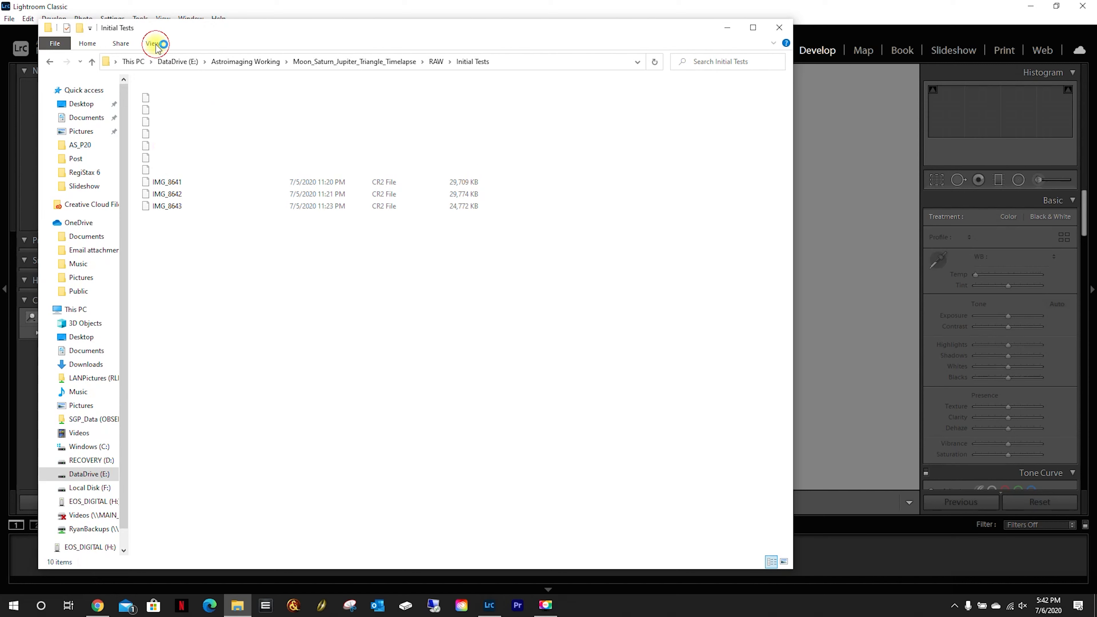
pyautogui.click(153, 44)
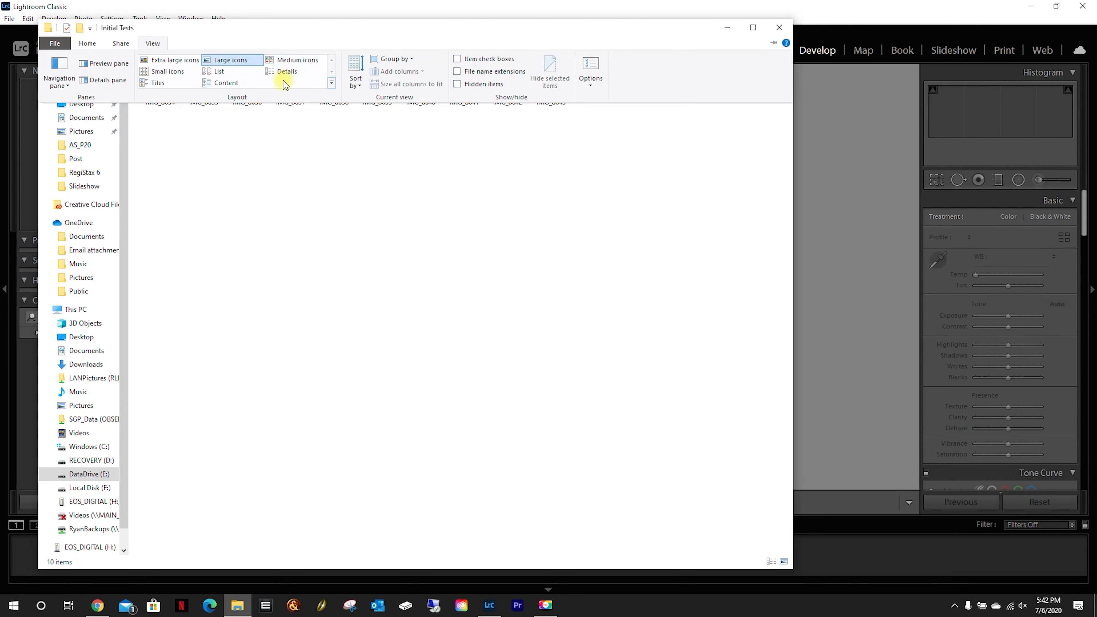
pyautogui.click(231, 60)
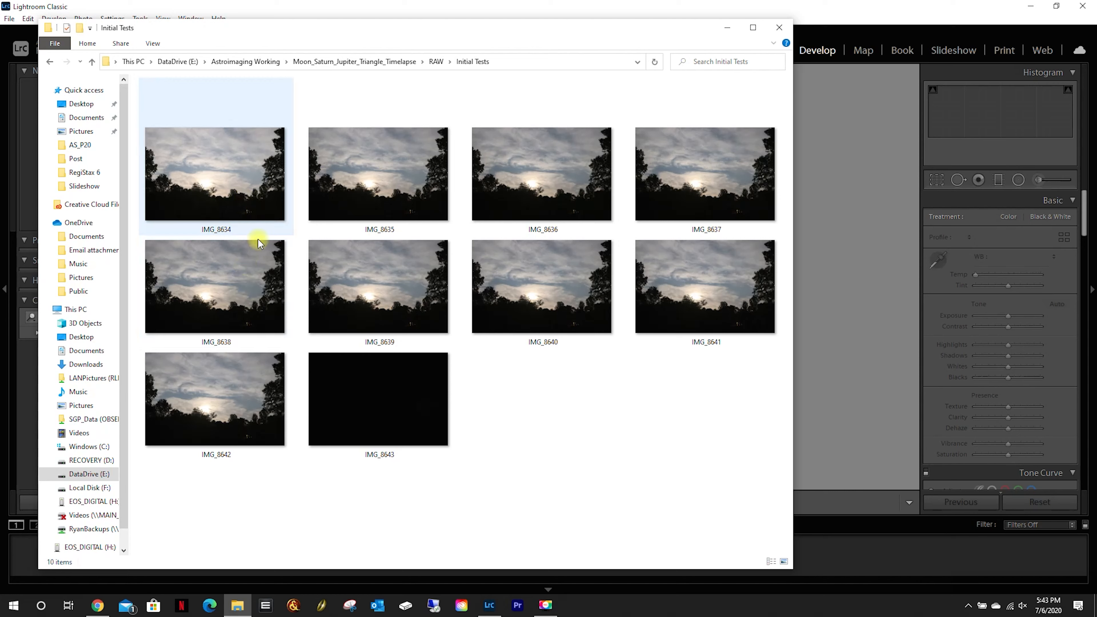
pyautogui.click(214, 177)
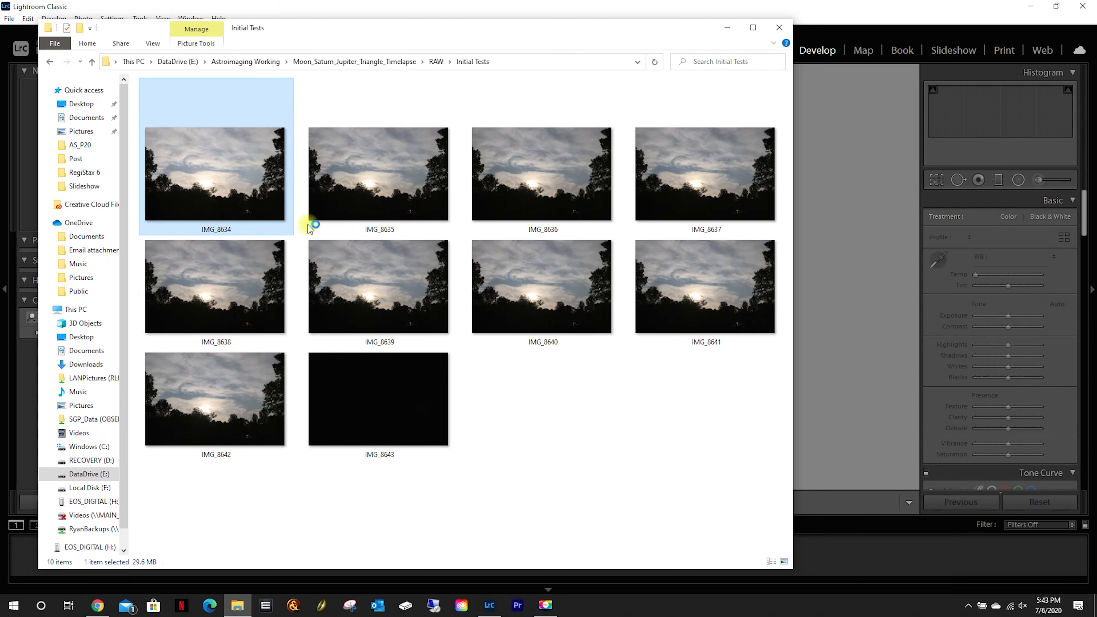
# View IMG_8634 in Photos and bring up its context menu of actions
pyautogui.doubleClick(214, 177)
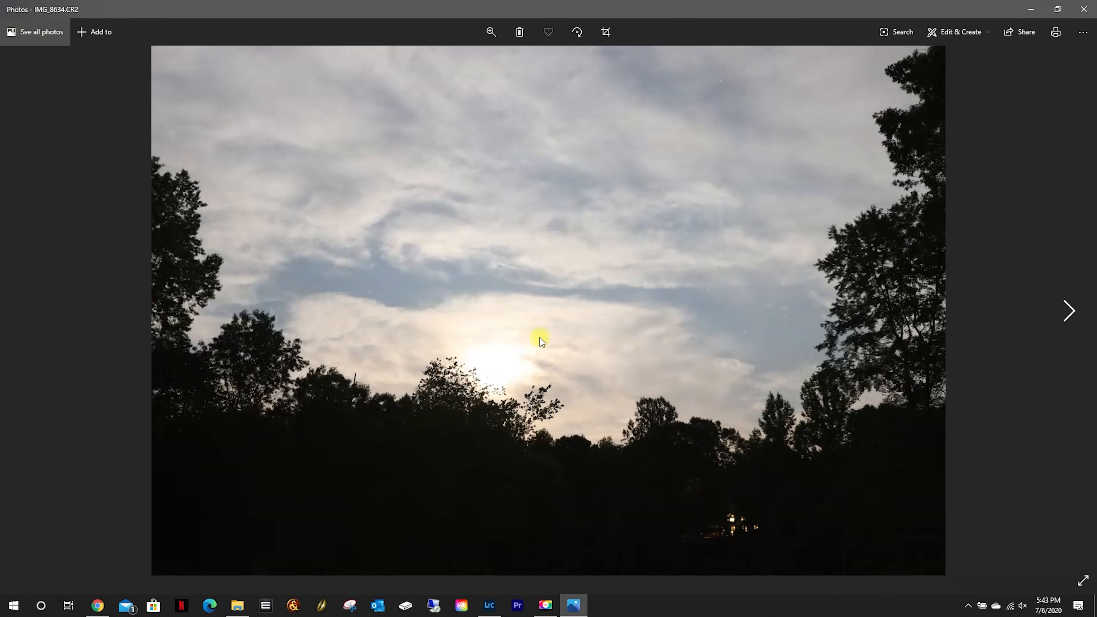
pyautogui.moveTo(718, 321)
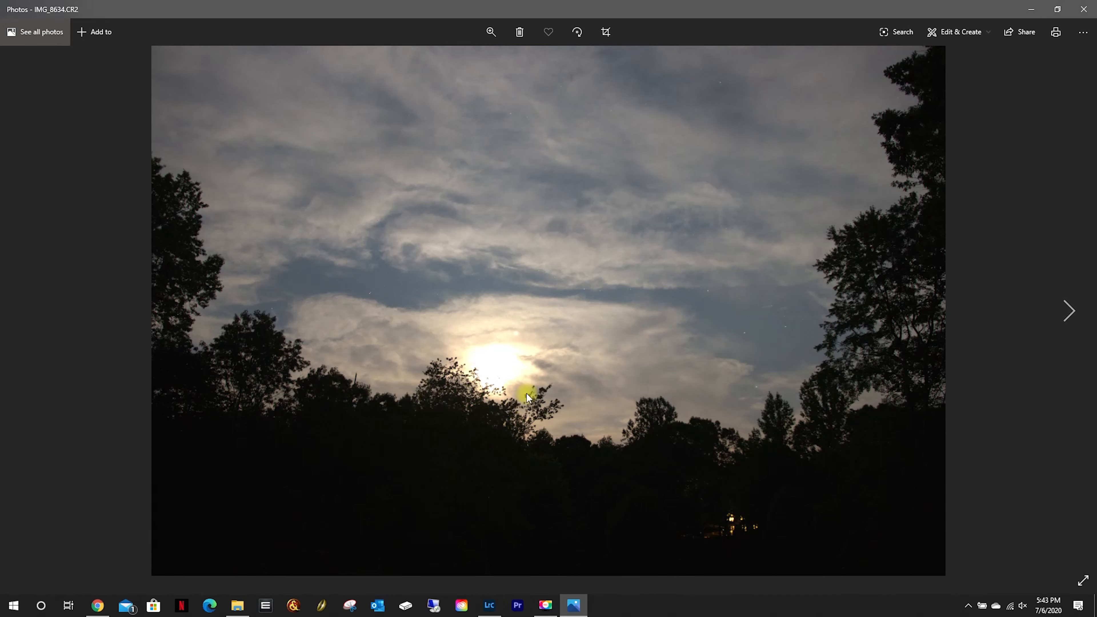
pyautogui.moveTo(480, 362)
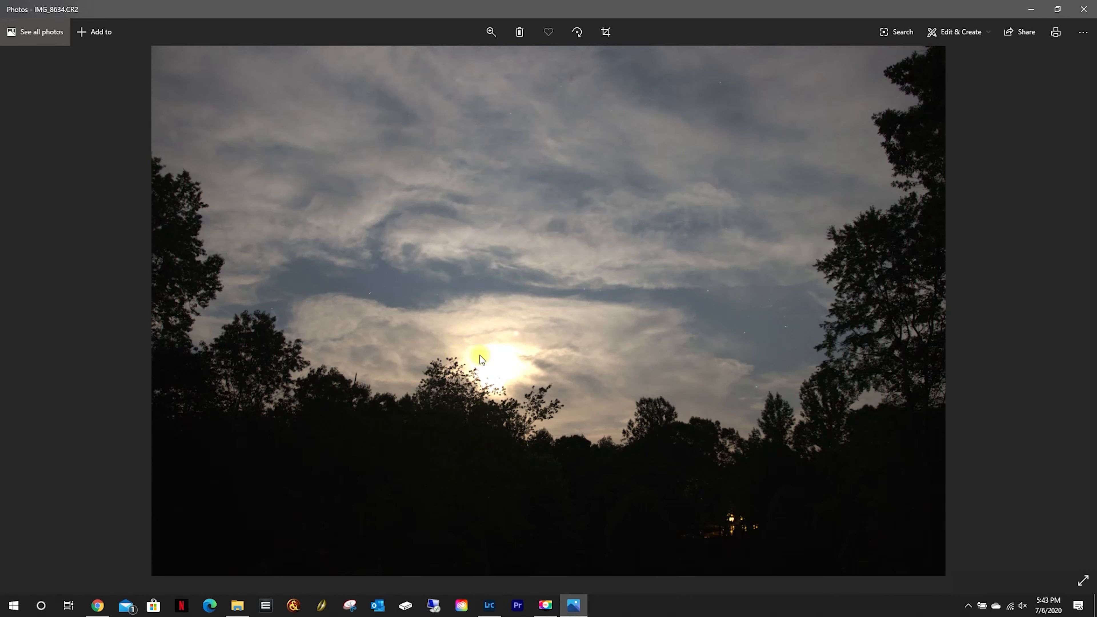
pyautogui.moveTo(514, 343)
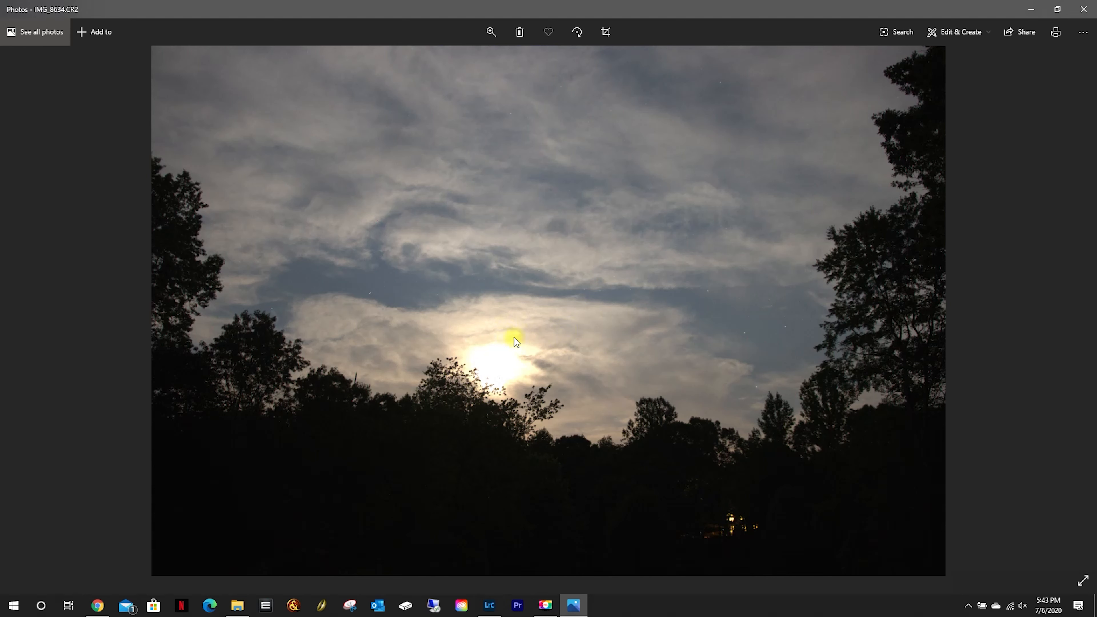
pyautogui.moveTo(480, 364)
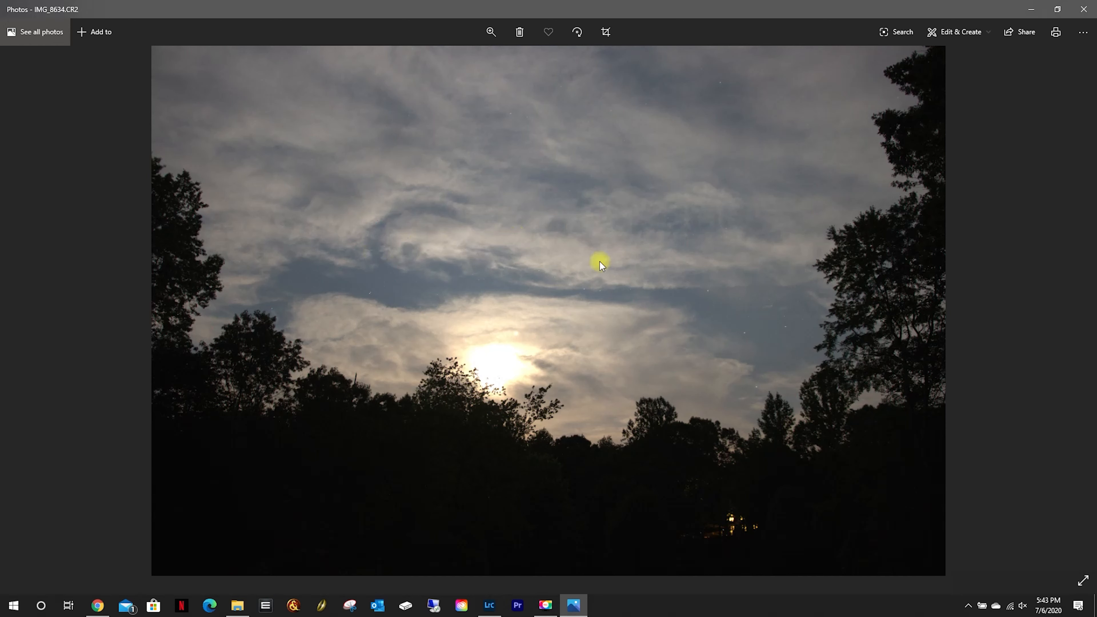
pyautogui.moveTo(605, 329)
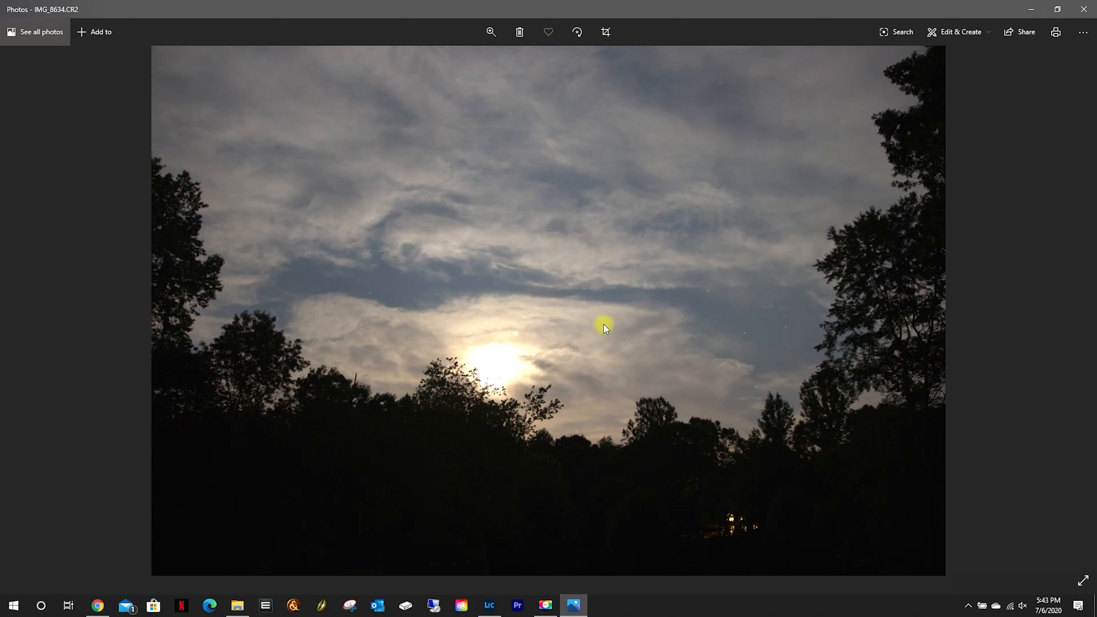
pyautogui.moveTo(591, 333)
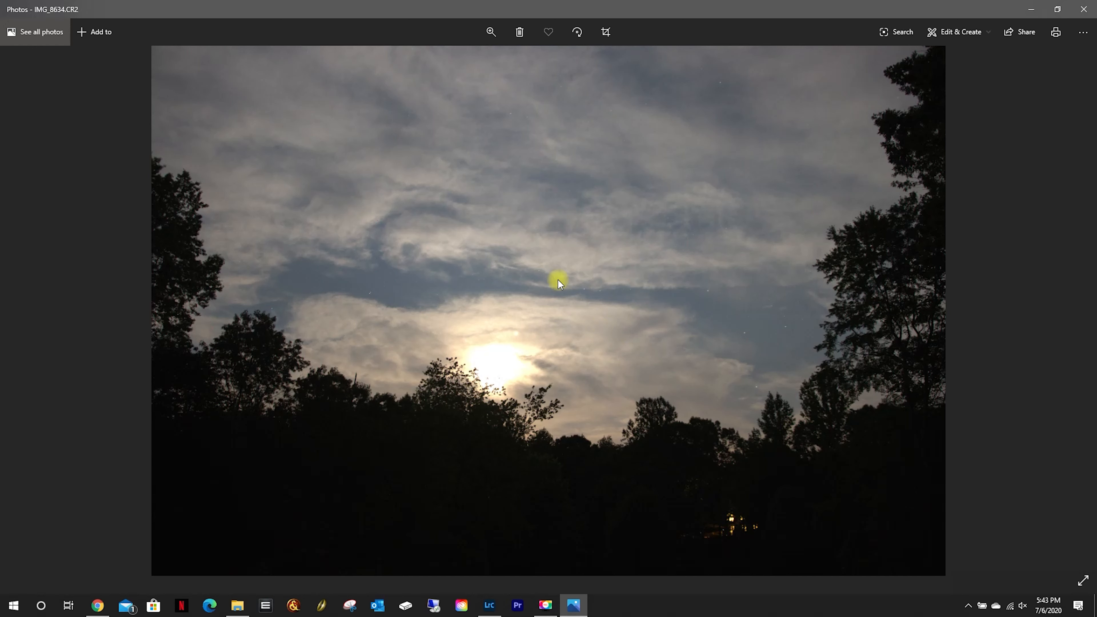
pyautogui.rightClick(558, 282)
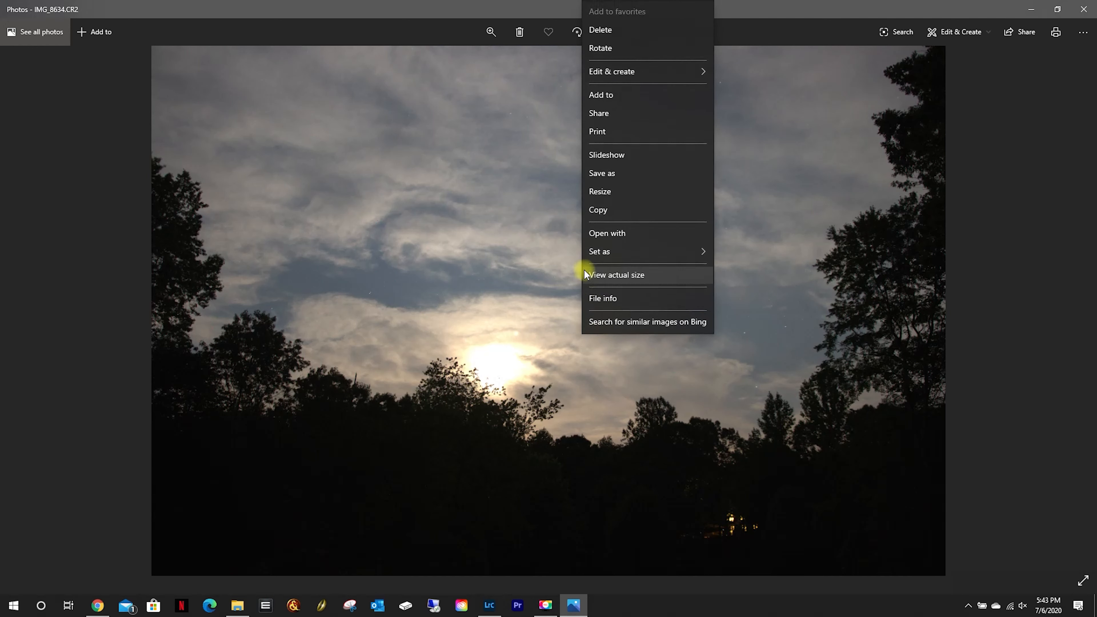
pyautogui.moveTo(619, 304)
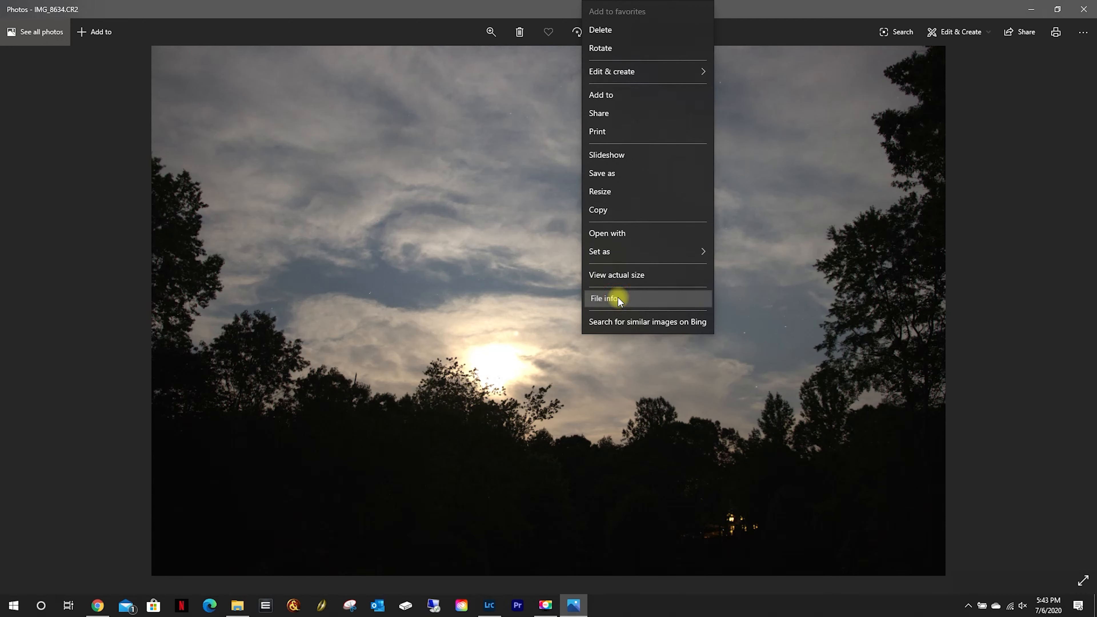
# Show the File info pane and step through IMG_8635 to IMG_8636: 4 sec, f/1.8, 18mm, ISO 800
pyautogui.click(608, 299)
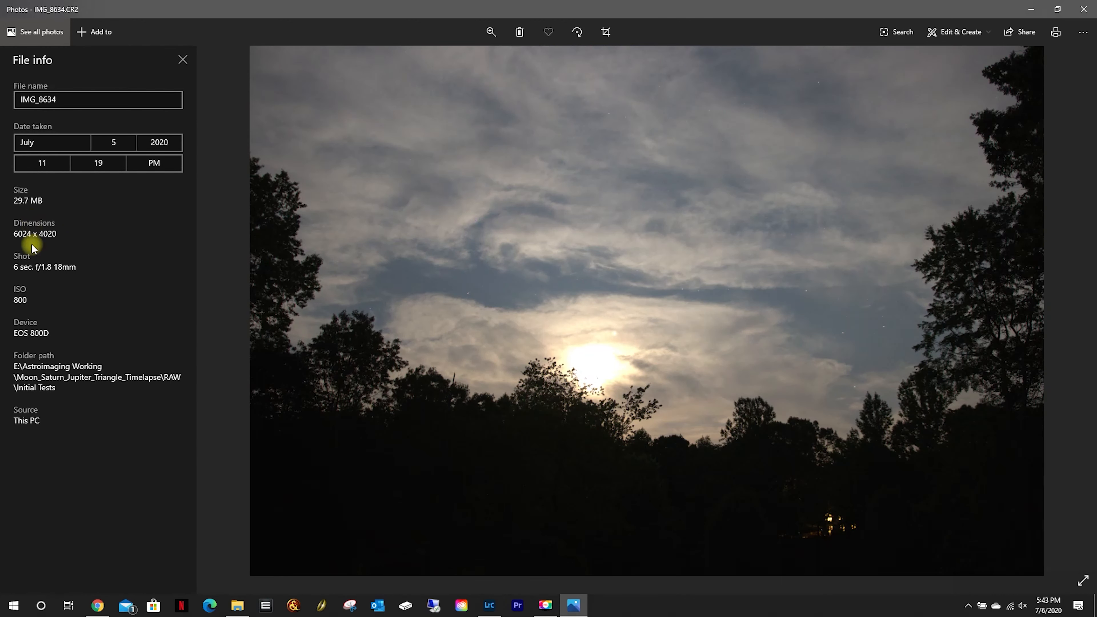
pyautogui.moveTo(25, 297)
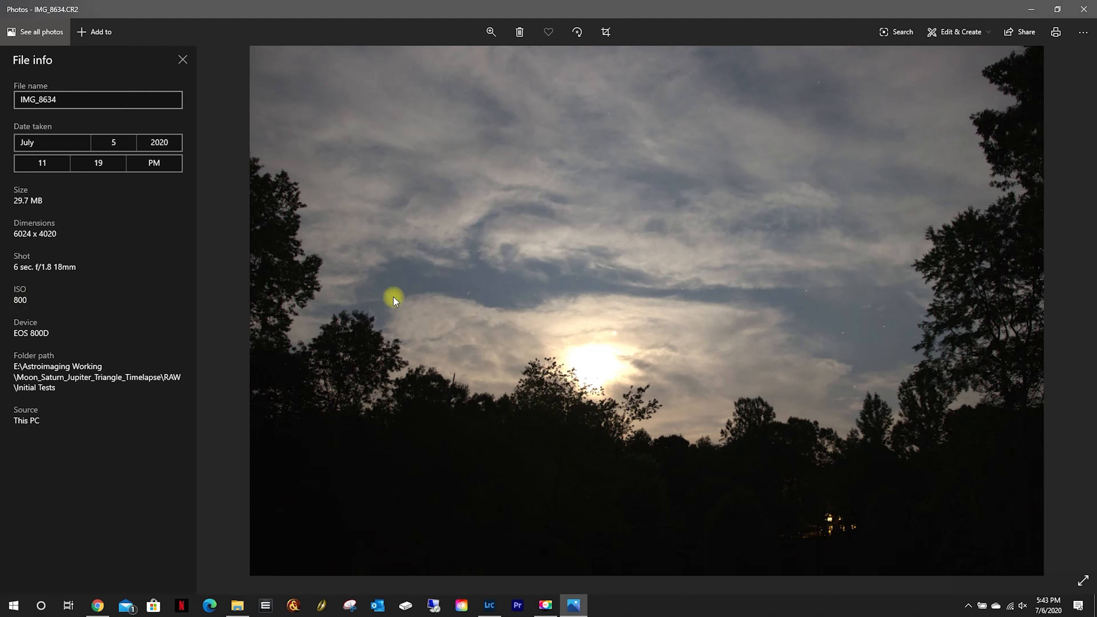
pyautogui.moveTo(851, 309)
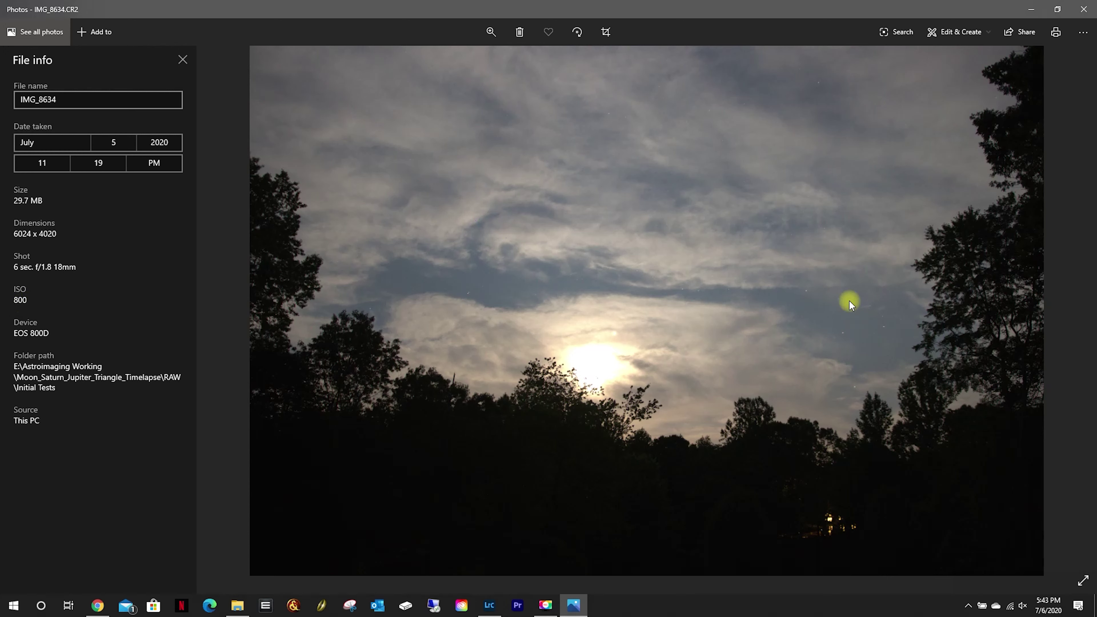
pyautogui.moveTo(16, 267)
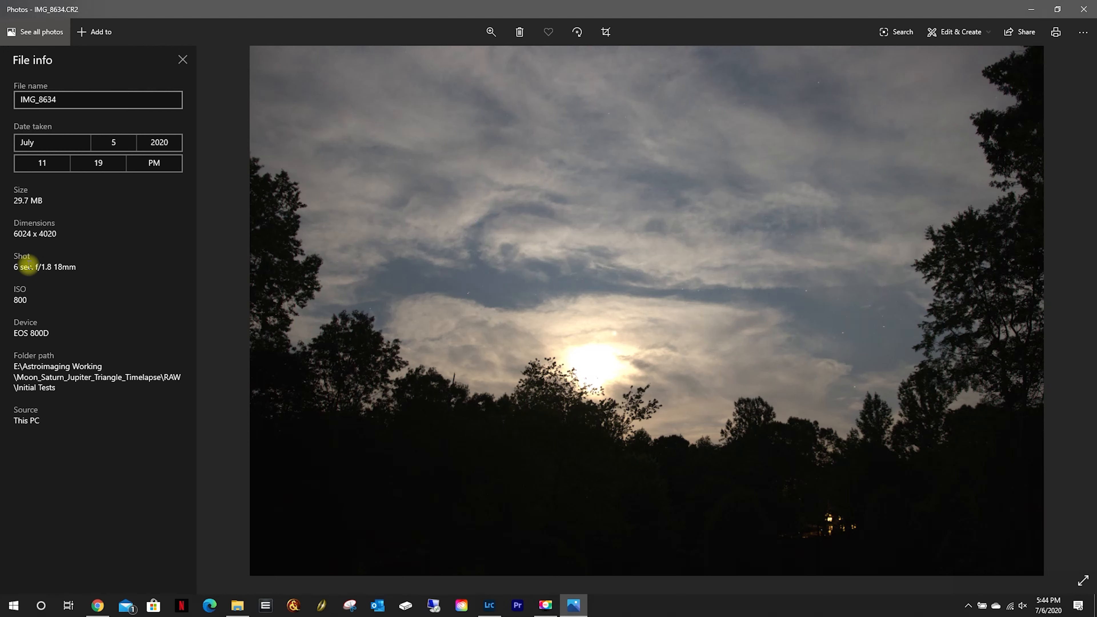
pyautogui.moveTo(688, 402)
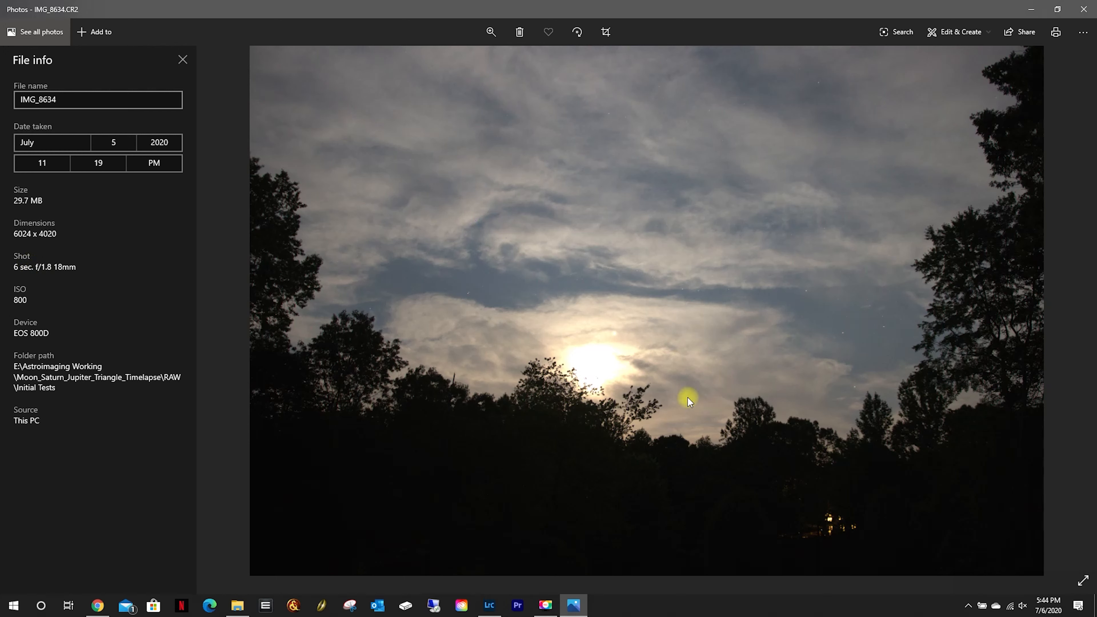
pyautogui.moveTo(588, 391)
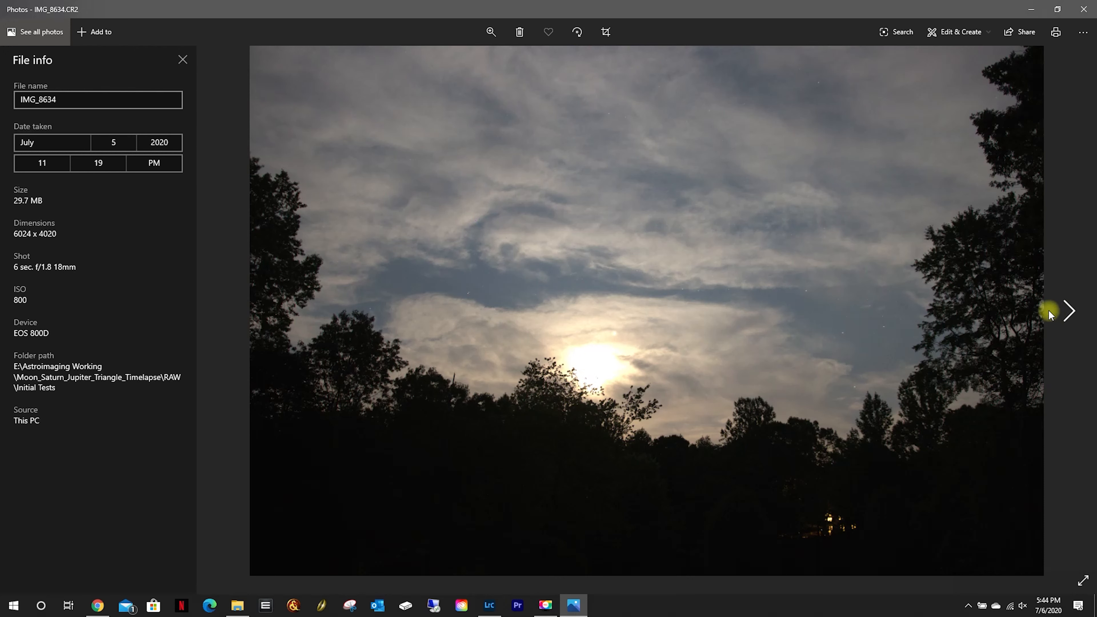
pyautogui.click(1069, 311)
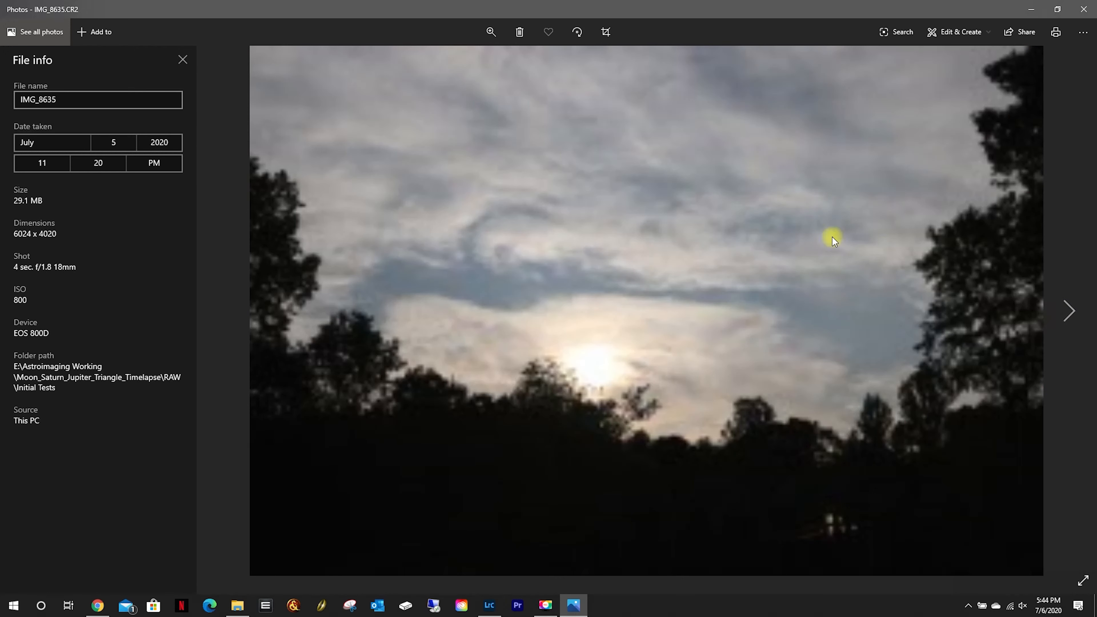
pyautogui.moveTo(727, 316)
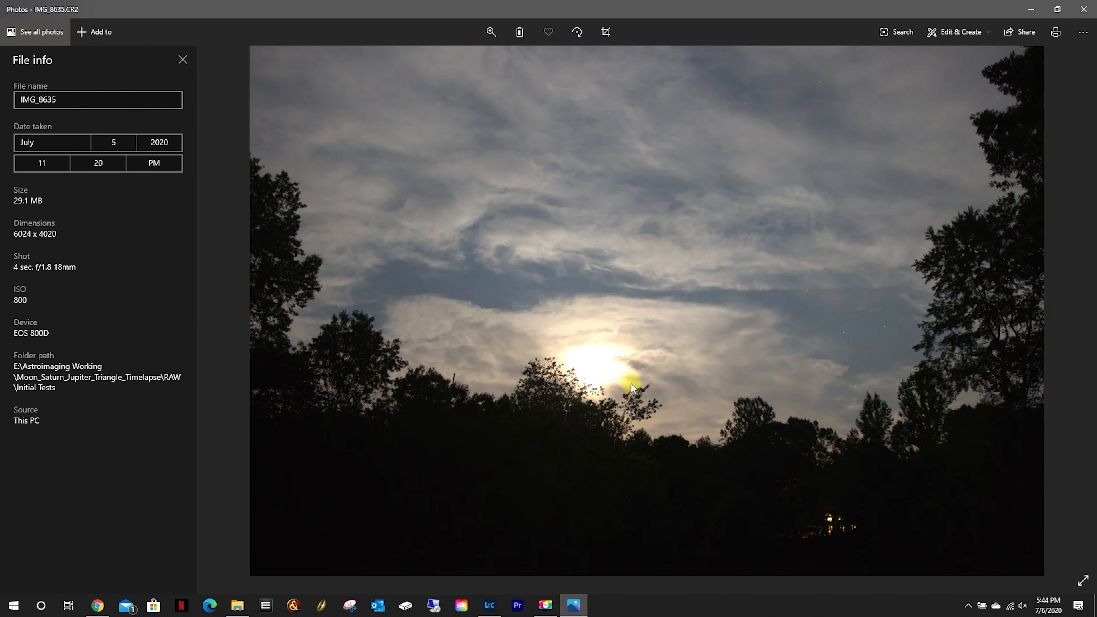
pyautogui.moveTo(835, 350)
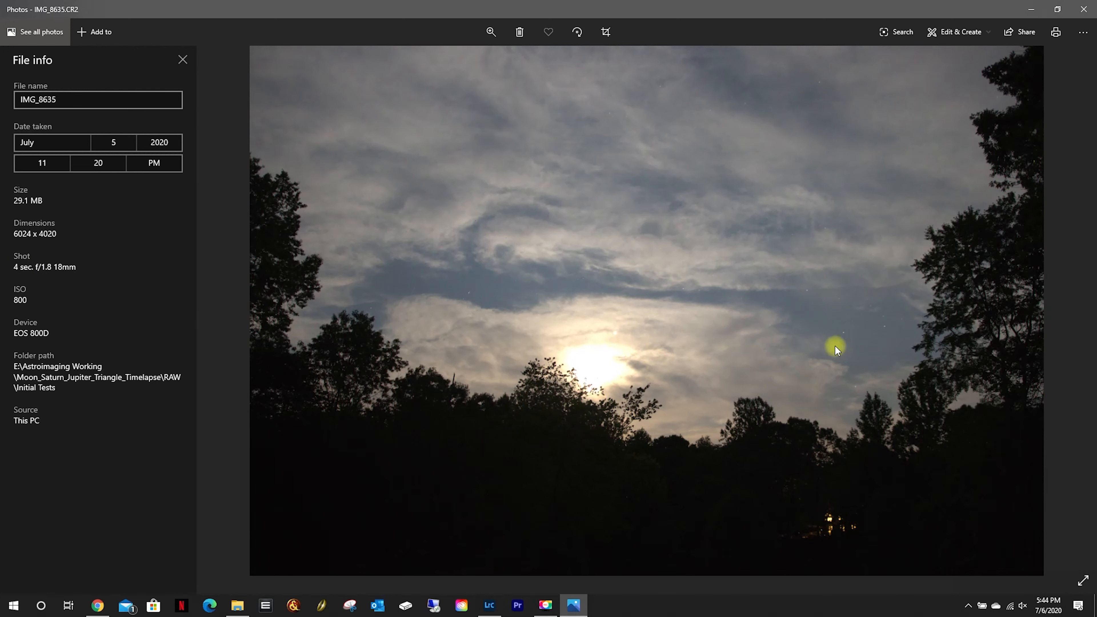
pyautogui.moveTo(1069, 318)
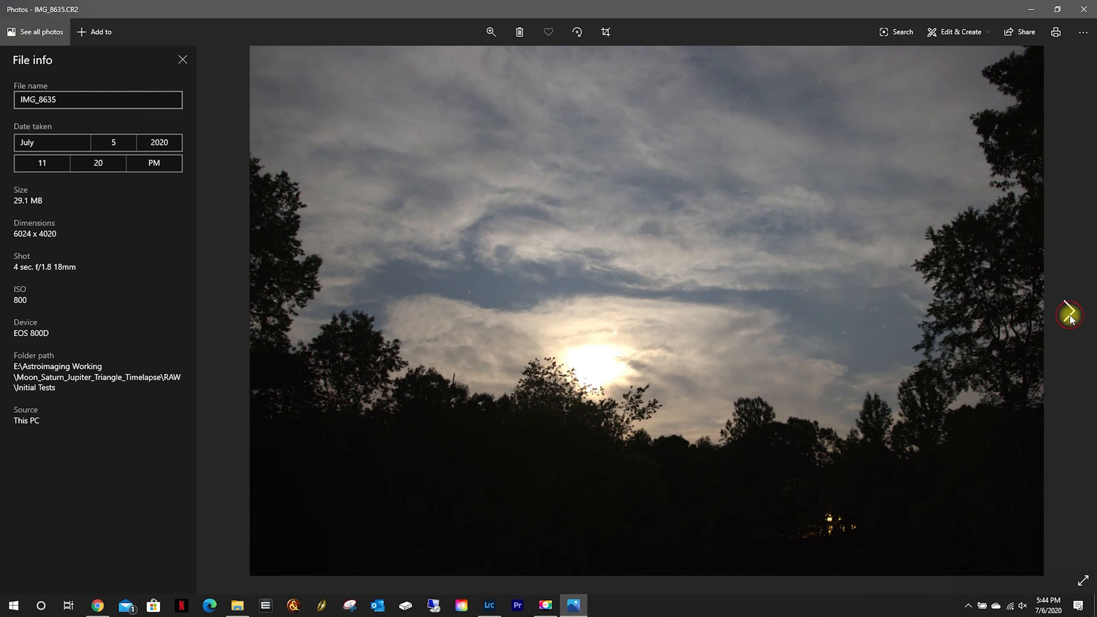
pyautogui.click(1069, 316)
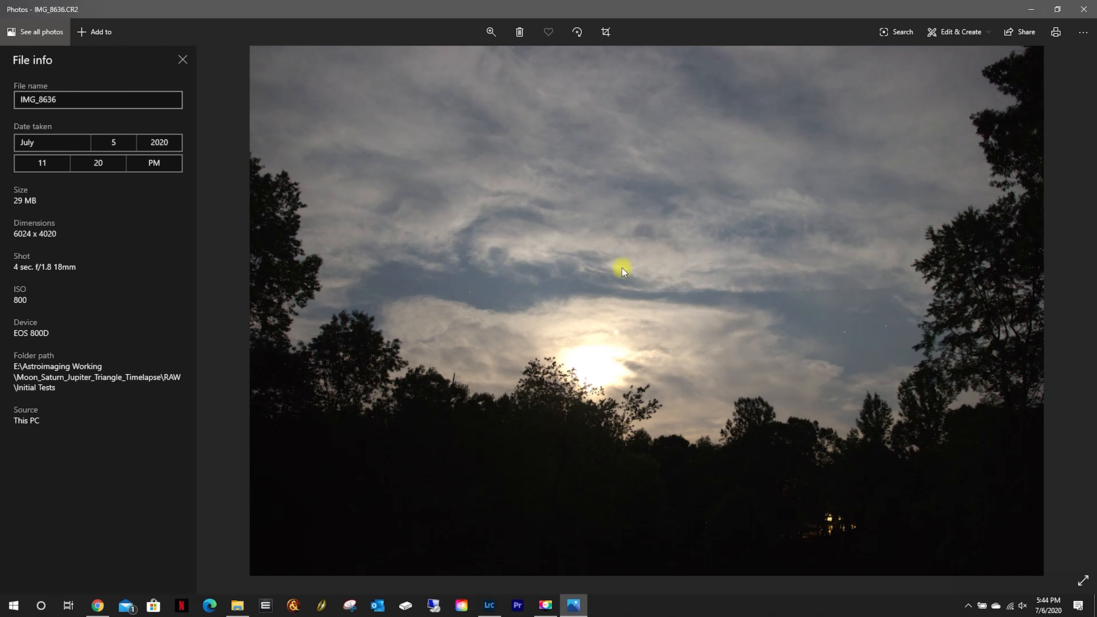
pyautogui.moveTo(690, 364)
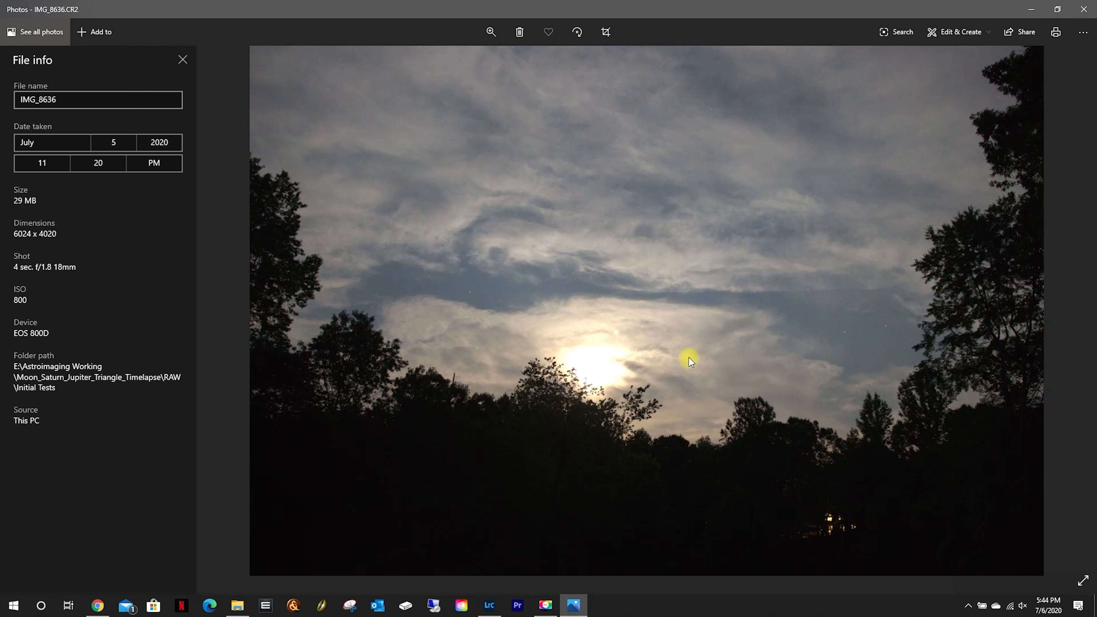
pyautogui.moveTo(703, 308)
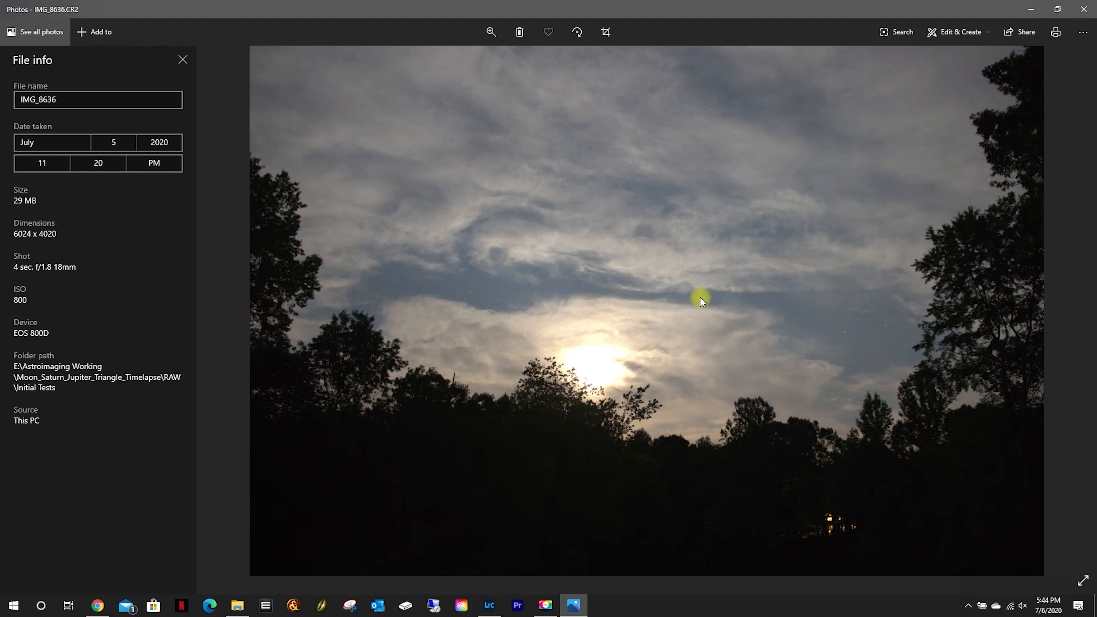
pyautogui.moveTo(456, 278)
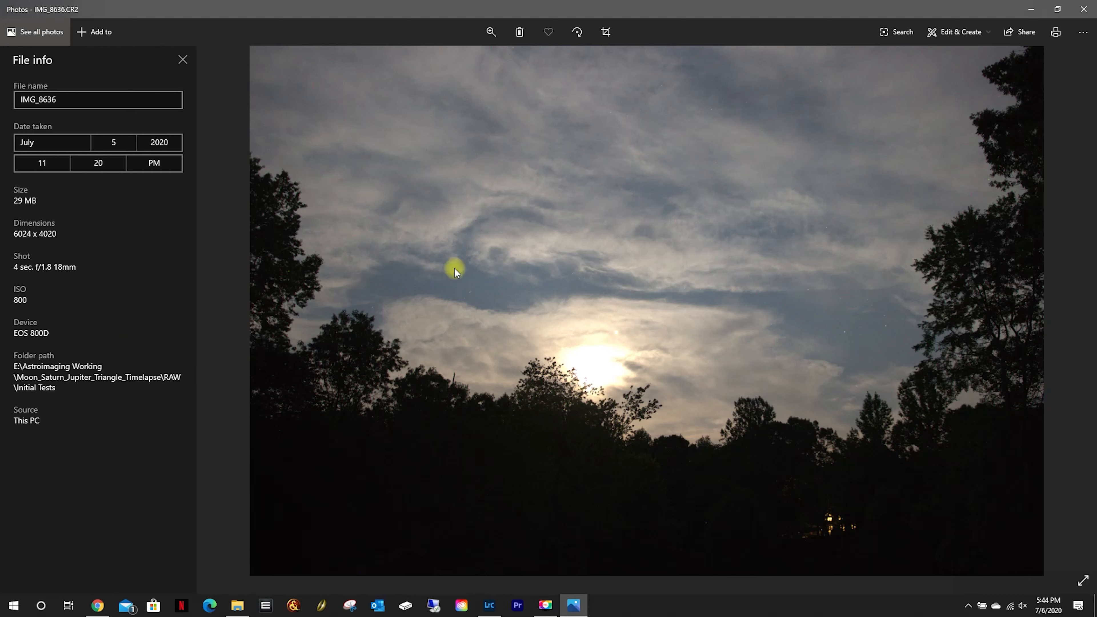
pyautogui.moveTo(547, 343)
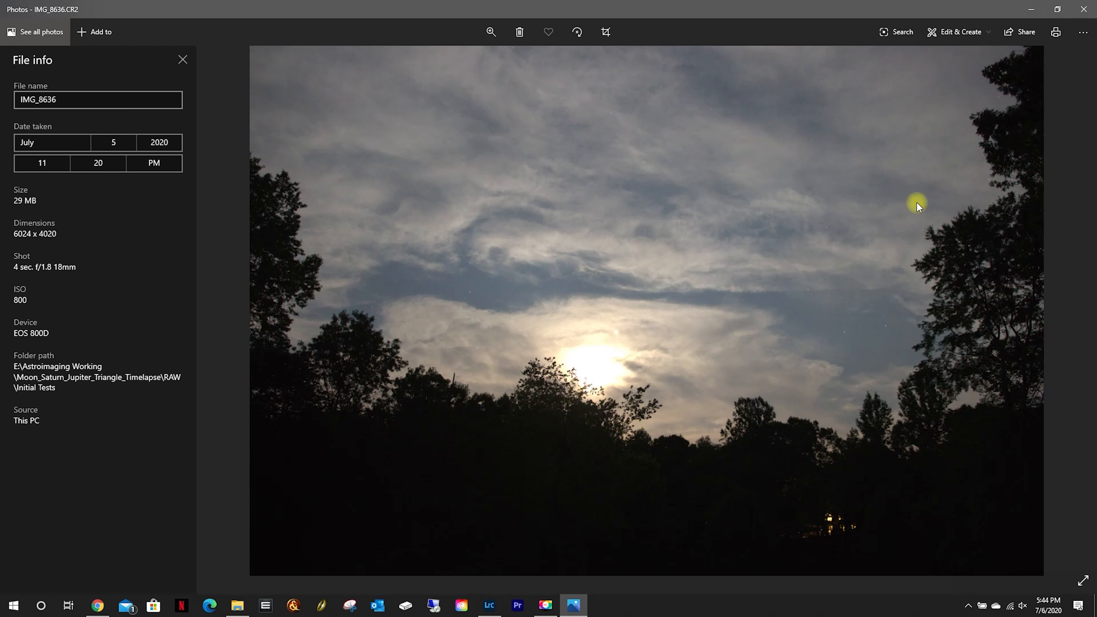
# Close Photos, check the black frame IMG_8643 among the thumbnails, and go back up to the RAW folder
pyautogui.click(239, 606)
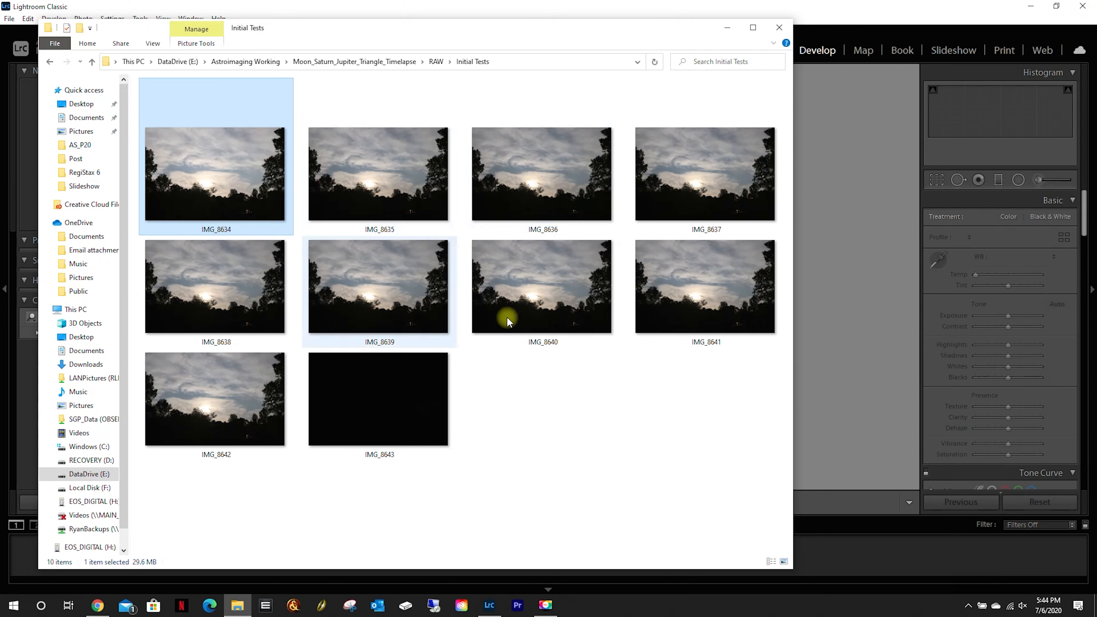
pyautogui.moveTo(393, 302)
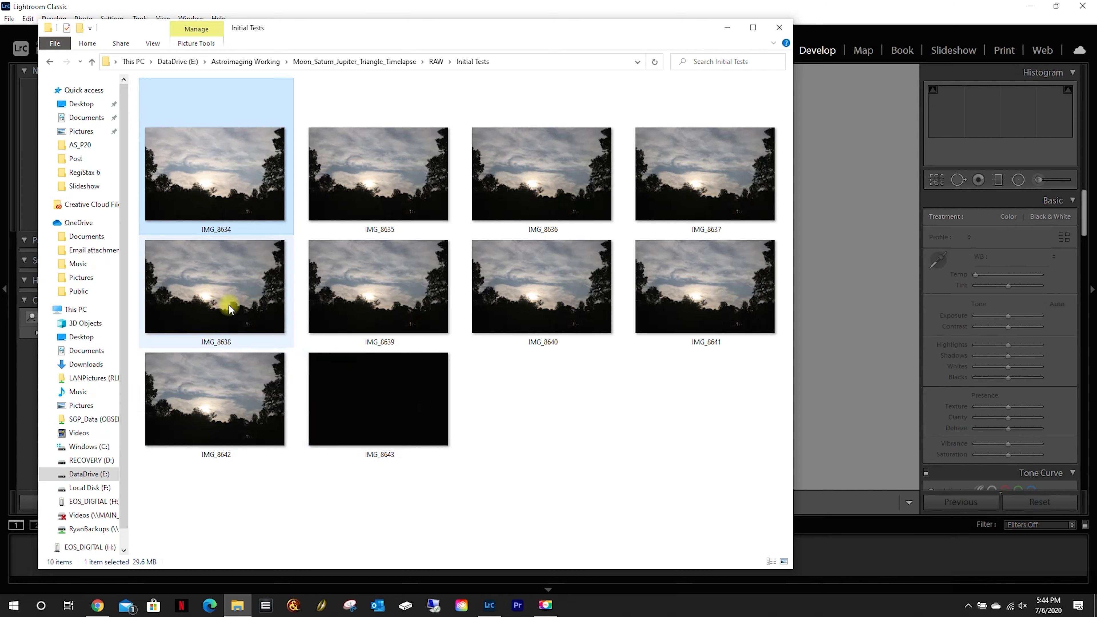
pyautogui.click(390, 391)
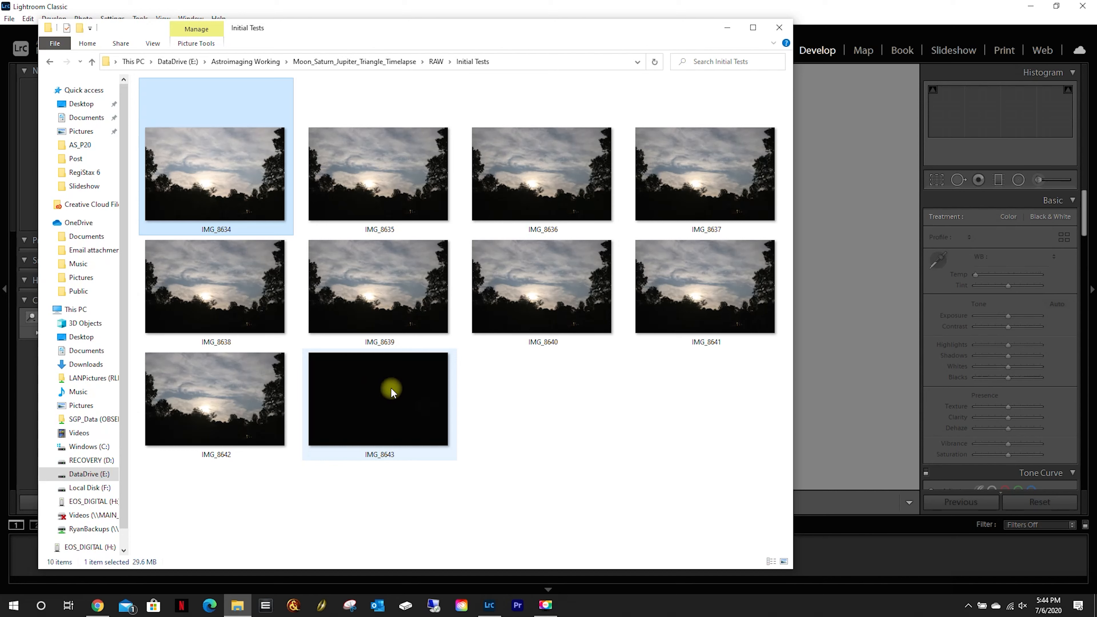
pyautogui.moveTo(398, 443)
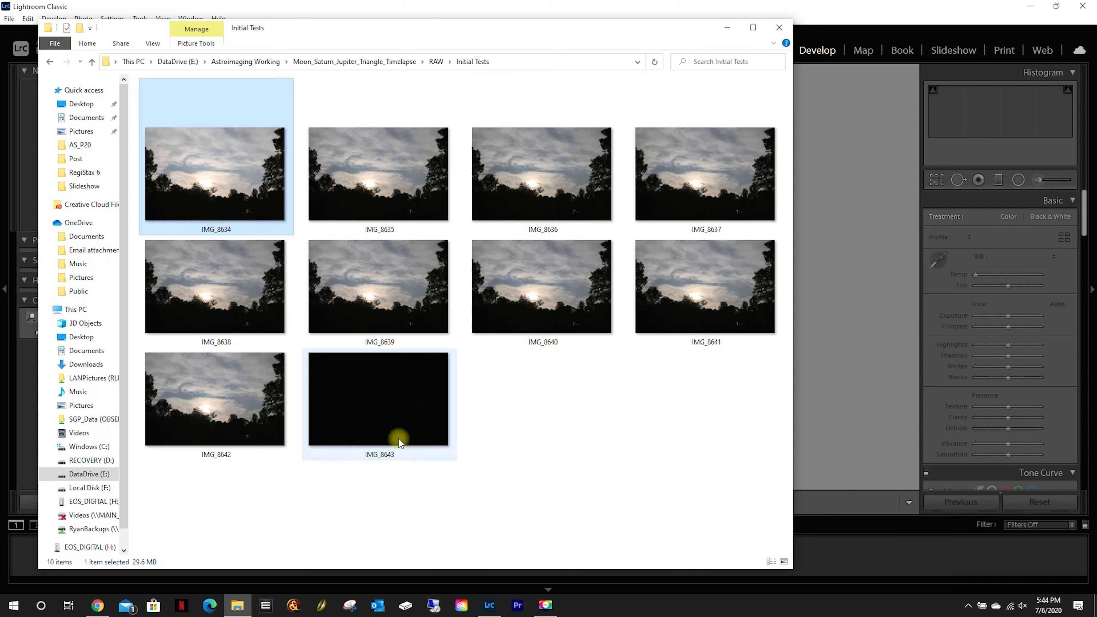
pyautogui.moveTo(393, 399)
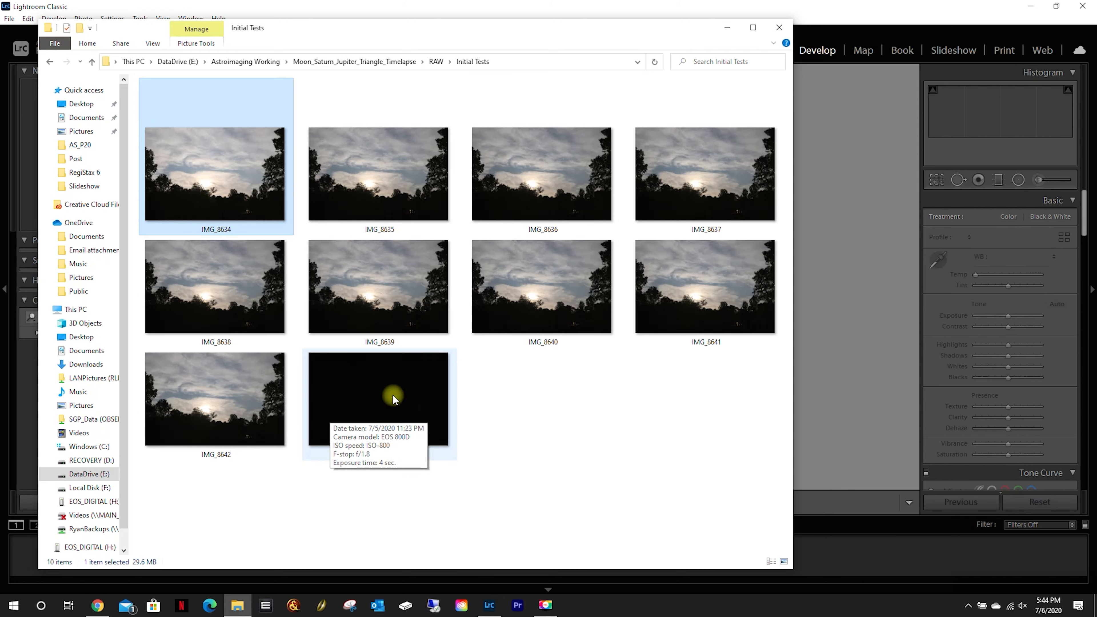
pyautogui.moveTo(371, 411)
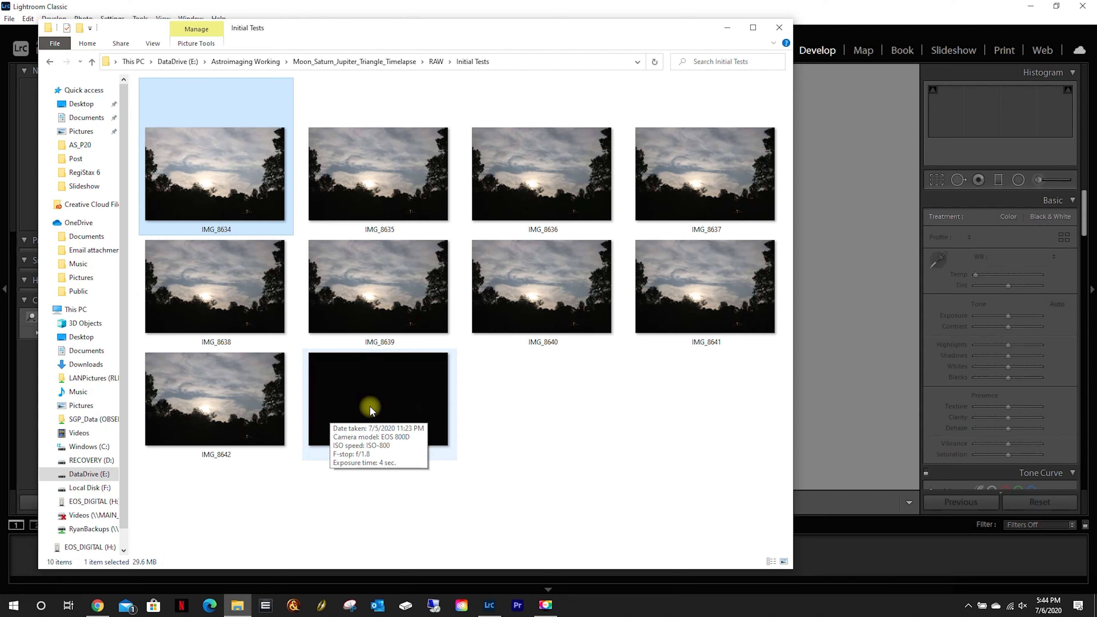
pyautogui.moveTo(468, 383)
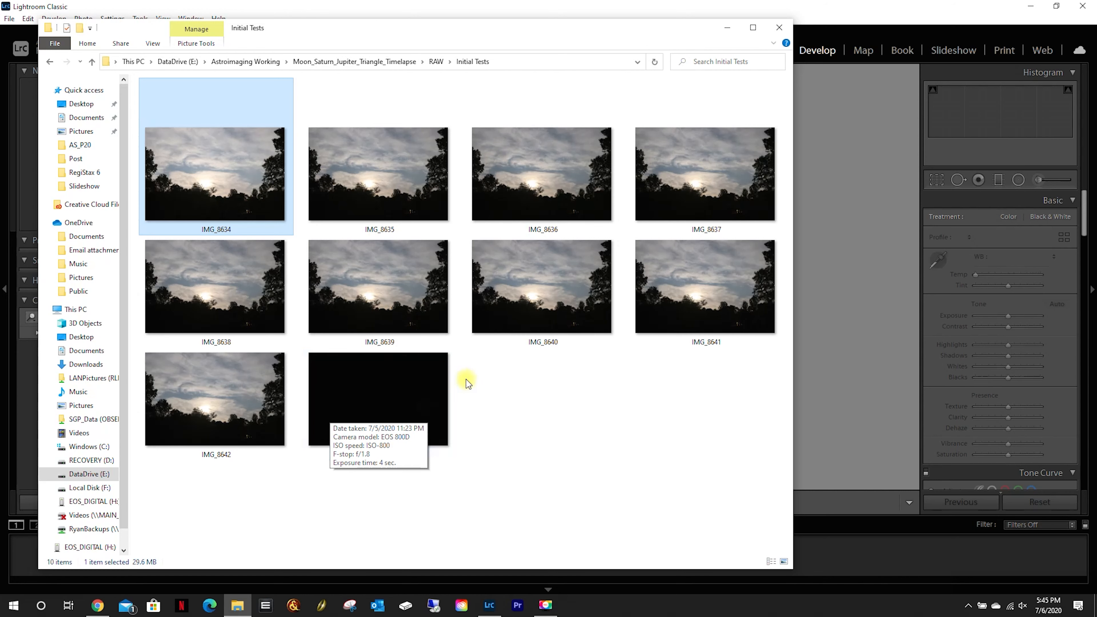
pyautogui.click(363, 392)
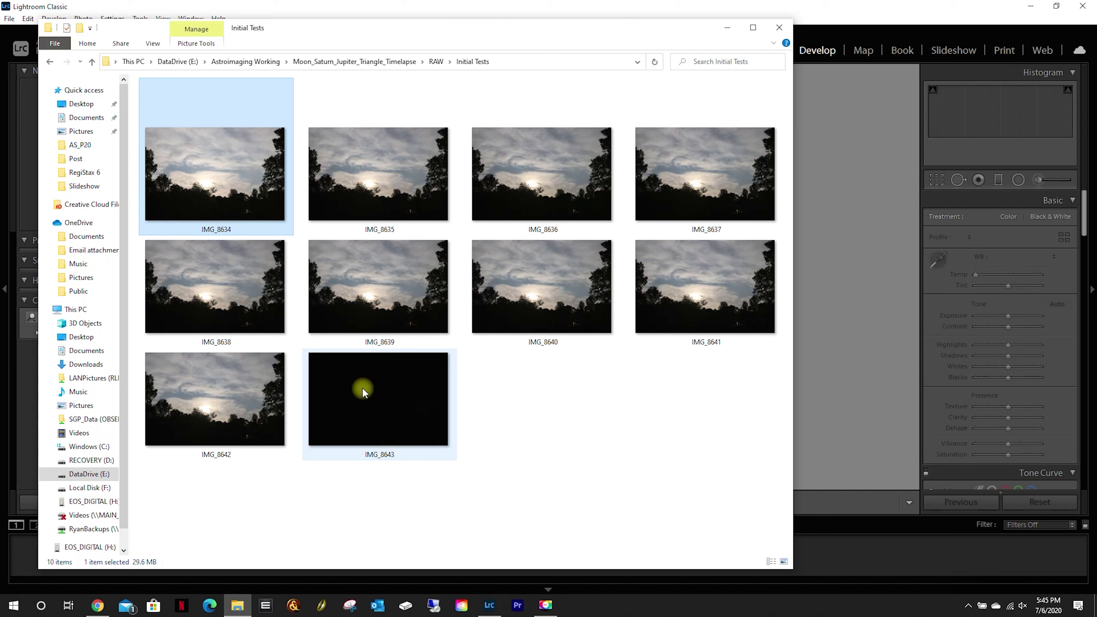
pyautogui.click(378, 174)
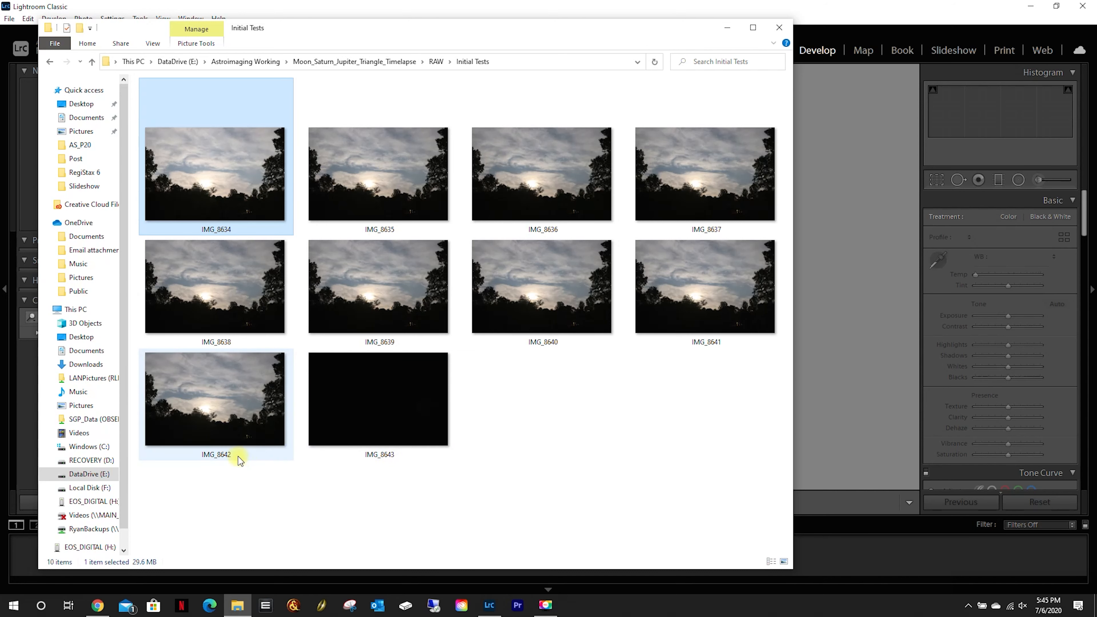
pyautogui.click(402, 404)
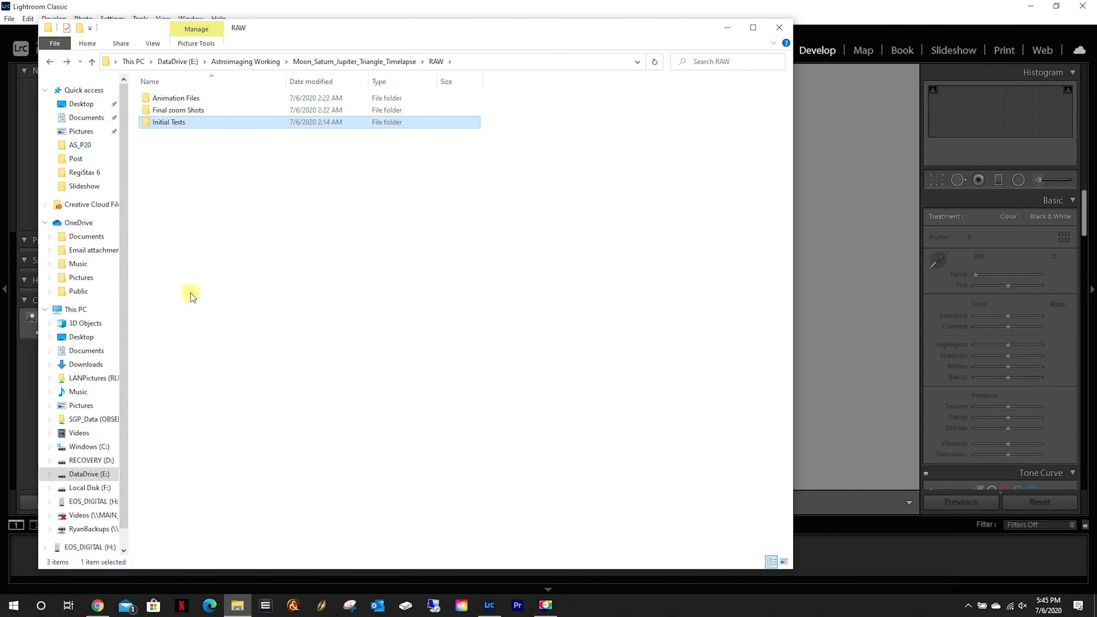
pyautogui.moveTo(180, 100)
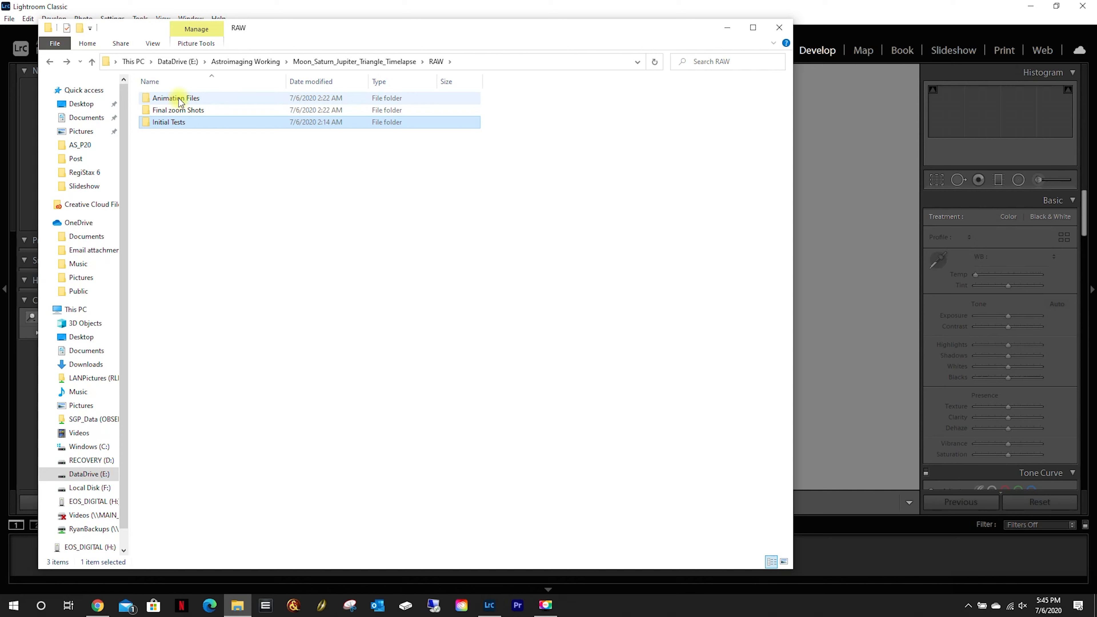
# Browse the Animation Files folder's 1,984 frame thumbnails to the end and back to IMG_0001
pyautogui.doubleClick(175, 98)
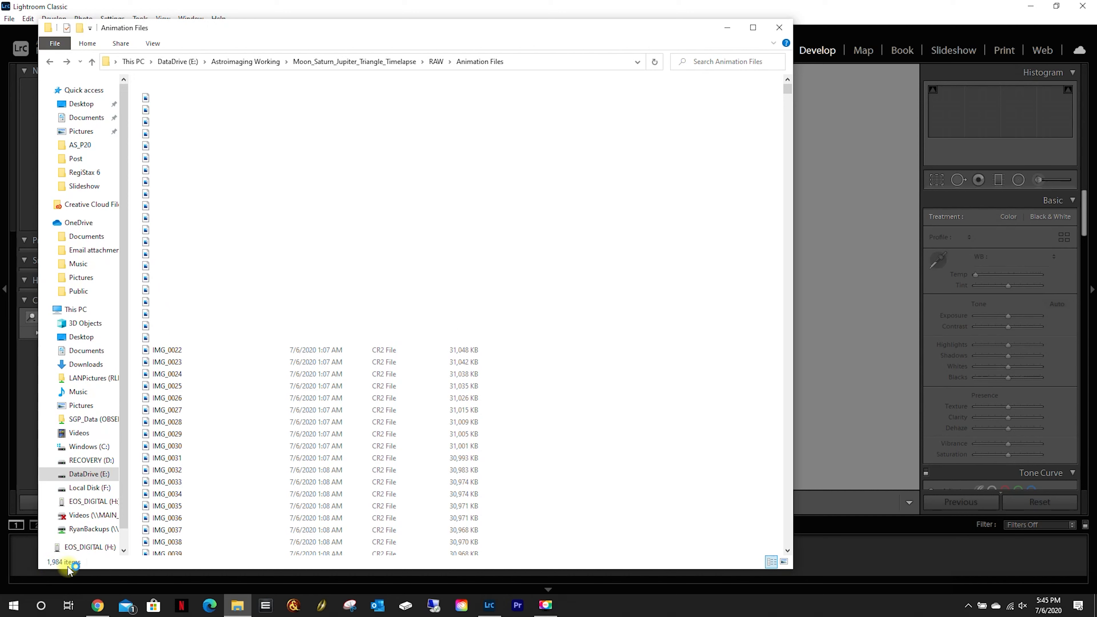
pyautogui.scroll(-3)
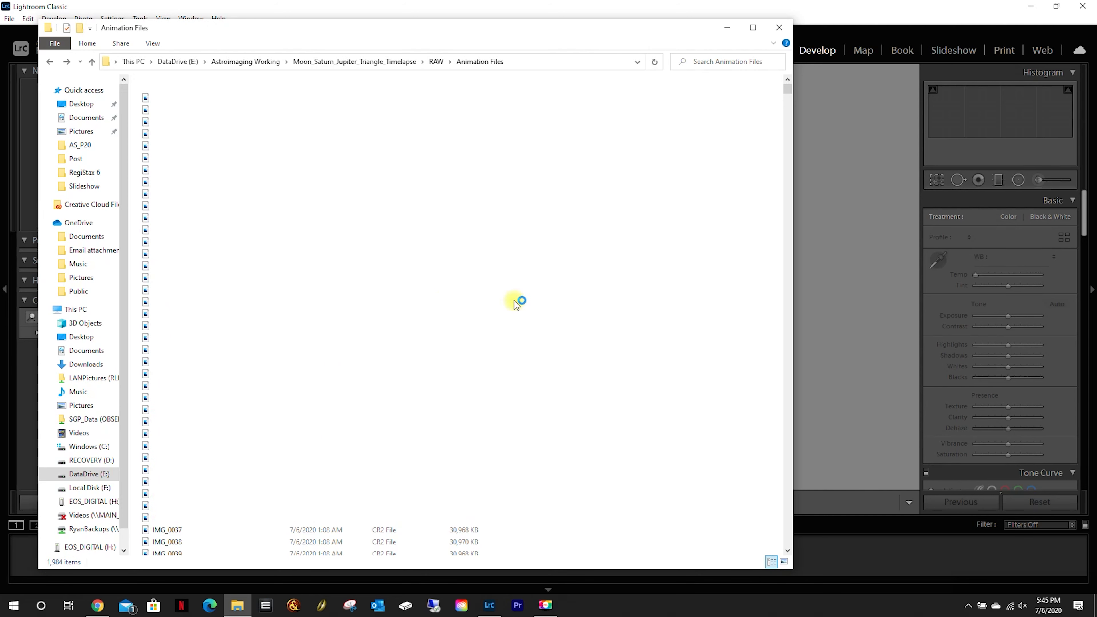
pyautogui.click(783, 562)
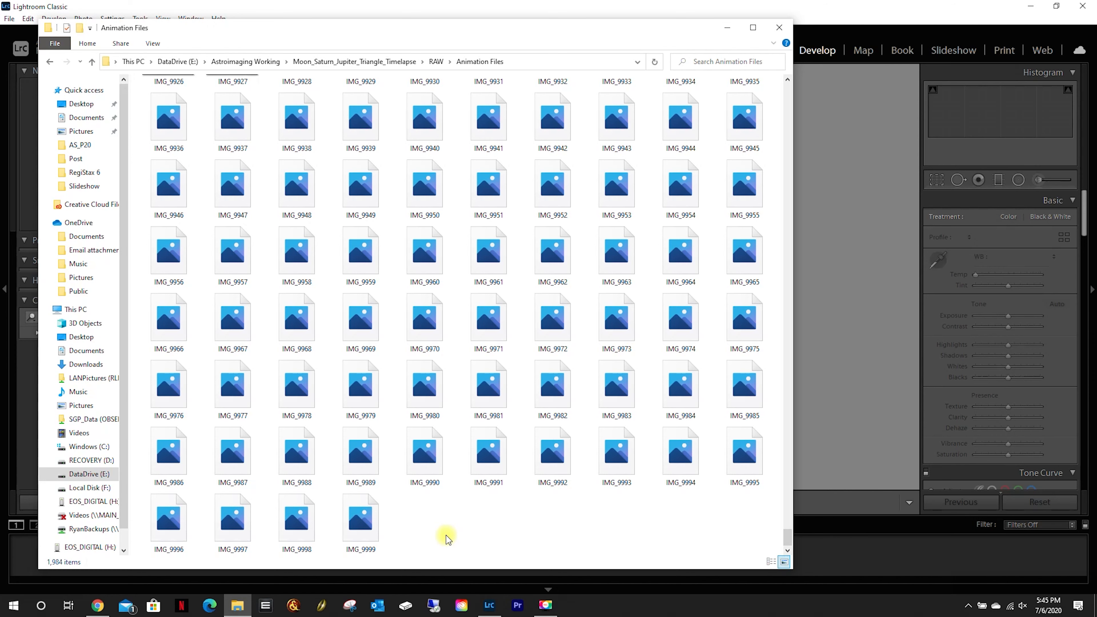
pyautogui.click(424, 182)
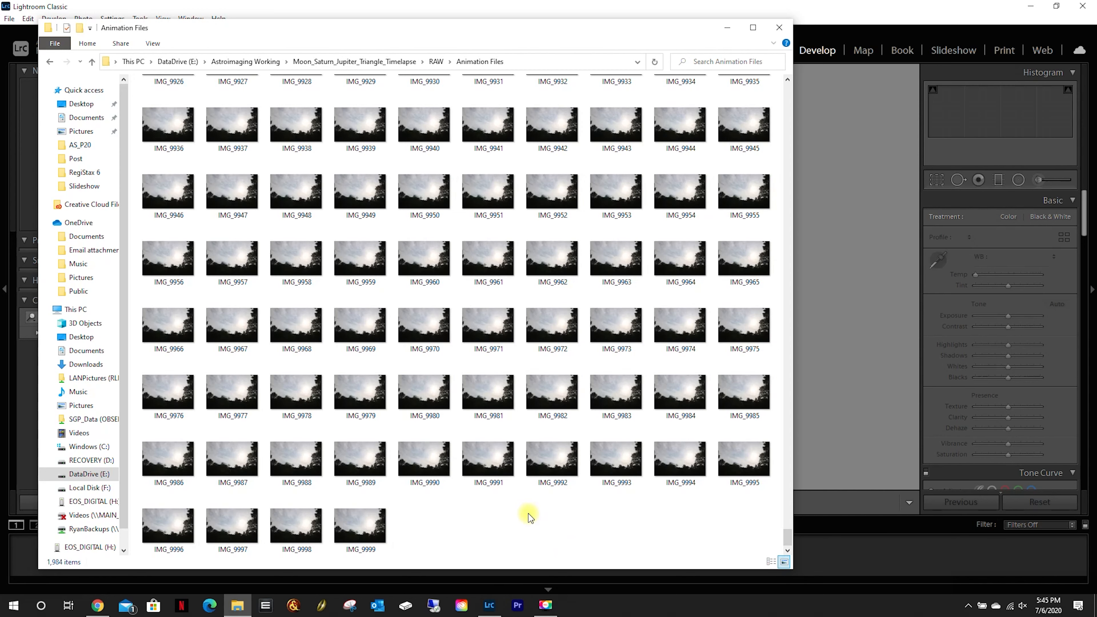
pyautogui.click(743, 459)
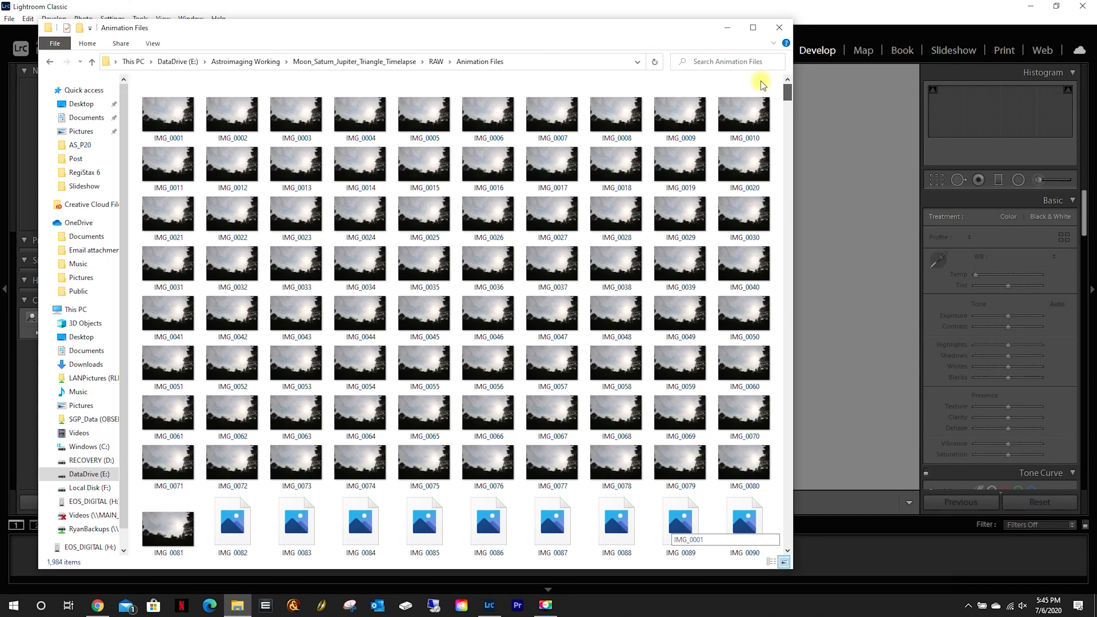
# Locate the numbering jump where IMG_0628 (1:52 a.m. July 6) is followed by IMG_8644
pyautogui.scroll(-3)
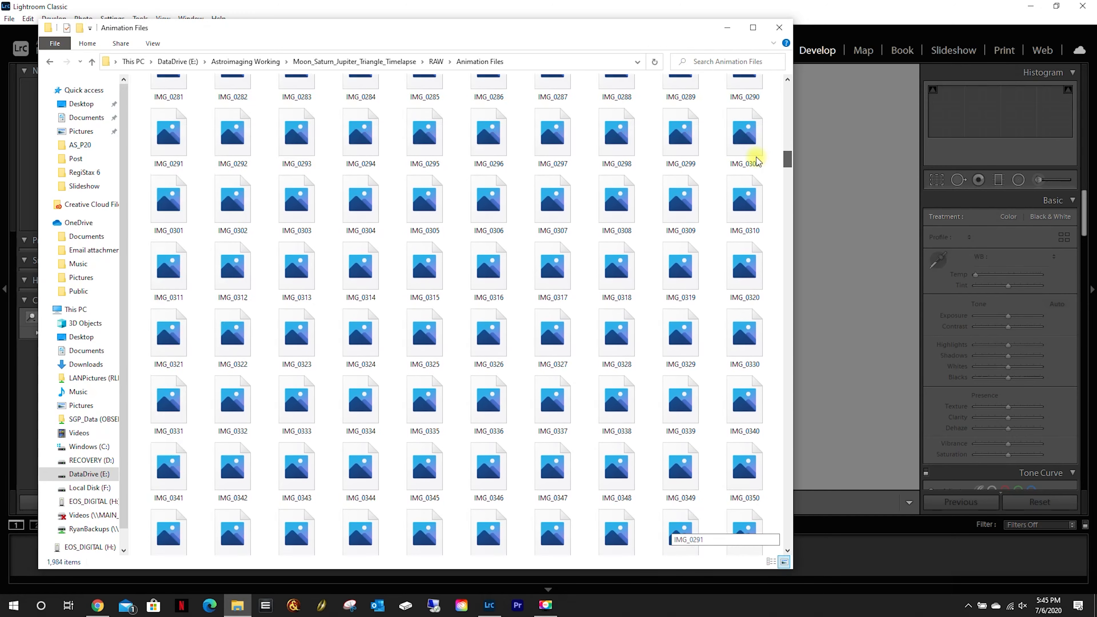
pyautogui.scroll(-3)
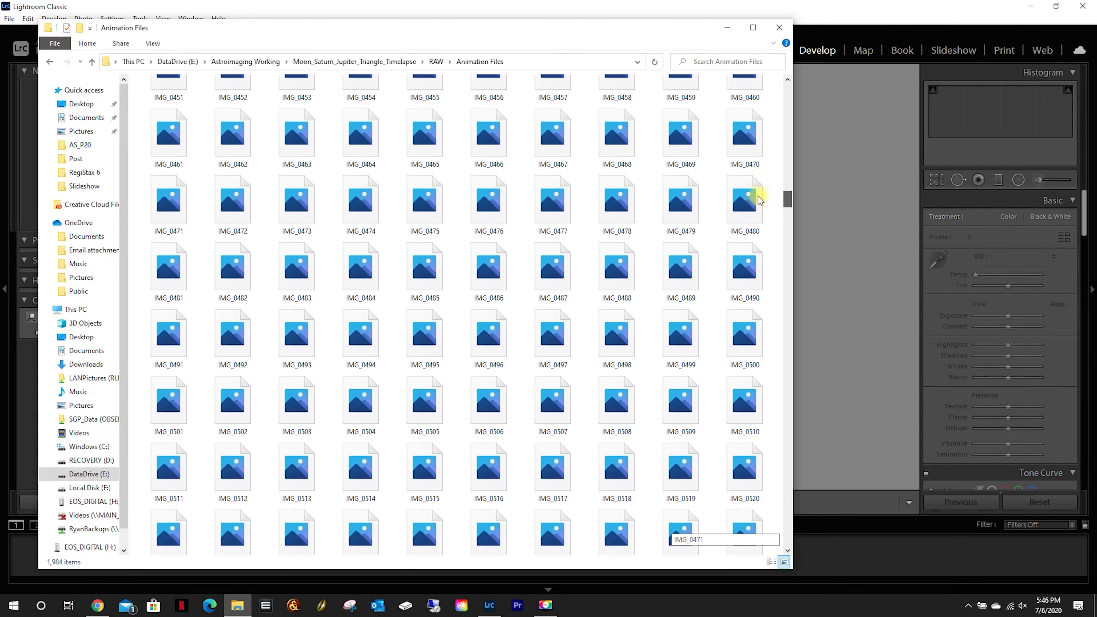
pyautogui.scroll(-3)
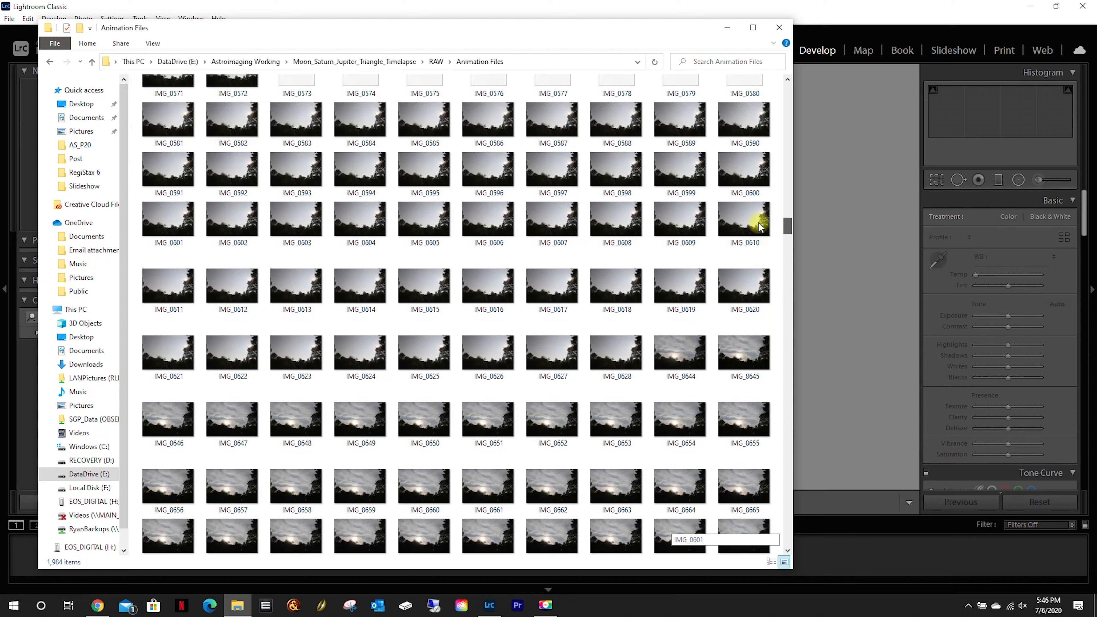
pyautogui.click(679, 354)
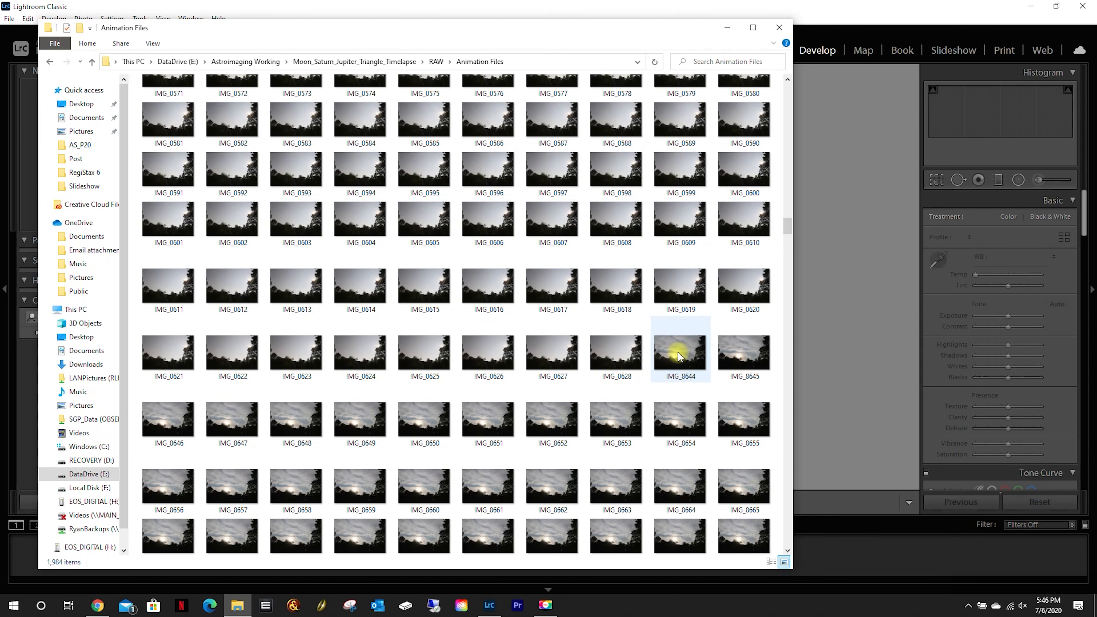
pyautogui.click(604, 368)
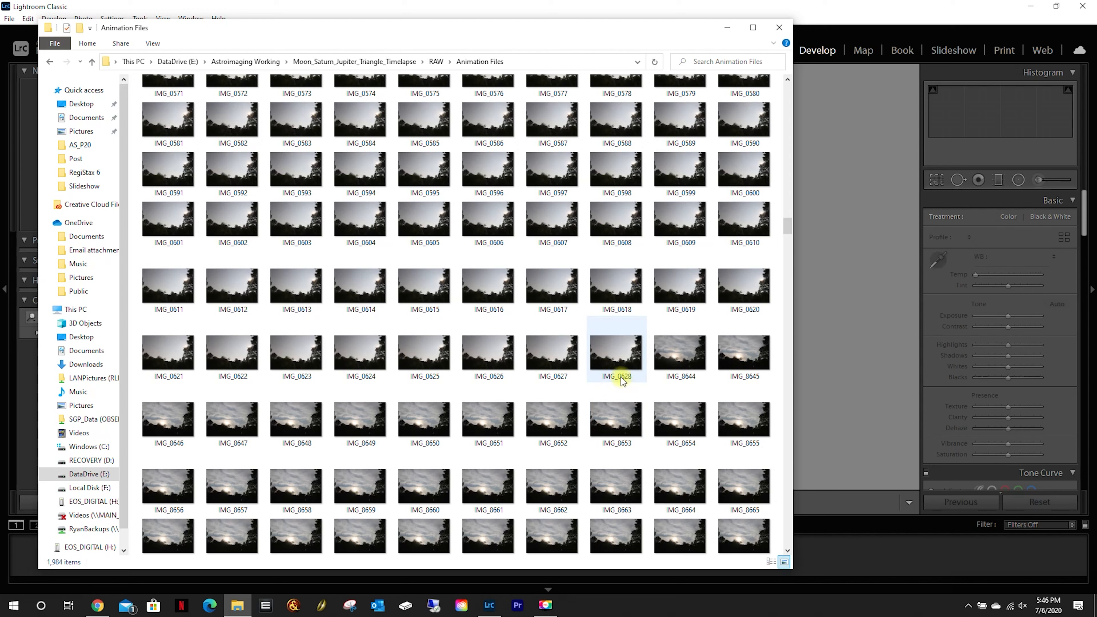
pyautogui.moveTo(623, 385)
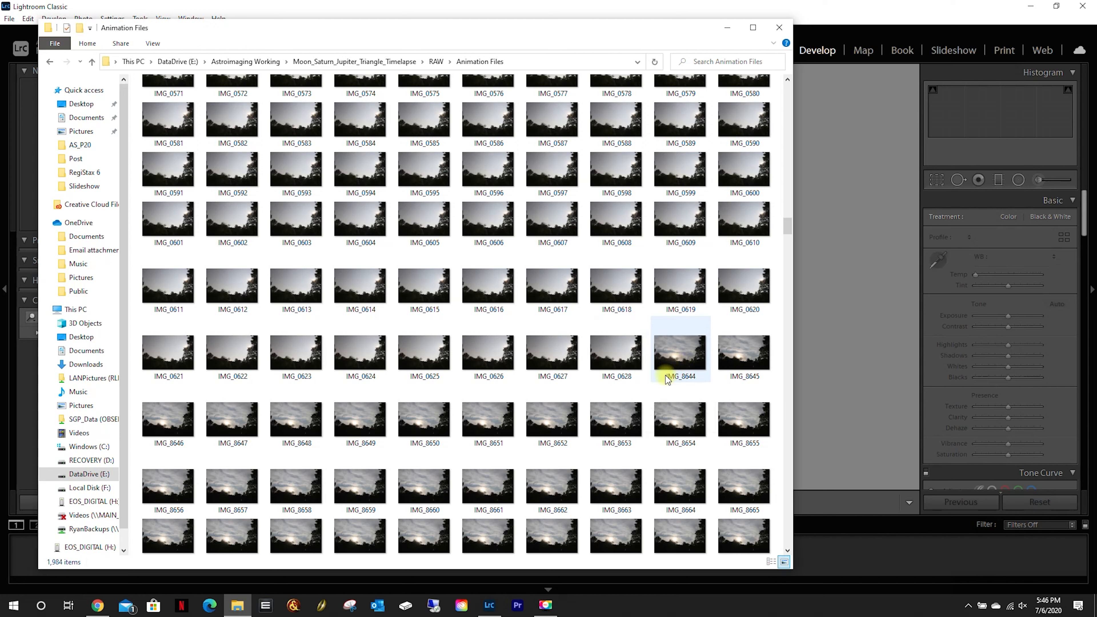
pyautogui.moveTo(678, 360)
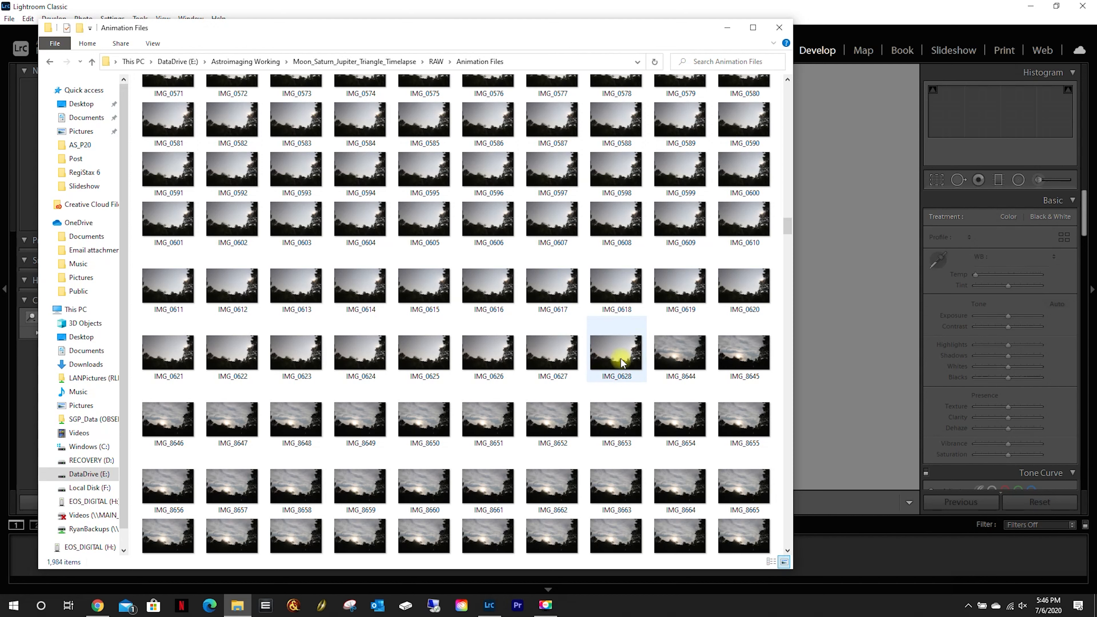
pyautogui.moveTo(465, 313)
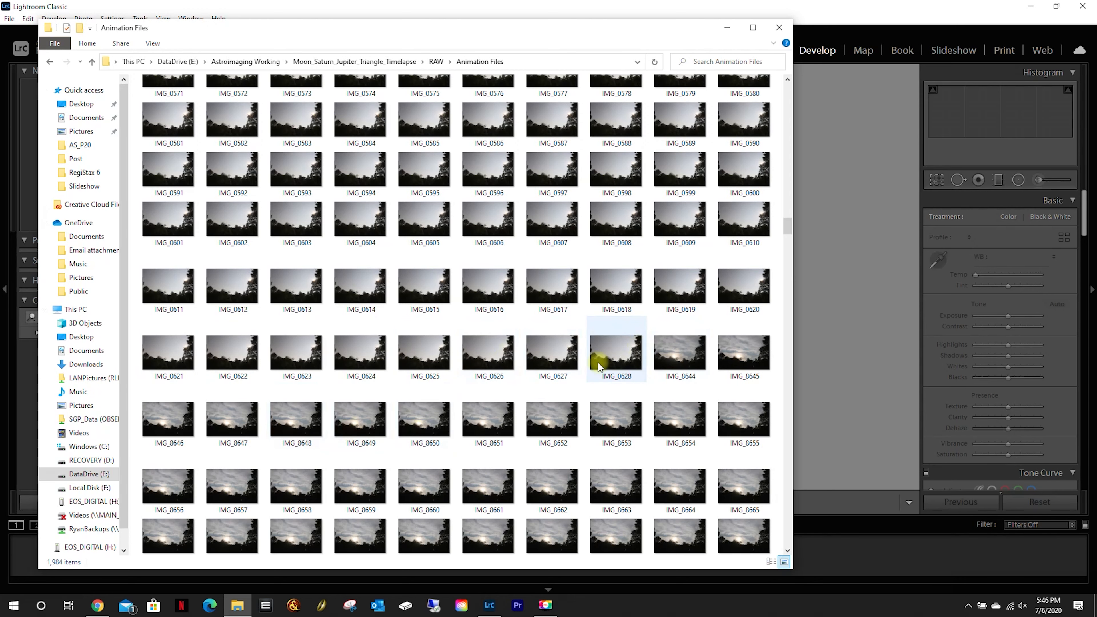
pyautogui.moveTo(616, 359)
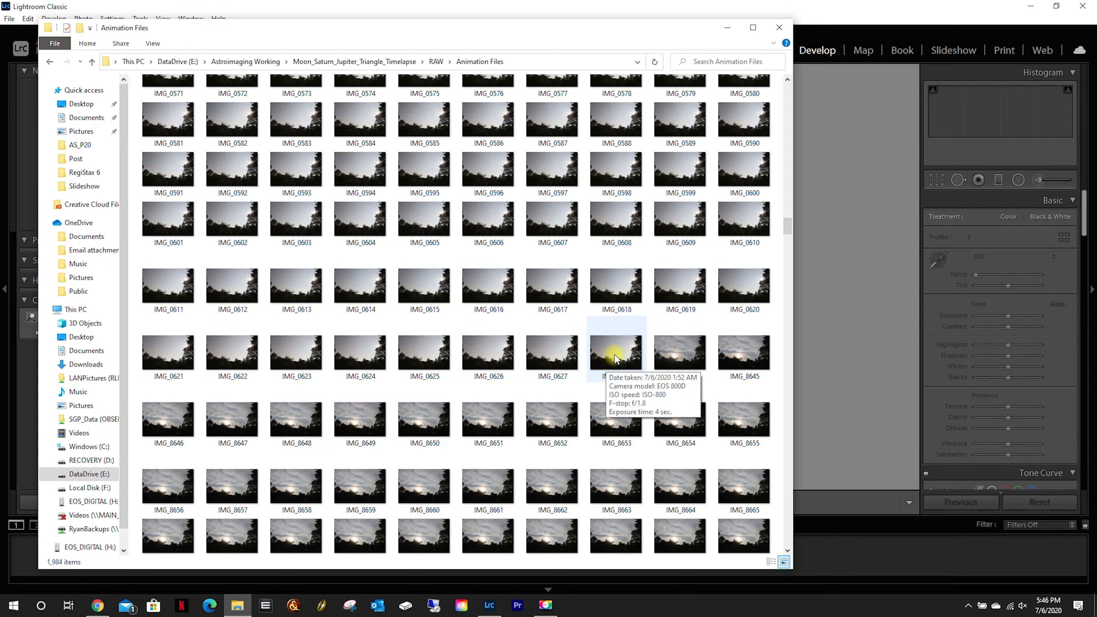
pyautogui.click(614, 356)
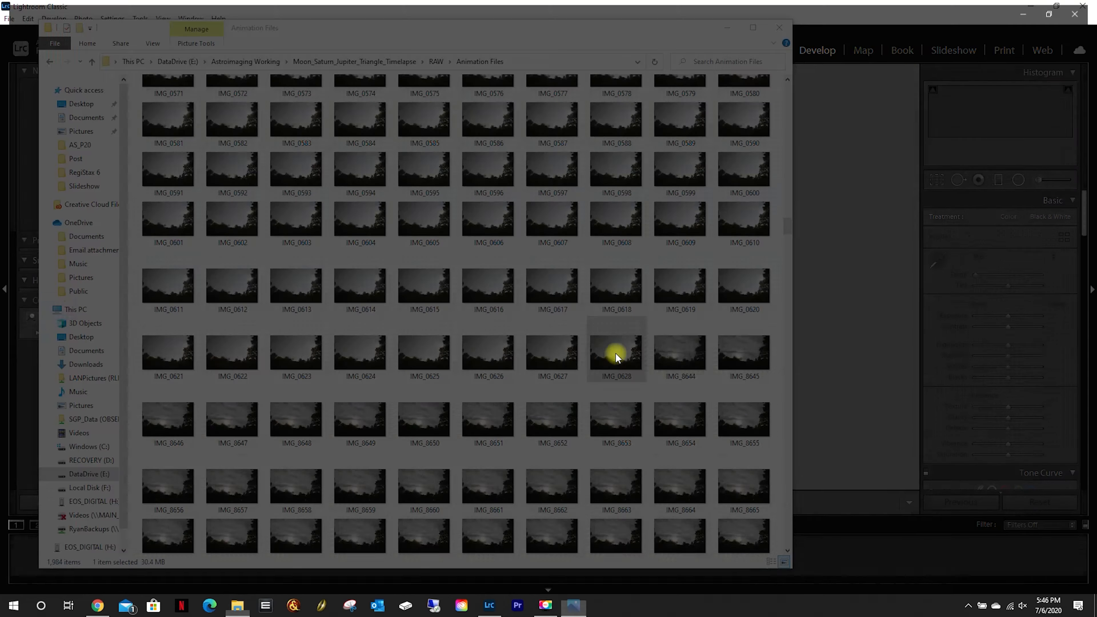
# View IMG_0628, the last frame before the gap, full size in Microsoft Photos
pyautogui.doubleClick(614, 354)
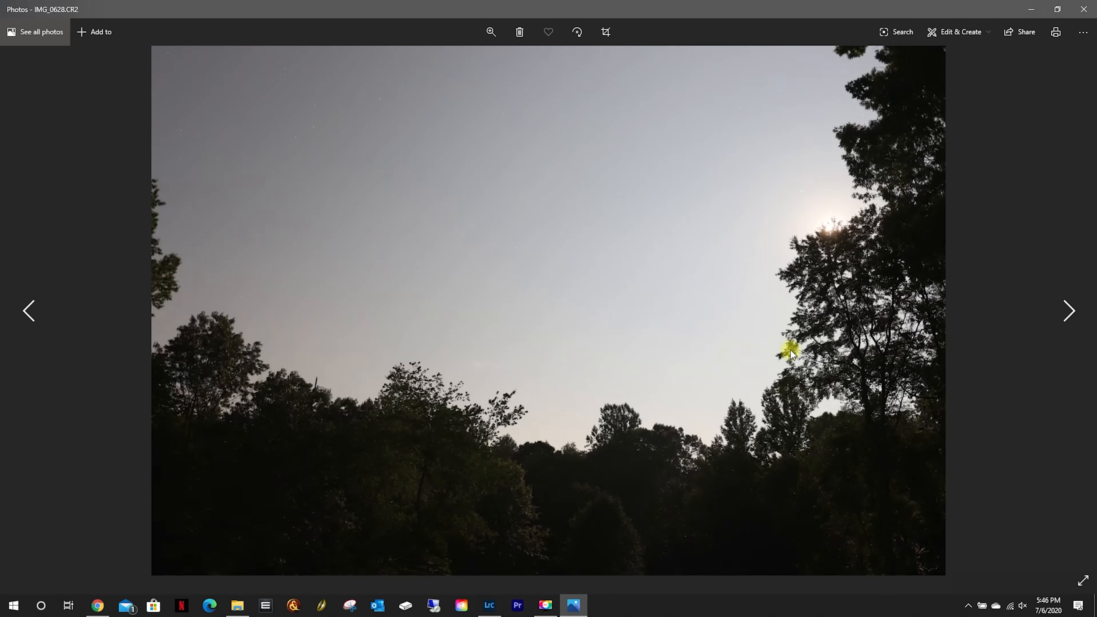
pyautogui.moveTo(299, 316)
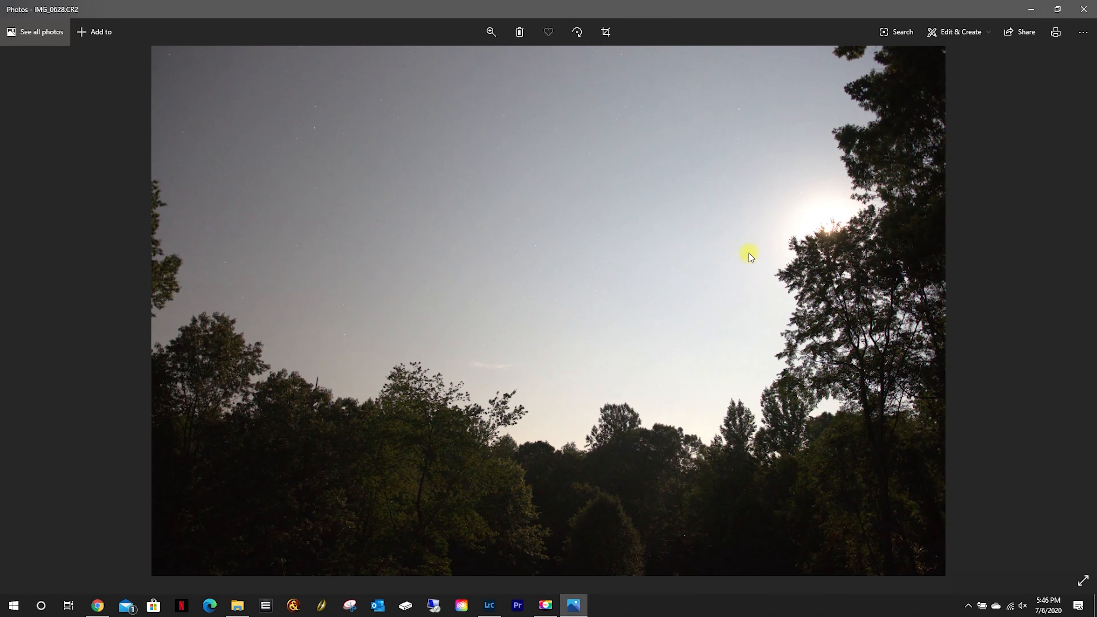
pyautogui.moveTo(297, 240)
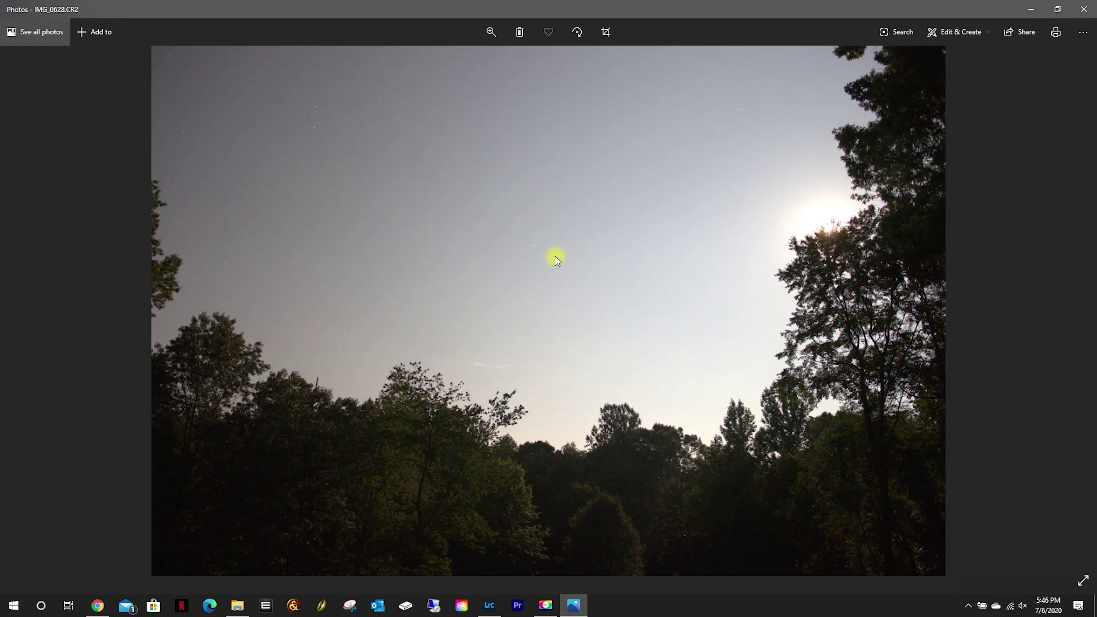
pyautogui.moveTo(683, 253)
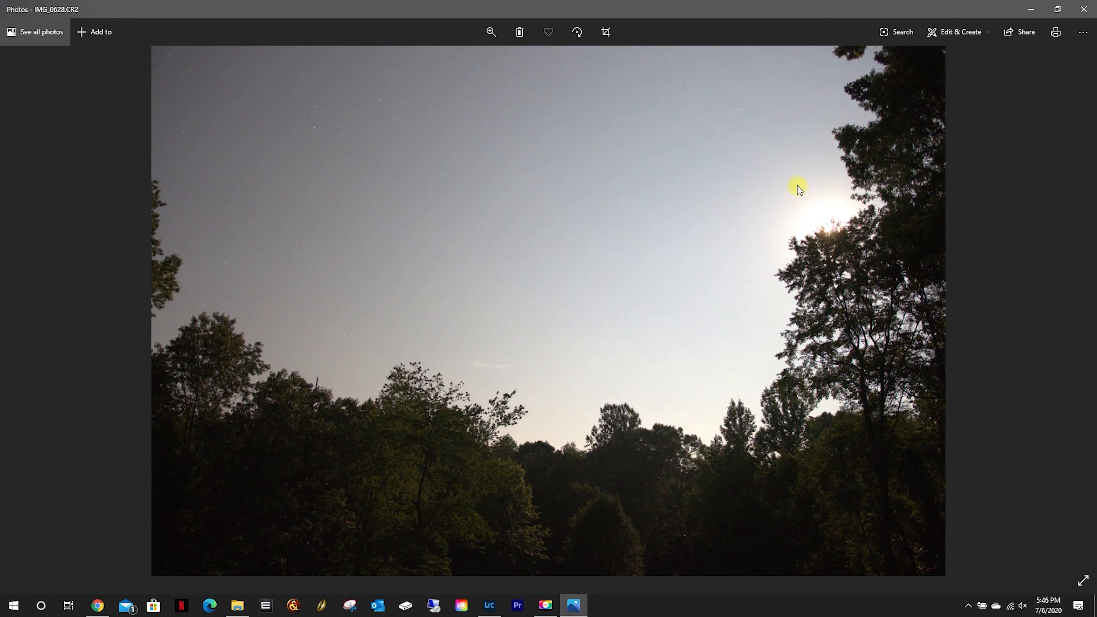
pyautogui.moveTo(888, 182)
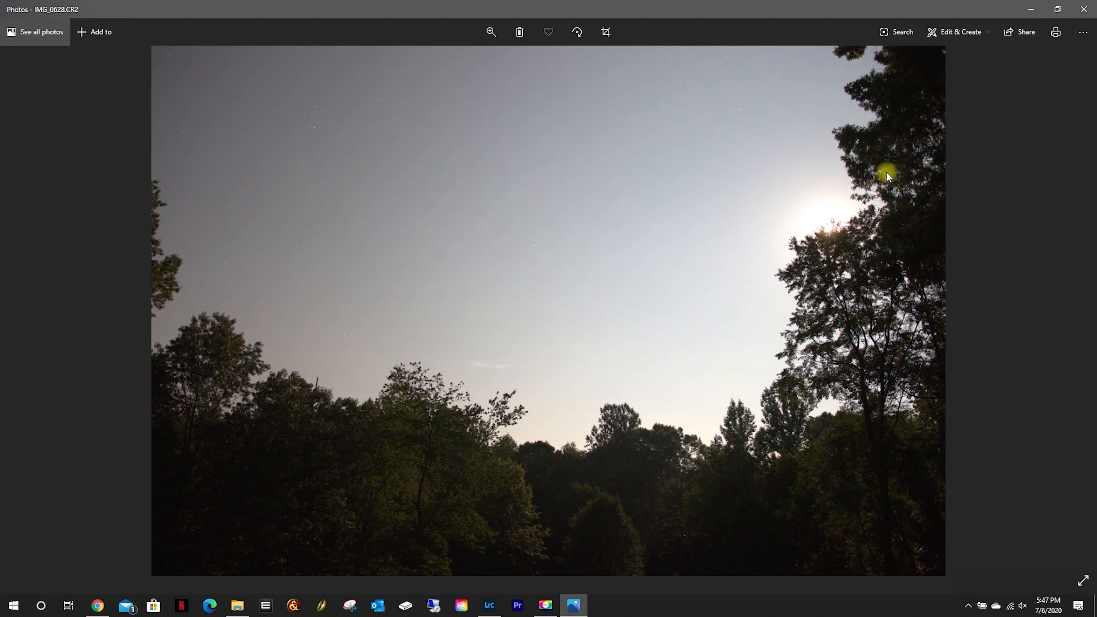
pyautogui.moveTo(861, 169)
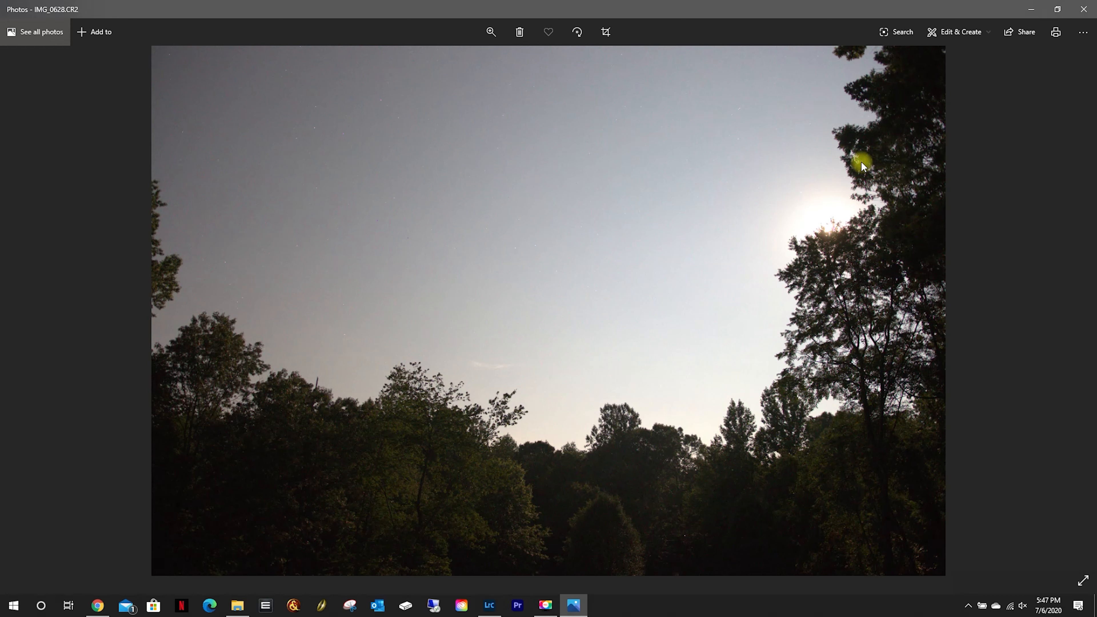
pyautogui.moveTo(1084, 9)
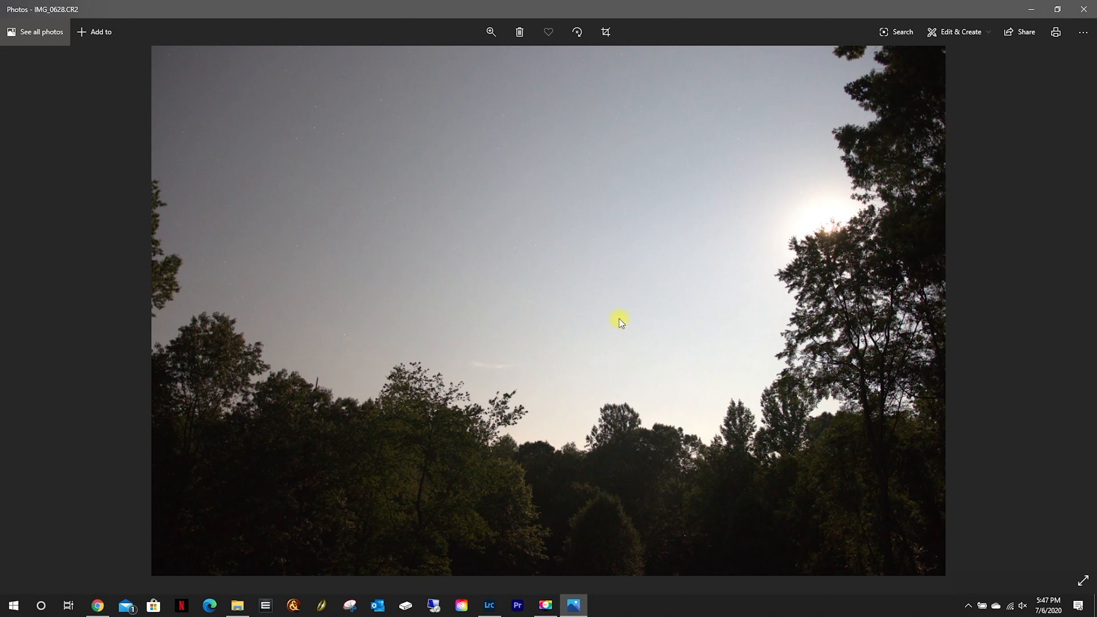
pyautogui.moveTo(1022, 155)
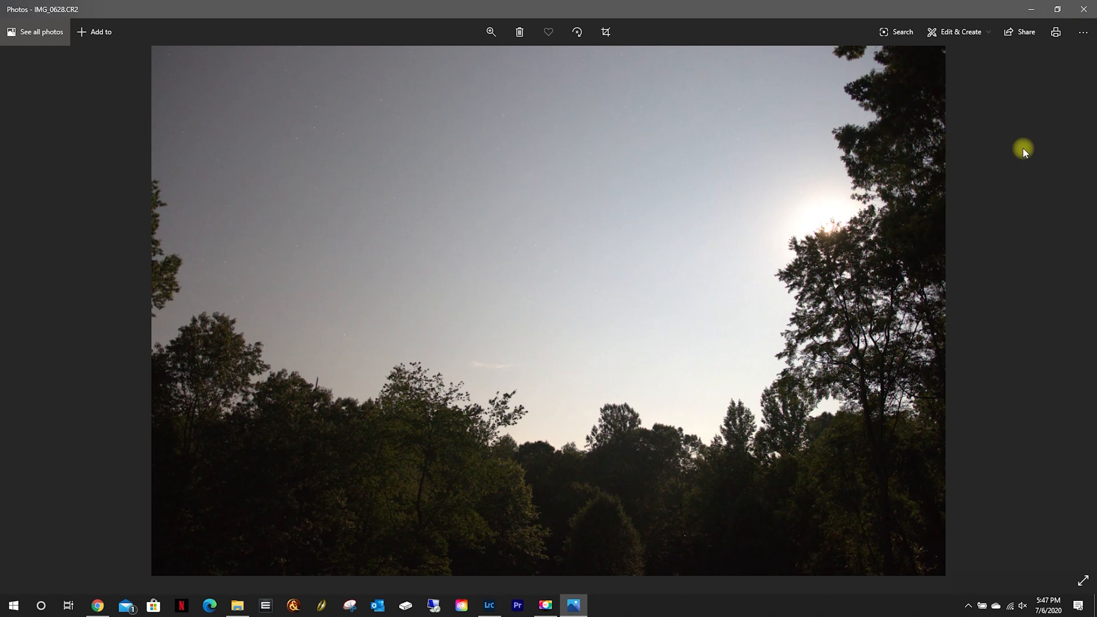
pyautogui.moveTo(1082, 9)
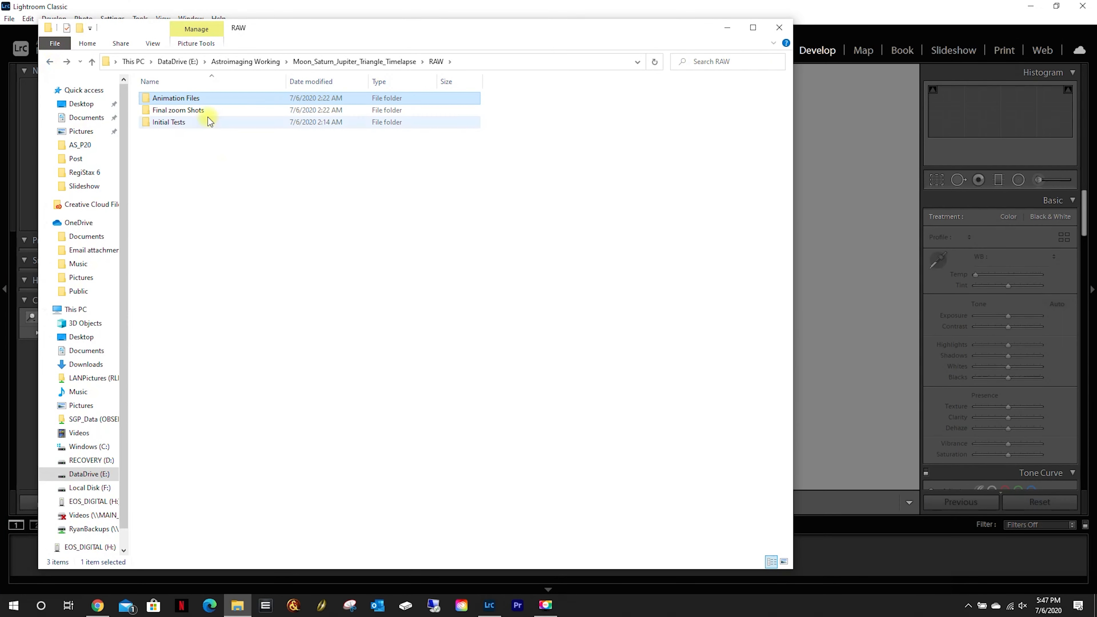
# Show the Final zoom Shots folder's 13 photos as thumbnails and view IMG_0635 in Photos
pyautogui.doubleClick(178, 110)
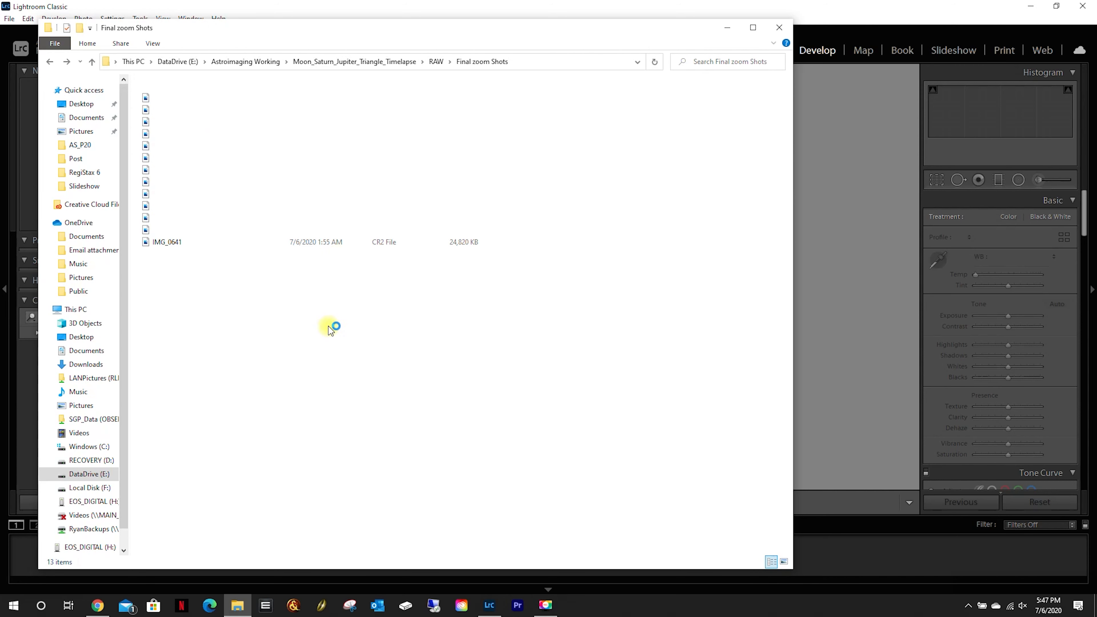
pyautogui.click(783, 561)
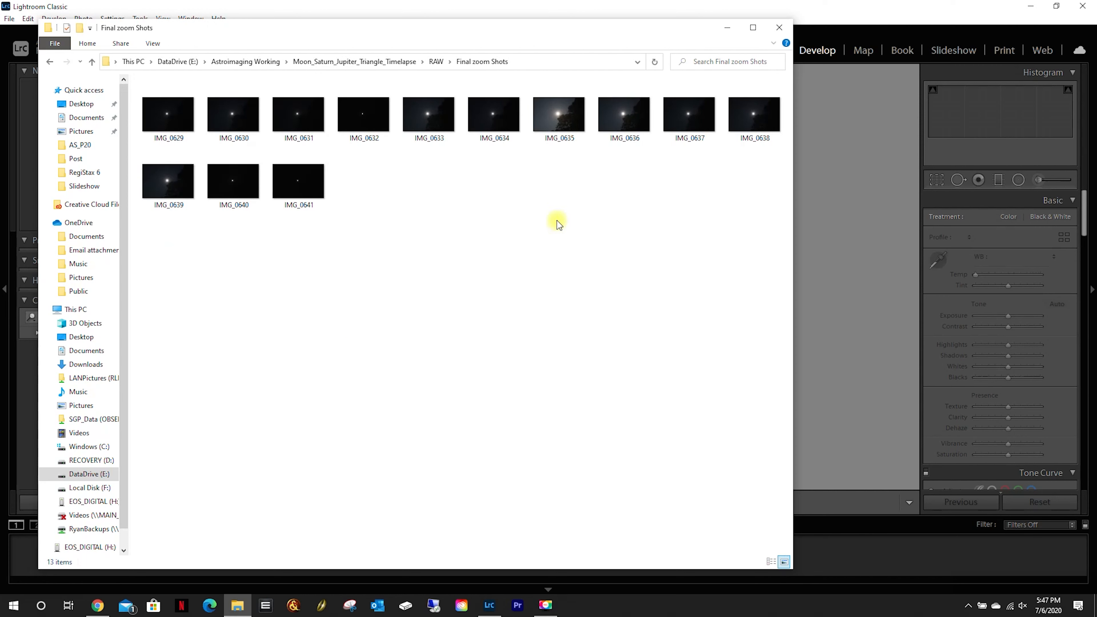
pyautogui.moveTo(567, 208)
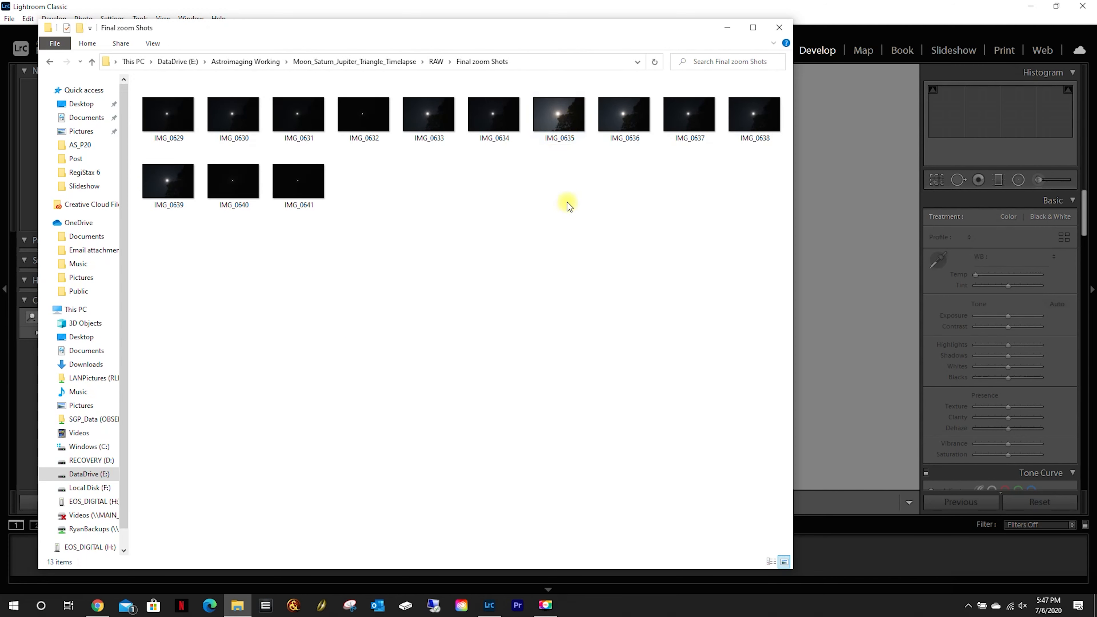
pyautogui.click(559, 118)
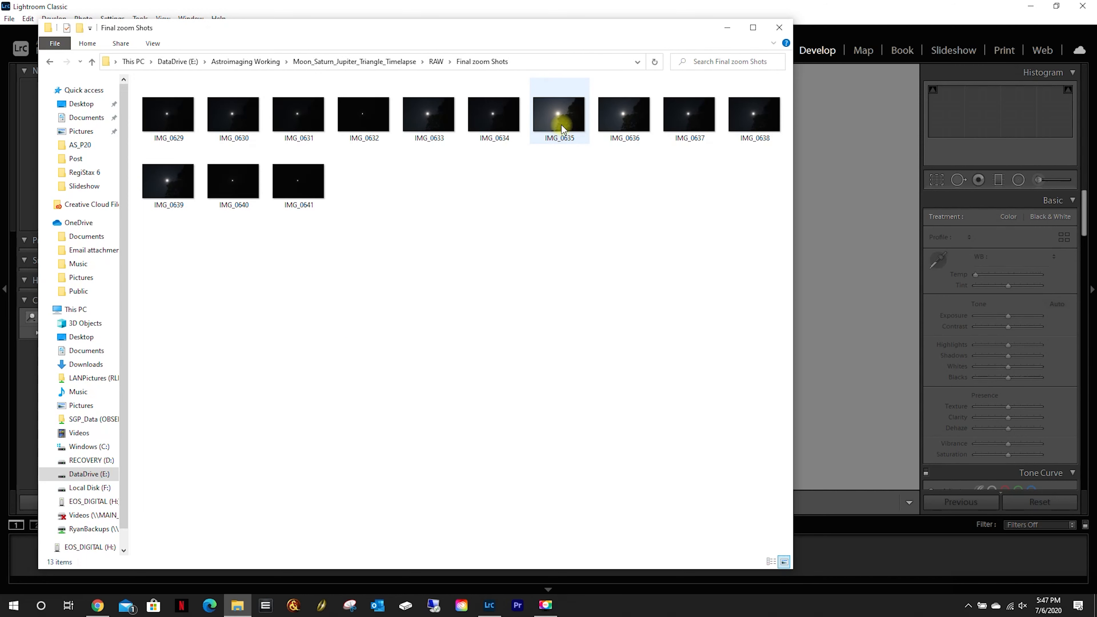
pyautogui.doubleClick(559, 114)
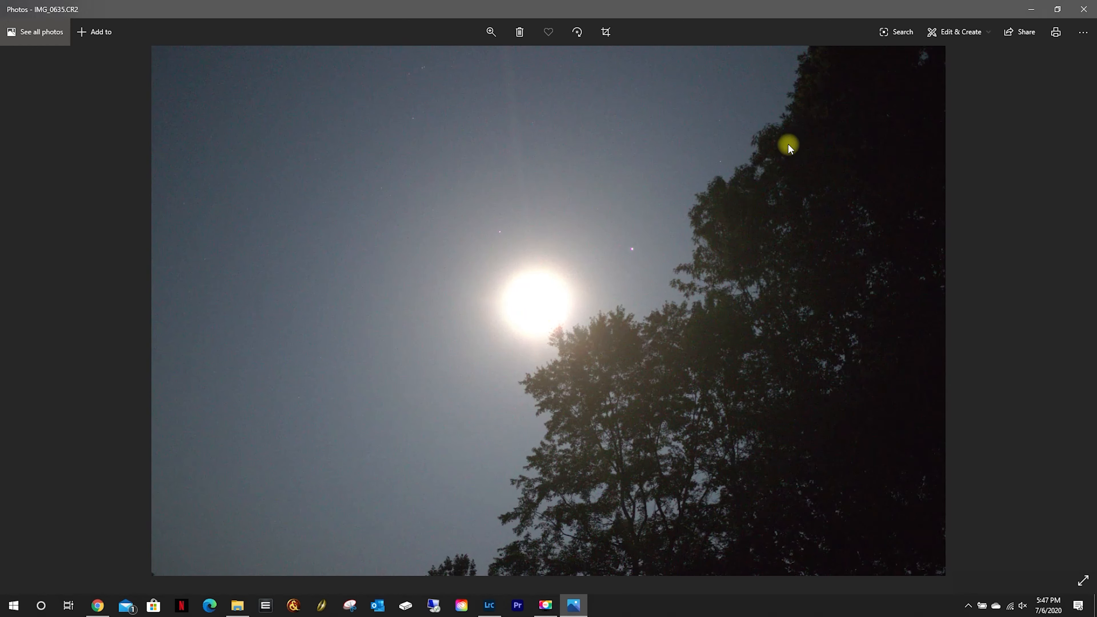
pyautogui.moveTo(642, 334)
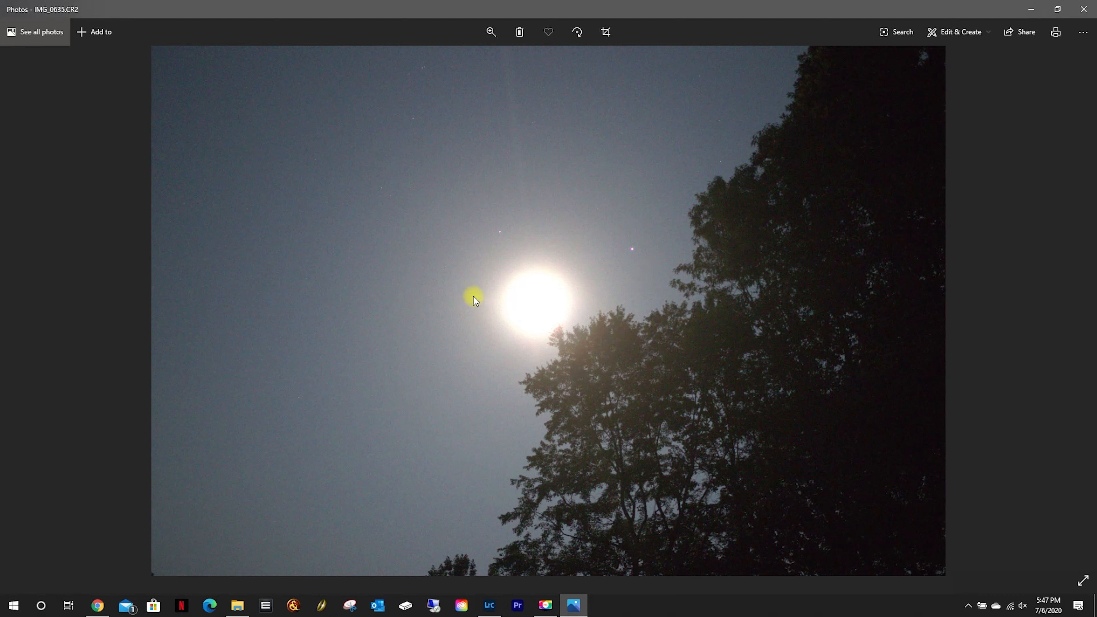
pyautogui.moveTo(491, 330)
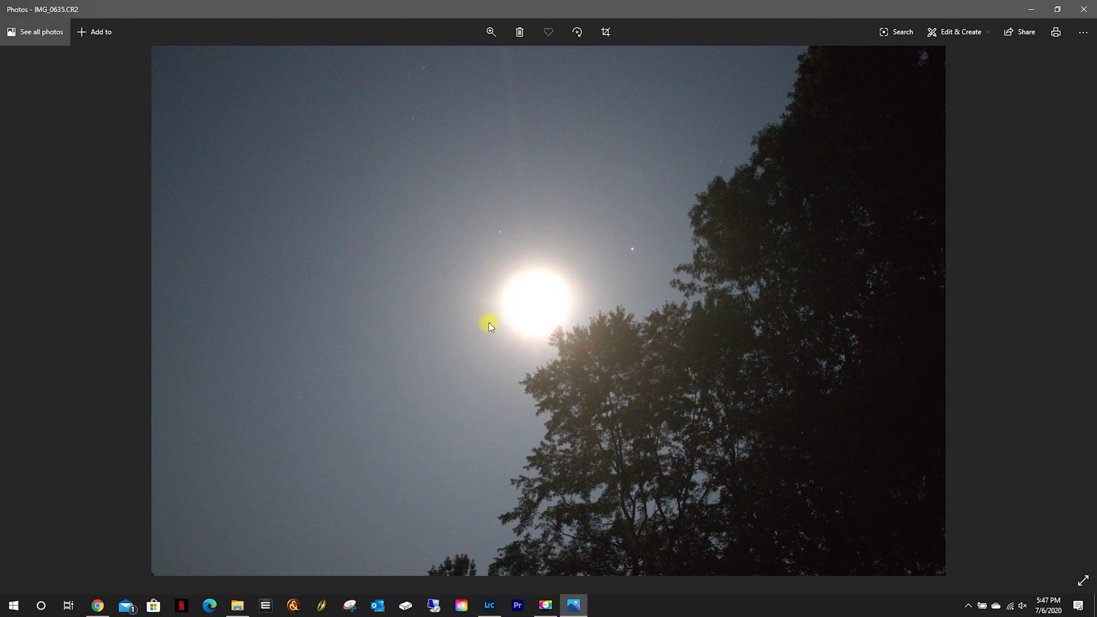
pyautogui.moveTo(572, 388)
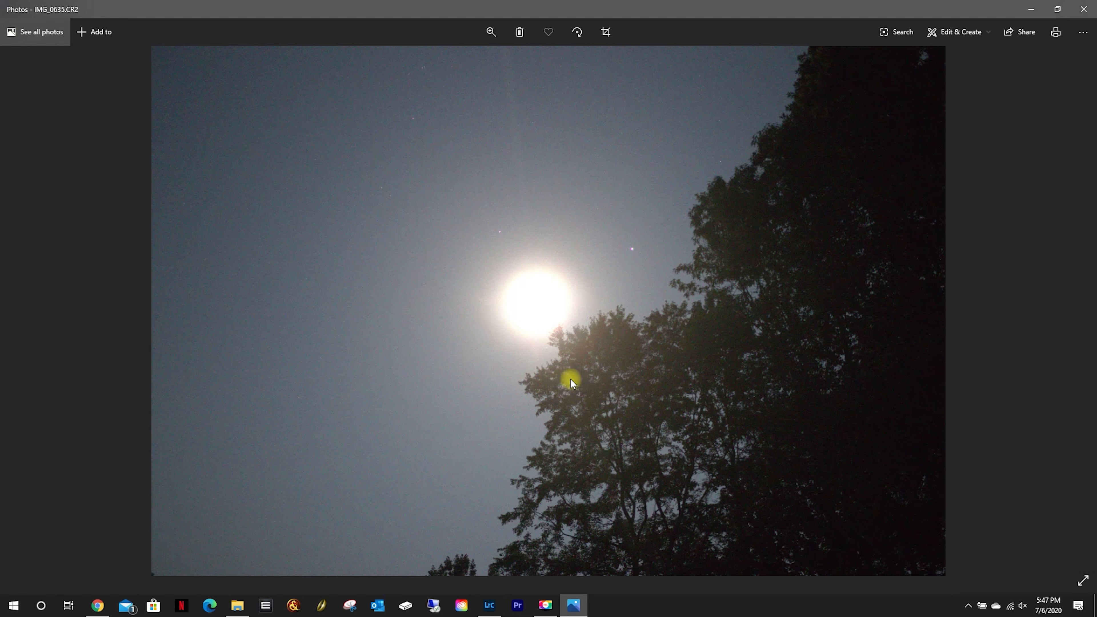
pyautogui.moveTo(572, 308)
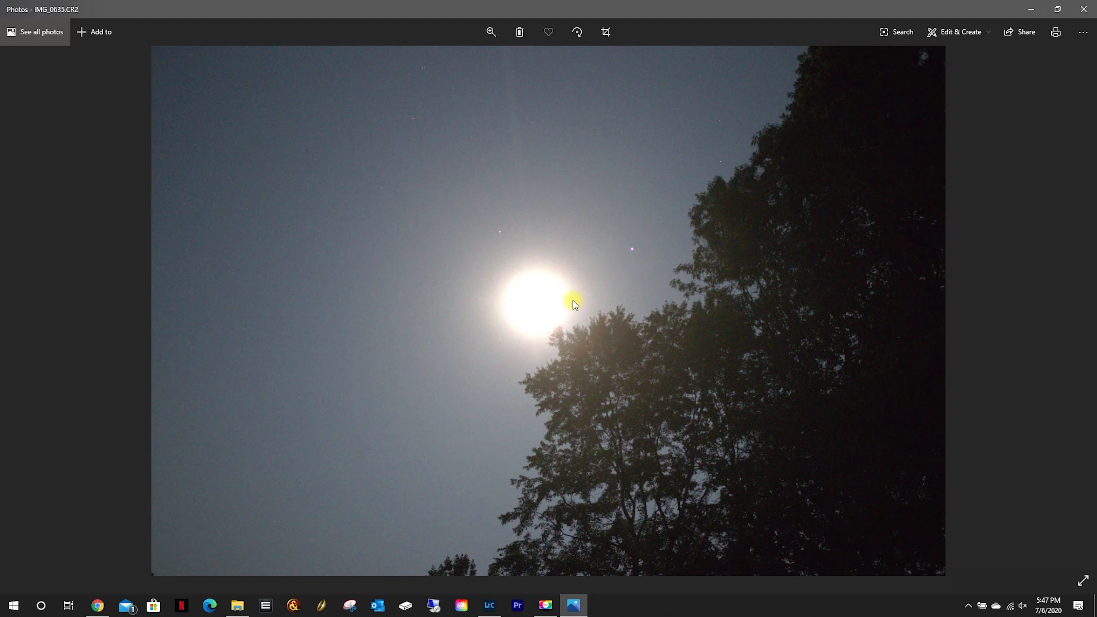
pyautogui.moveTo(598, 263)
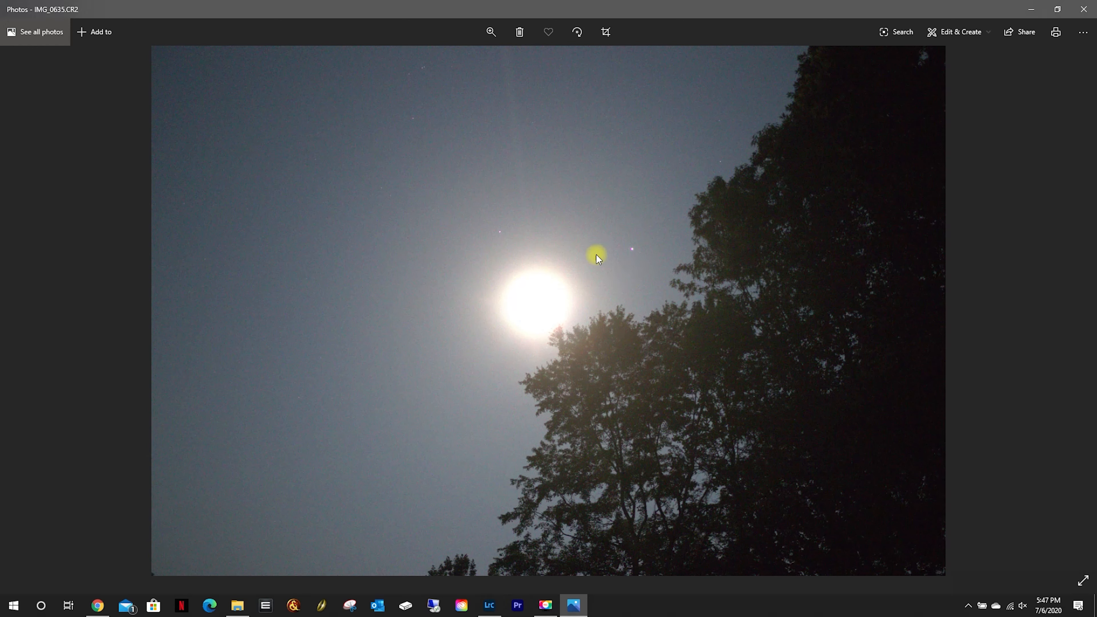
pyautogui.moveTo(883, 408)
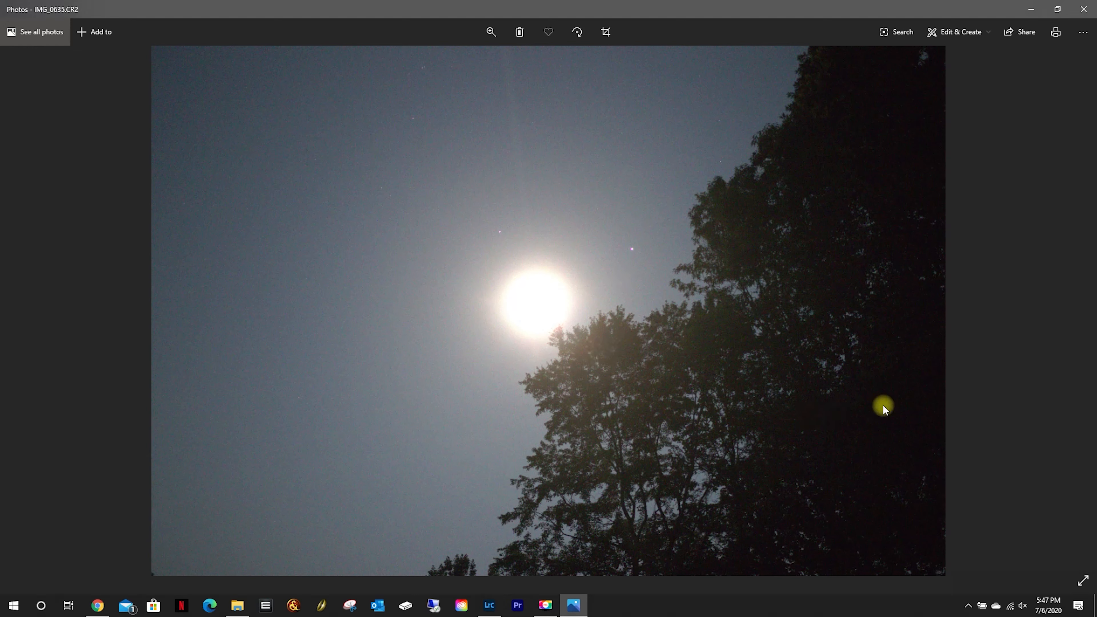
pyautogui.moveTo(518, 222)
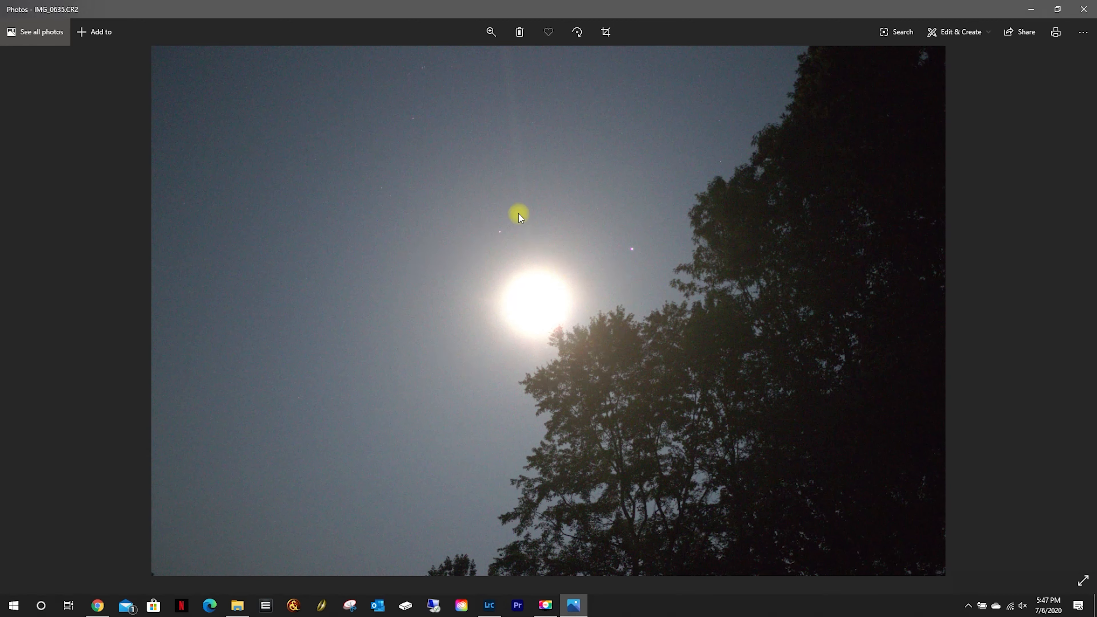
# Show IMG_0635's file info: July 6, 2020 1:54 AM, 1/2 sec, f/1.8, 35mm, ISO 800
pyautogui.rightClick(519, 220)
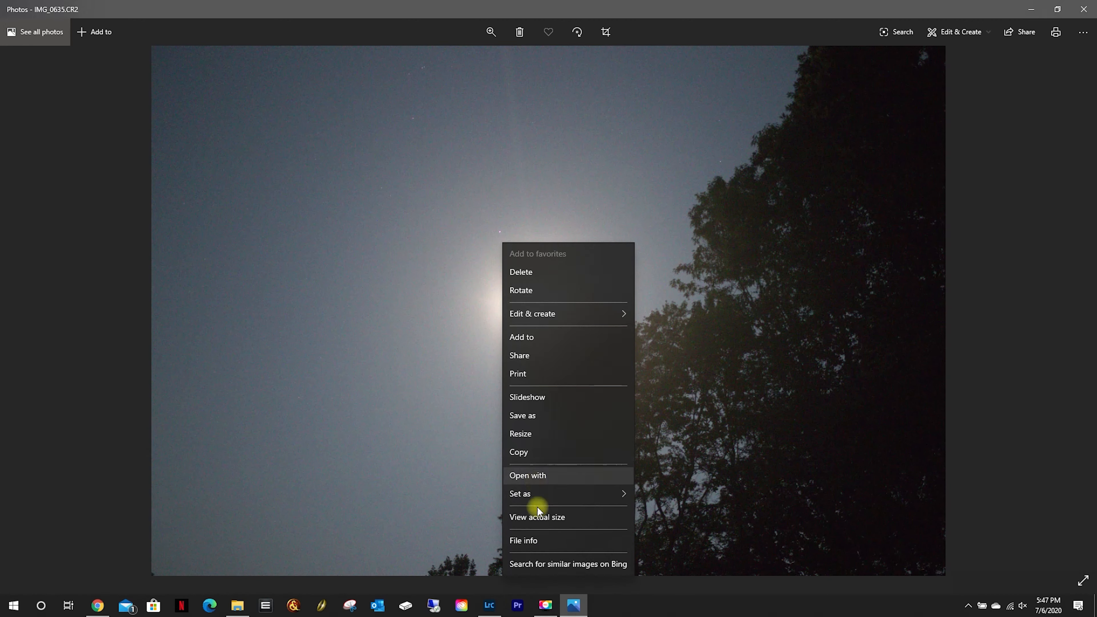
pyautogui.click(523, 540)
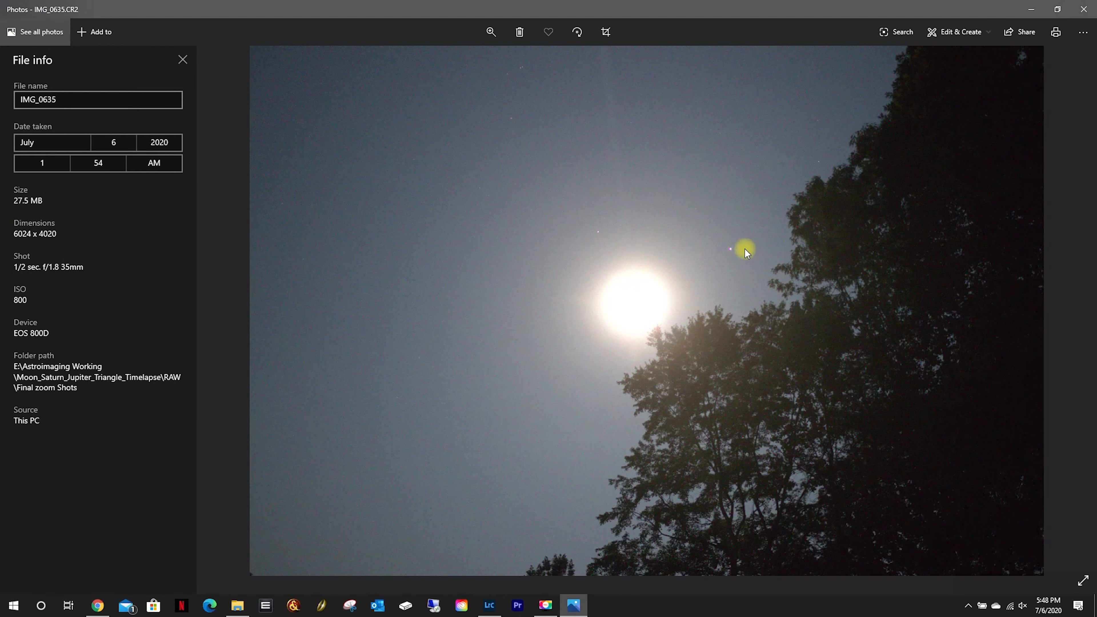
pyautogui.moveTo(727, 256)
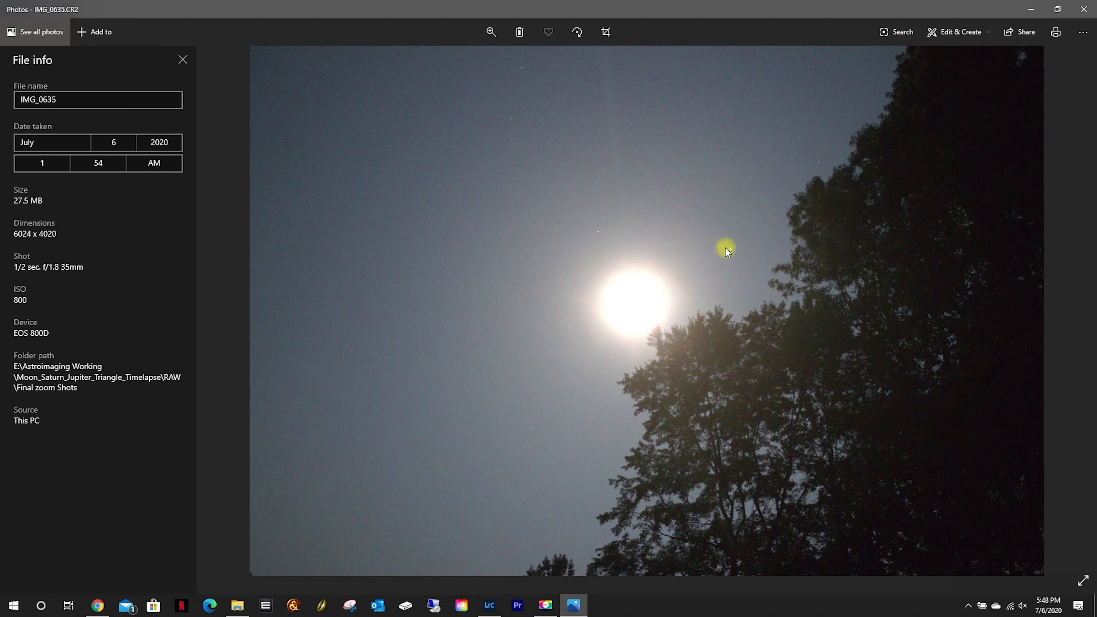
pyautogui.moveTo(668, 253)
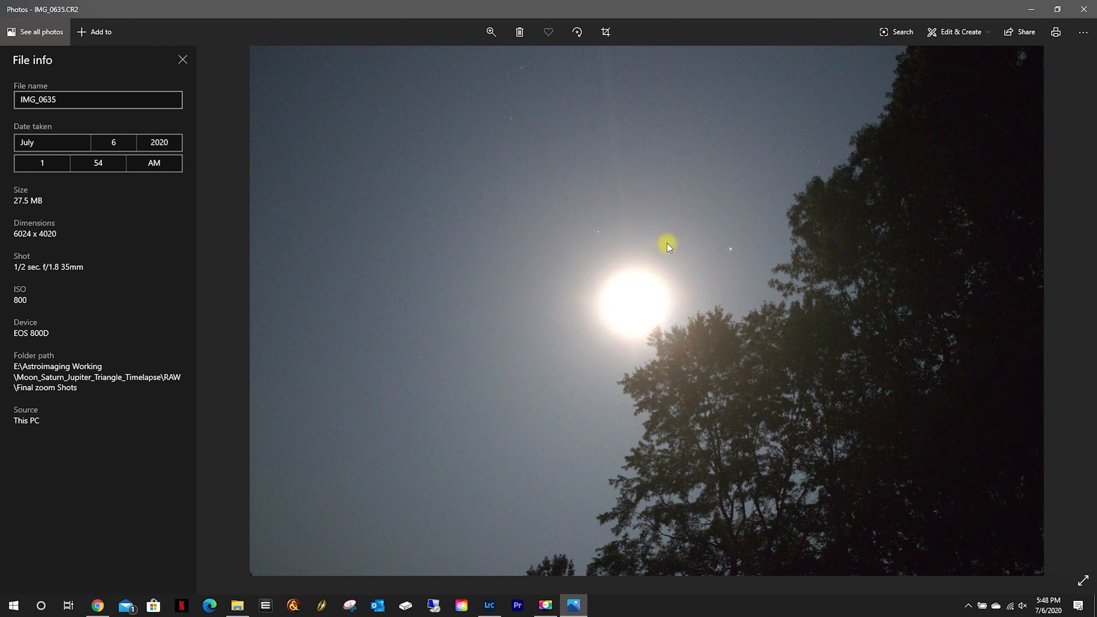
pyautogui.moveTo(651, 289)
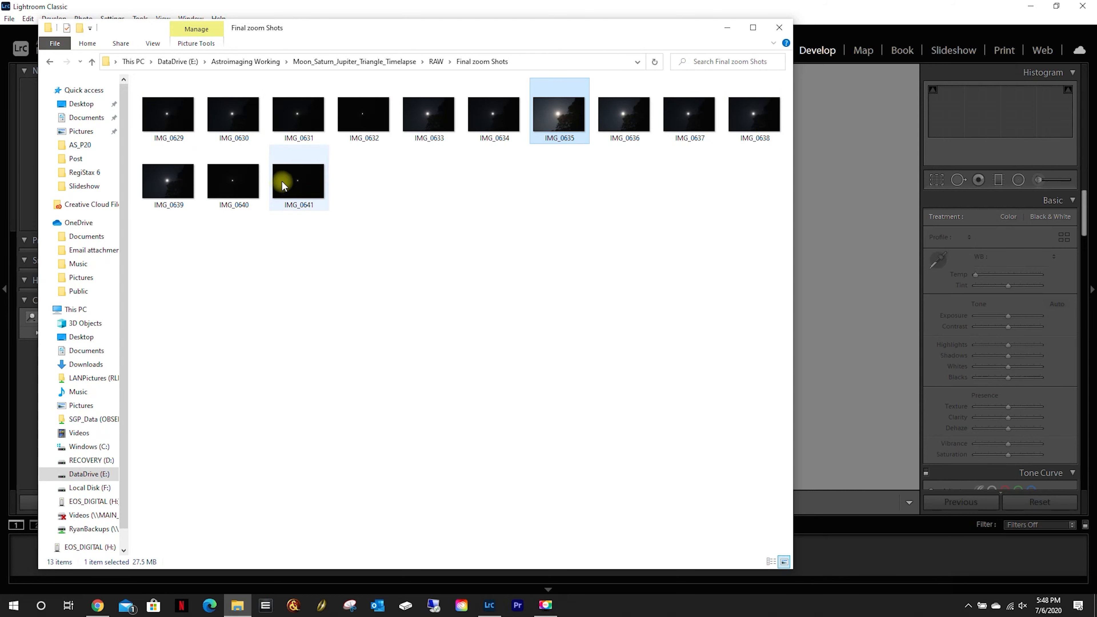
# View IMG_0641 and its file info: 1:55 AM July 6, 1/200 sec, f/1.8, ISO 800
pyautogui.click(304, 186)
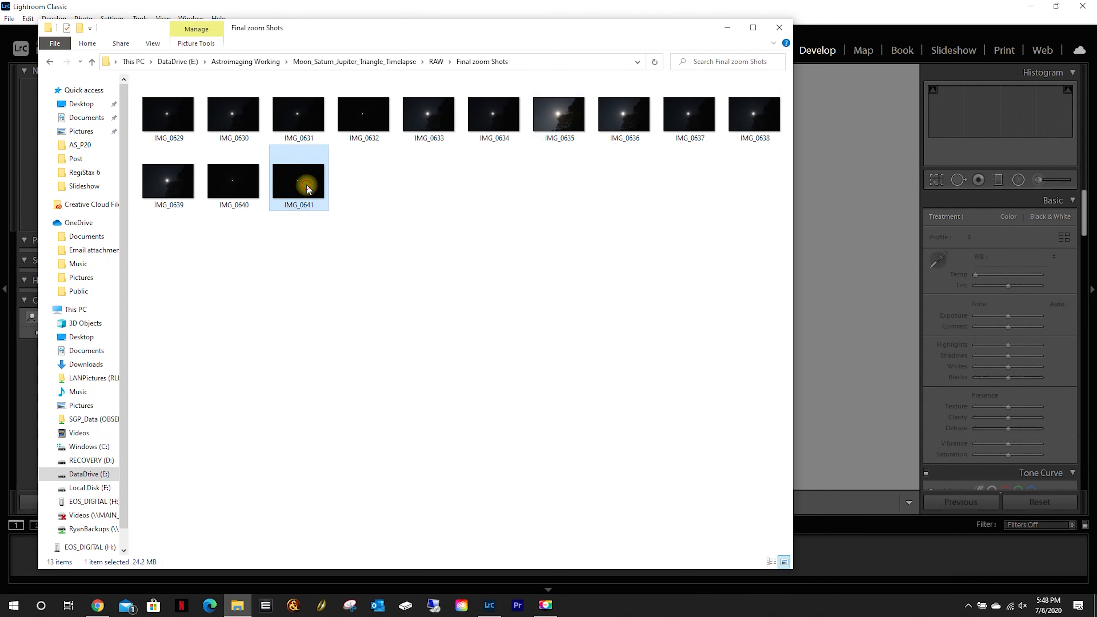
pyautogui.doubleClick(306, 185)
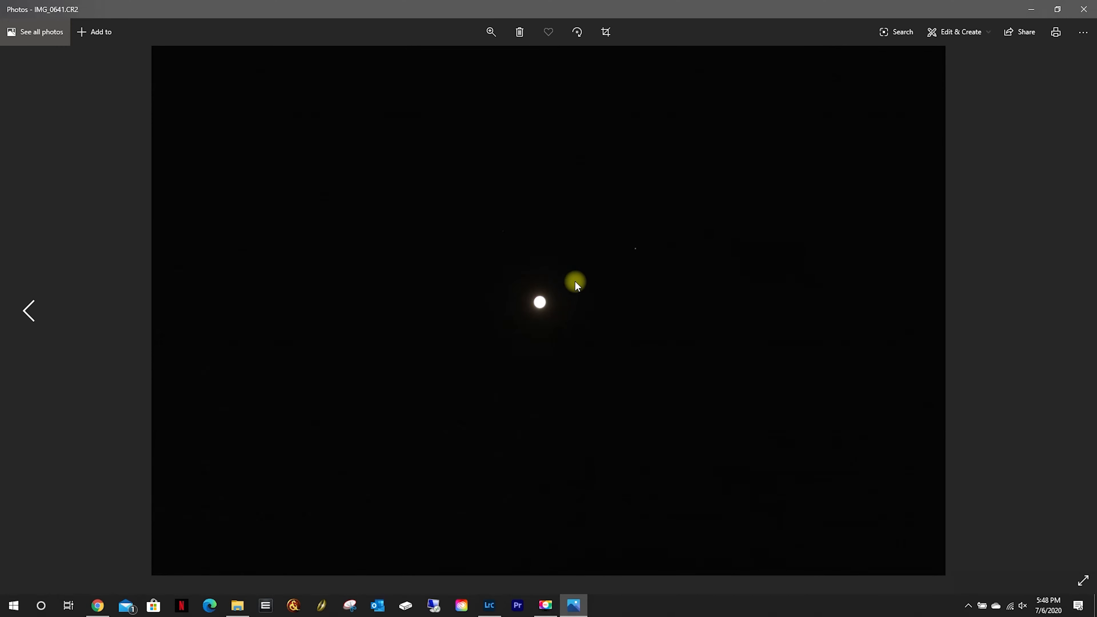
pyautogui.moveTo(637, 257)
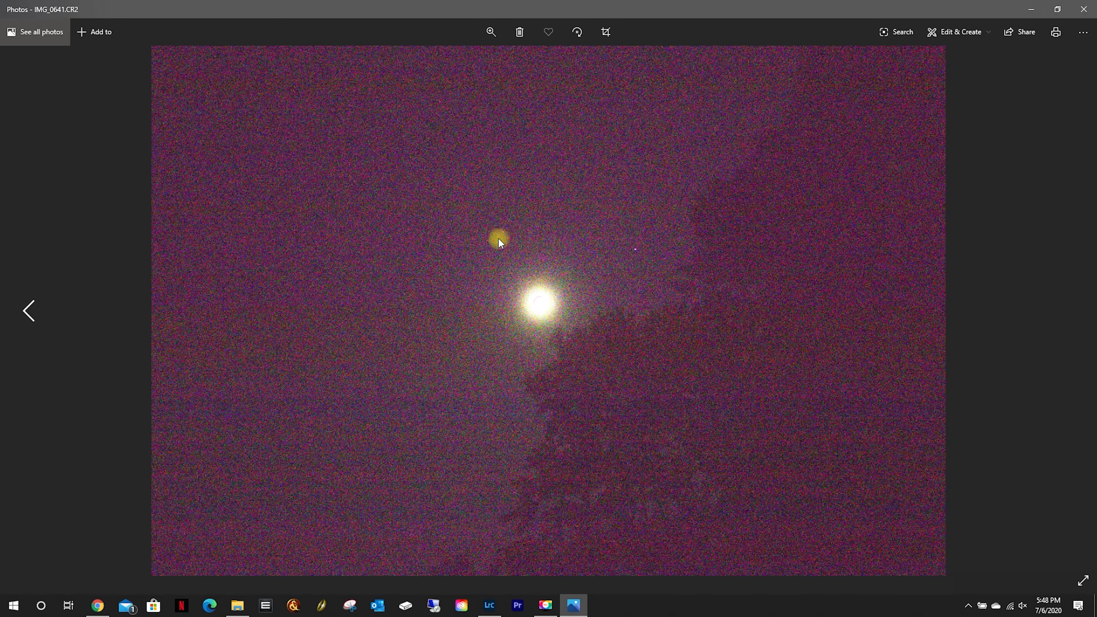
pyautogui.moveTo(585, 331)
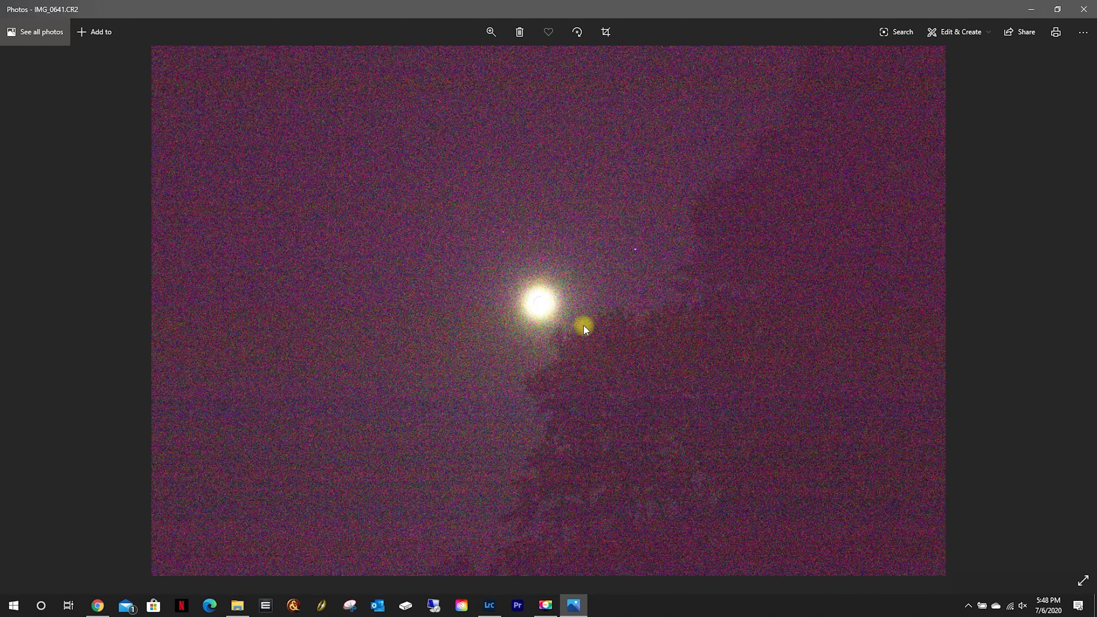
pyautogui.rightClick(584, 333)
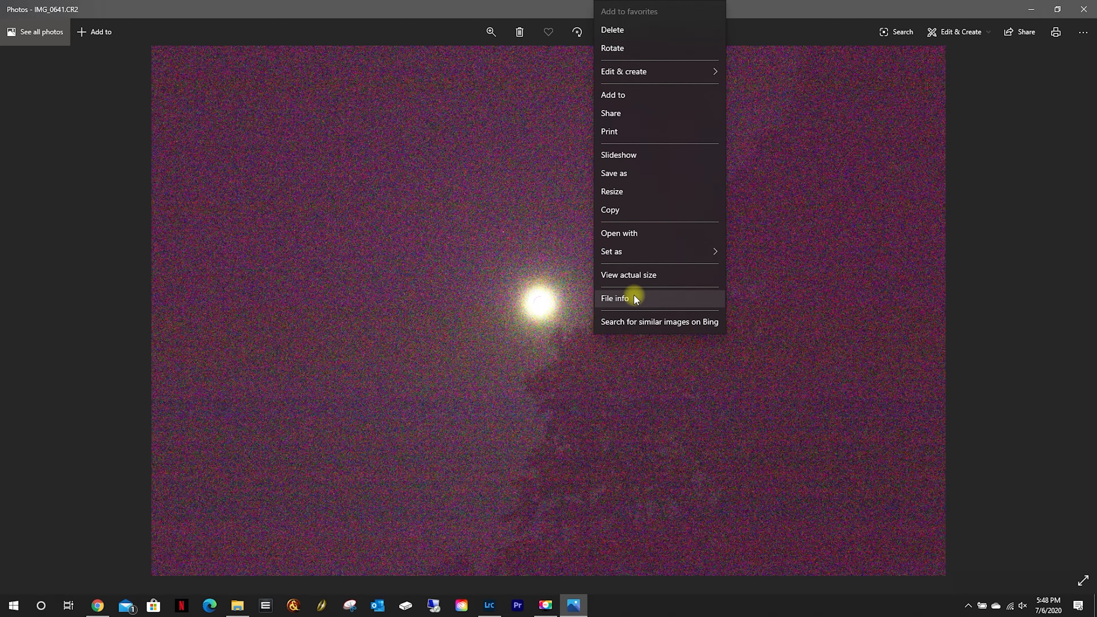
pyautogui.click(615, 298)
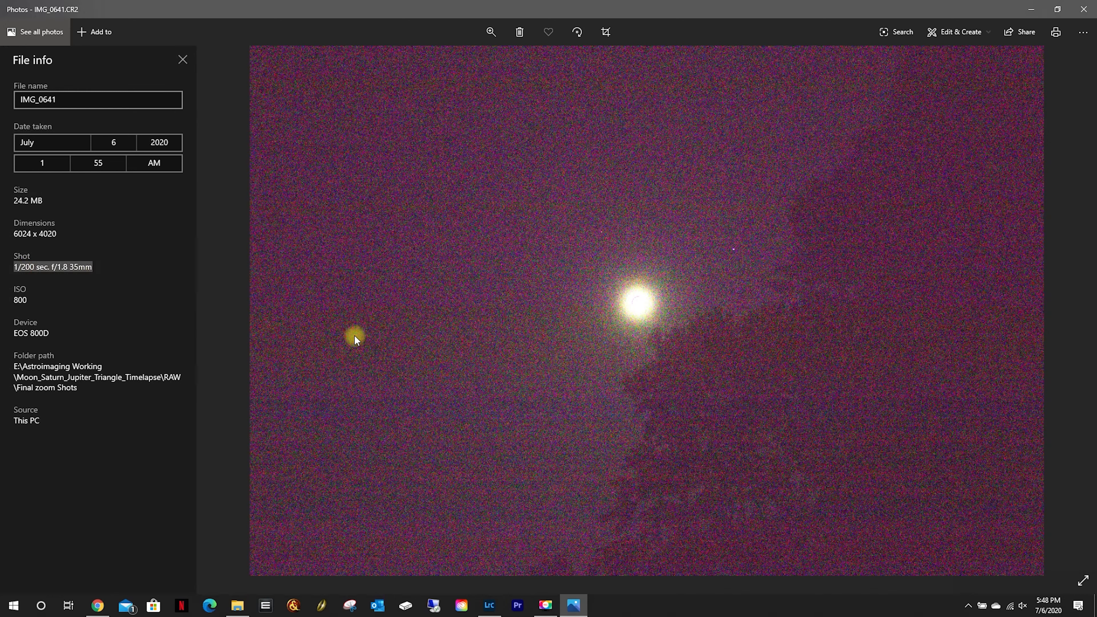
pyautogui.moveTo(131, 314)
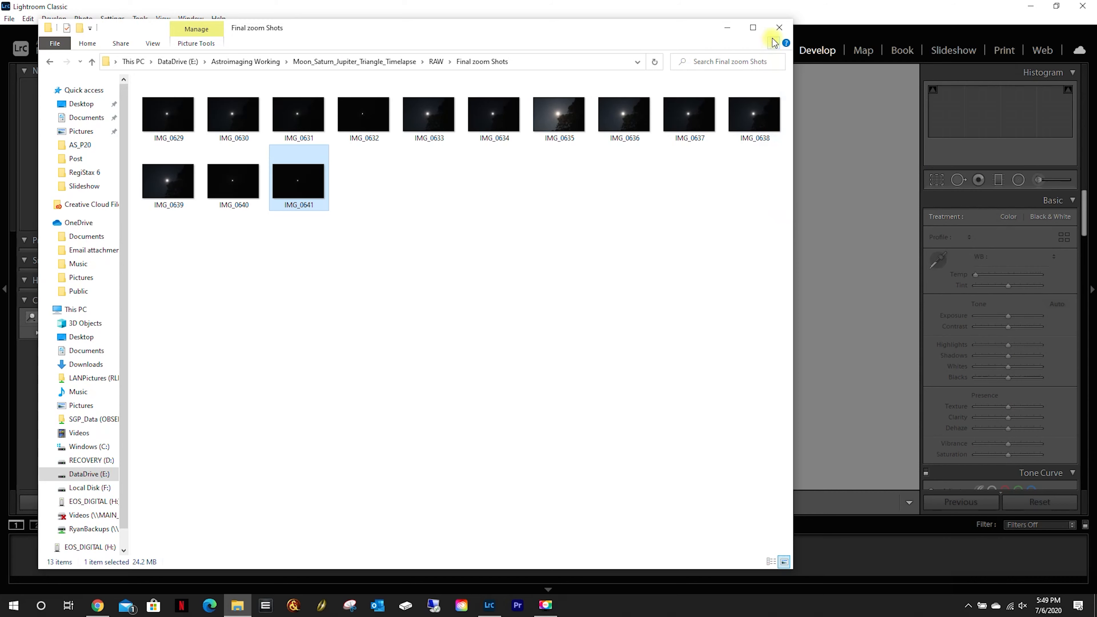
# Return to Lightroom Classic's Library module, showing a 17-photo catalog with an empty Previous Import
pyautogui.click(779, 28)
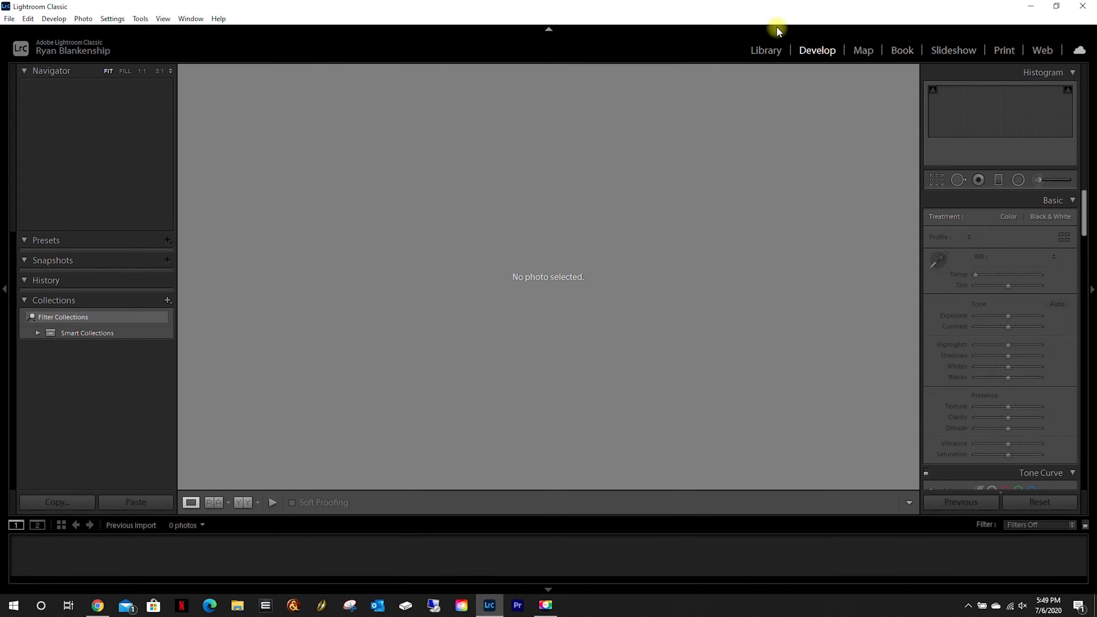
pyautogui.moveTo(574, 154)
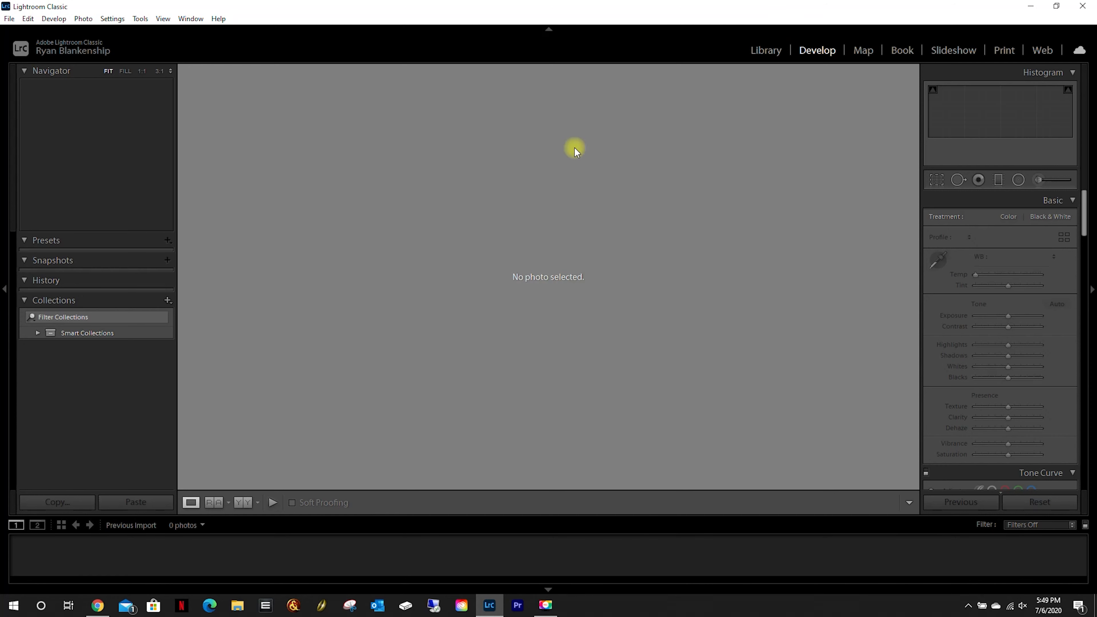
pyautogui.moveTo(433, 170)
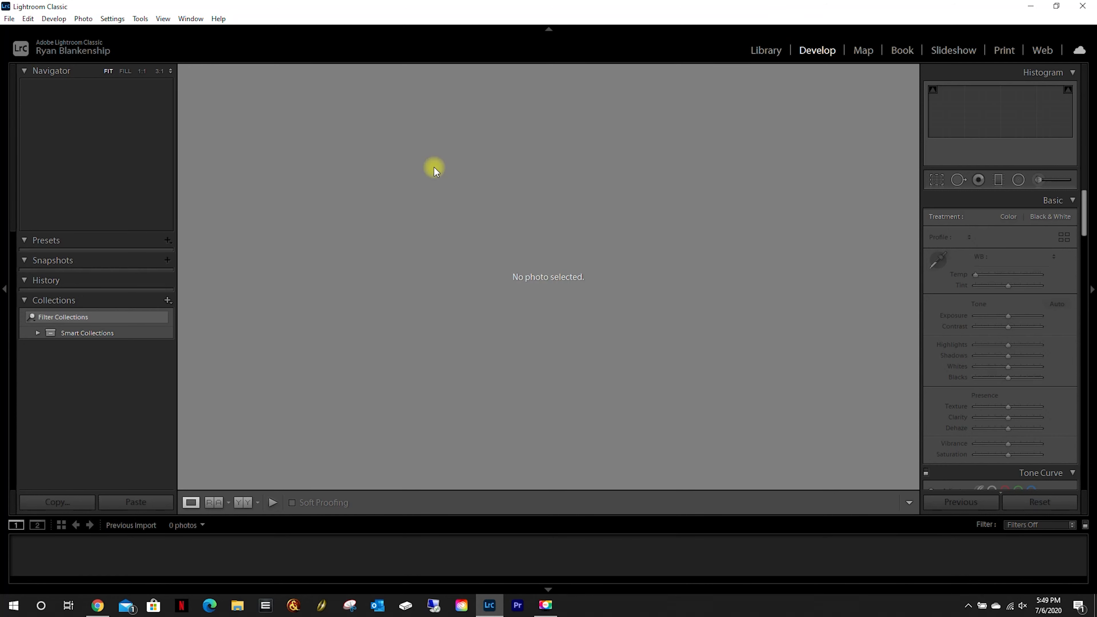
pyautogui.moveTo(283, 547)
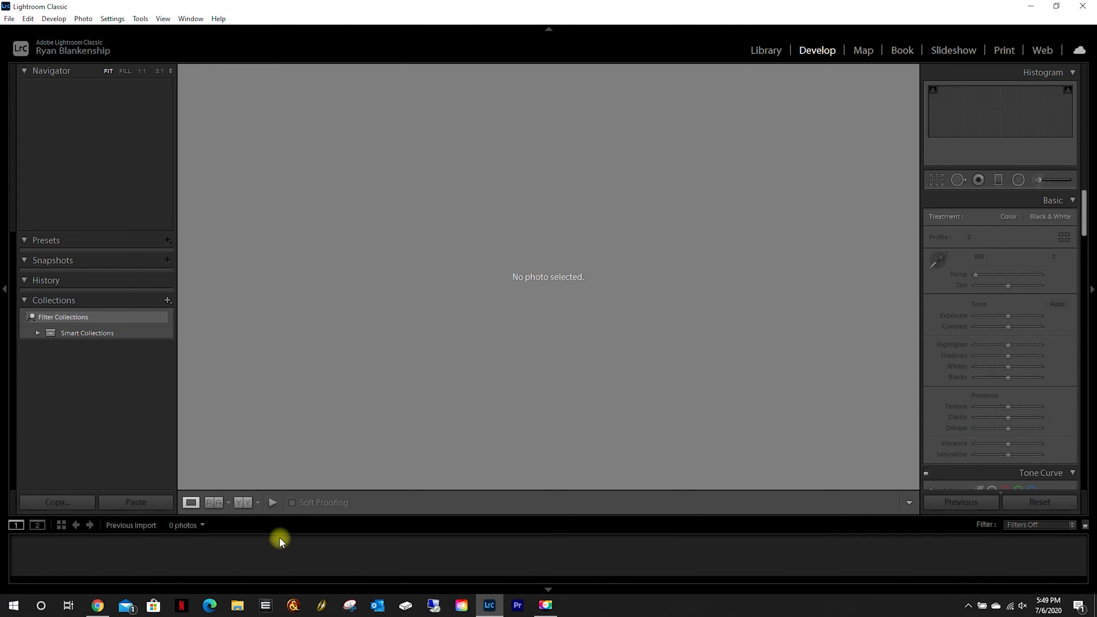
pyautogui.moveTo(349, 557)
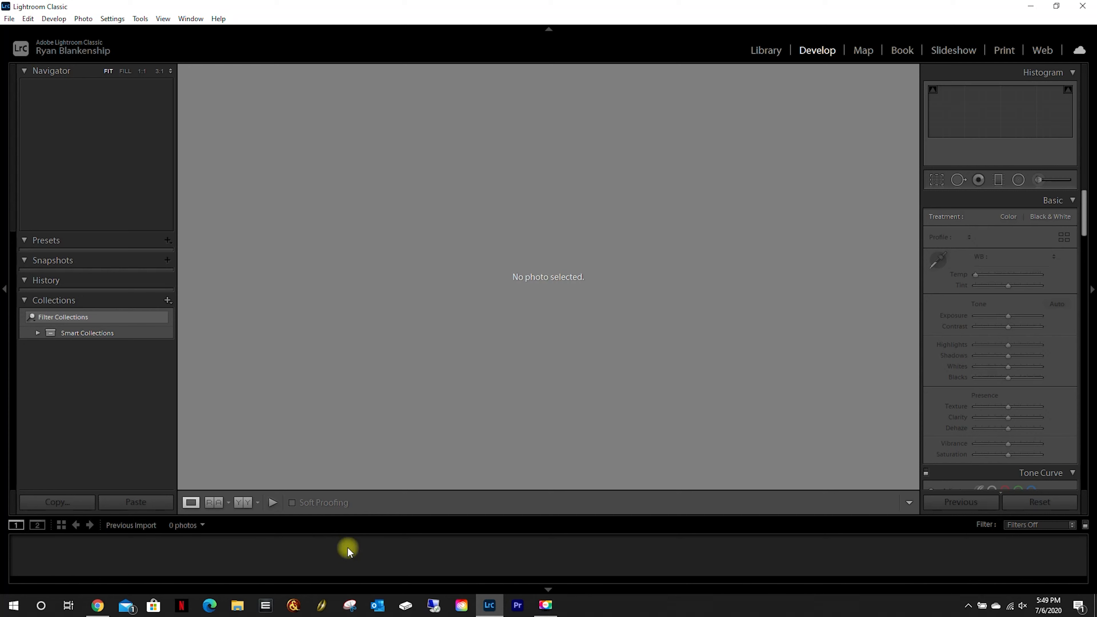
pyautogui.moveTo(237, 610)
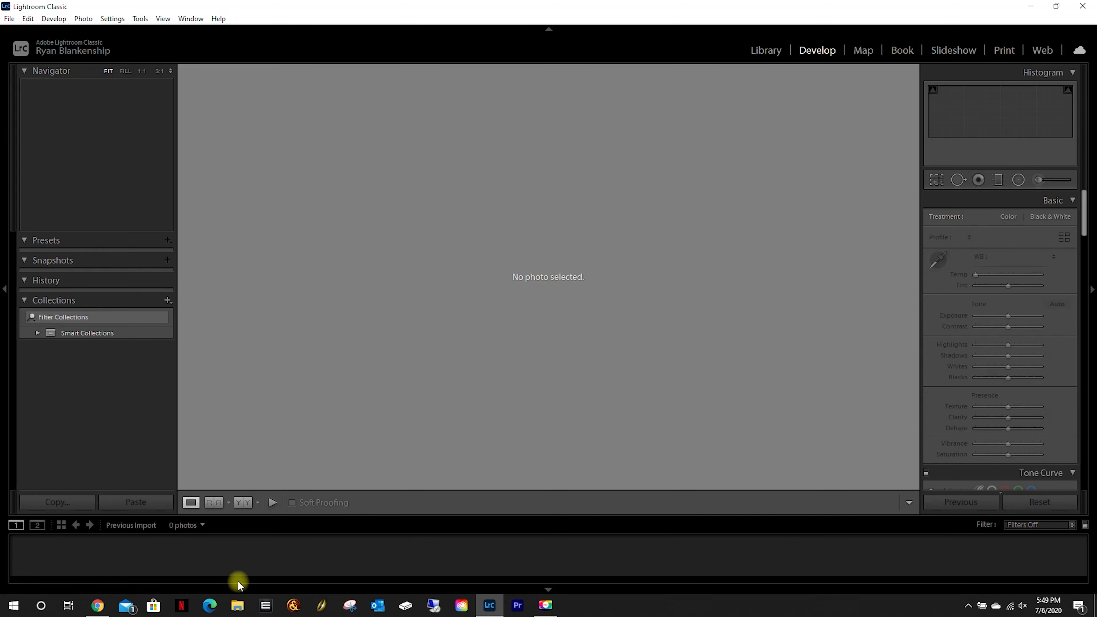
pyautogui.moveTo(249, 592)
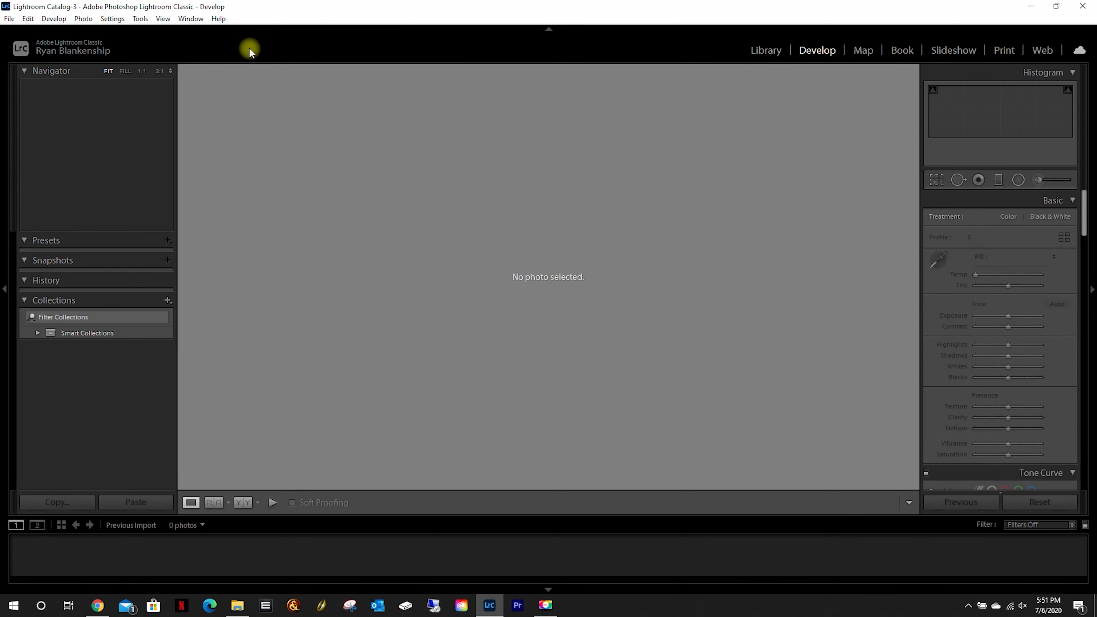
pyautogui.click(766, 50)
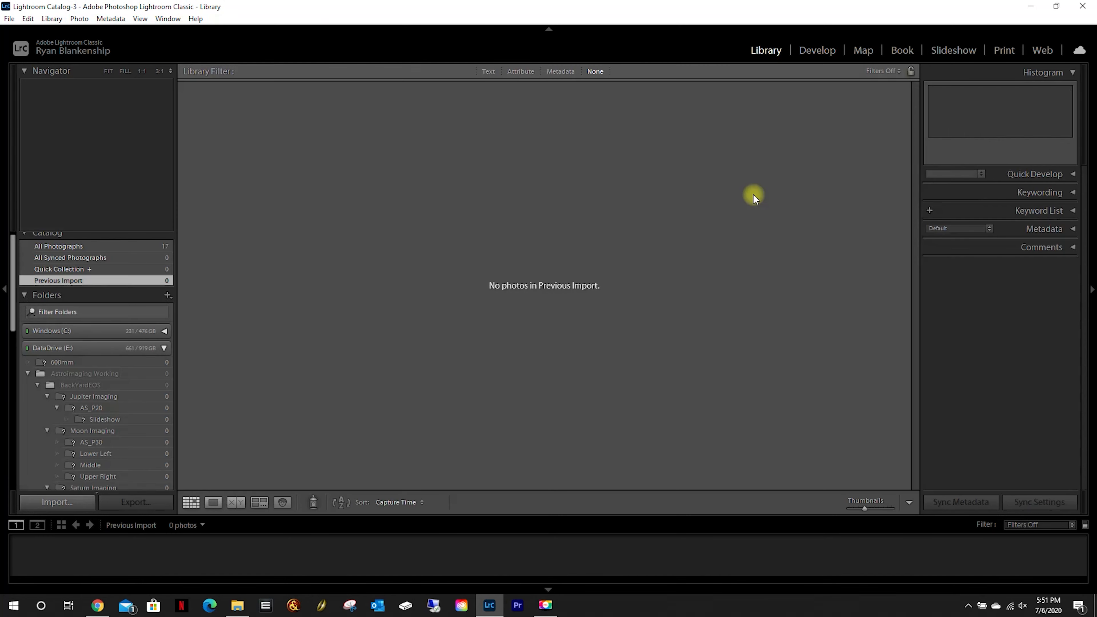
pyautogui.moveTo(268, 479)
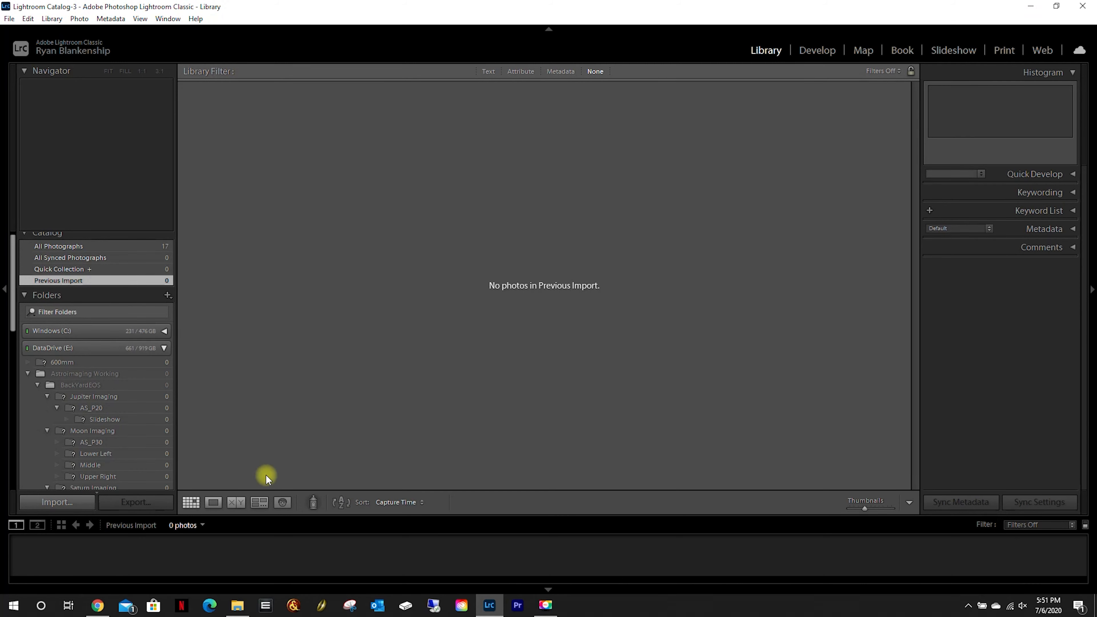
pyautogui.moveTo(160, 488)
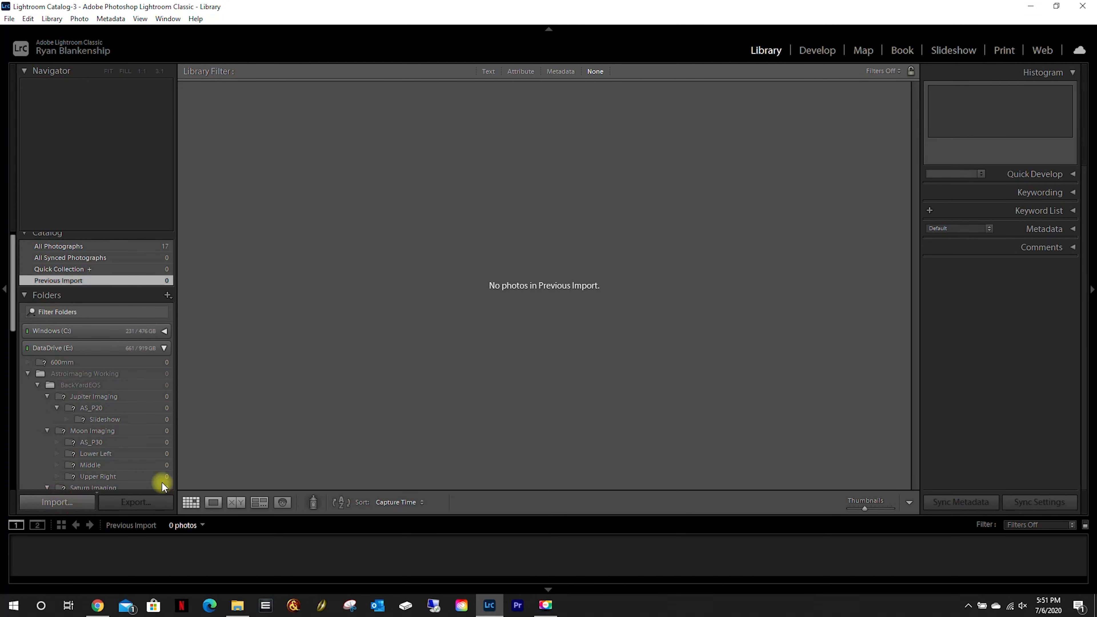
# Start an import with E: > Astroimaging Working > timelapse > RAW > Animation Files as the source
pyautogui.click(57, 502)
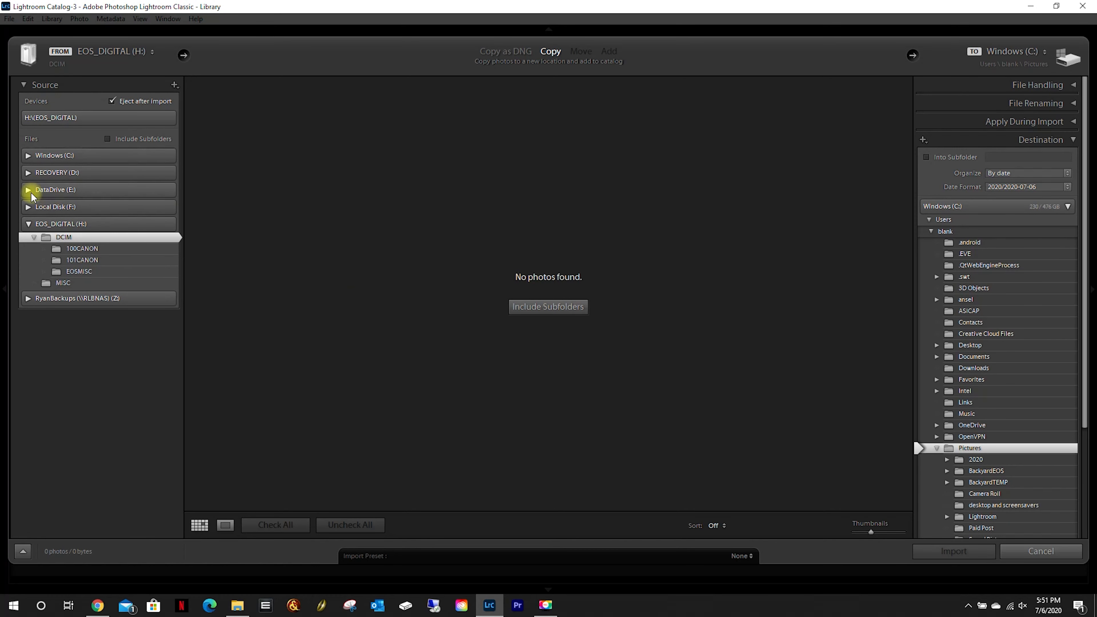
pyautogui.click(28, 189)
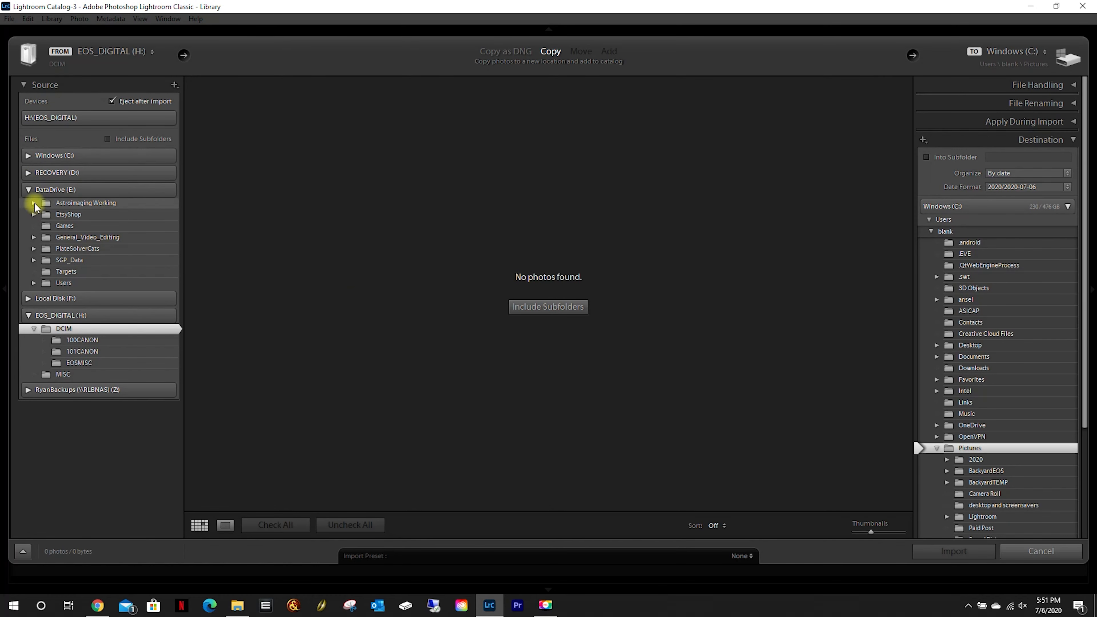
pyautogui.click(34, 204)
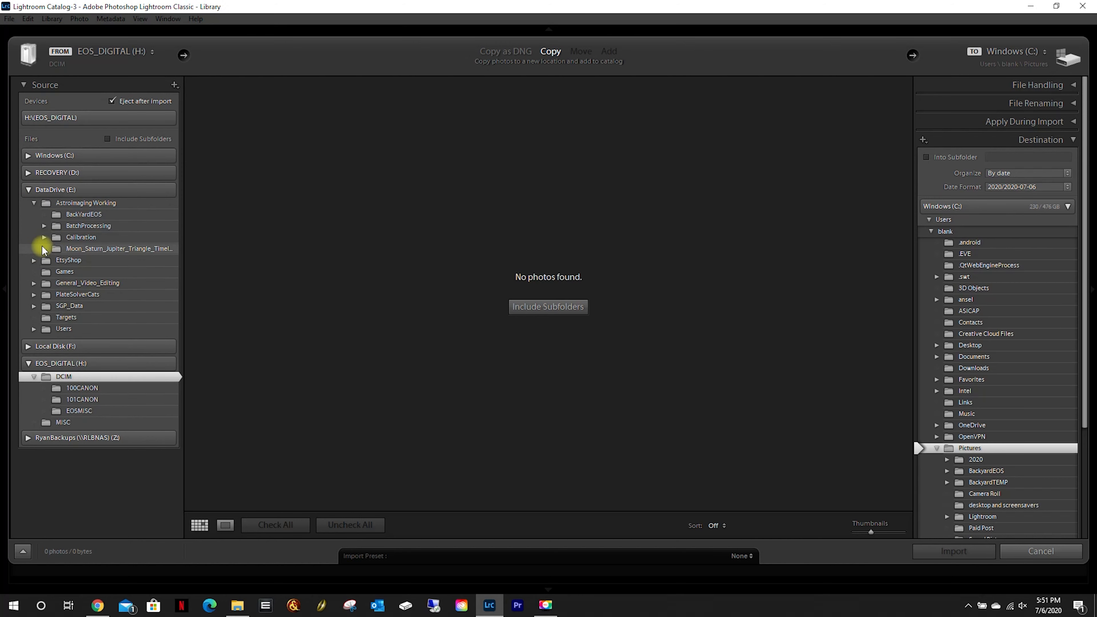
pyautogui.click(44, 248)
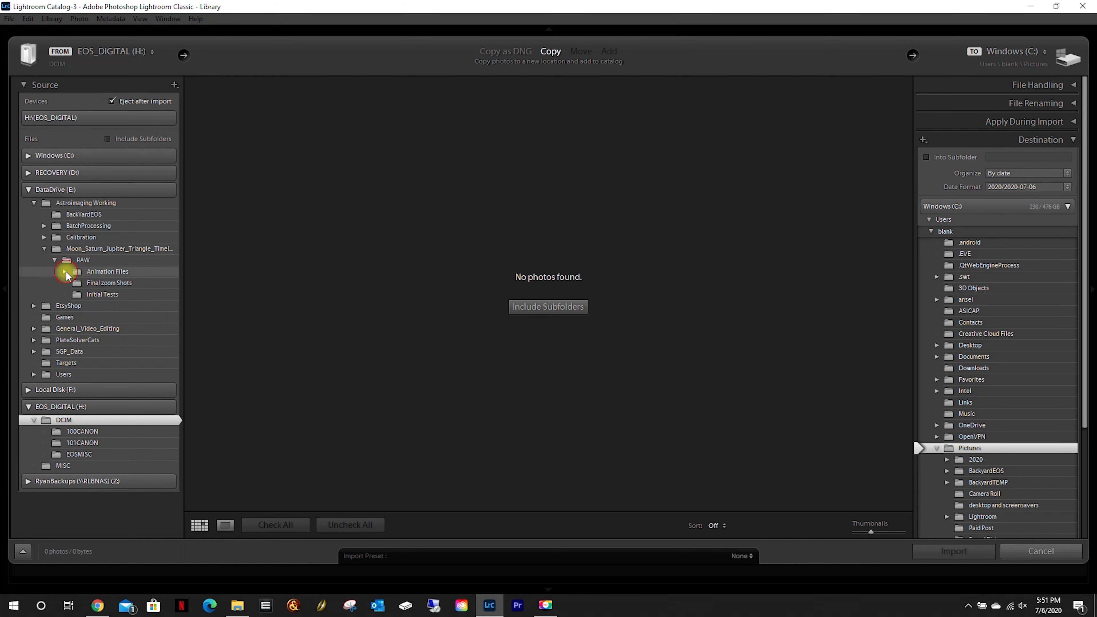
pyautogui.click(108, 272)
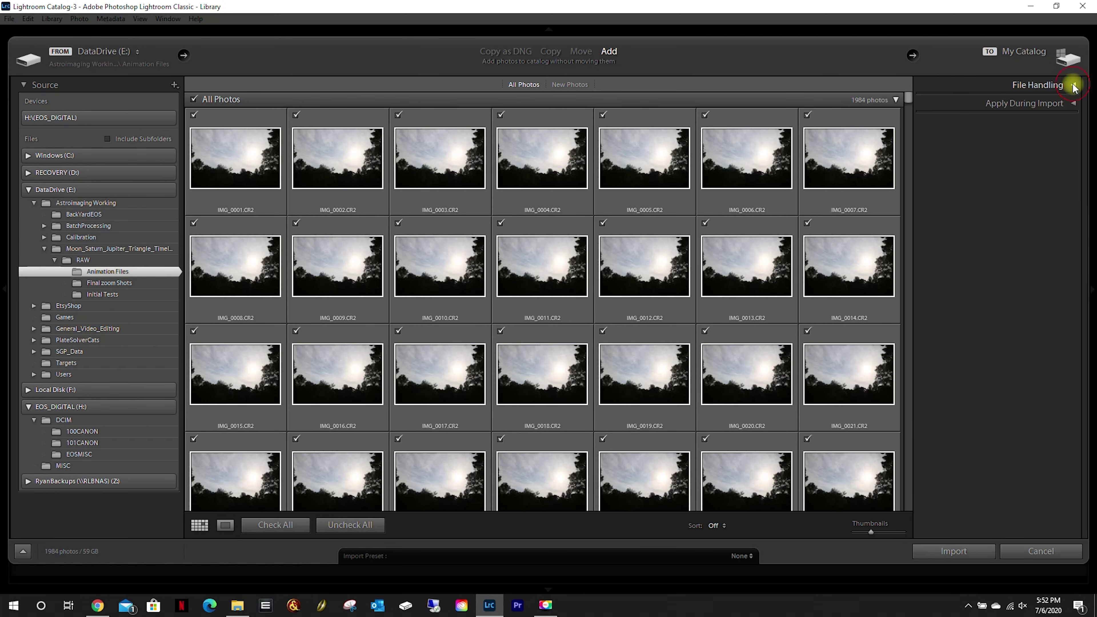
# Review Apply During Import settings and sort the 1,984 import previews by Capture Time
pyautogui.click(1073, 103)
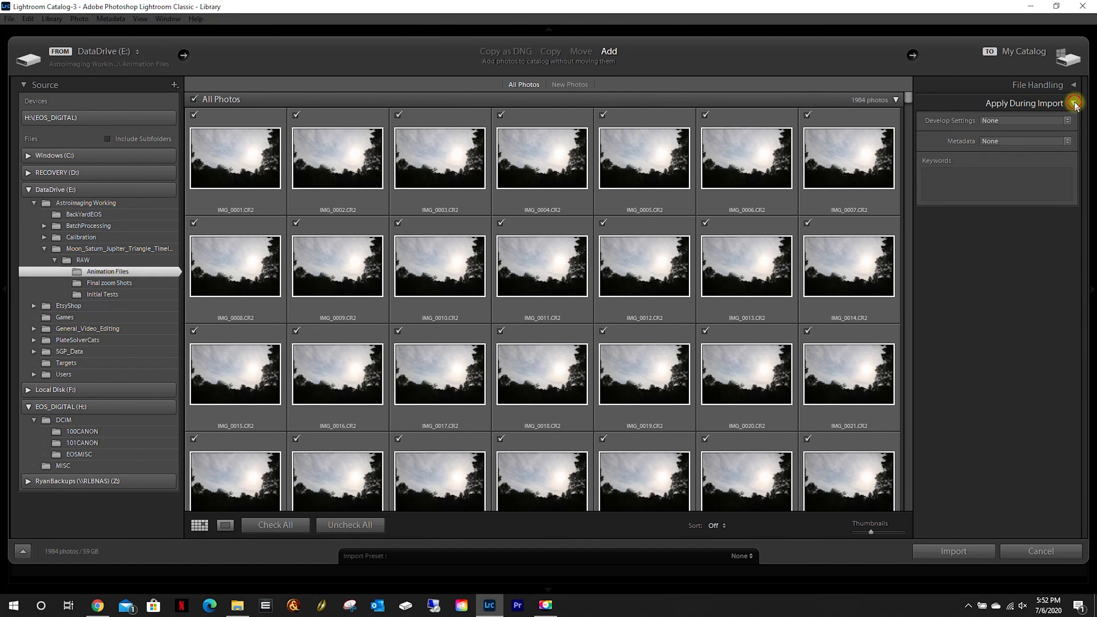
pyautogui.click(1074, 103)
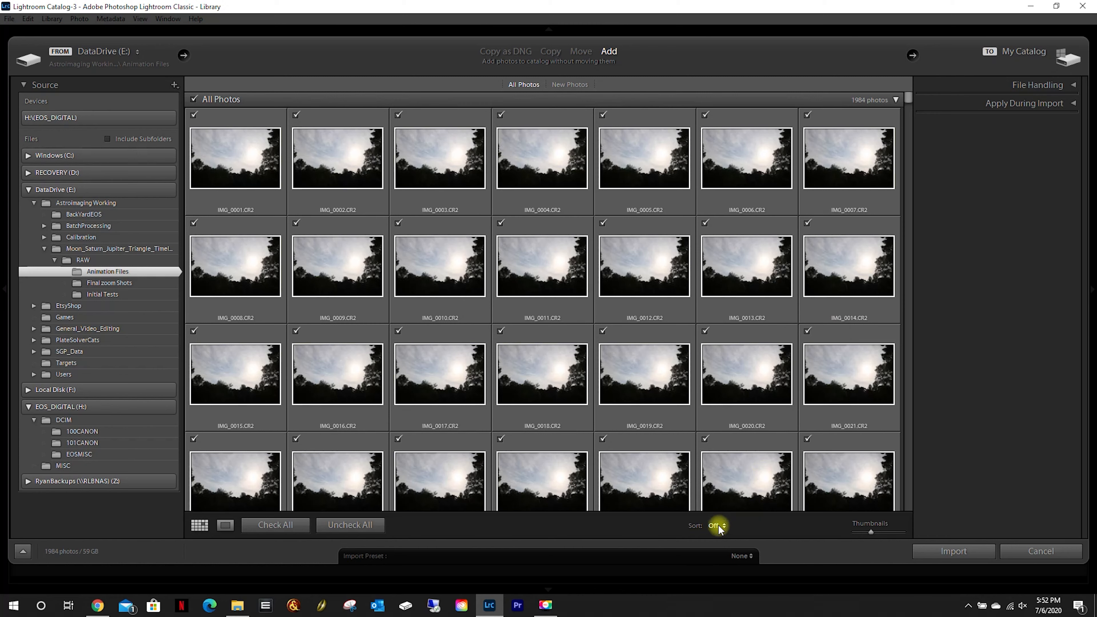
pyautogui.click(716, 526)
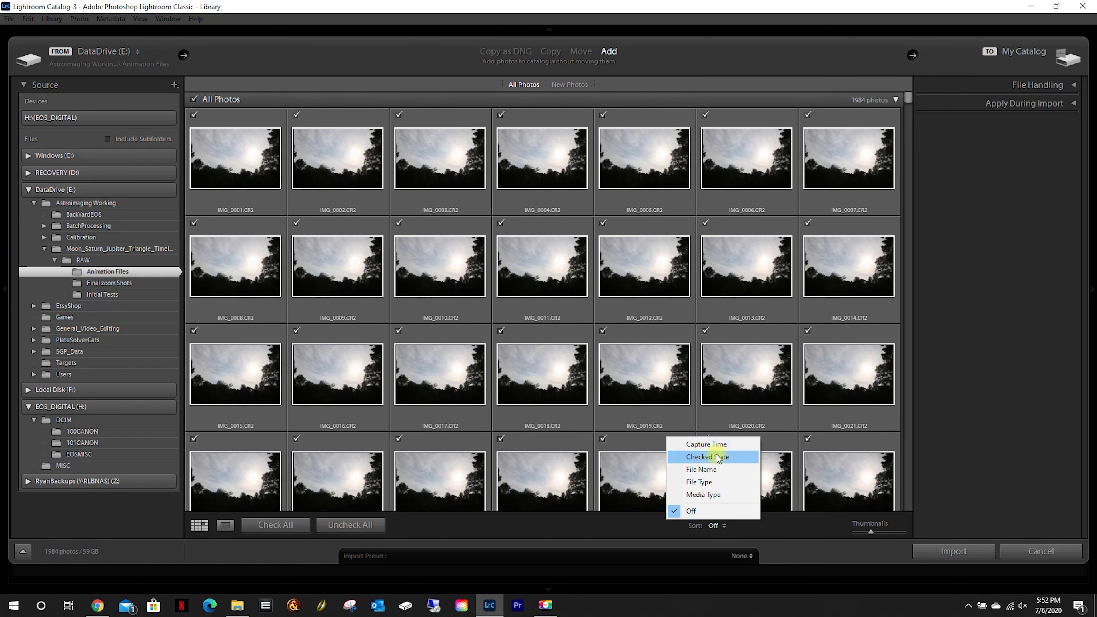
pyautogui.click(707, 445)
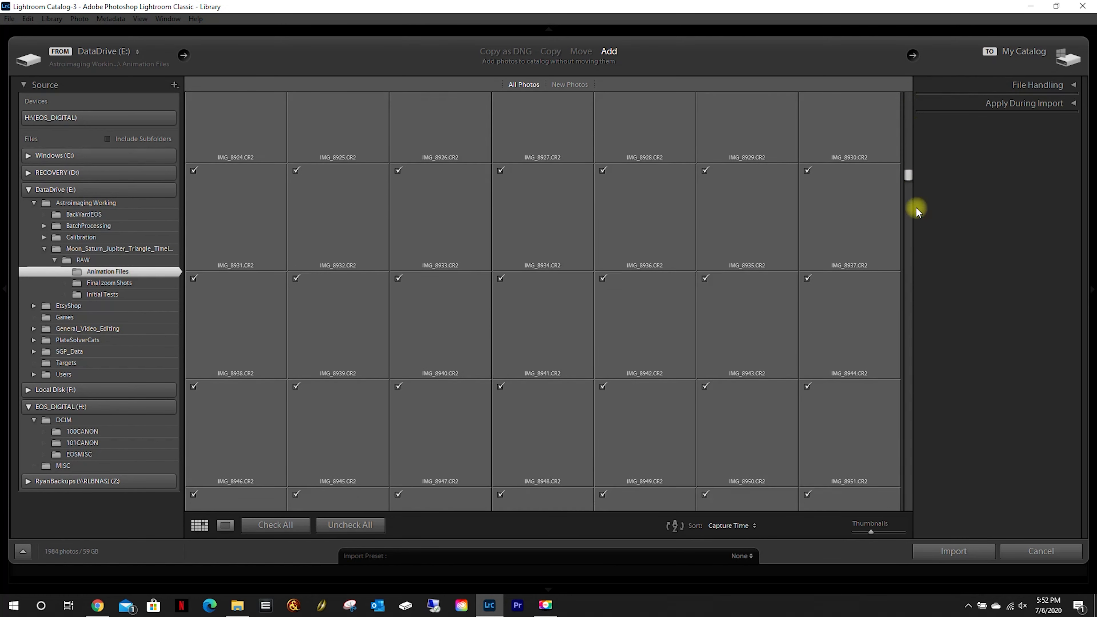
pyautogui.scroll(-3)
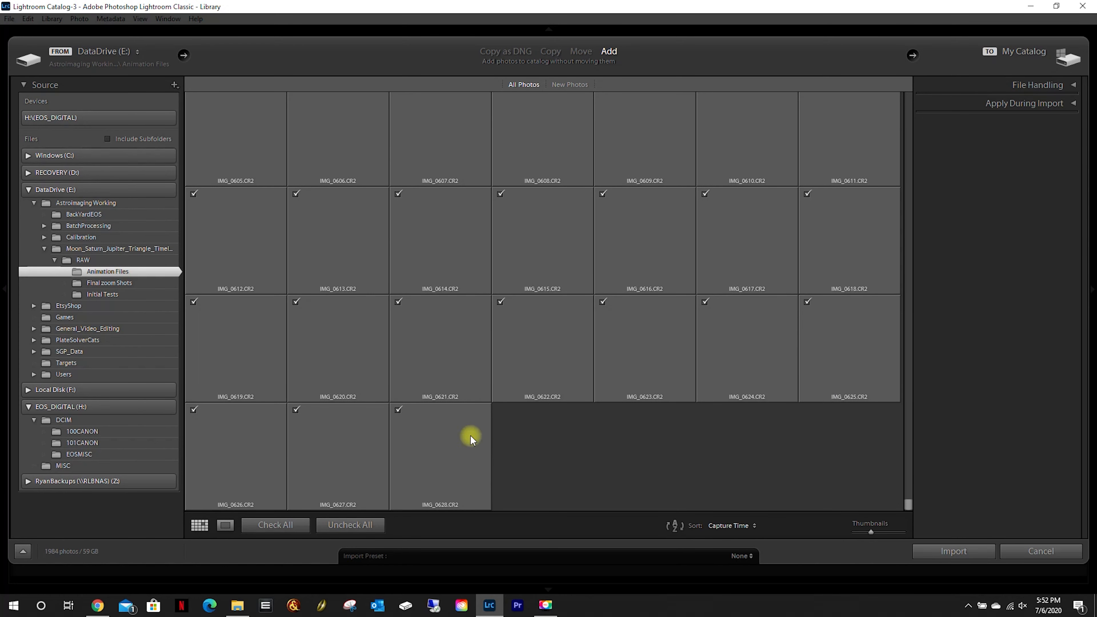
pyautogui.moveTo(531, 476)
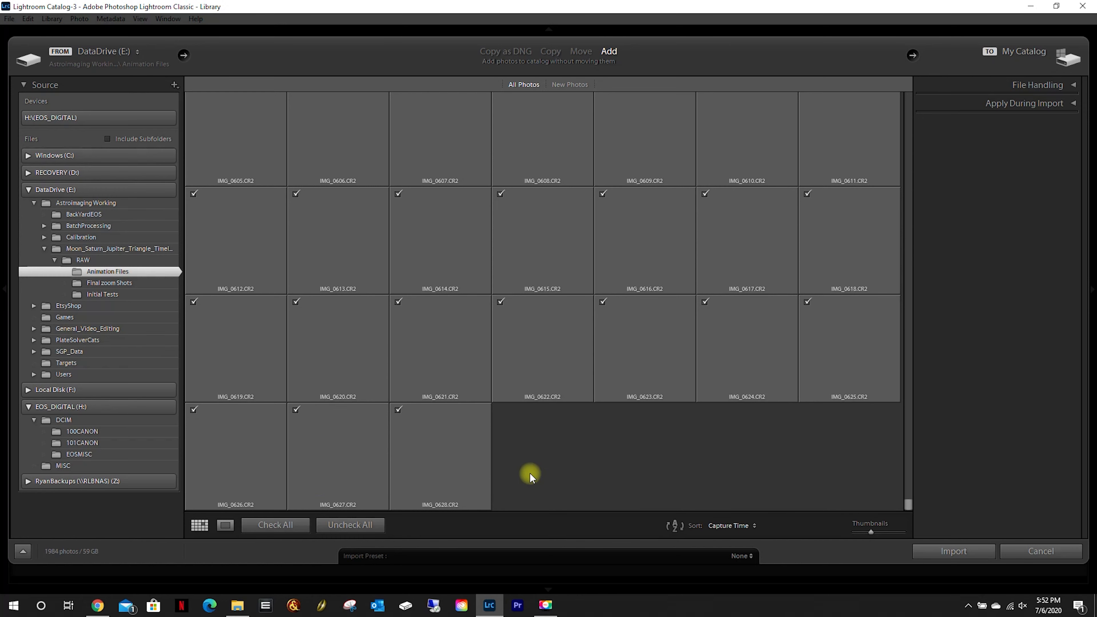
pyautogui.moveTo(823, 473)
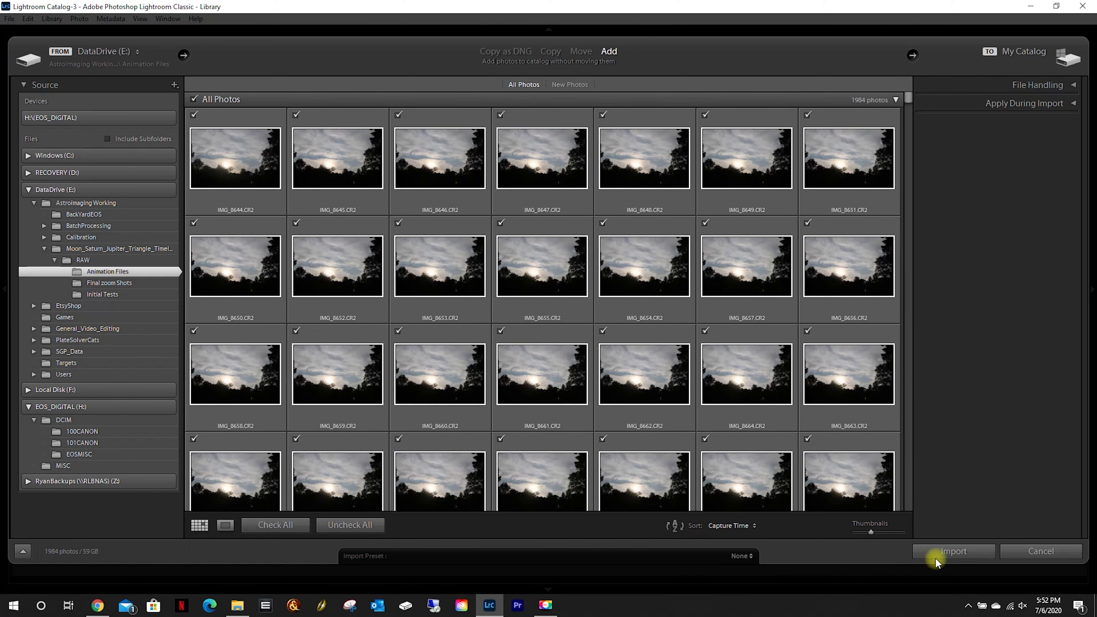
# Import all 1,984 frames into the catalog and head to the Develop module
pyautogui.click(953, 551)
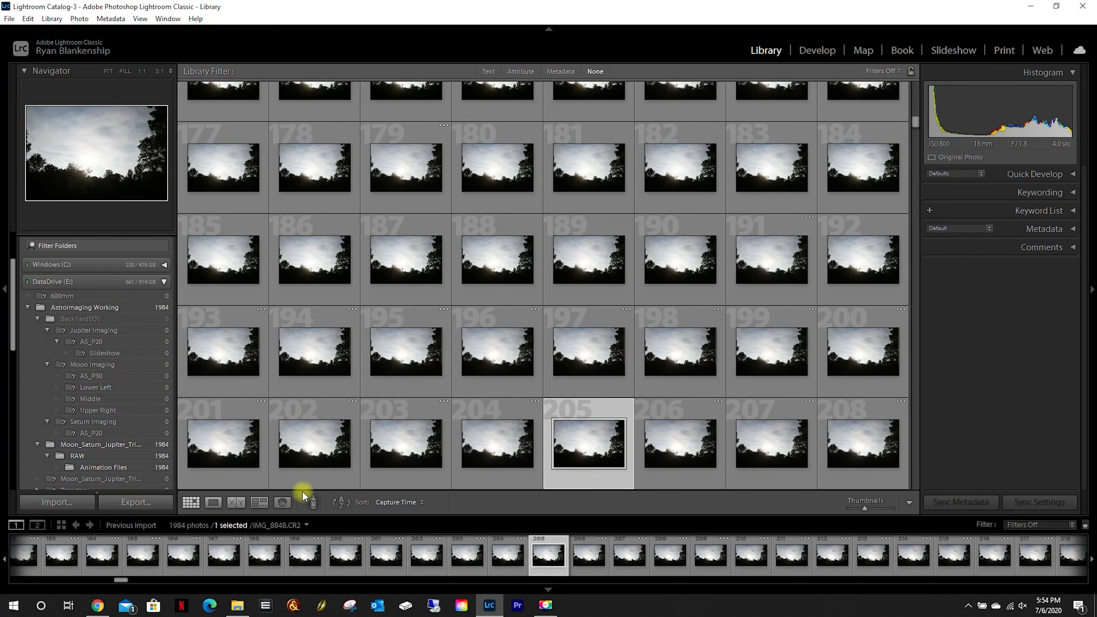
pyautogui.moveTo(192, 530)
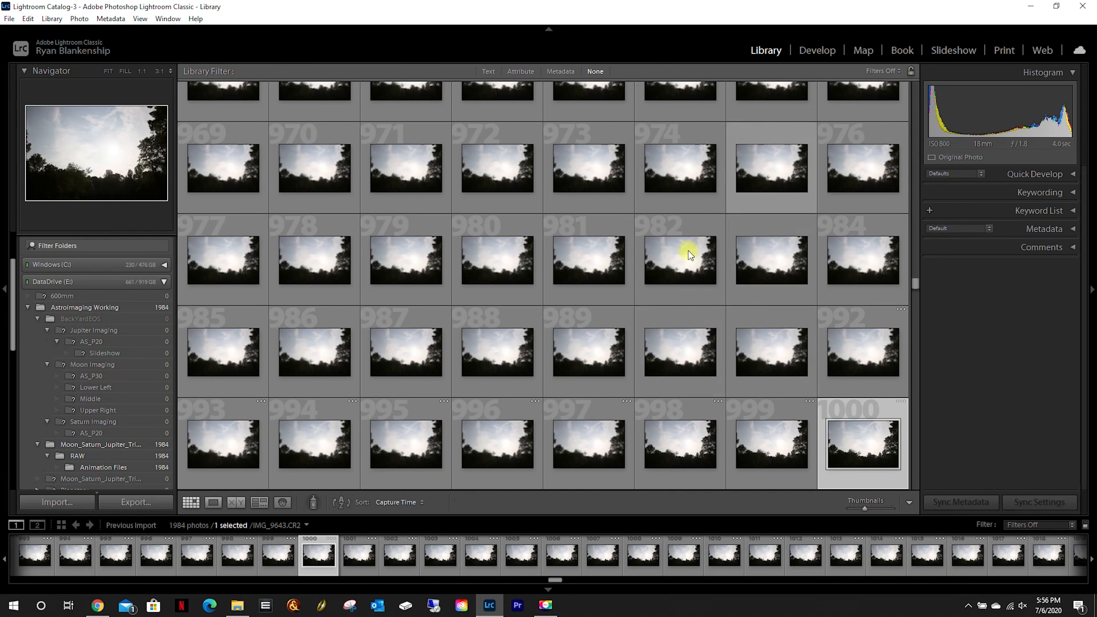
pyautogui.click(817, 50)
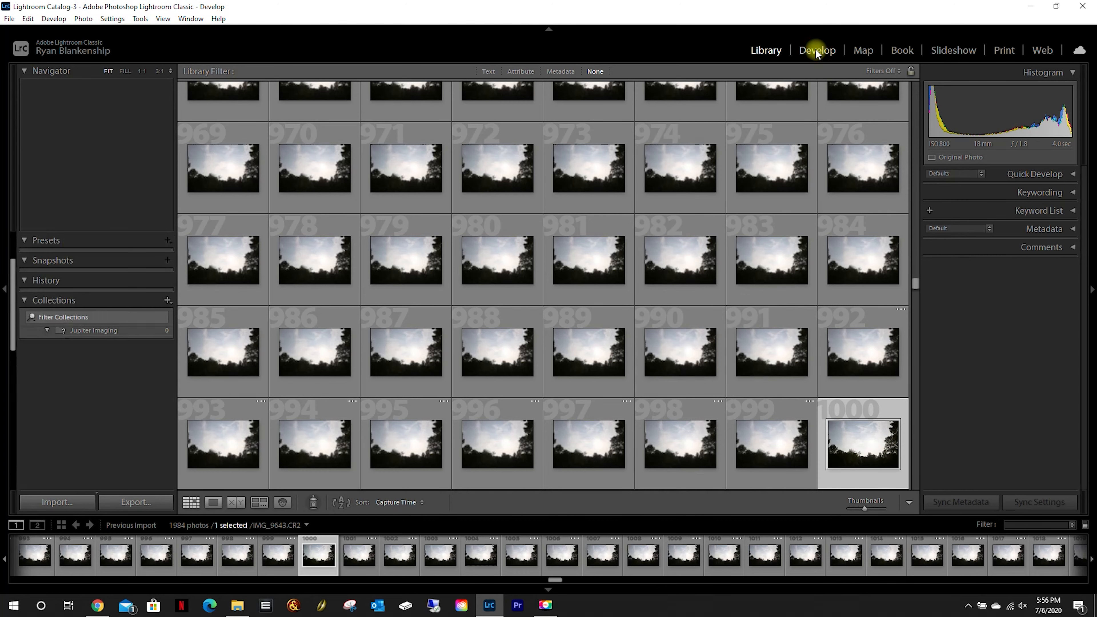
# Lower IMG_9643's exposure to about −1.84 so the moon shows against the dark sky
pyautogui.click(817, 50)
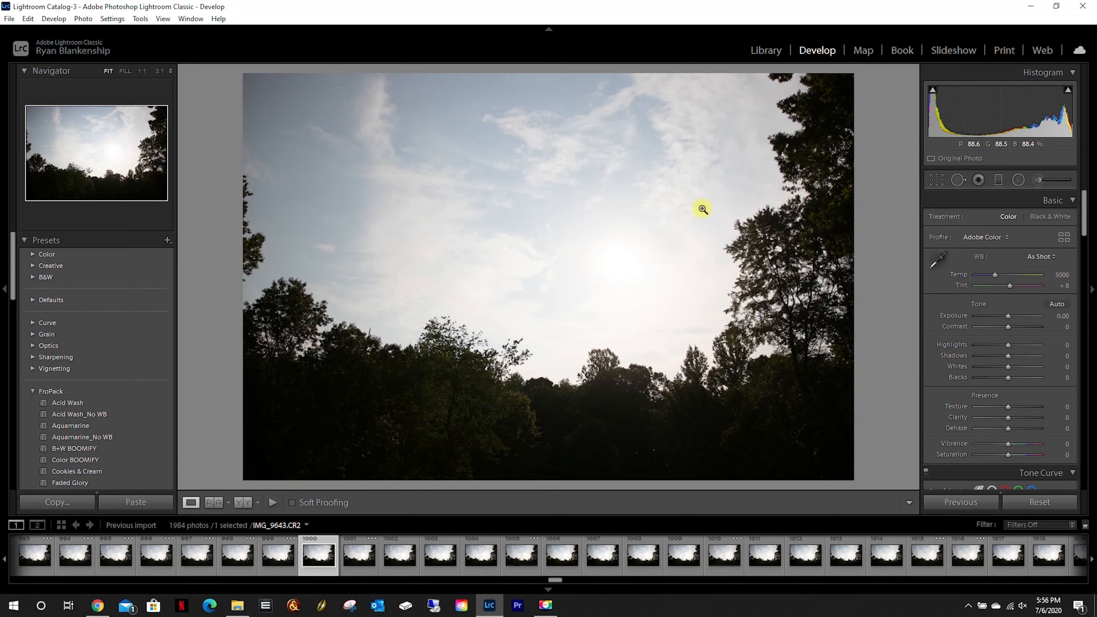
pyautogui.moveTo(407, 257)
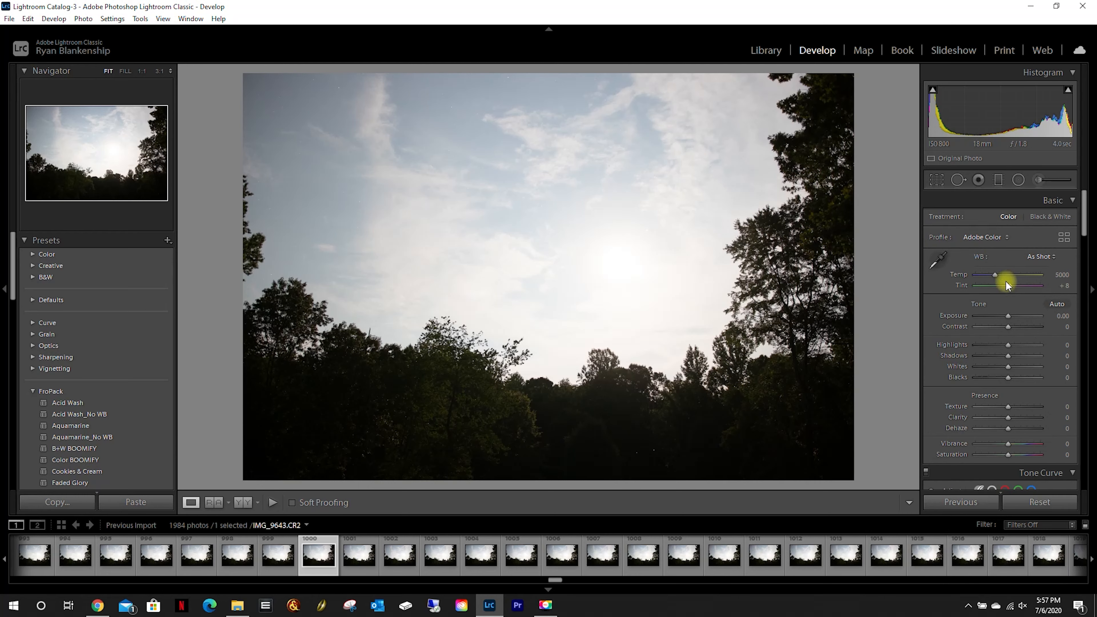
pyautogui.moveTo(1028, 315); pyautogui.dragTo(1000, 315)
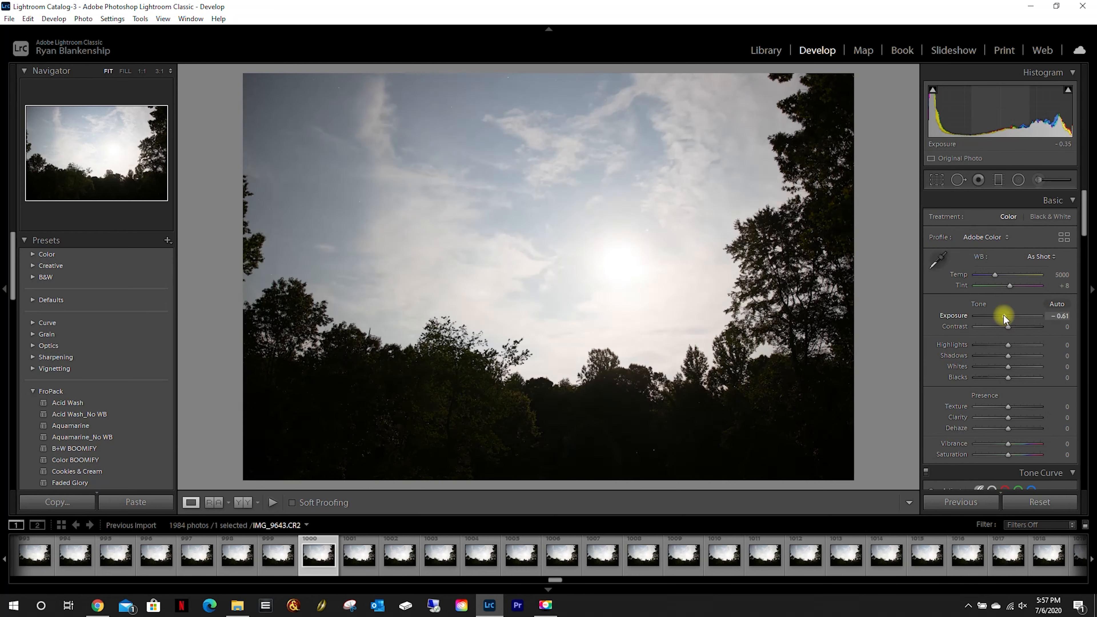
pyautogui.moveTo(1007, 315); pyautogui.dragTo(993, 315)
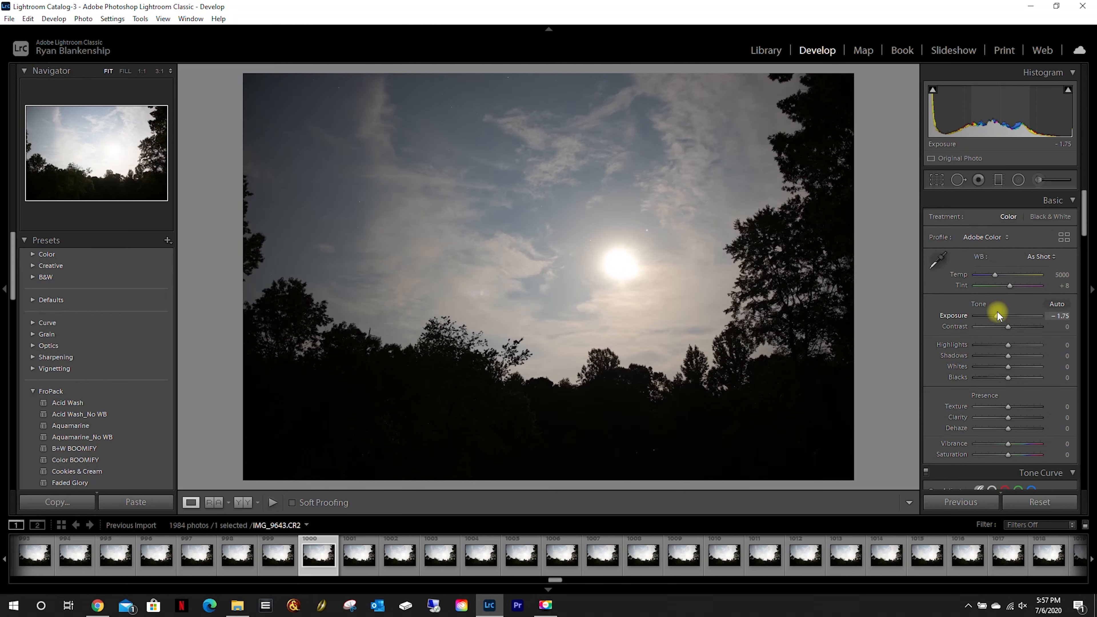
pyautogui.moveTo(1007, 315); pyautogui.dragTo(996, 315)
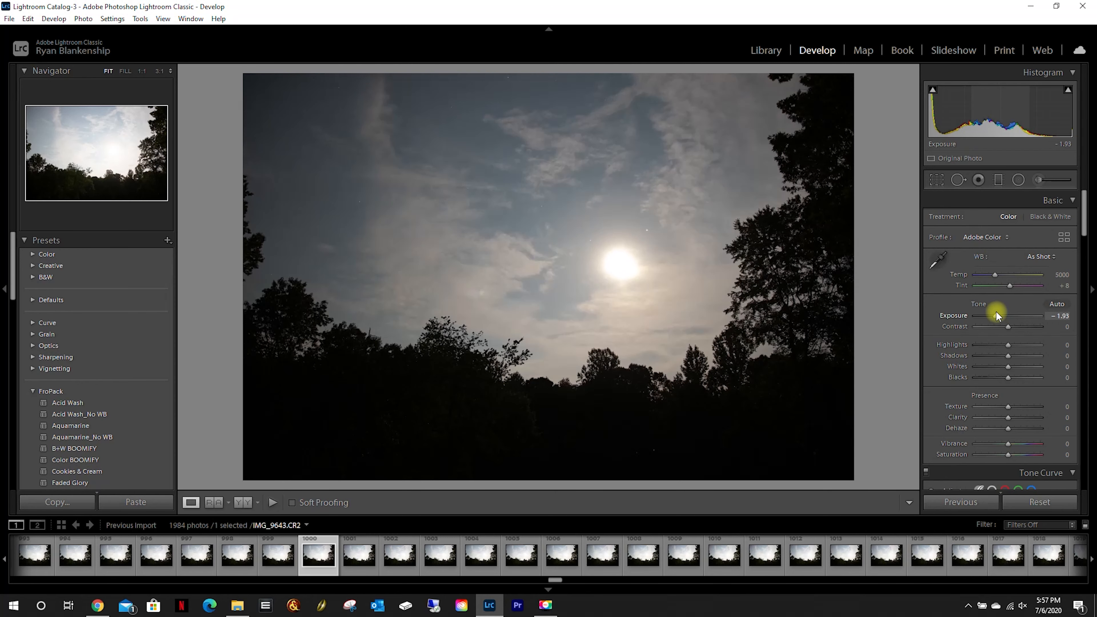
pyautogui.moveTo(1012, 315); pyautogui.dragTo(1017, 315)
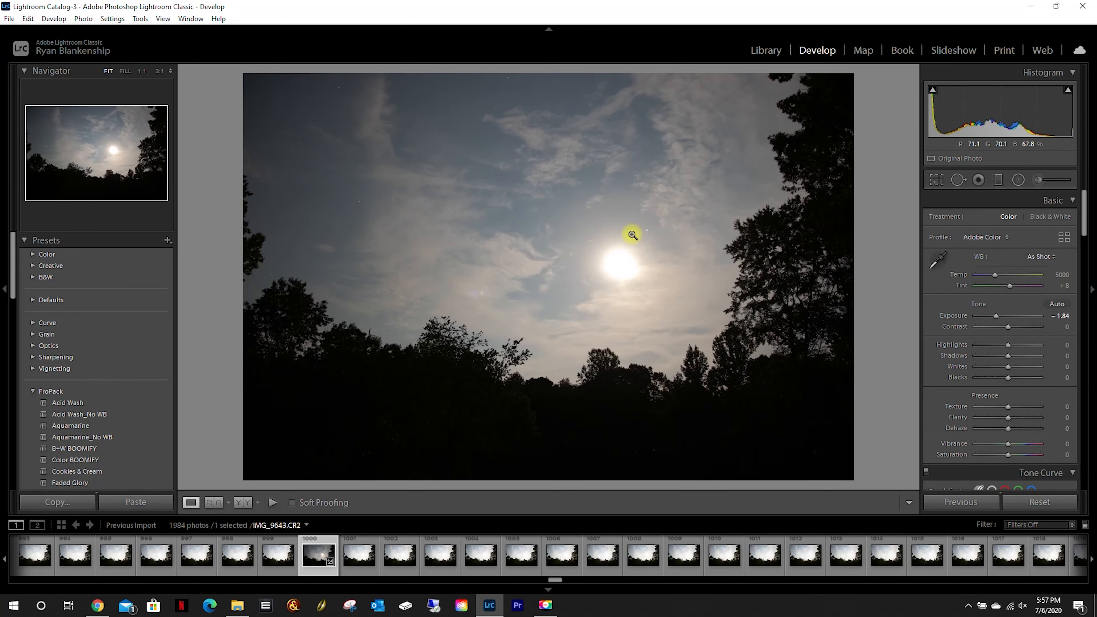
pyautogui.click(631, 237)
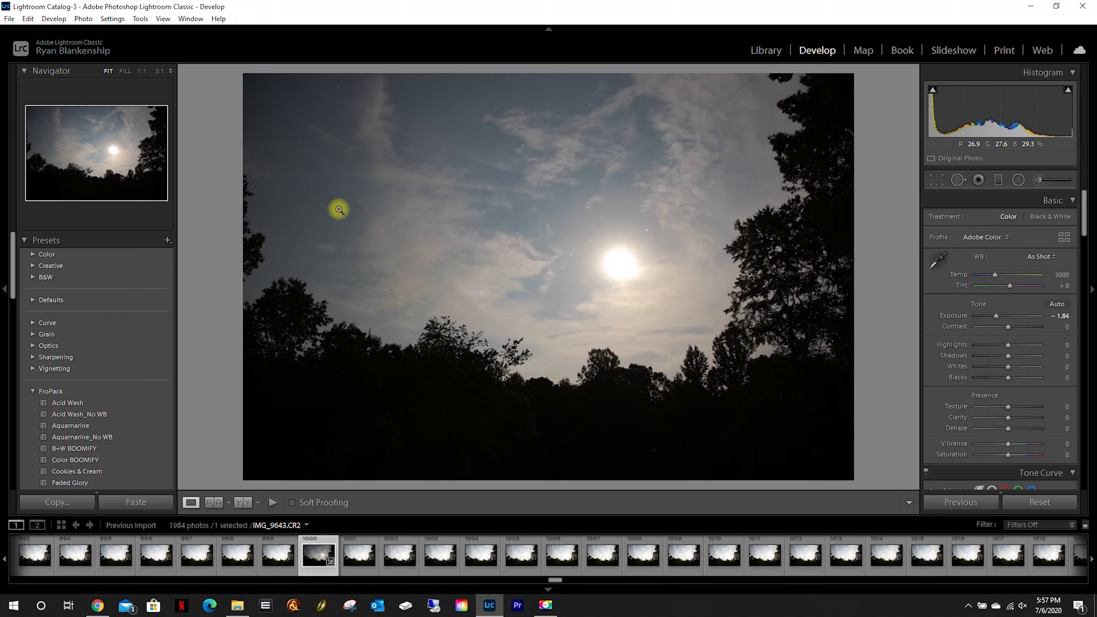
pyautogui.click(338, 209)
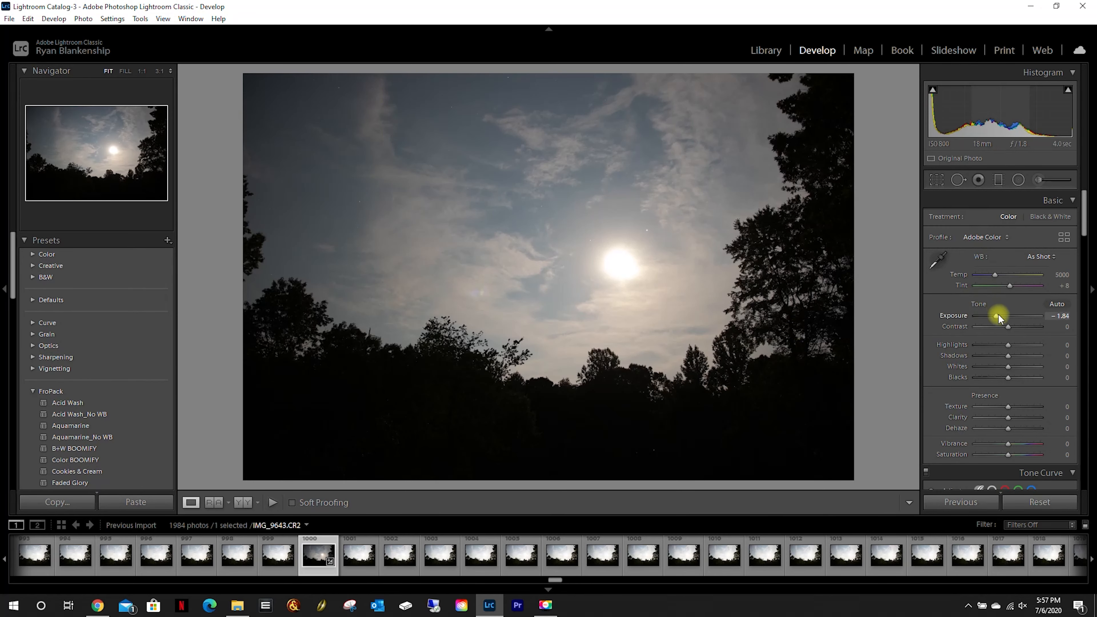
# Raise the contrast, then ease it back to a moderate boost
pyautogui.moveTo(1007, 326); pyautogui.dragTo(1013, 327)
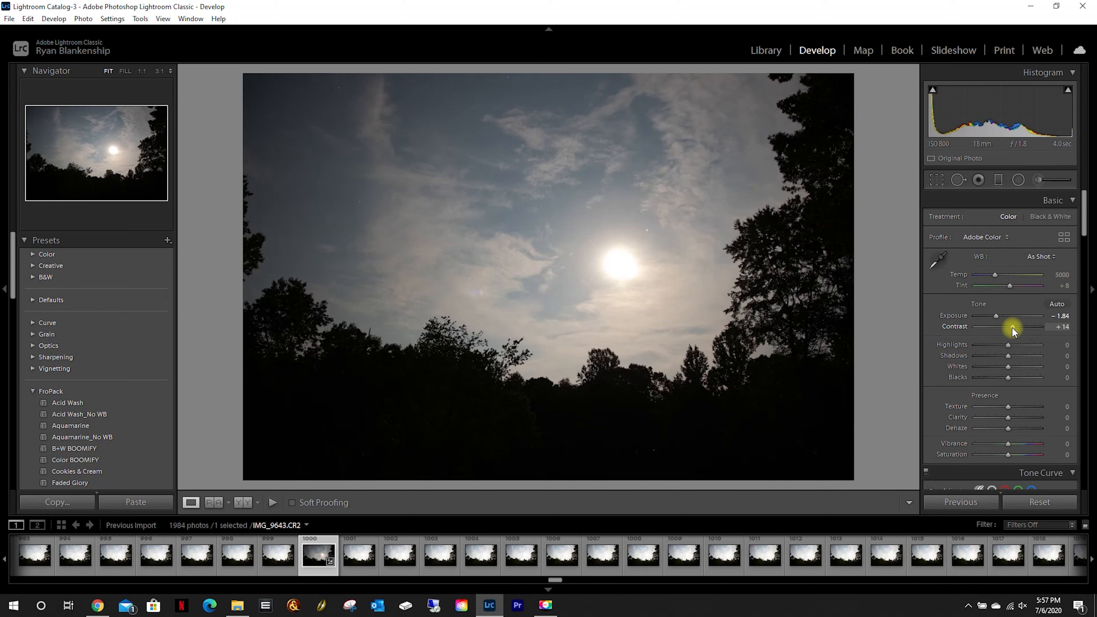
pyautogui.moveTo(1007, 327); pyautogui.dragTo(1035, 327)
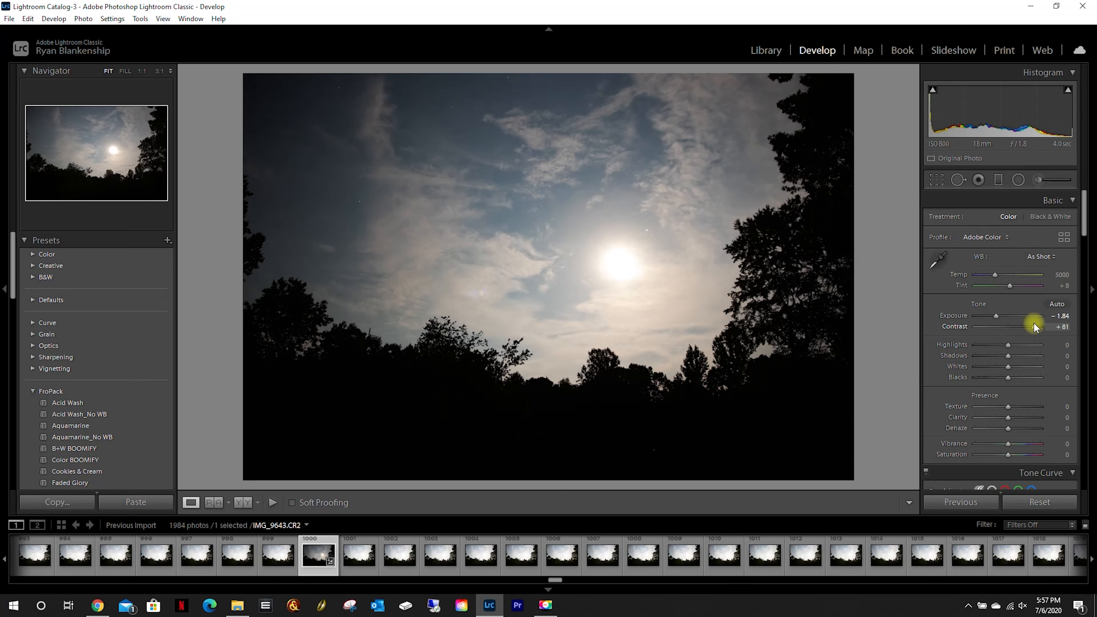
pyautogui.moveTo(1035, 327); pyautogui.dragTo(1028, 327)
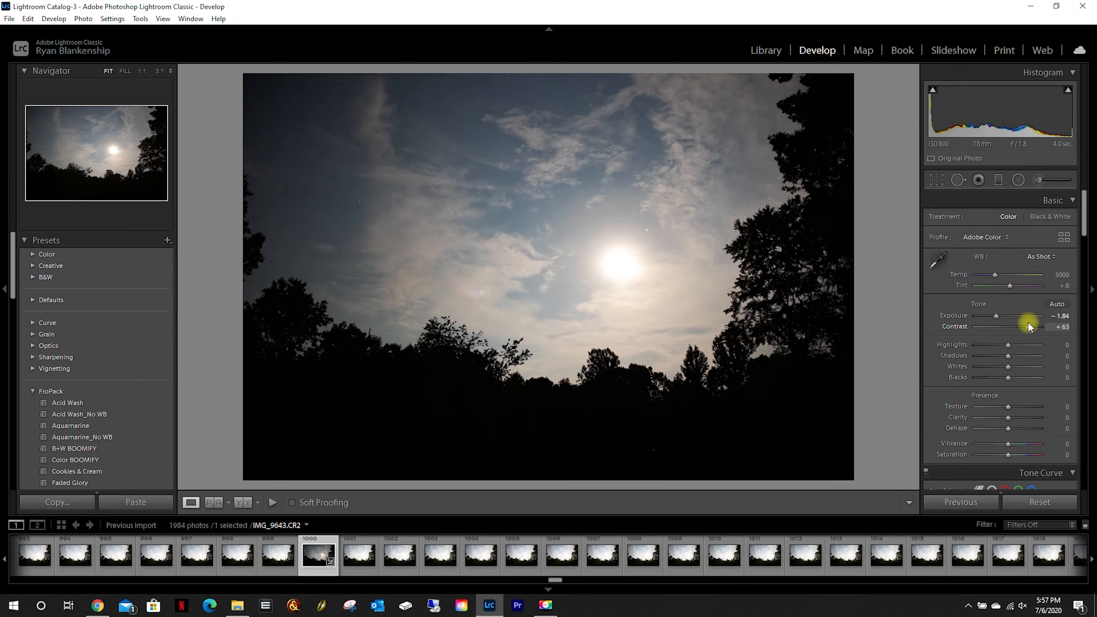
pyautogui.moveTo(1028, 327); pyautogui.dragTo(1016, 327)
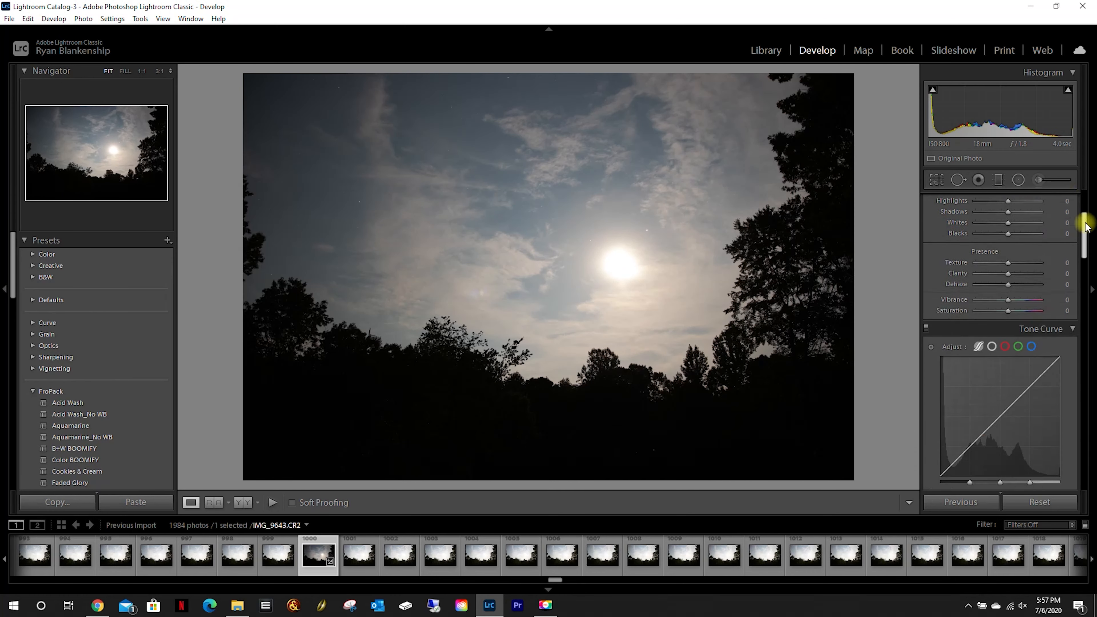
pyautogui.scroll(-3)
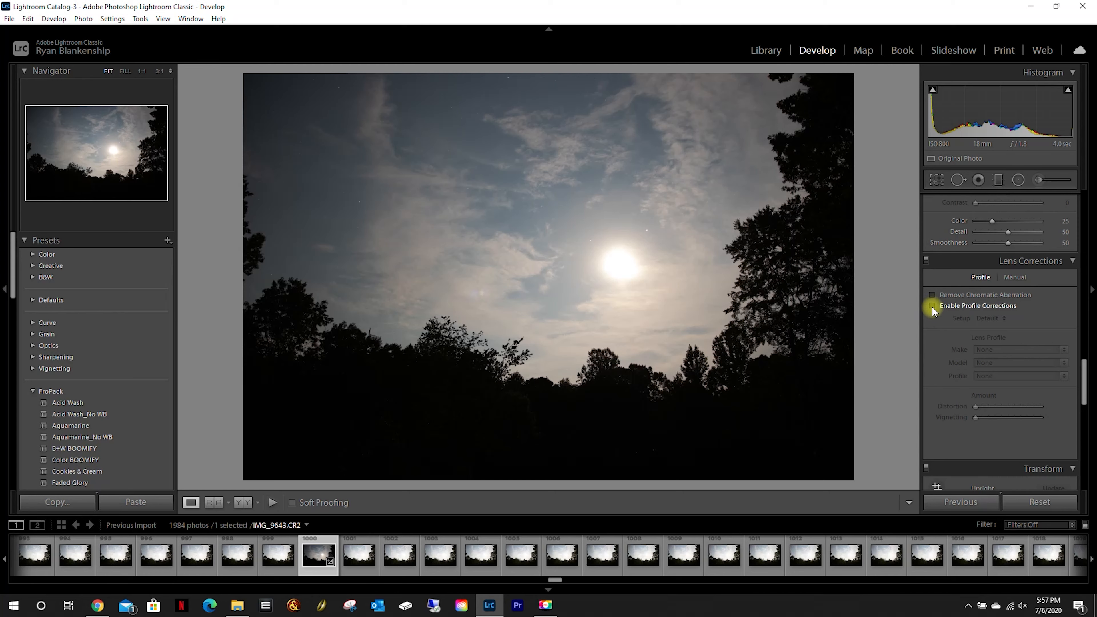
pyautogui.click(932, 306)
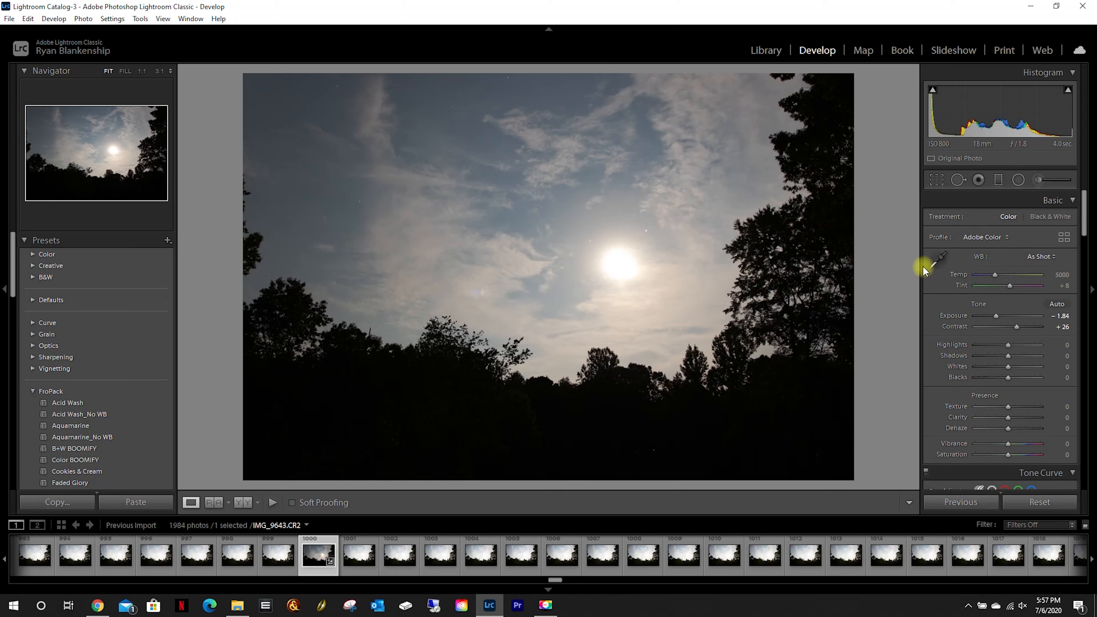
# Push contrast to maximum, then bring it down to about +33
pyautogui.moveTo(1016, 327); pyautogui.dragTo(1022, 327)
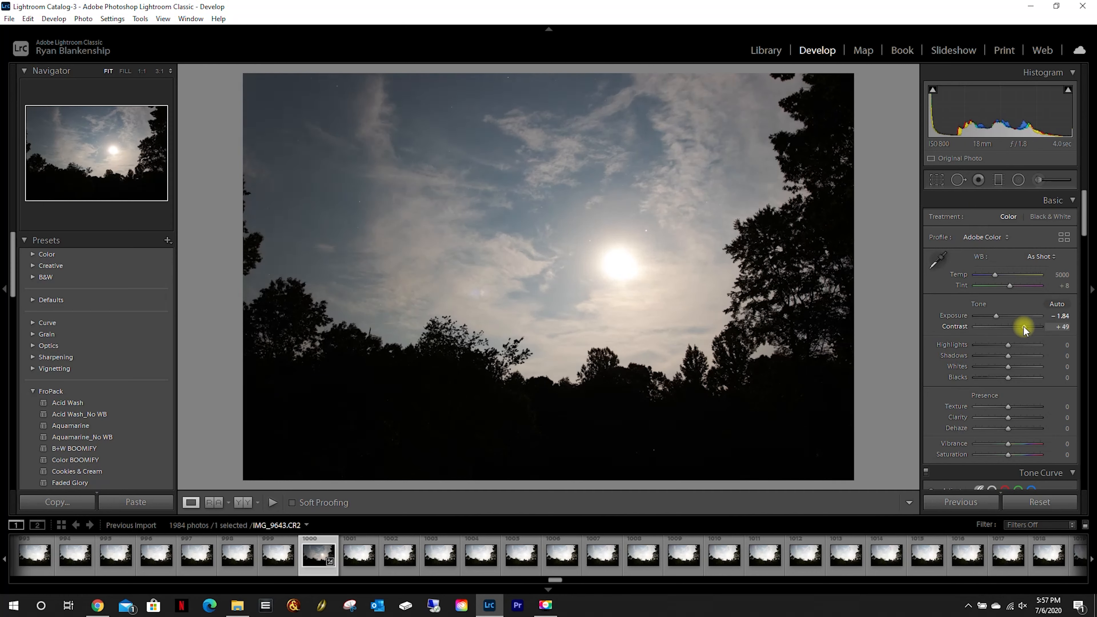
pyautogui.moveTo(1023, 327); pyautogui.dragTo(1033, 327)
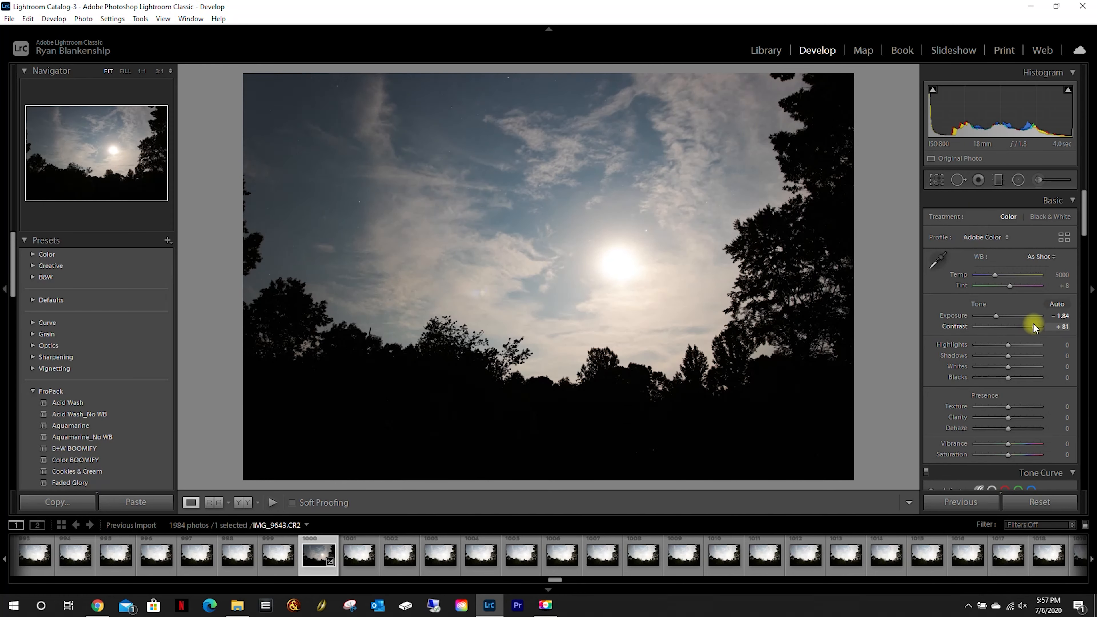
pyautogui.moveTo(1025, 326); pyautogui.dragTo(1041, 326)
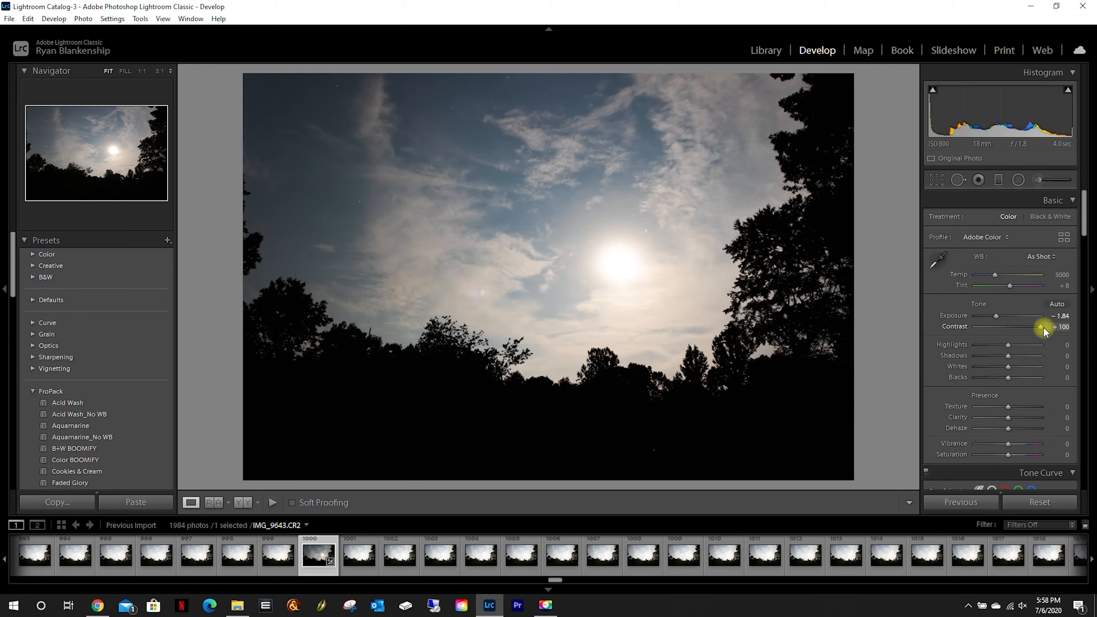
pyautogui.moveTo(1042, 327); pyautogui.dragTo(1019, 326)
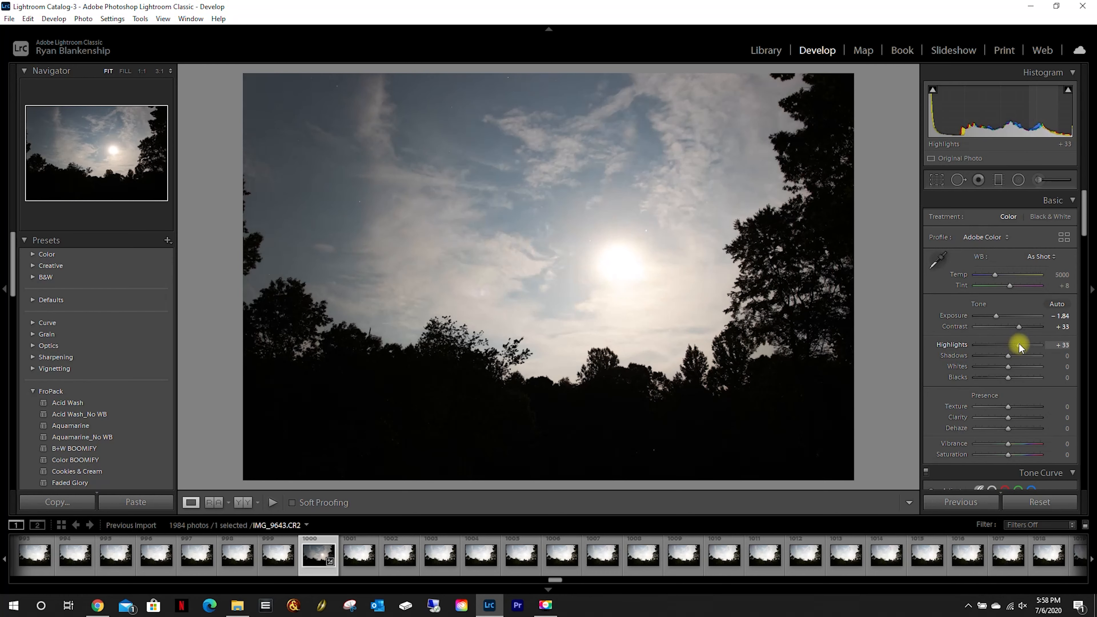
# Set highlights −40, shadows +37, lower the whites and deepen blacks to −65
pyautogui.moveTo(1021, 344); pyautogui.dragTo(1005, 344)
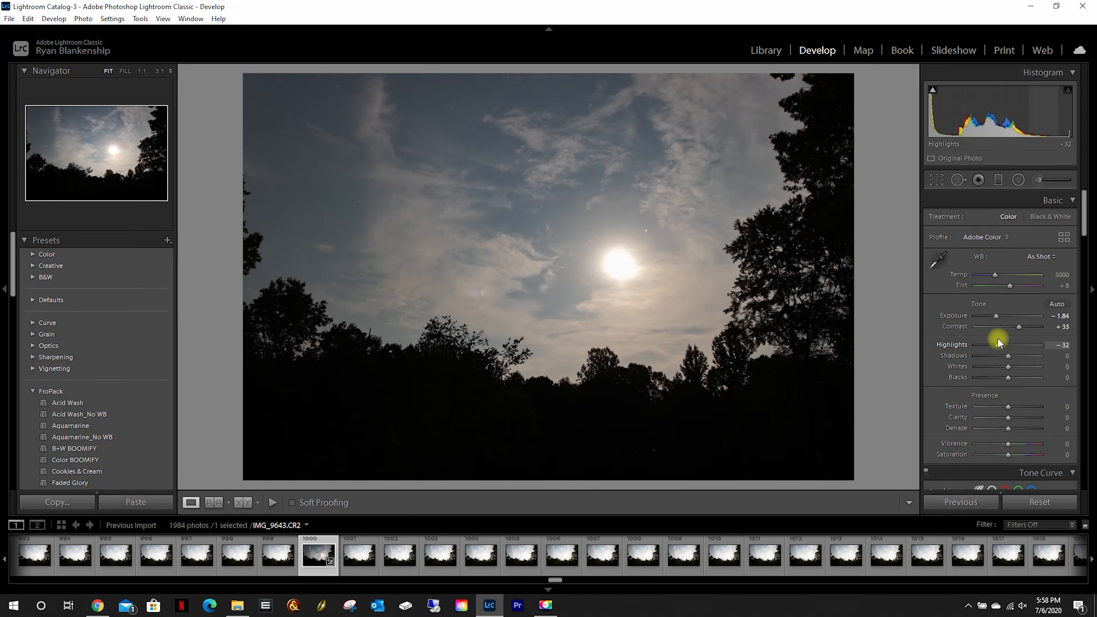
pyautogui.moveTo(1007, 344); pyautogui.dragTo(995, 344)
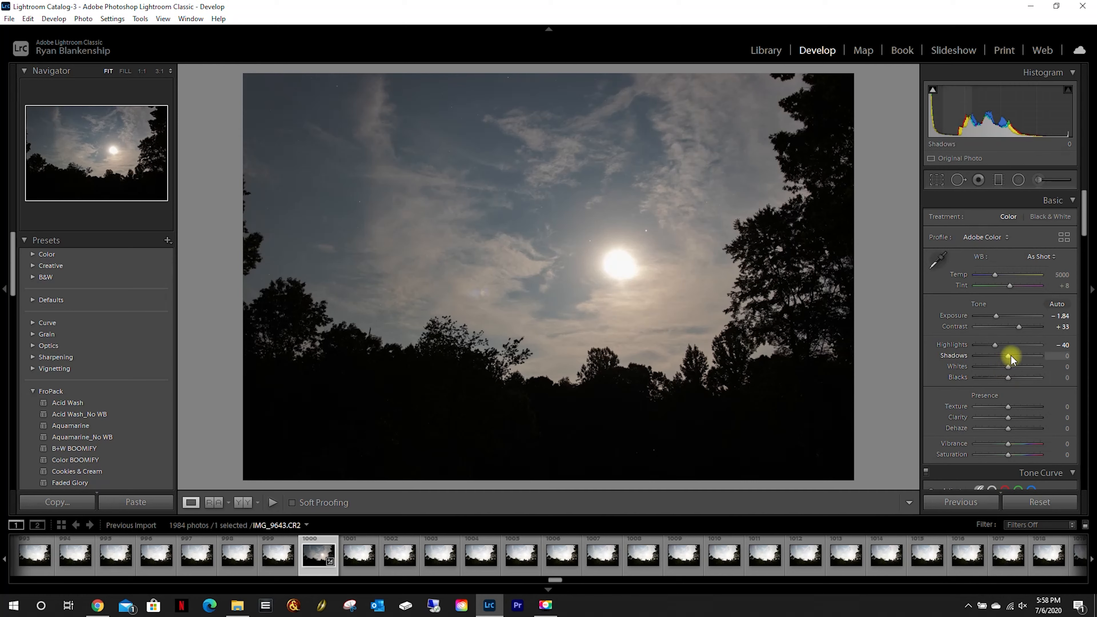
pyautogui.moveTo(1007, 355); pyautogui.dragTo(1028, 355)
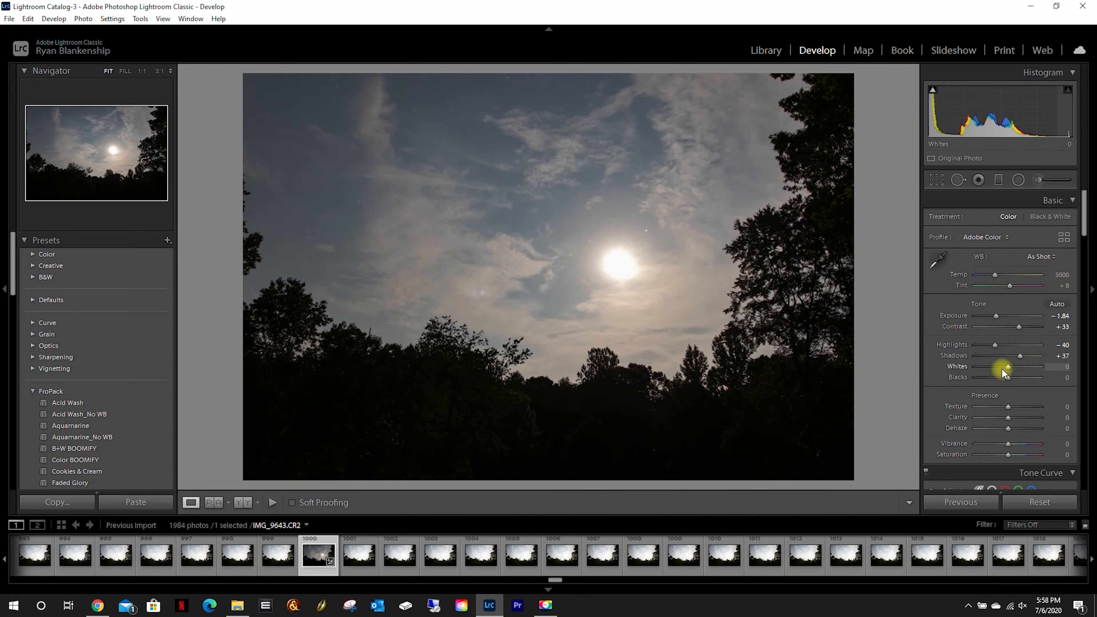
pyautogui.moveTo(1010, 366); pyautogui.dragTo(994, 367)
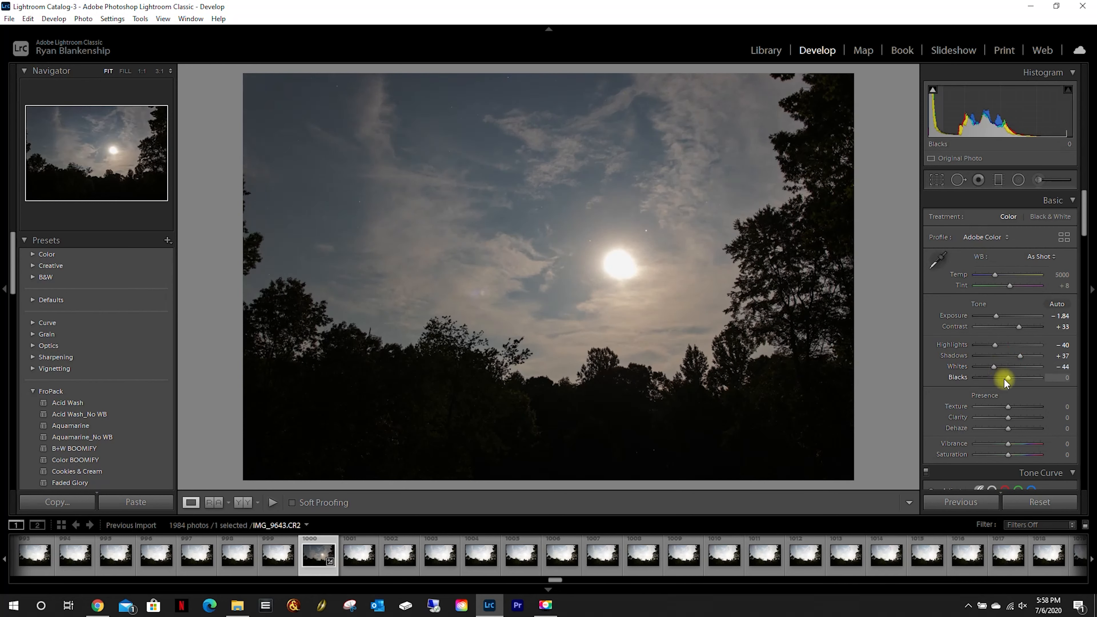
pyautogui.moveTo(1007, 377); pyautogui.dragTo(1000, 378)
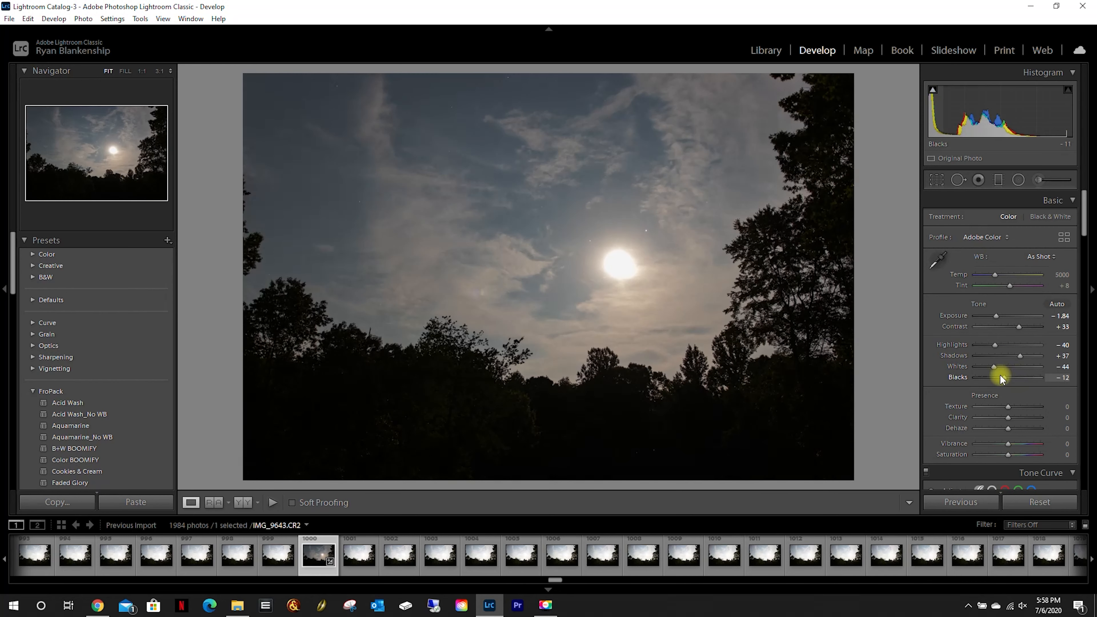
pyautogui.moveTo(1000, 378); pyautogui.dragTo(975, 377)
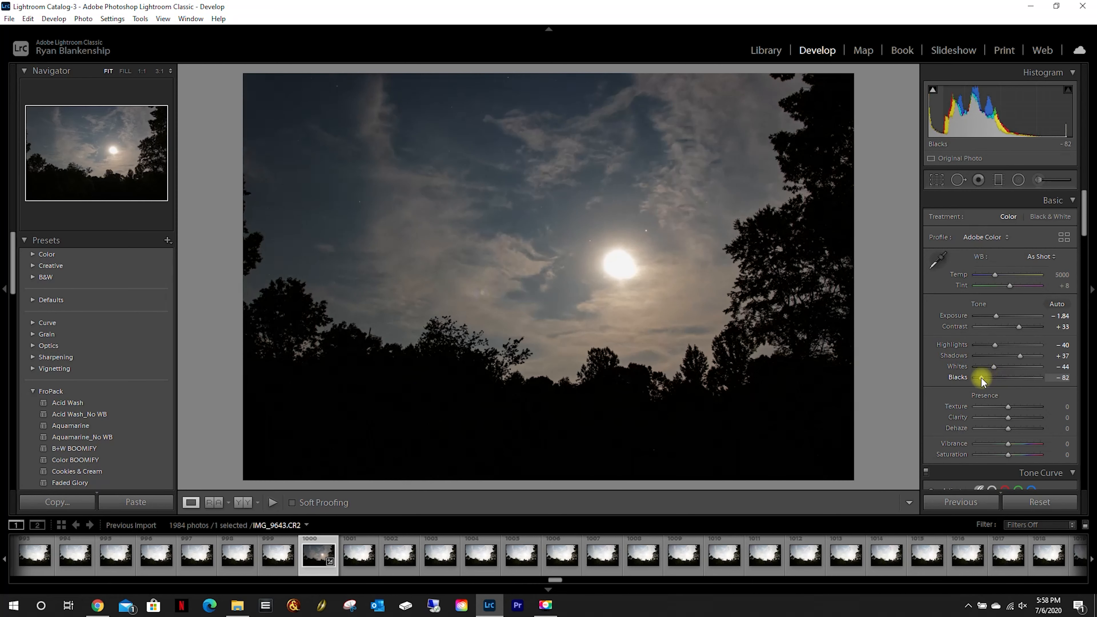
pyautogui.moveTo(977, 377); pyautogui.dragTo(990, 377)
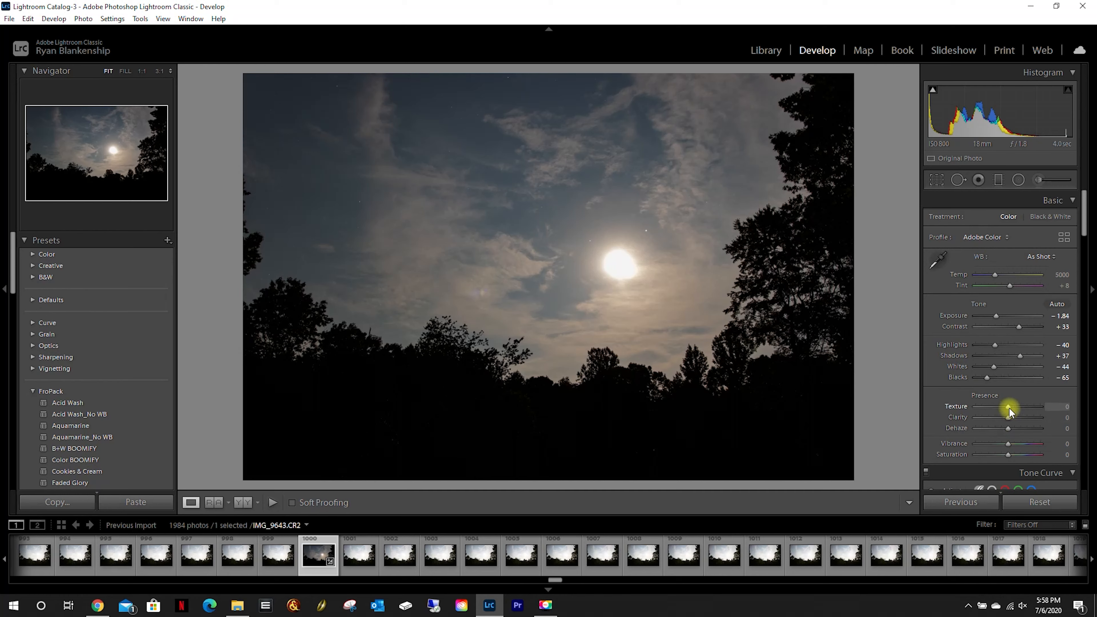
# Add subtle texture, clarity +19 and a light dehaze of +12
pyautogui.moveTo(1010, 405); pyautogui.dragTo(1026, 405)
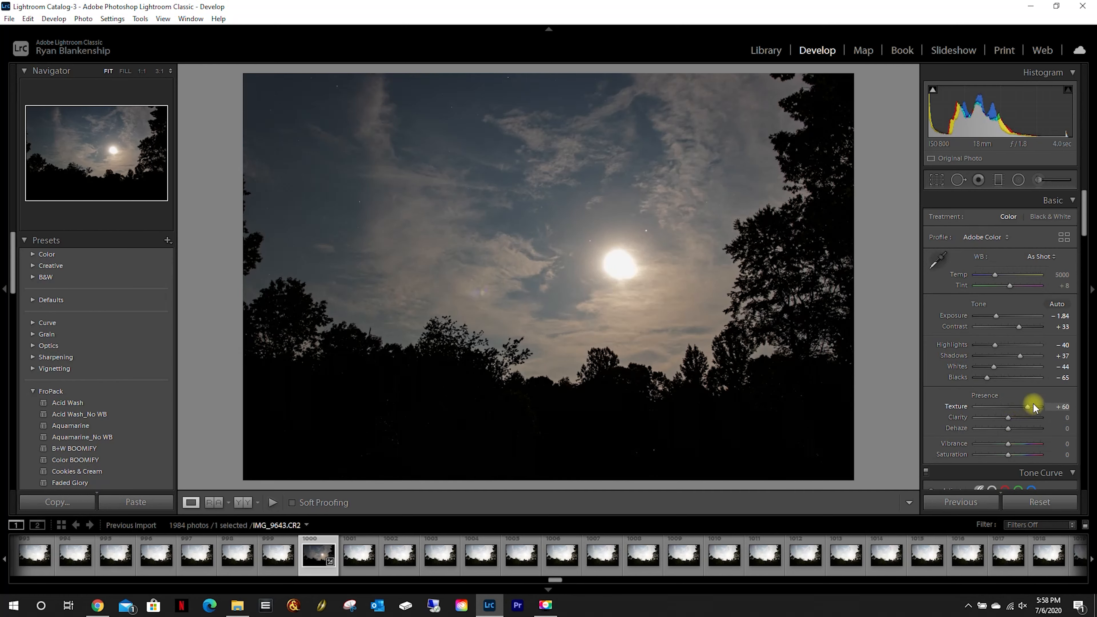
pyautogui.moveTo(1027, 406); pyautogui.dragTo(1016, 406)
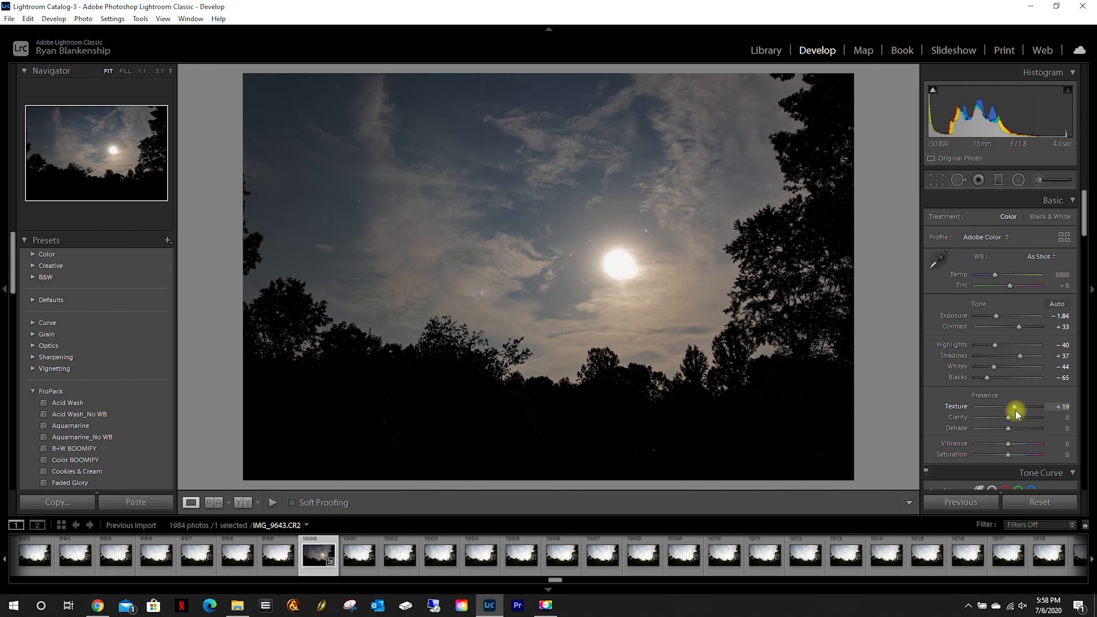
pyautogui.moveTo(1010, 417); pyautogui.dragTo(1028, 417)
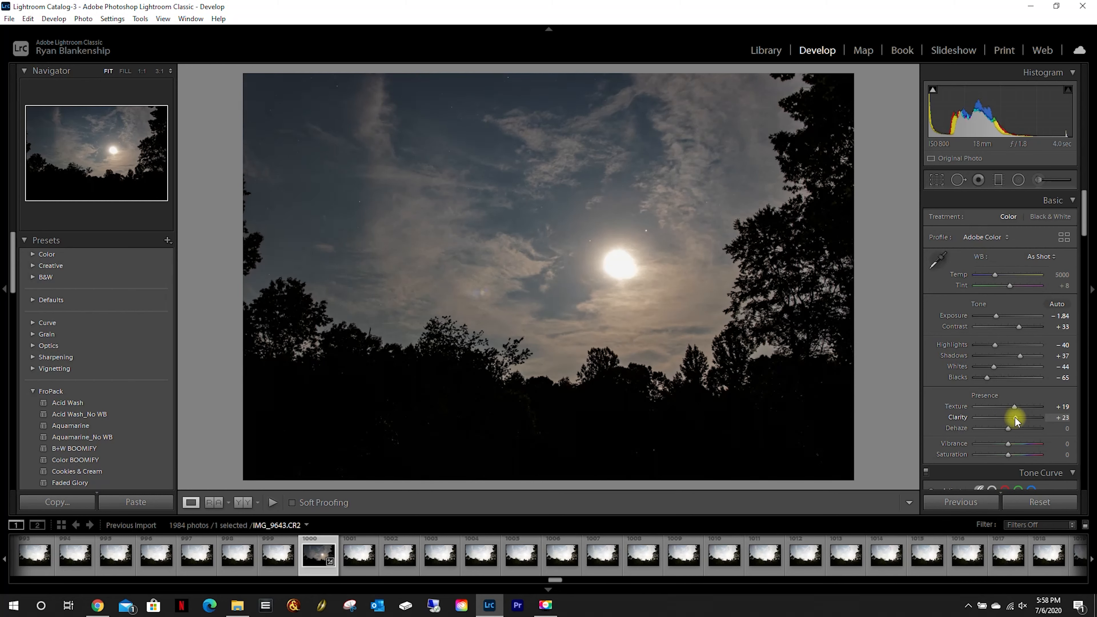
pyautogui.moveTo(1021, 417); pyautogui.dragTo(1015, 417)
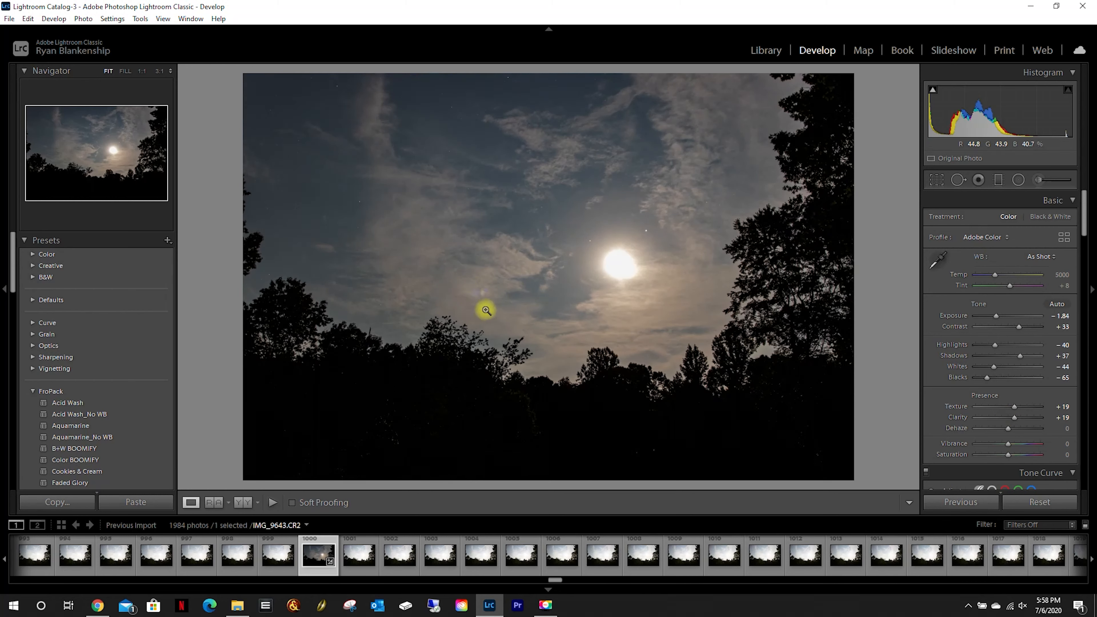
pyautogui.moveTo(885, 360)
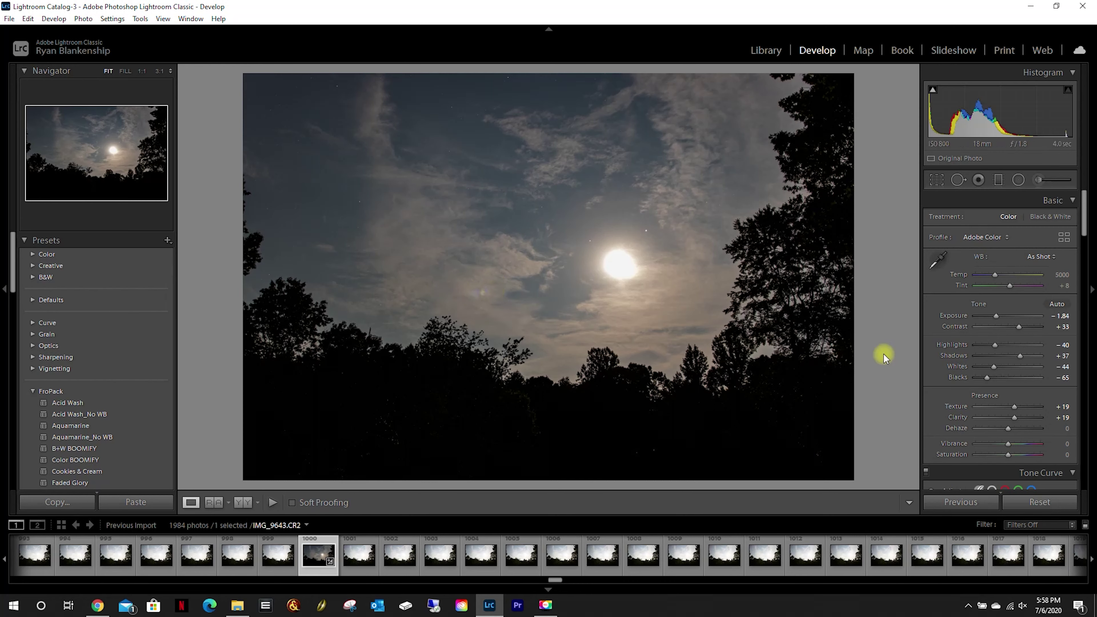
pyautogui.moveTo(1028, 430)
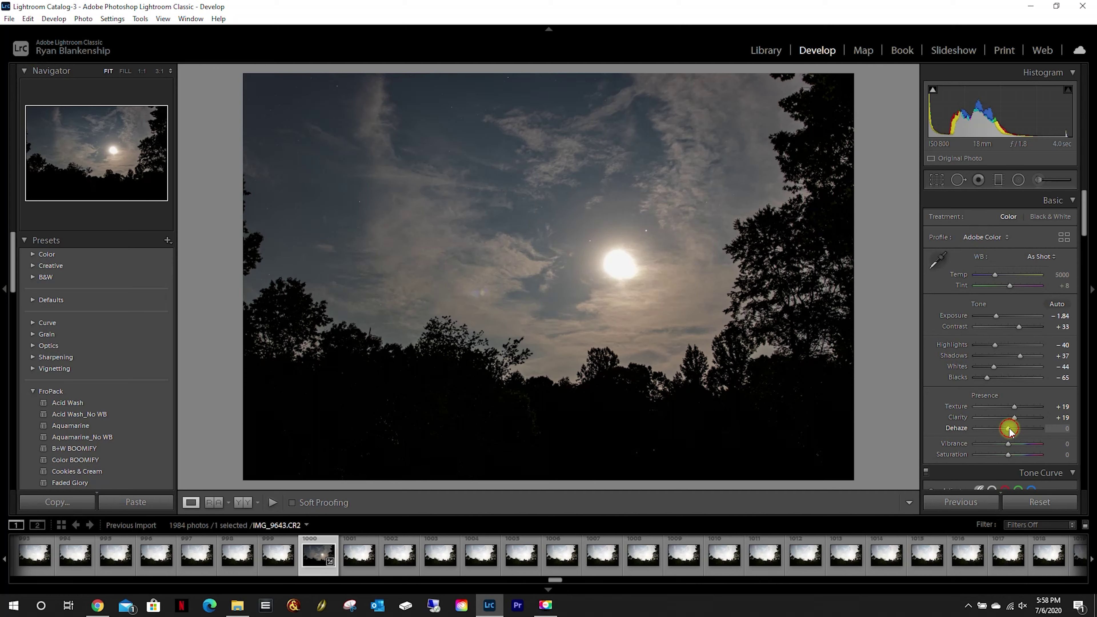
pyautogui.moveTo(1008, 427); pyautogui.dragTo(1026, 428)
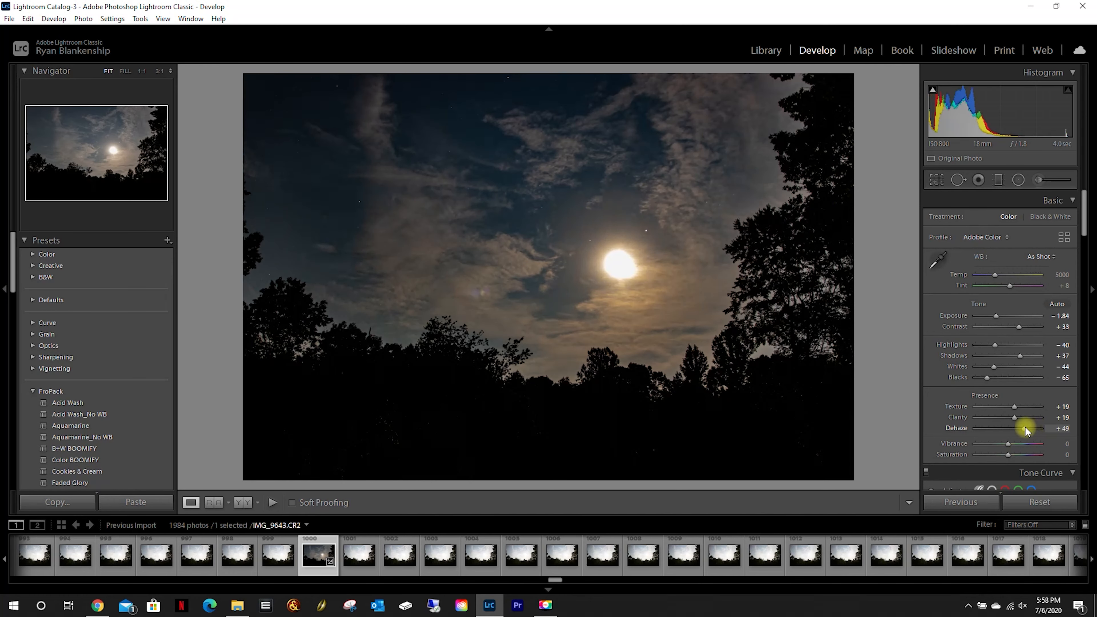
pyautogui.moveTo(1025, 428); pyautogui.dragTo(1012, 428)
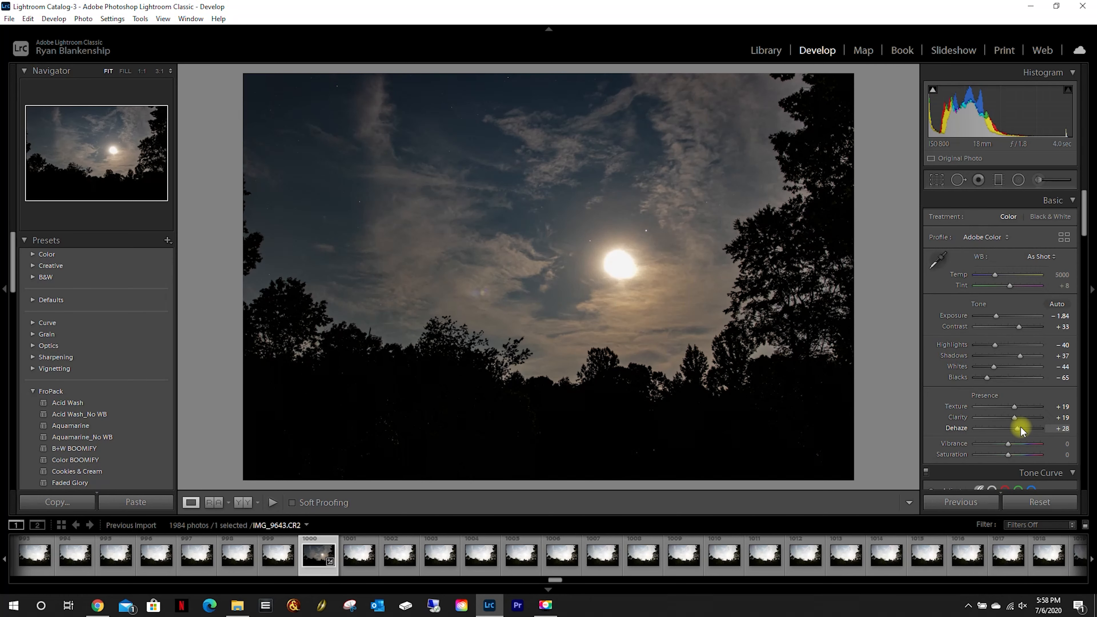
pyautogui.moveTo(1019, 428); pyautogui.dragTo(1006, 428)
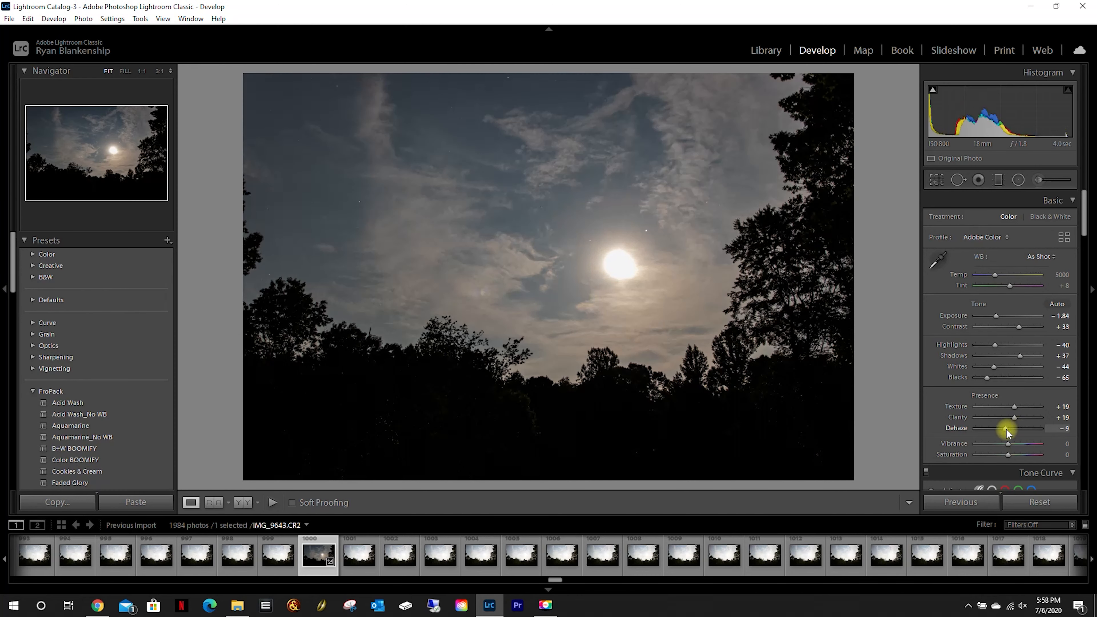
pyautogui.moveTo(1006, 432); pyautogui.dragTo(1013, 432)
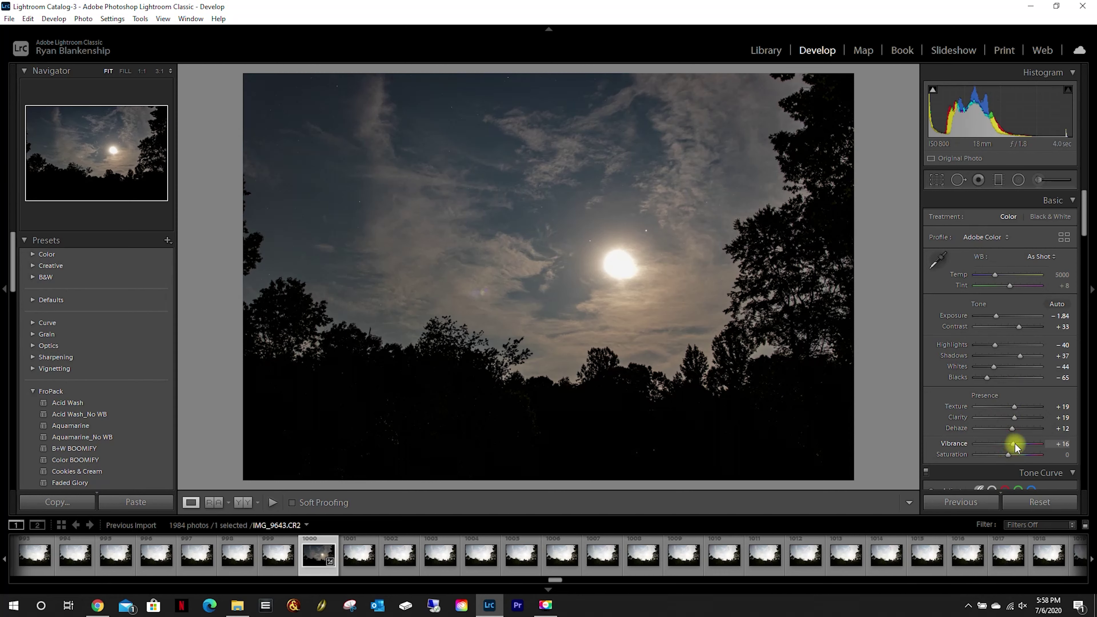
# Keep vibrance neutral and boost saturation to +49
pyautogui.moveTo(1009, 445); pyautogui.dragTo(1025, 446)
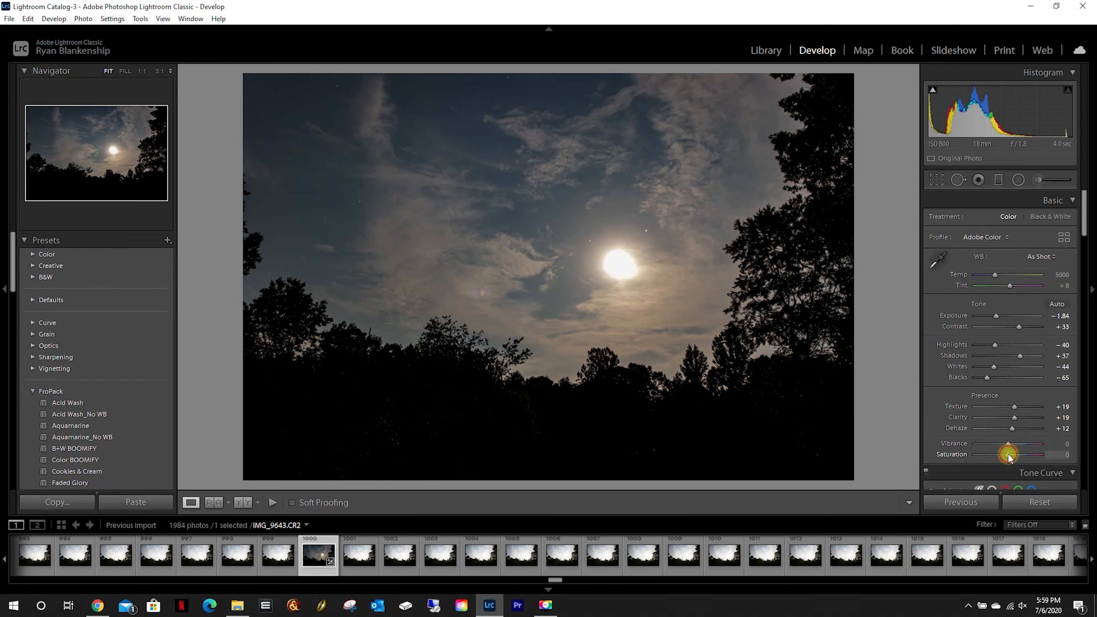
pyautogui.moveTo(1007, 453); pyautogui.dragTo(1056, 453)
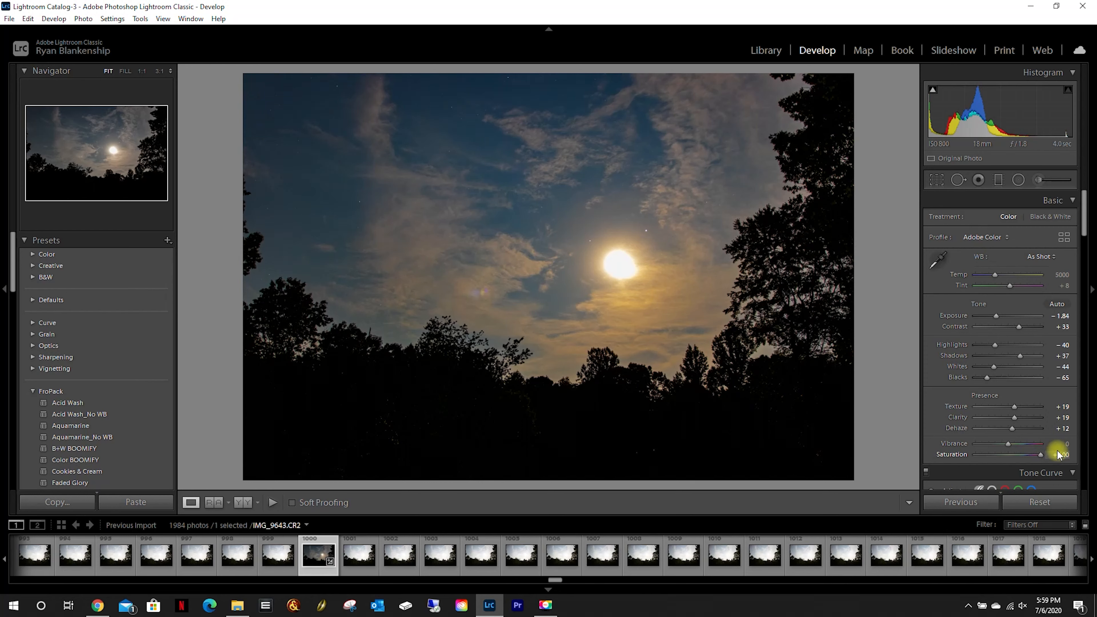
pyautogui.moveTo(1056, 454); pyautogui.dragTo(1021, 454)
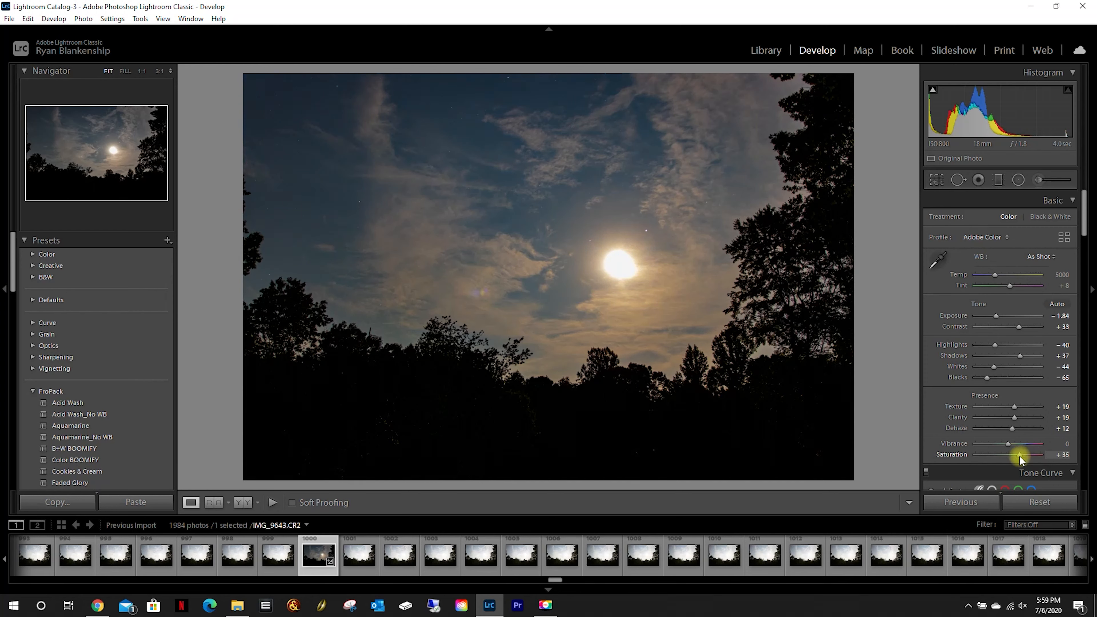
pyautogui.moveTo(1018, 454); pyautogui.dragTo(1028, 455)
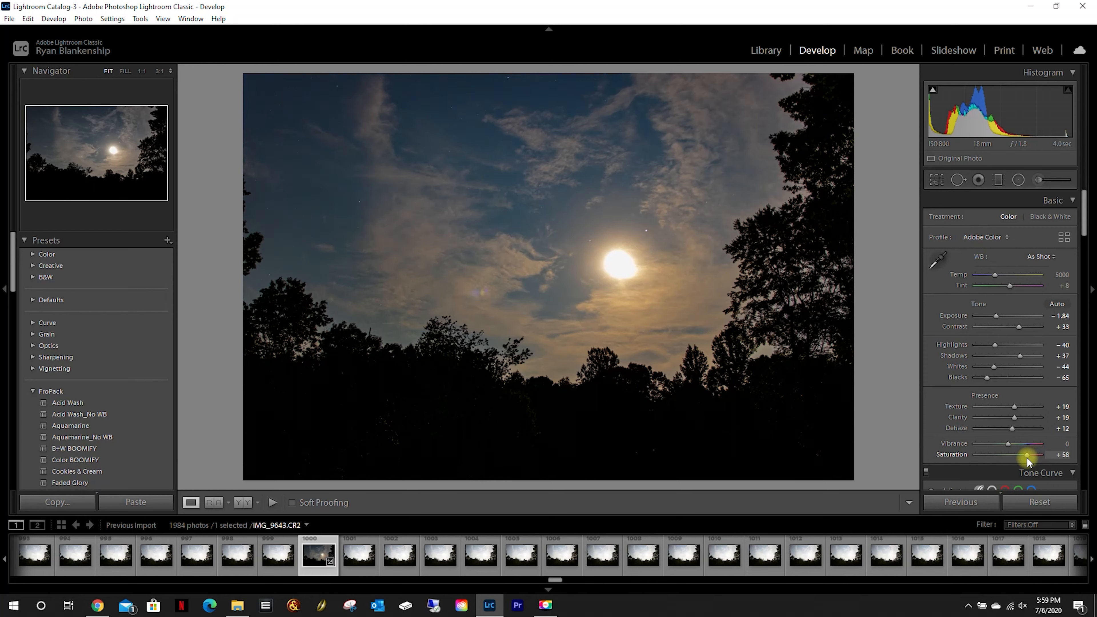
pyautogui.moveTo(1027, 455); pyautogui.dragTo(1037, 454)
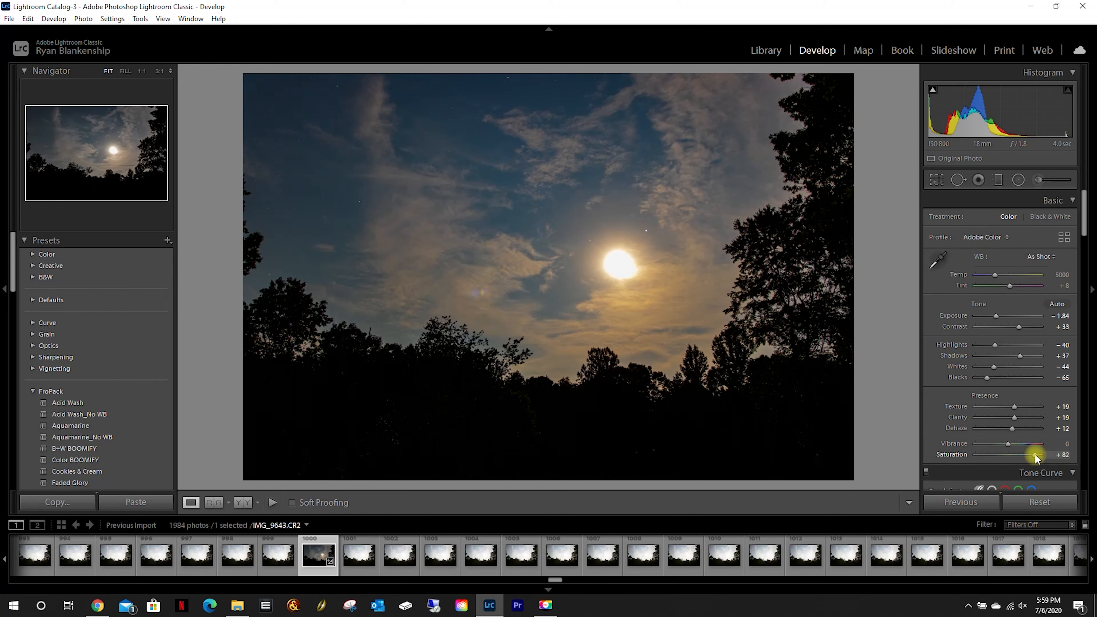
pyautogui.moveTo(1036, 455); pyautogui.dragTo(1014, 454)
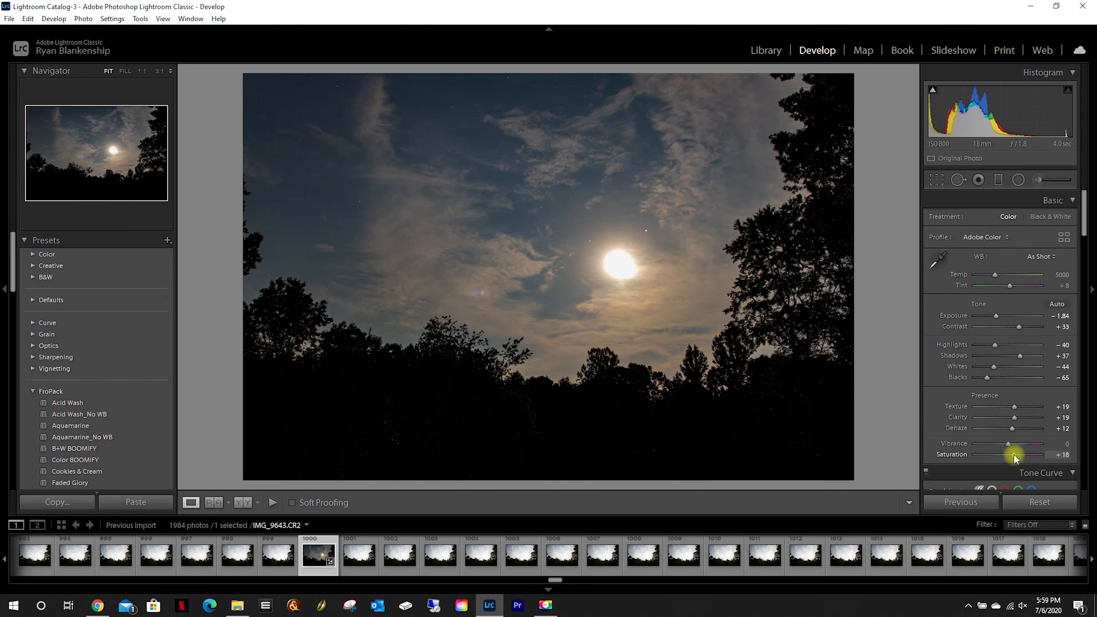
pyautogui.moveTo(1013, 454); pyautogui.dragTo(1021, 455)
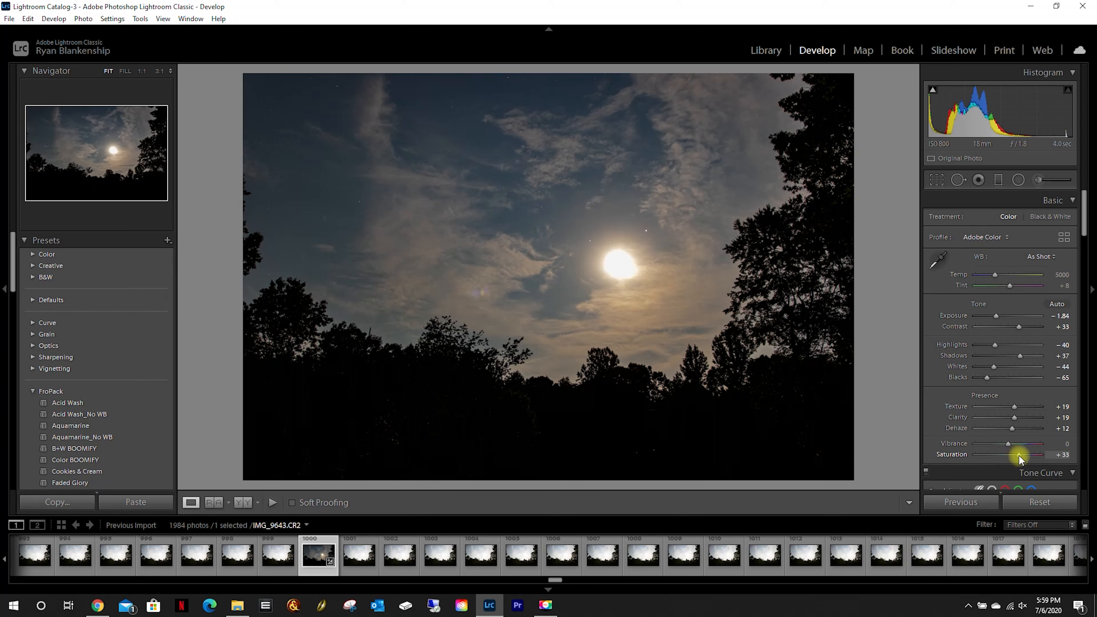
pyautogui.moveTo(1013, 454); pyautogui.dragTo(1024, 454)
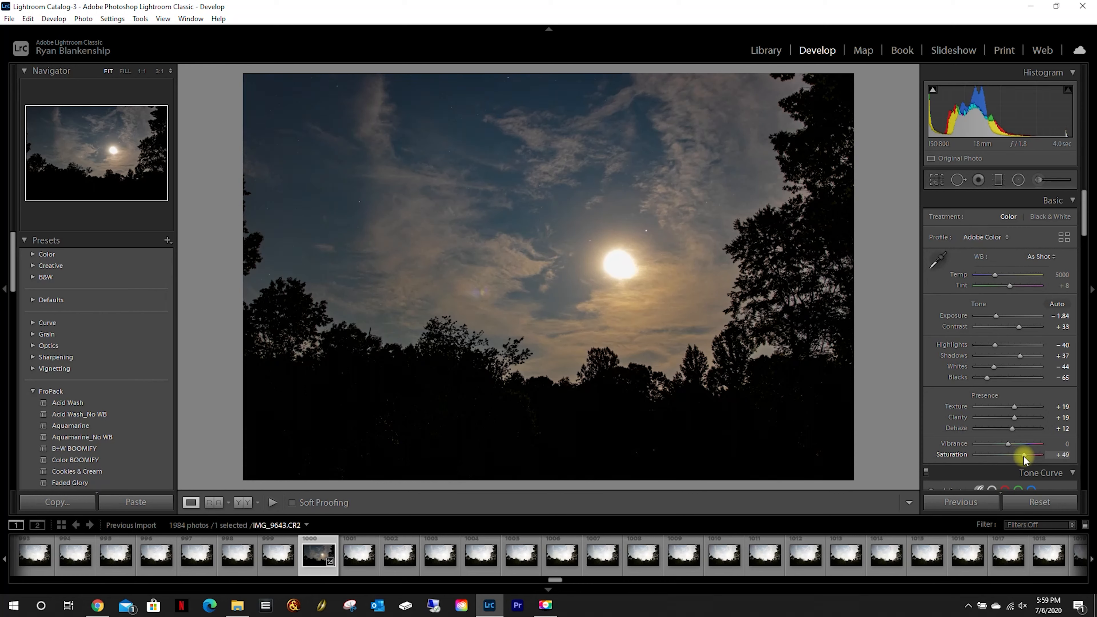
pyautogui.moveTo(1017, 454); pyautogui.dragTo(1007, 454)
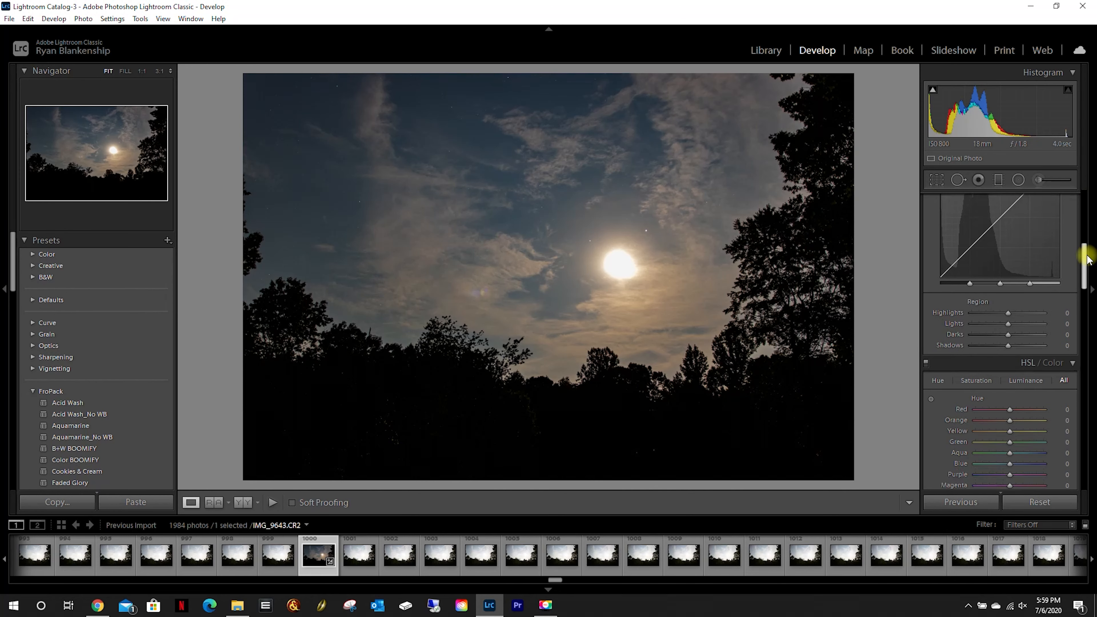
# Set the tone curve Highlights region to −17 after testing its extremes
pyautogui.moveTo(1007, 312); pyautogui.dragTo(1015, 313)
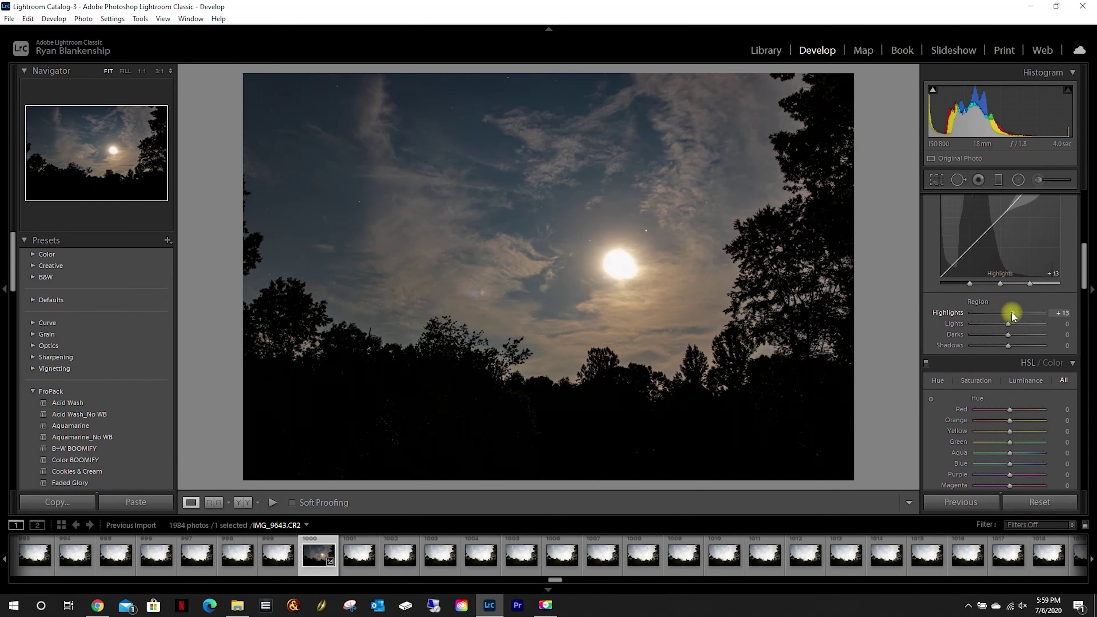
pyautogui.moveTo(1010, 313); pyautogui.dragTo(1047, 313)
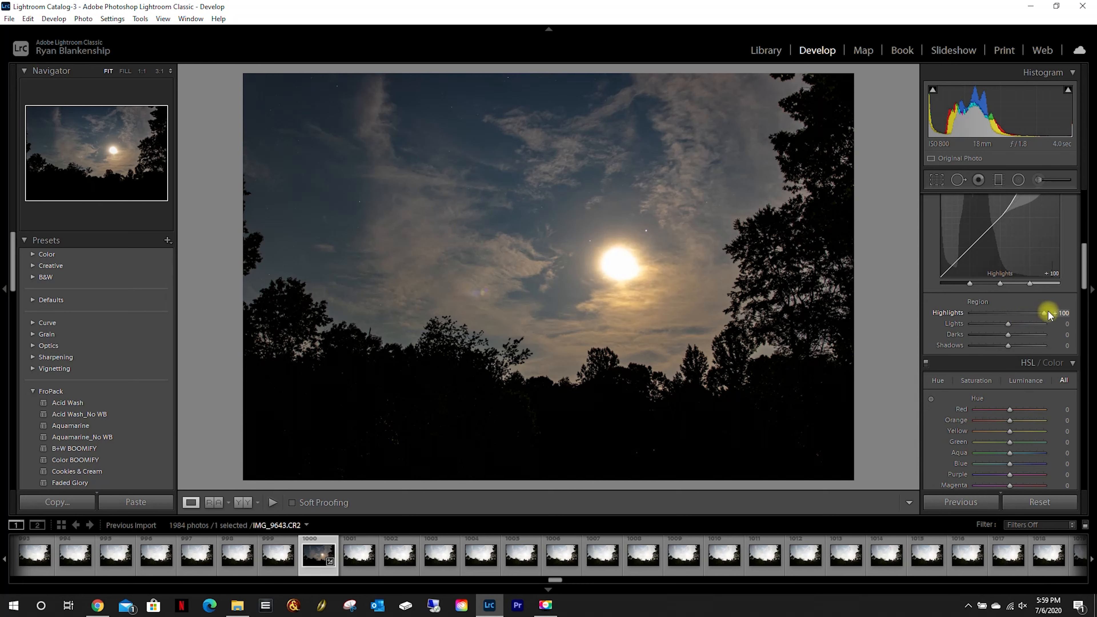
pyautogui.moveTo(1042, 312); pyautogui.dragTo(958, 312)
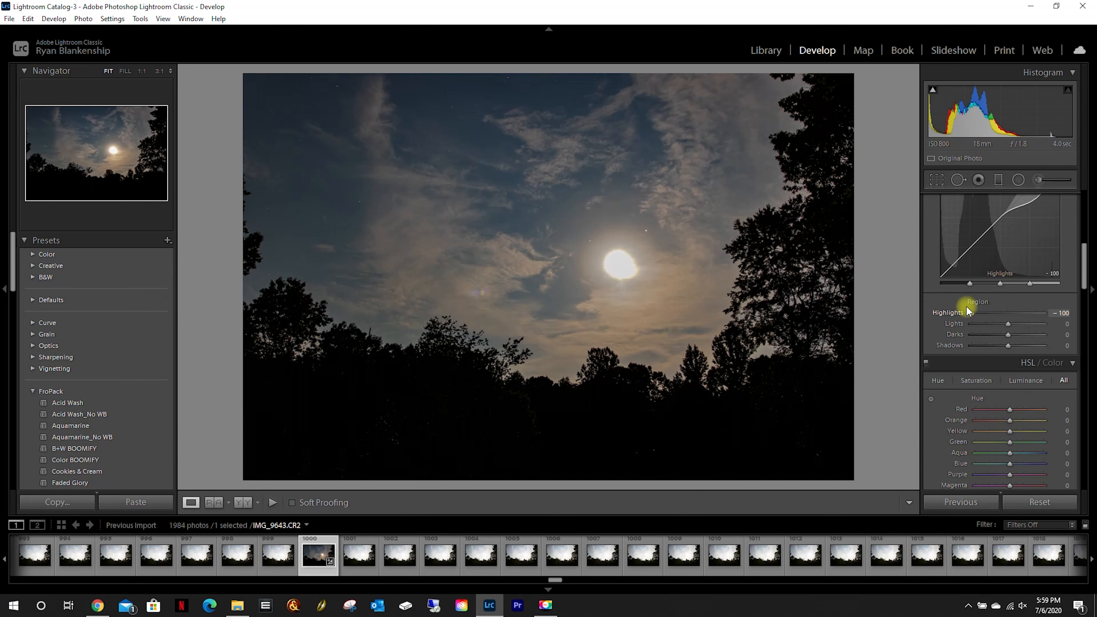
pyautogui.moveTo(971, 313); pyautogui.dragTo(1012, 313)
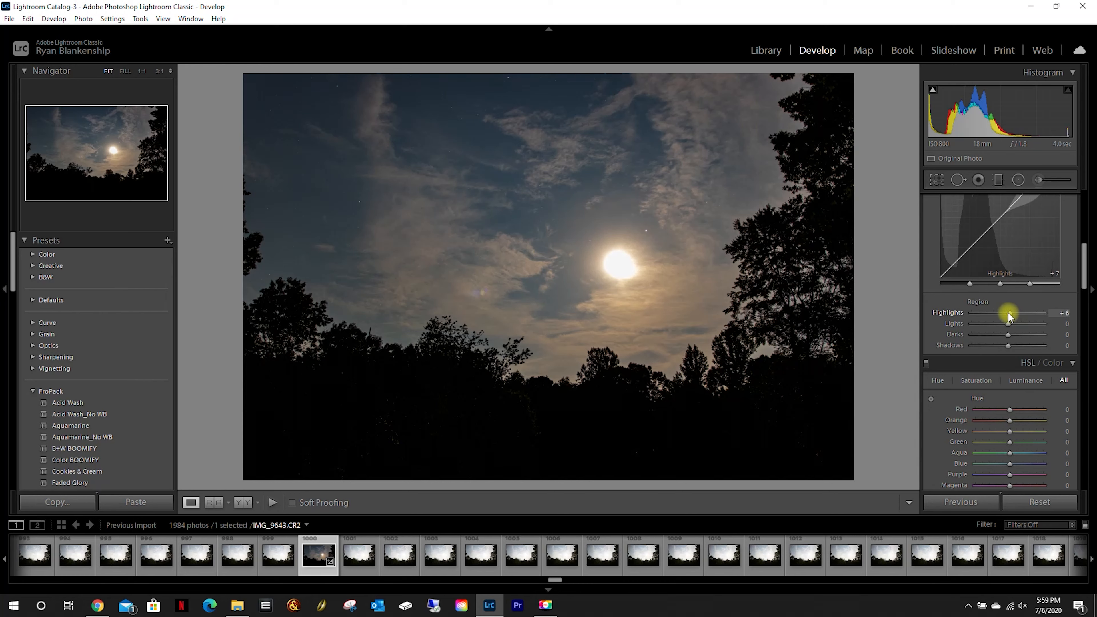
pyautogui.moveTo(1014, 312); pyautogui.dragTo(1005, 313)
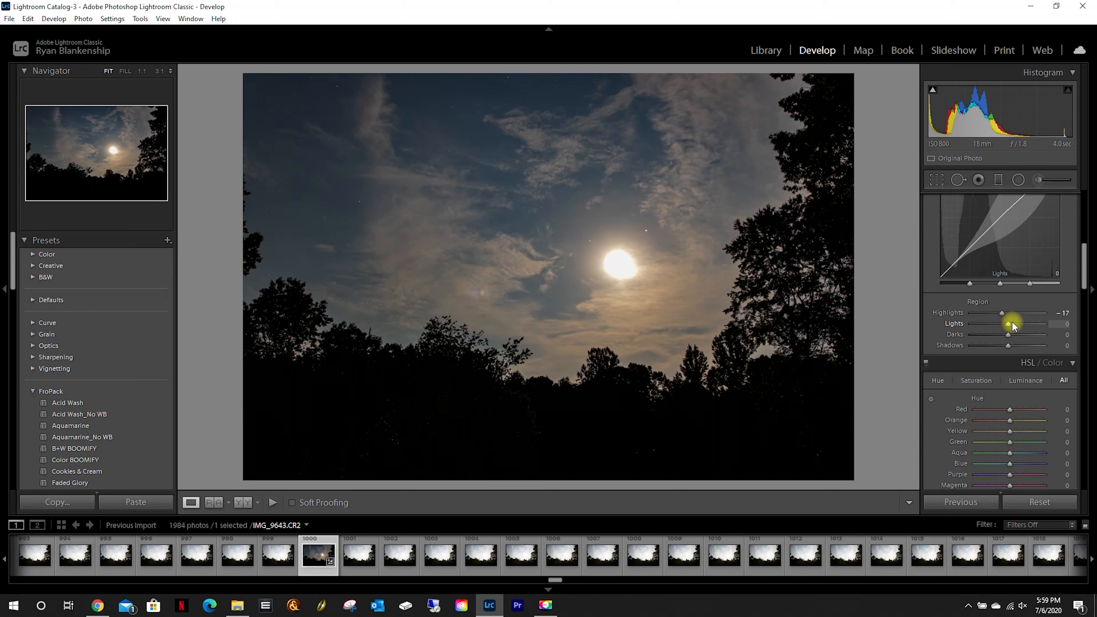
# Set the Lights region to −15
pyautogui.moveTo(1007, 323); pyautogui.dragTo(984, 323)
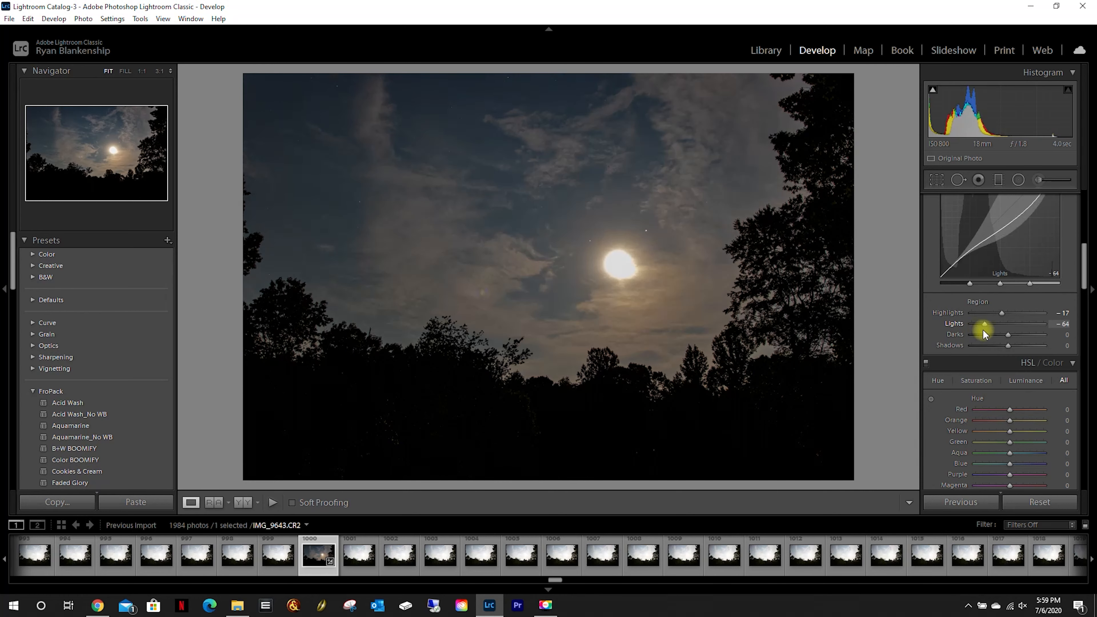
pyautogui.moveTo(983, 331); pyautogui.dragTo(1046, 331)
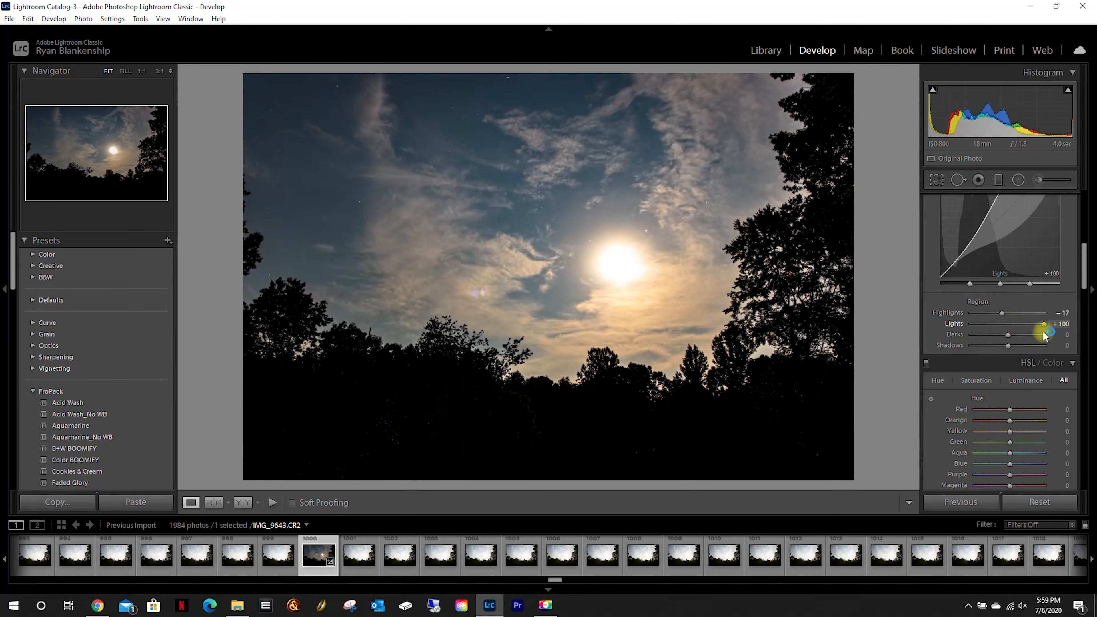
pyautogui.moveTo(1046, 323); pyautogui.dragTo(1000, 324)
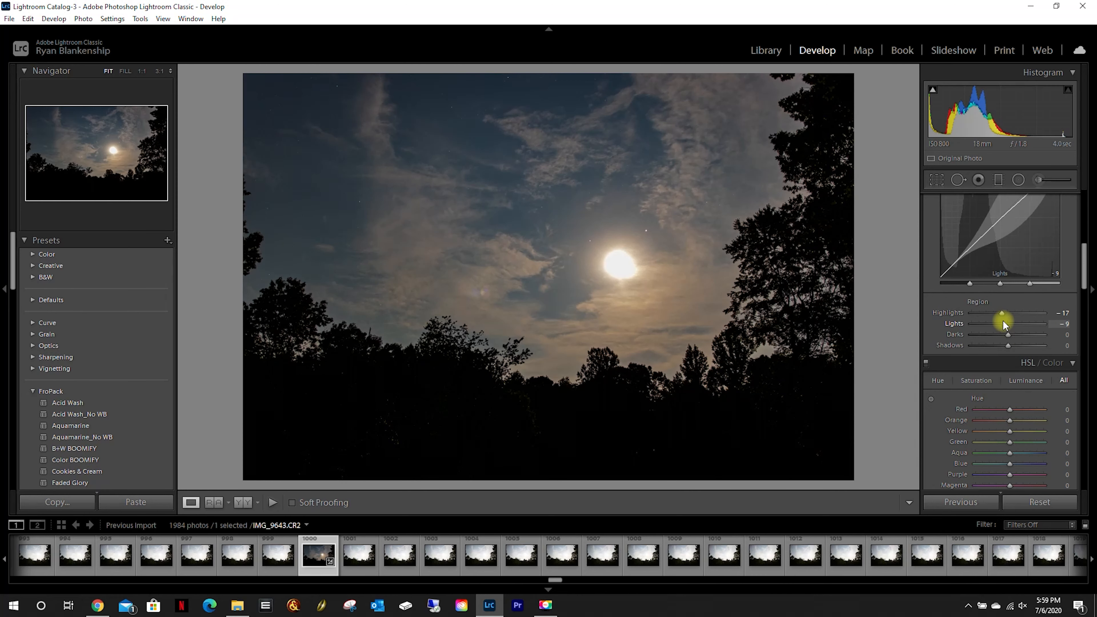
pyautogui.moveTo(1006, 323); pyautogui.dragTo(1011, 336)
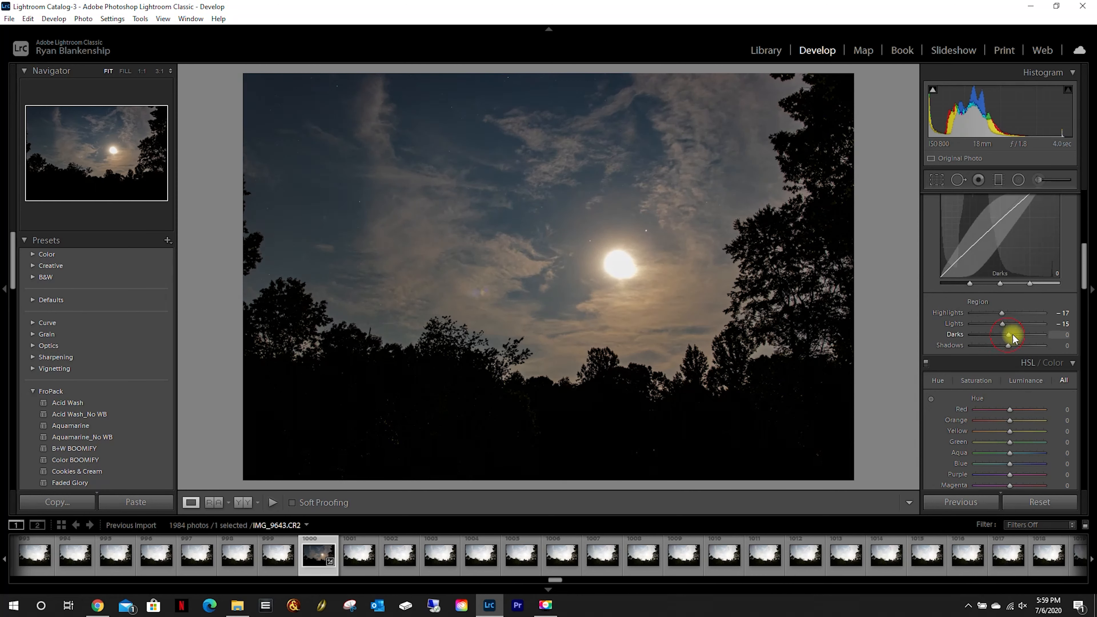
# Set the Darks region to −12 and Shadows to −4
pyautogui.moveTo(1011, 335); pyautogui.dragTo(1003, 336)
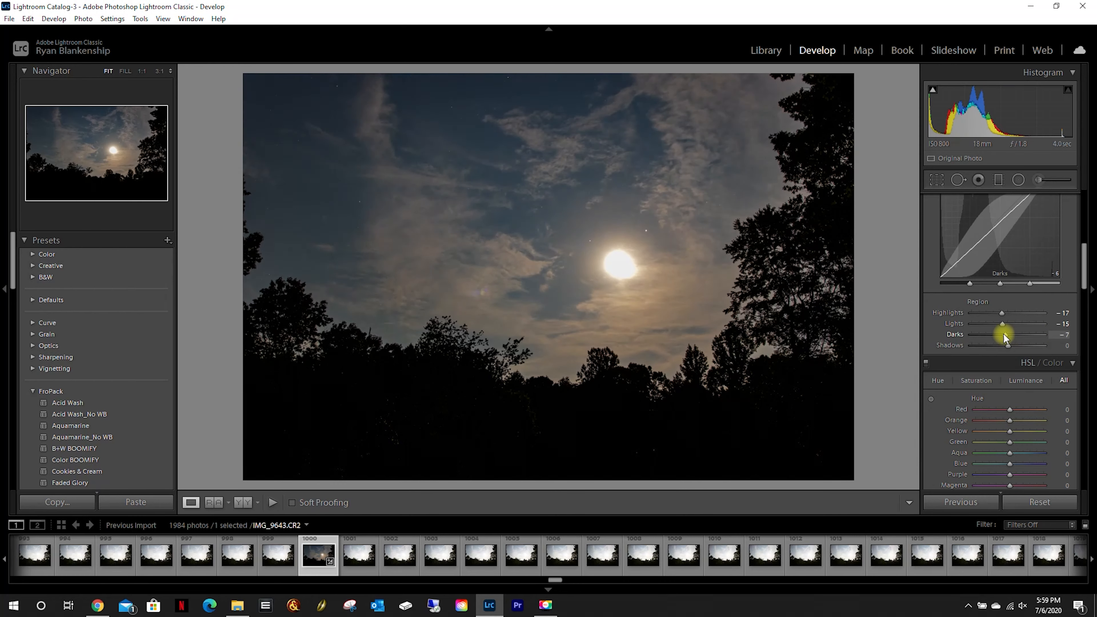
pyautogui.moveTo(1018, 334); pyautogui.dragTo(1007, 334)
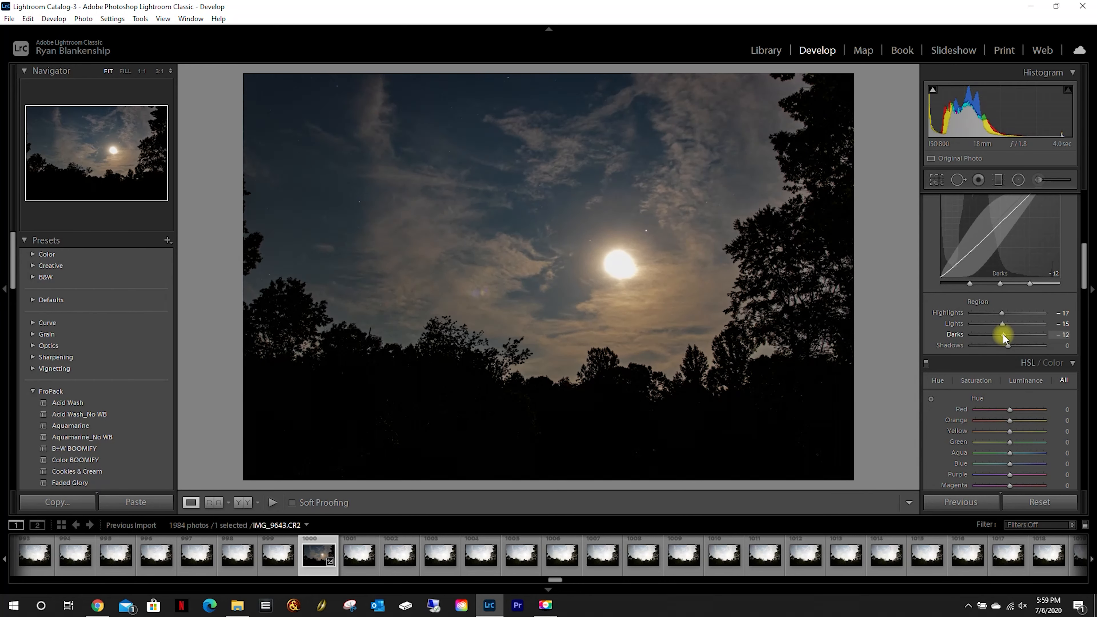
pyautogui.moveTo(1009, 345); pyautogui.dragTo(1000, 345)
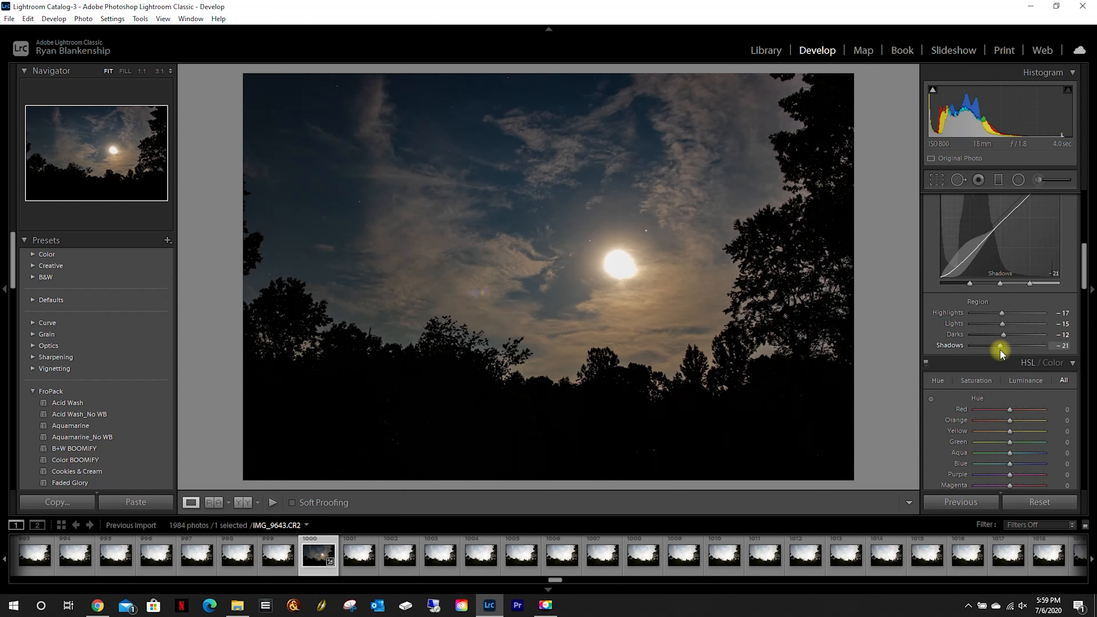
pyautogui.moveTo(999, 345); pyautogui.dragTo(1006, 345)
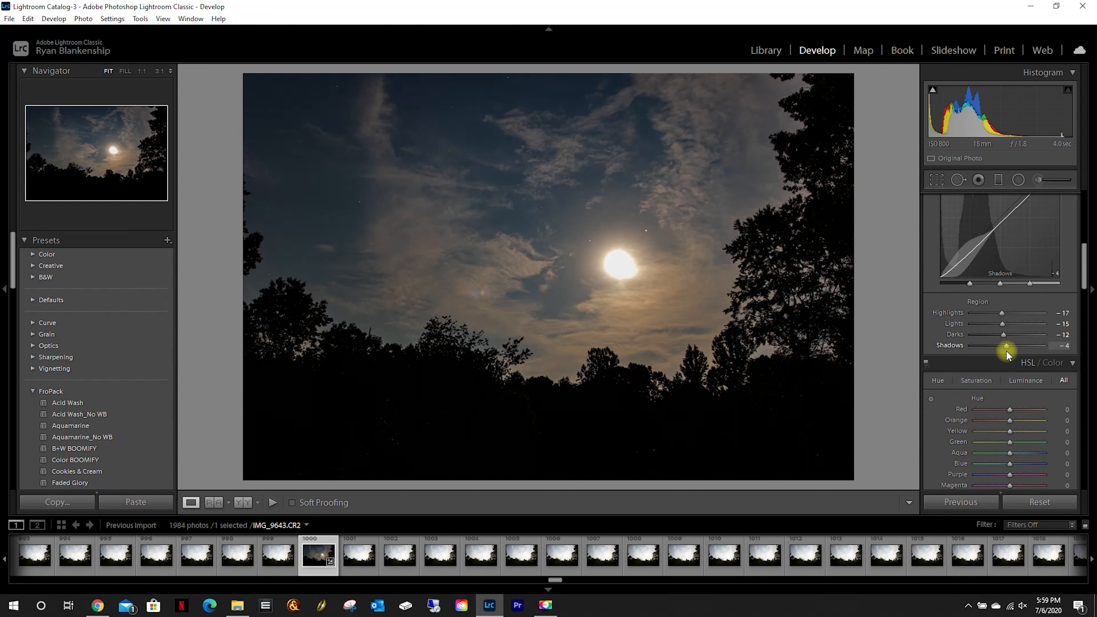
pyautogui.scroll(-3)
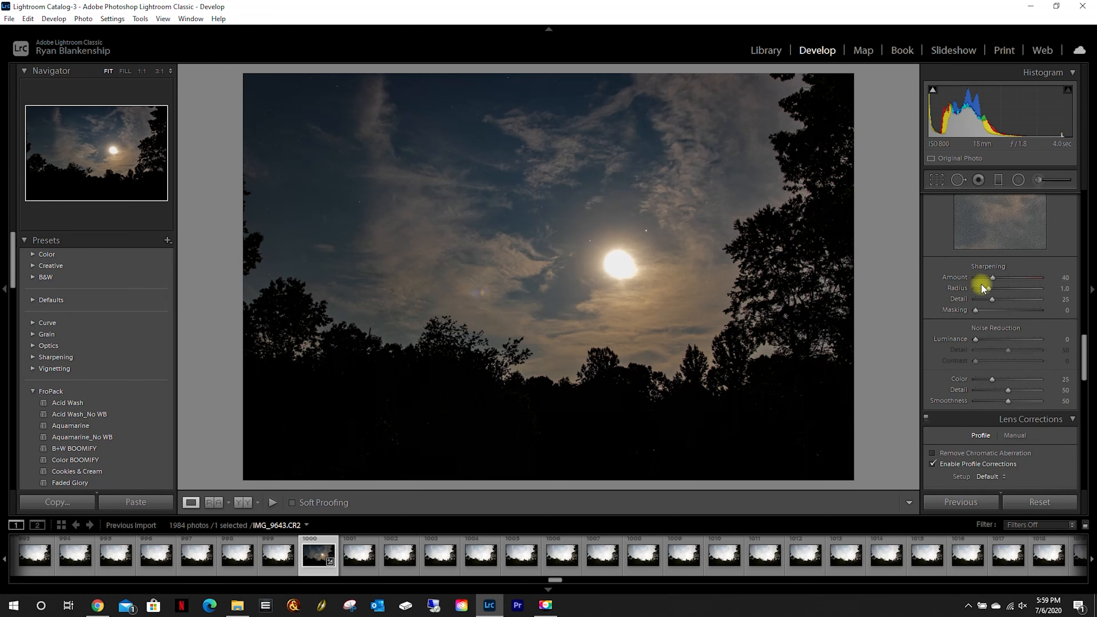
# Set the sharpening amount to 37
pyautogui.moveTo(991, 277); pyautogui.dragTo(1000, 277)
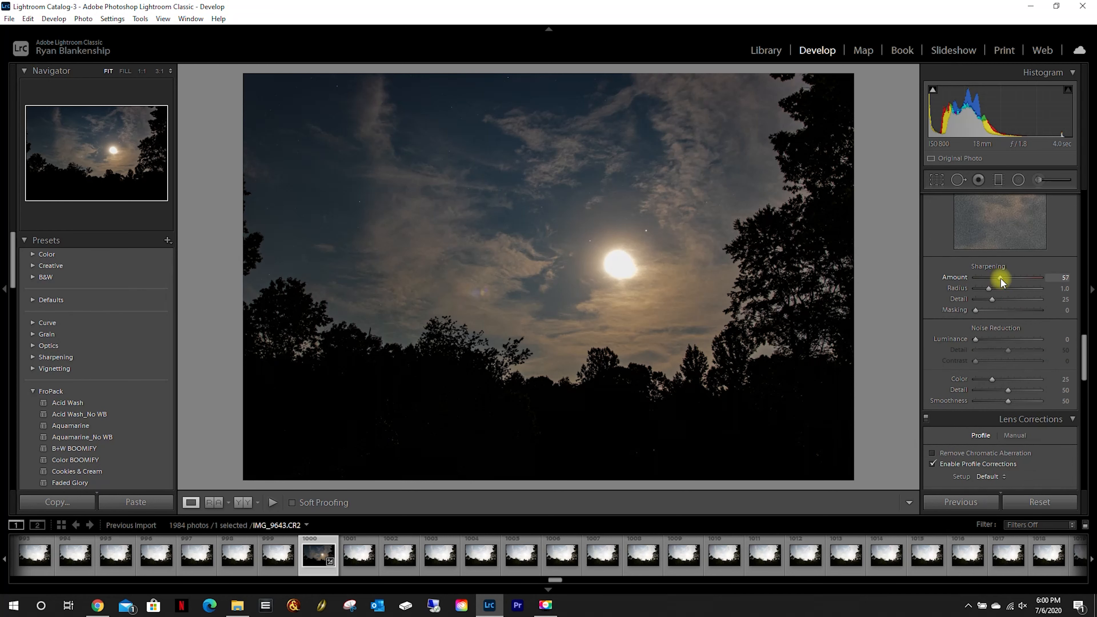
pyautogui.moveTo(998, 278); pyautogui.dragTo(1035, 278)
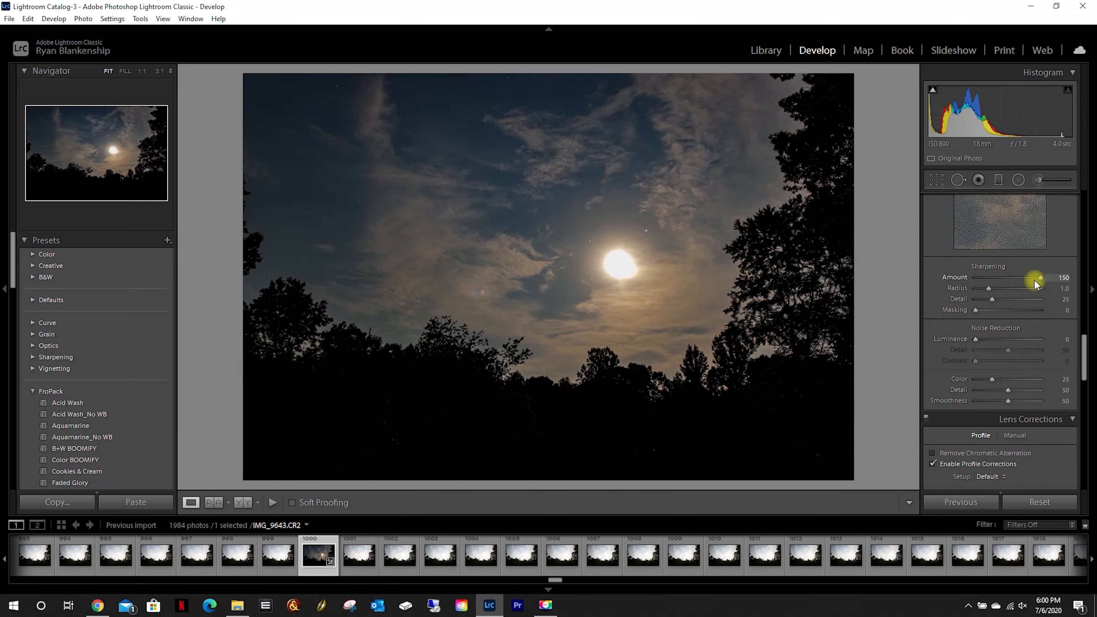
pyautogui.moveTo(1034, 277); pyautogui.dragTo(1004, 277)
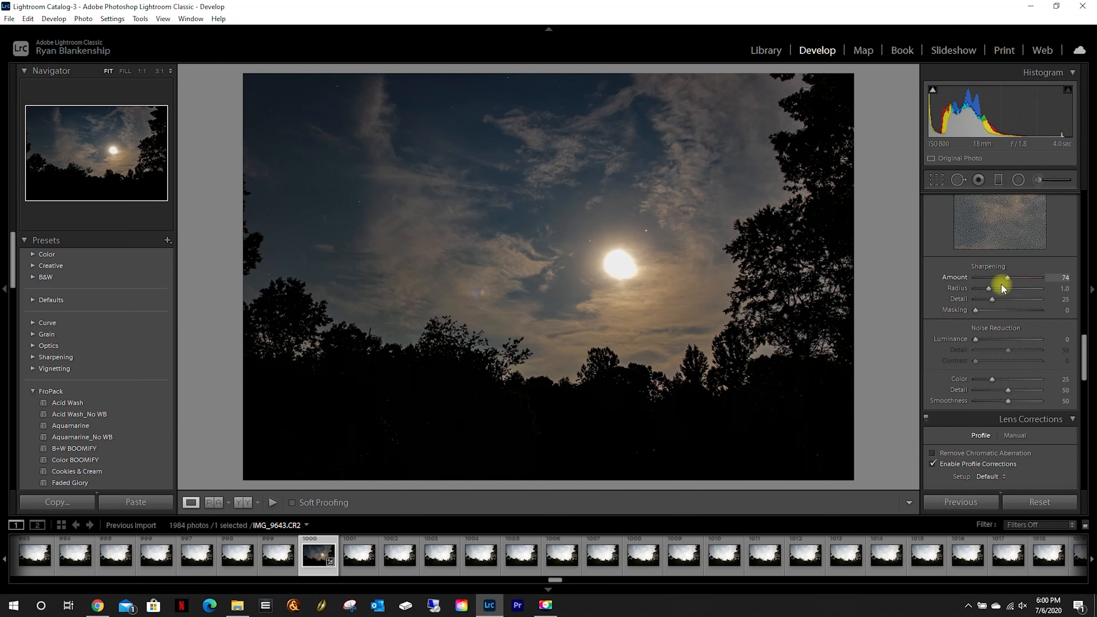
pyautogui.moveTo(1007, 278); pyautogui.dragTo(992, 278)
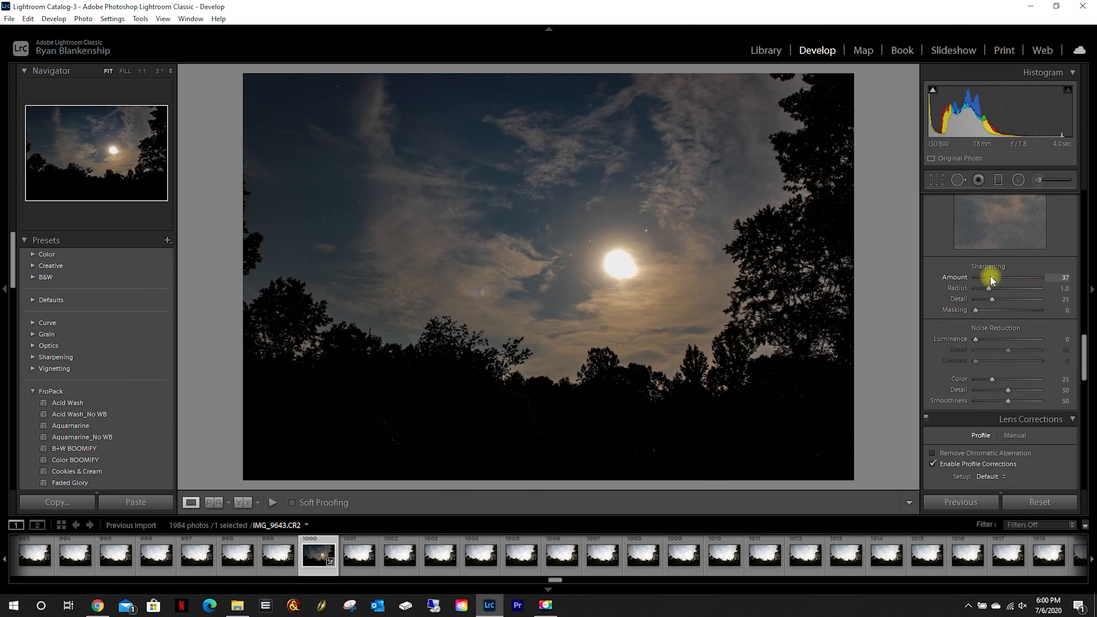
pyautogui.moveTo(976, 343)
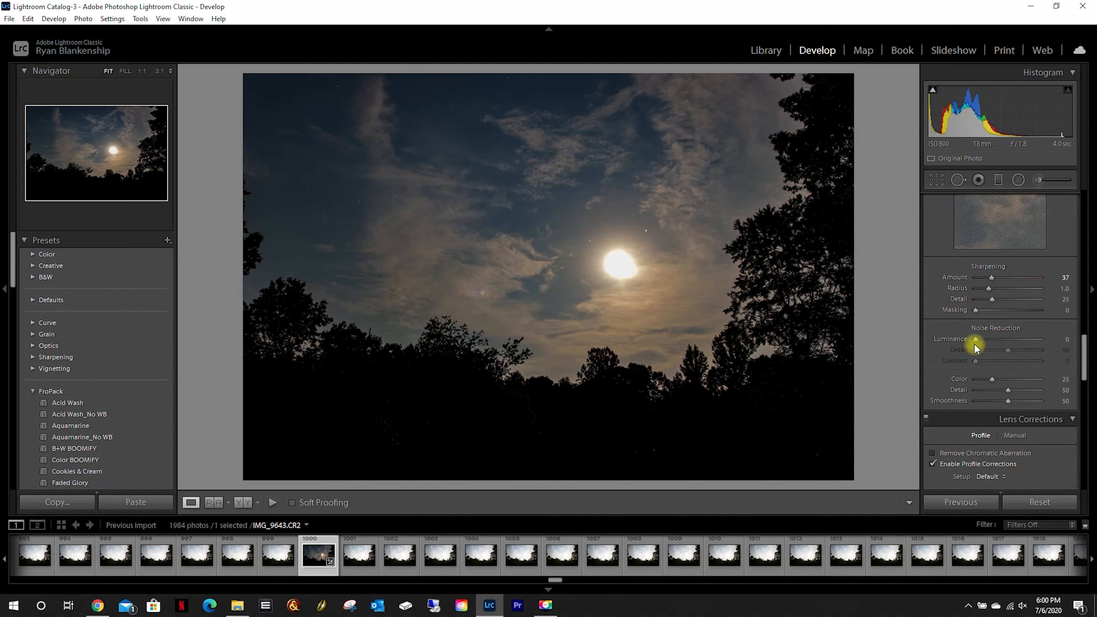
# Set luminance noise reduction to 26
pyautogui.moveTo(974, 338); pyautogui.dragTo(1031, 338)
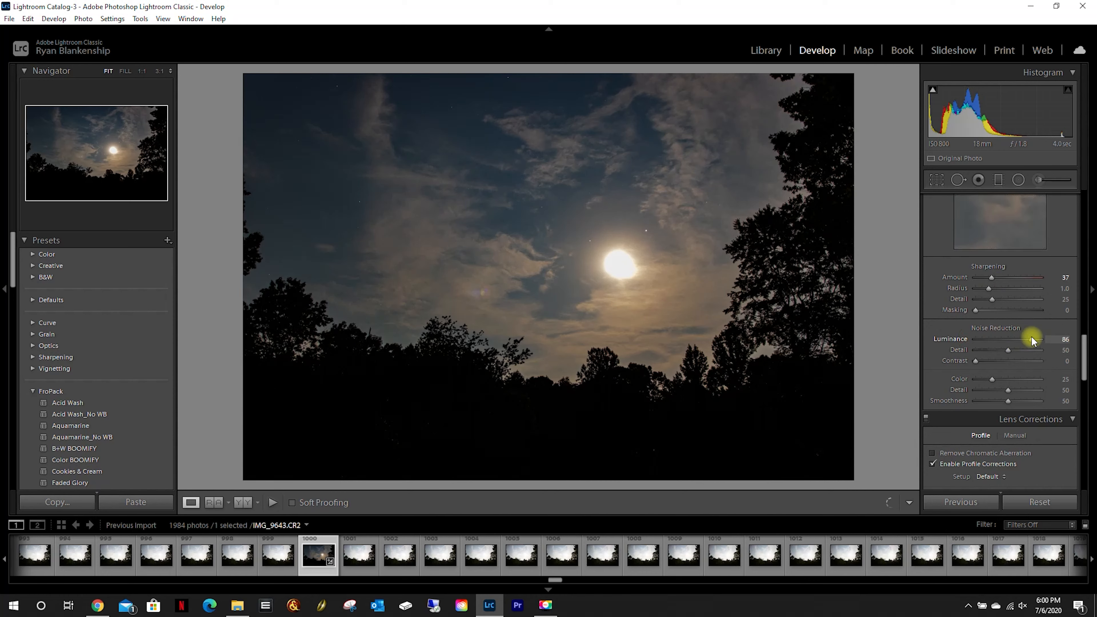
pyautogui.moveTo(1028, 339); pyautogui.dragTo(979, 339)
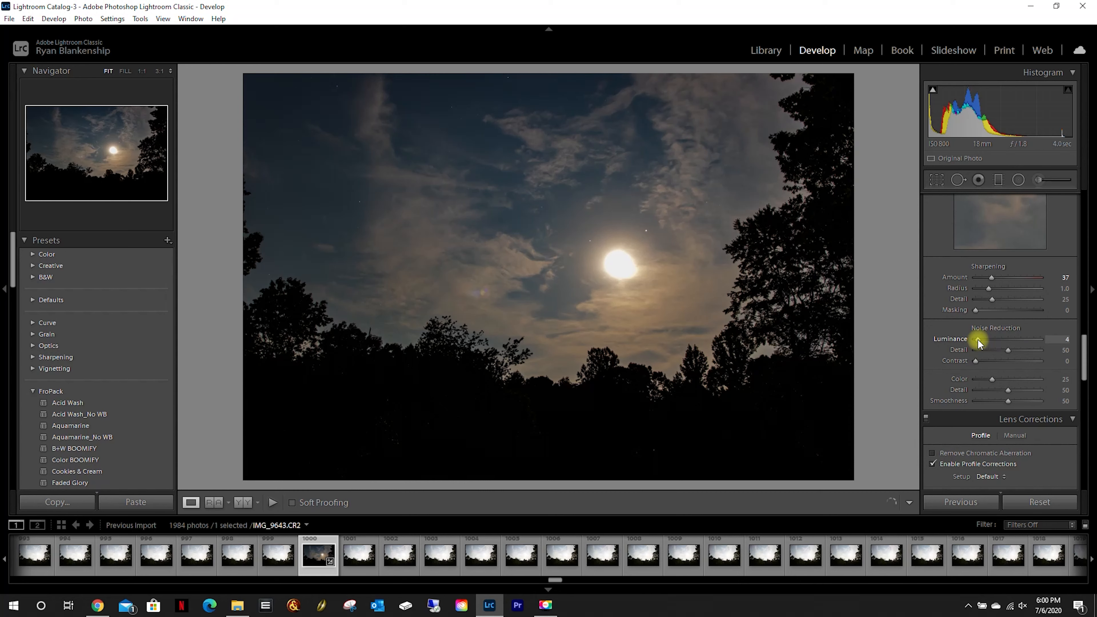
pyautogui.moveTo(979, 339); pyautogui.dragTo(1034, 340)
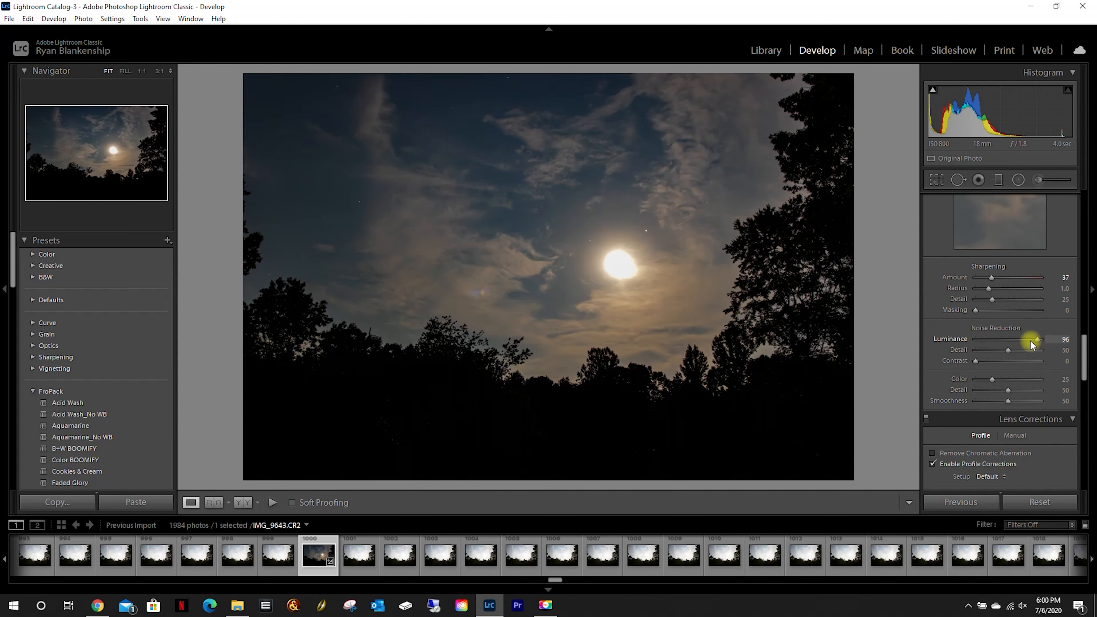
pyautogui.moveTo(1032, 339); pyautogui.dragTo(1001, 340)
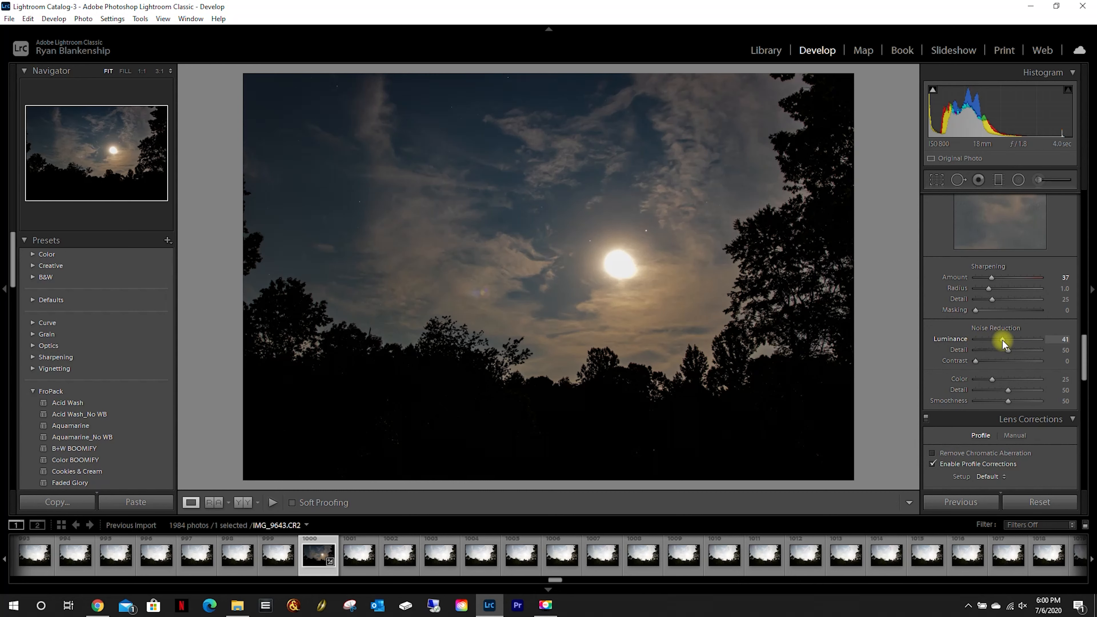
pyautogui.moveTo(1001, 339); pyautogui.dragTo(991, 339)
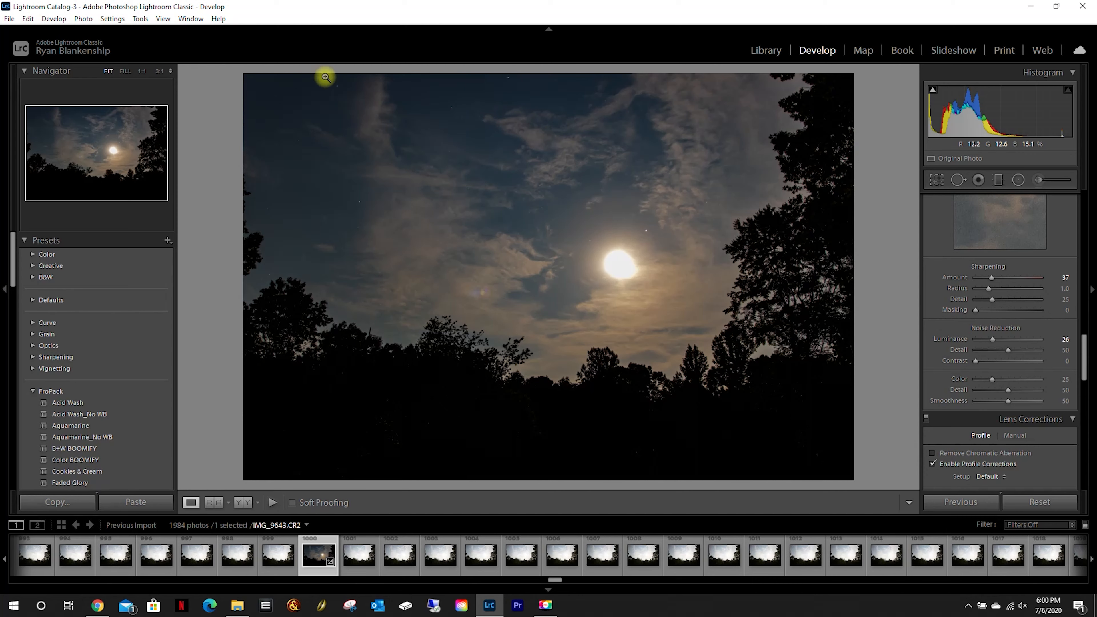
# Enable chromatic aberration removal on the zoomed sky, then view the unedited next frame IMG_9644
pyautogui.click(326, 79)
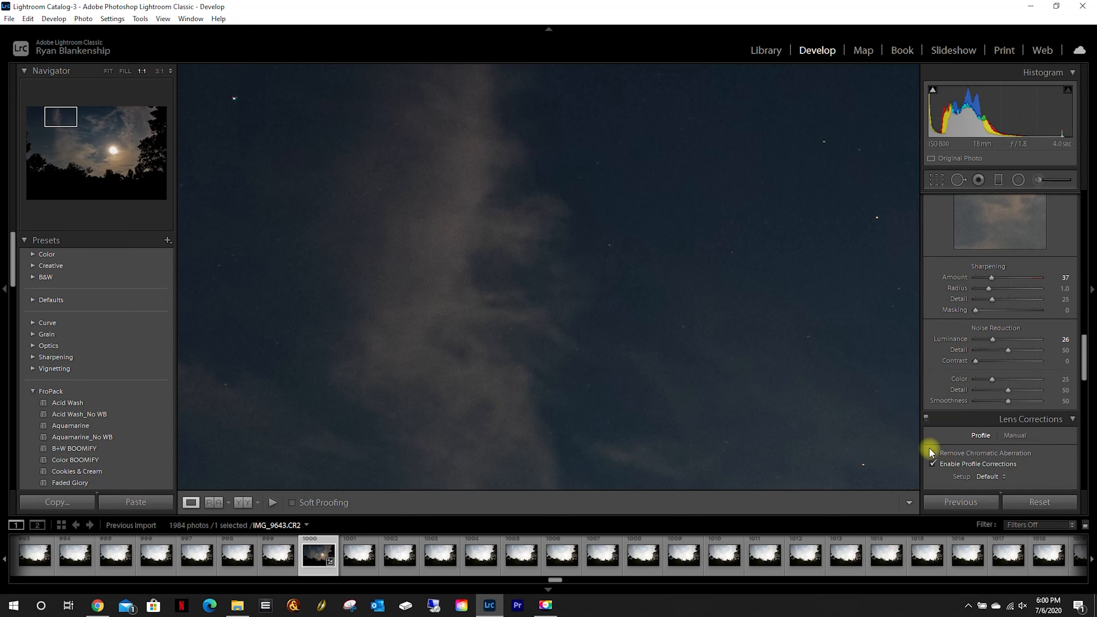
pyautogui.moveTo(933, 452)
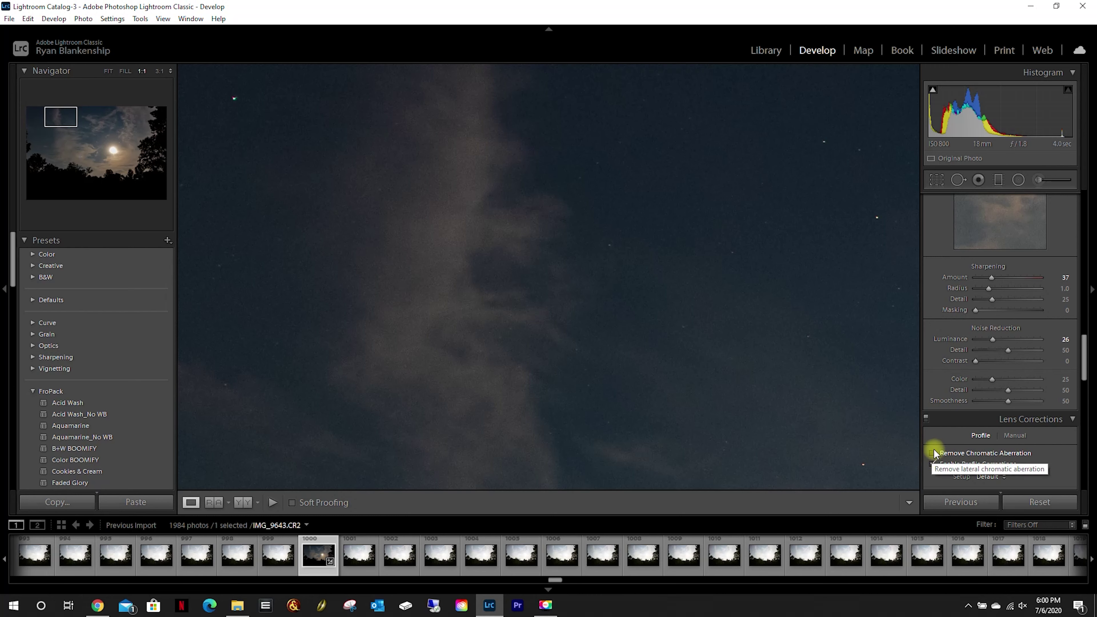
pyautogui.click(932, 453)
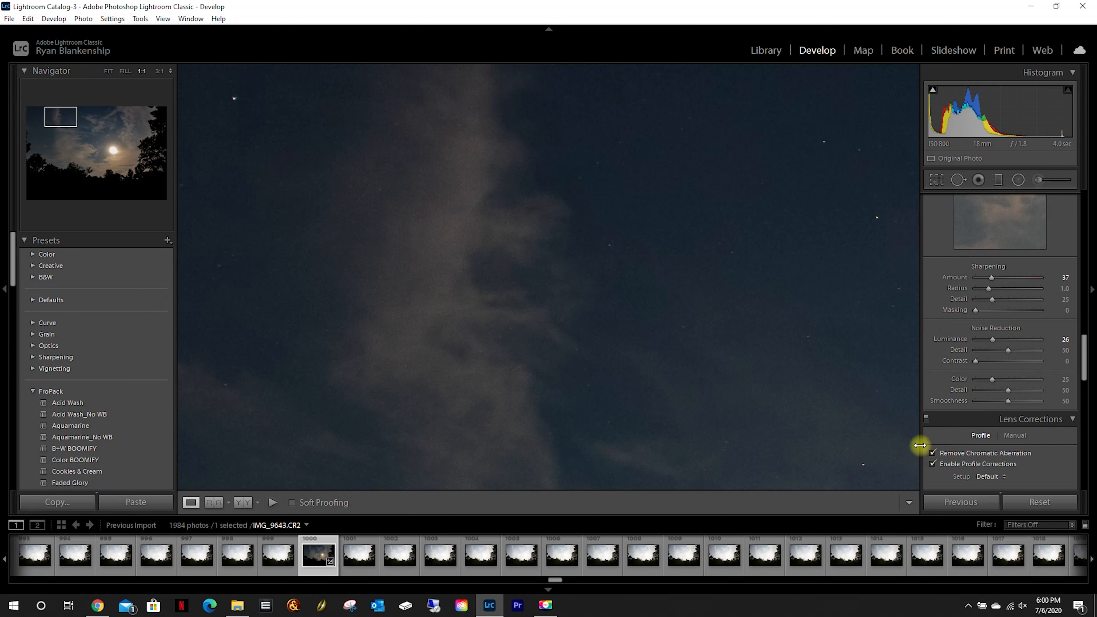
pyautogui.moveTo(932, 453)
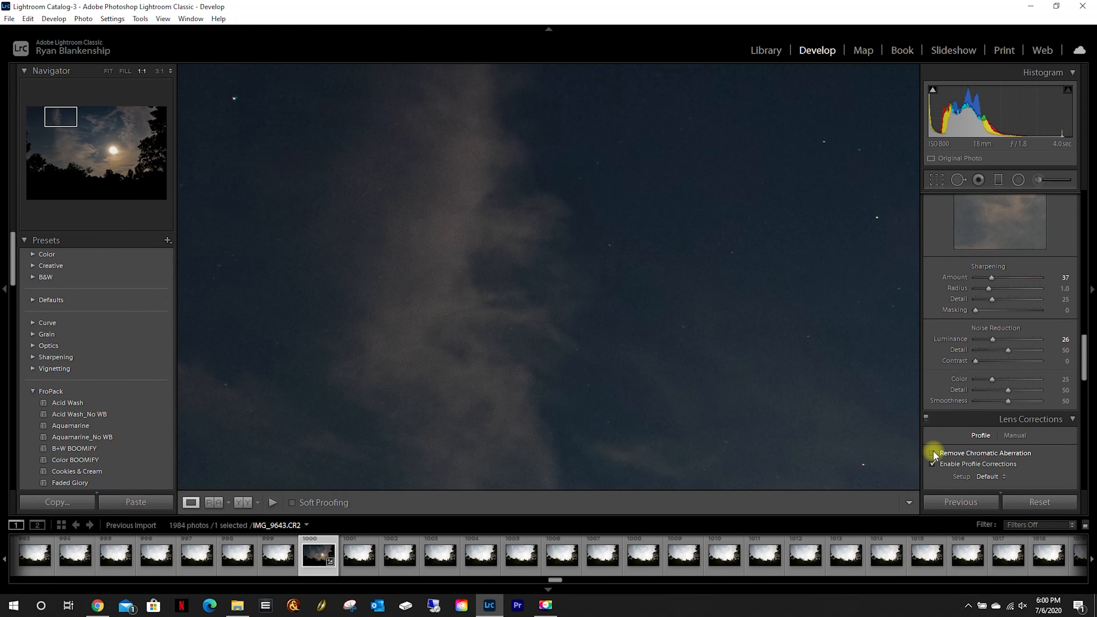
pyautogui.click(932, 453)
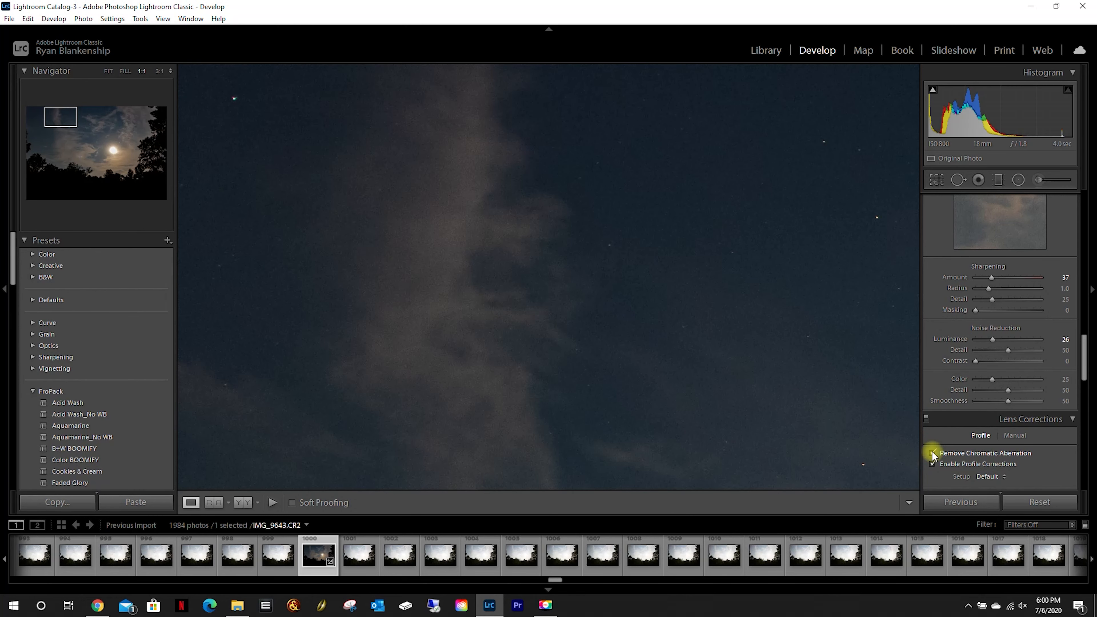
pyautogui.click(932, 453)
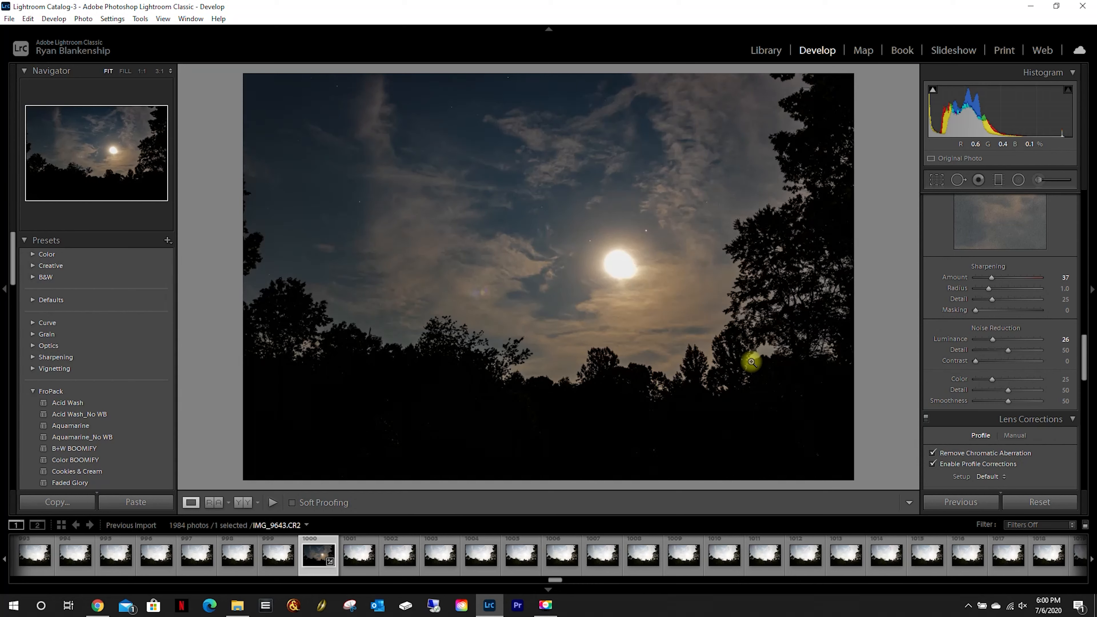
pyautogui.moveTo(526, 219)
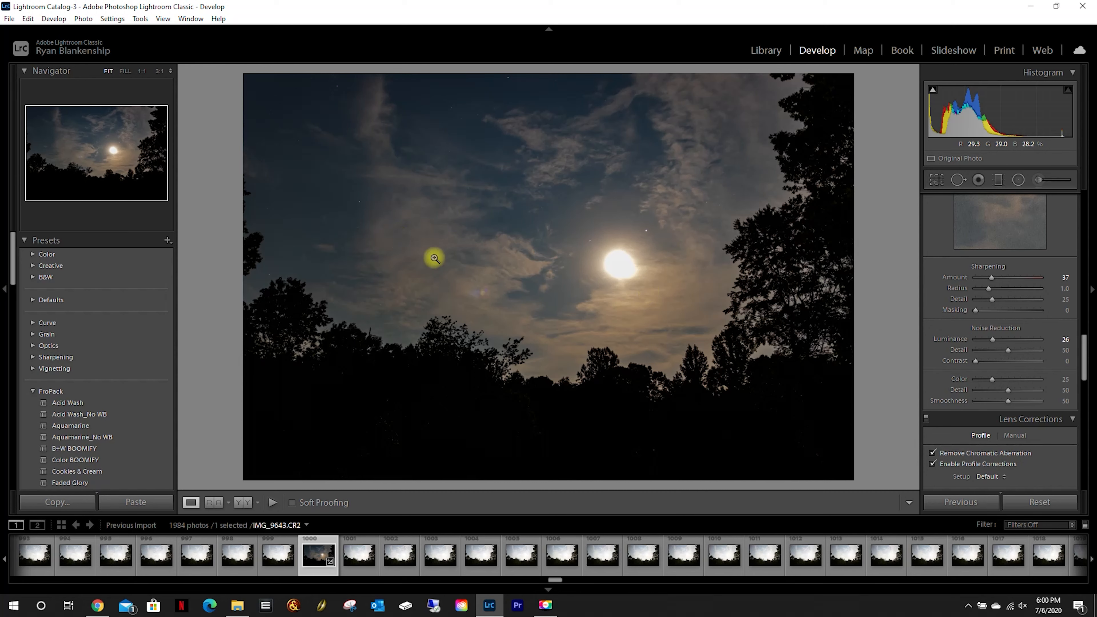
pyautogui.moveTo(482, 243)
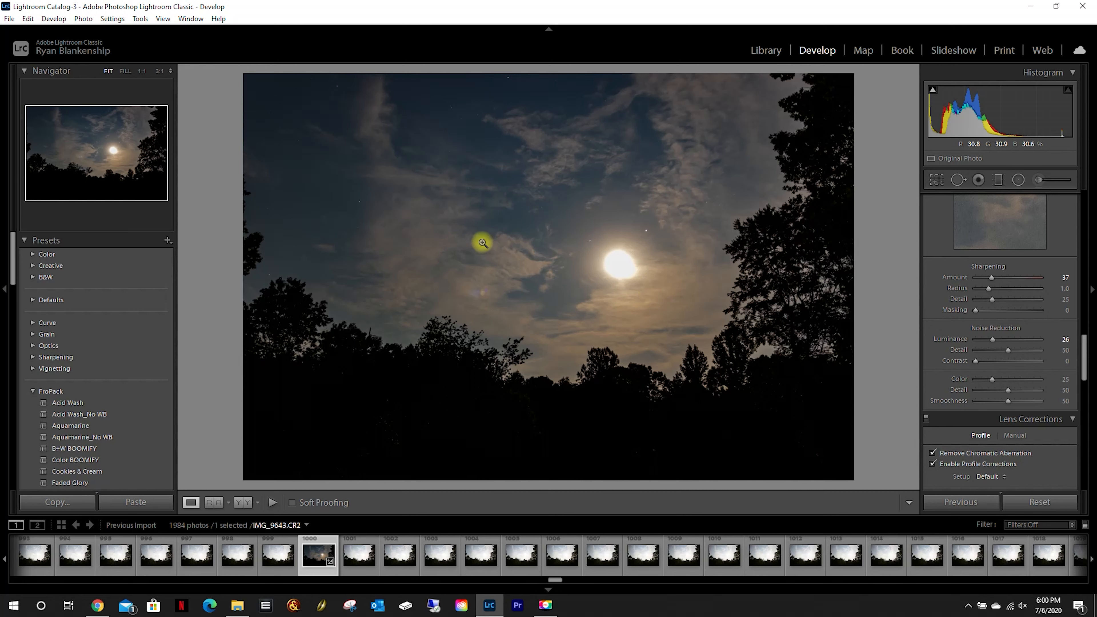
pyautogui.moveTo(646, 329)
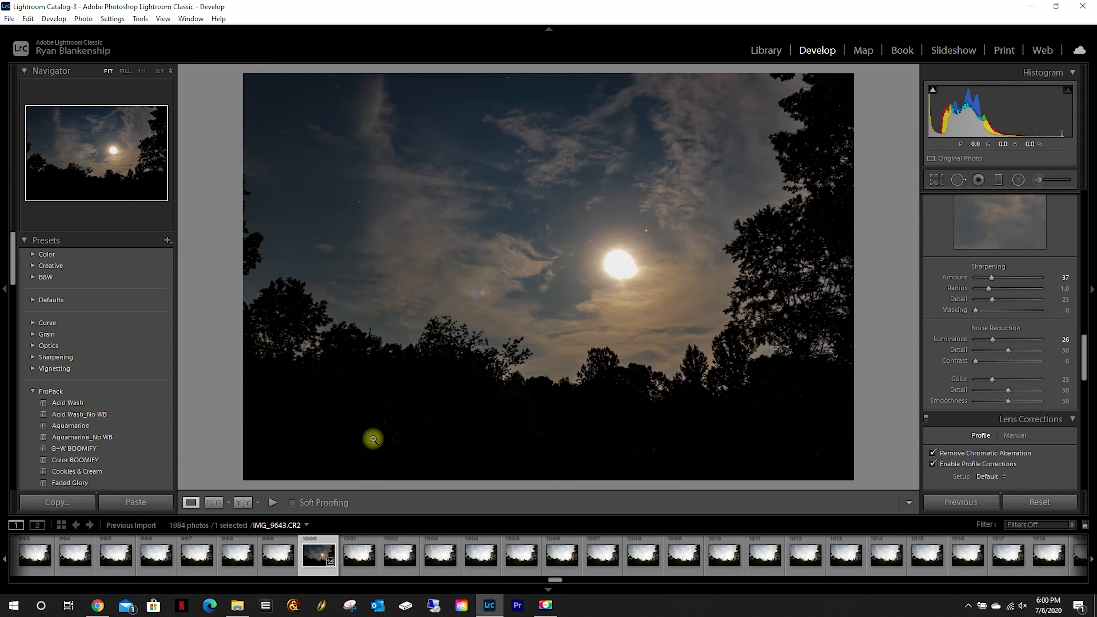
pyautogui.click(358, 556)
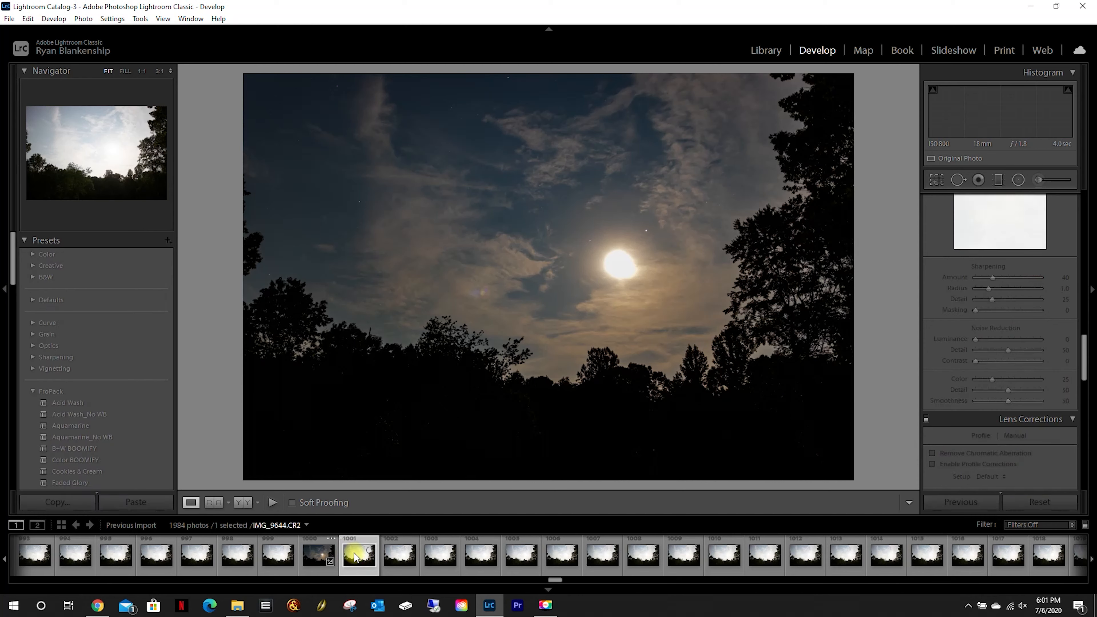
pyautogui.click(357, 558)
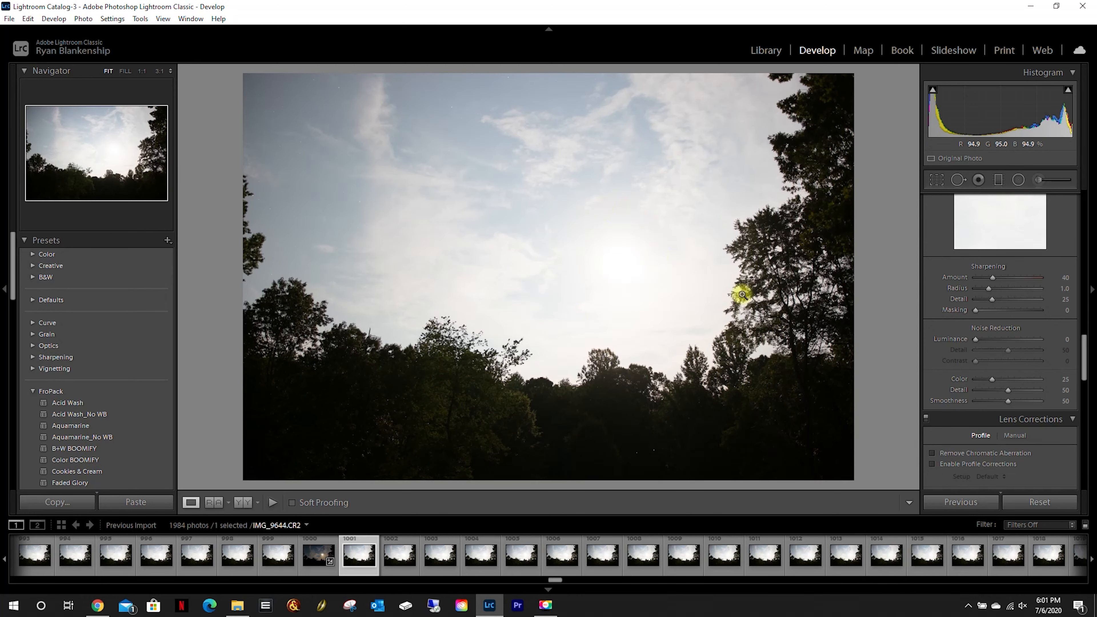
# Select frames 1 through 1000 with the edited IMG_9643 as the source photo
pyautogui.click(316, 558)
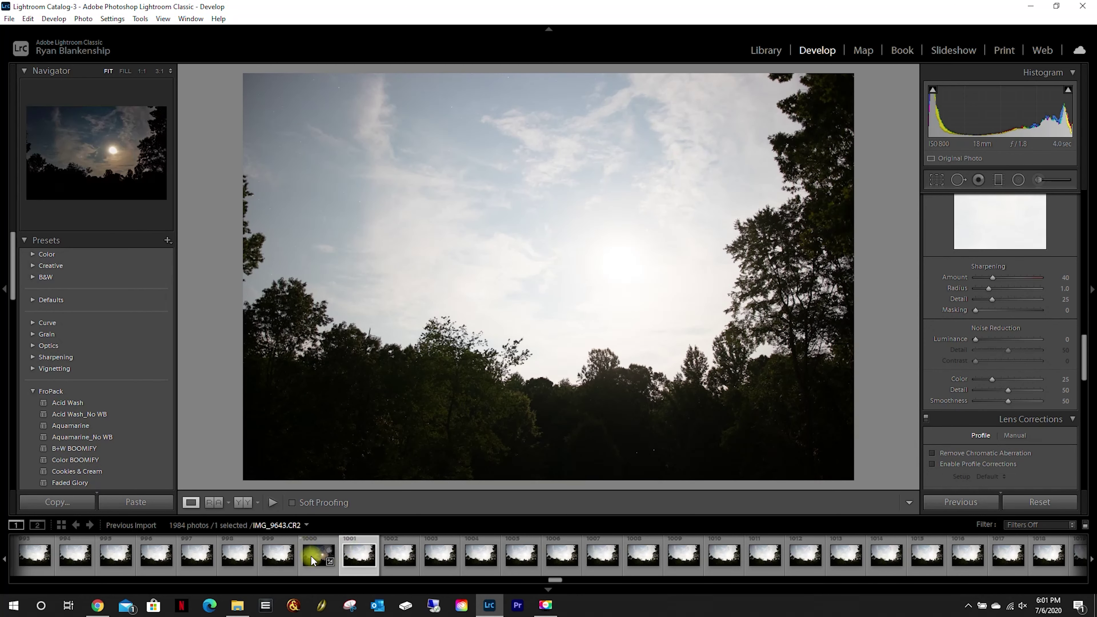
pyautogui.click(317, 556)
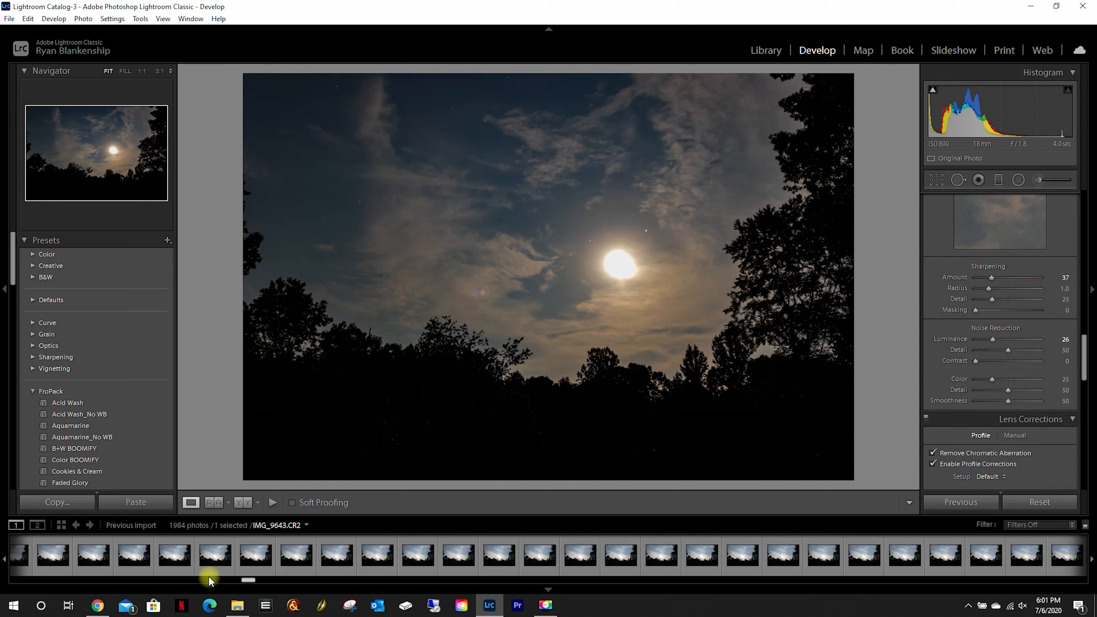
pyautogui.click(25, 561)
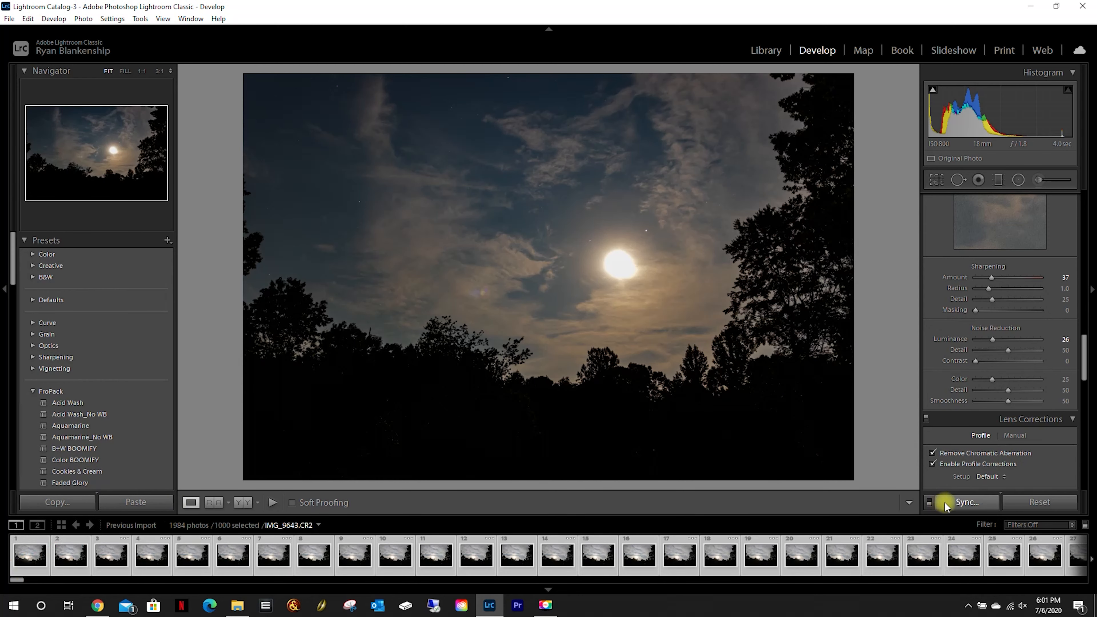
# Synchronize all of IMG_9643's settings across the 1000 selected frames
pyautogui.click(966, 502)
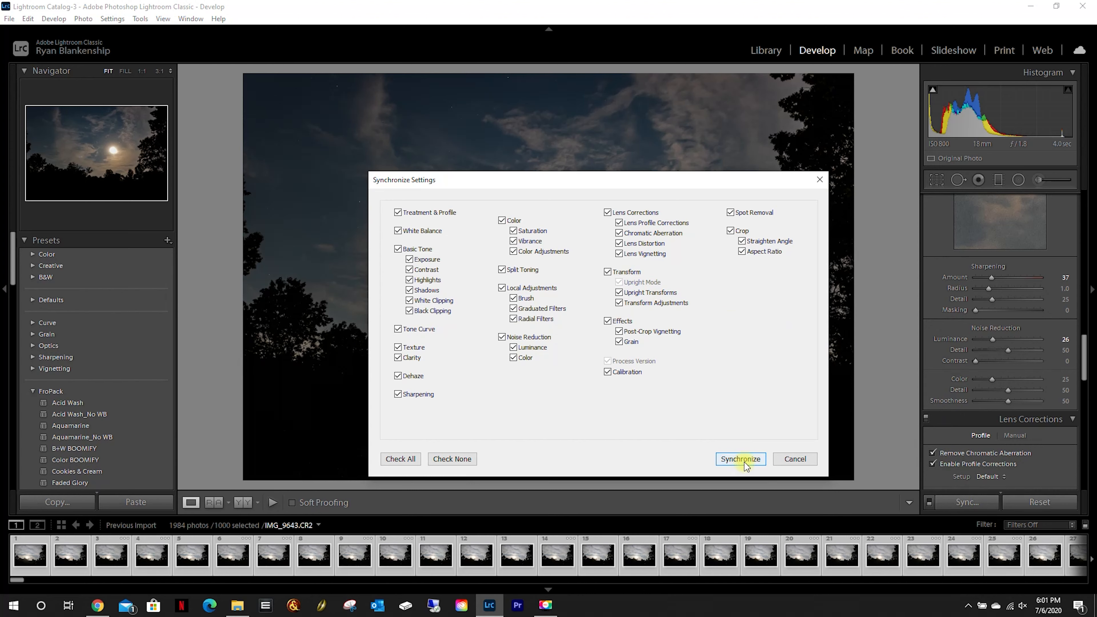
pyautogui.click(741, 459)
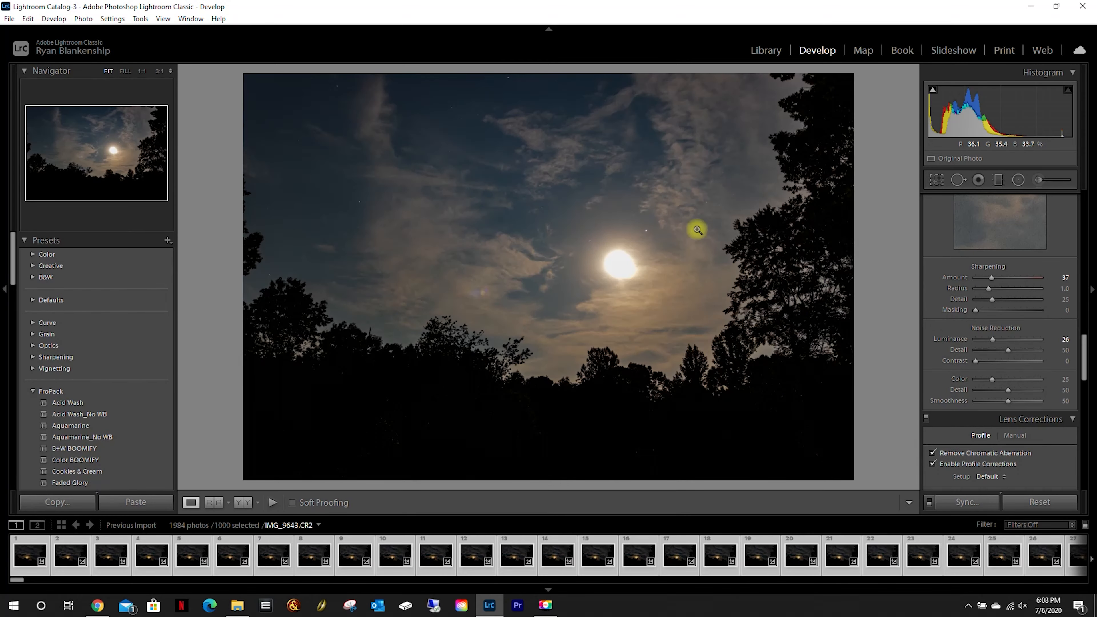
pyautogui.moveTo(356, 450)
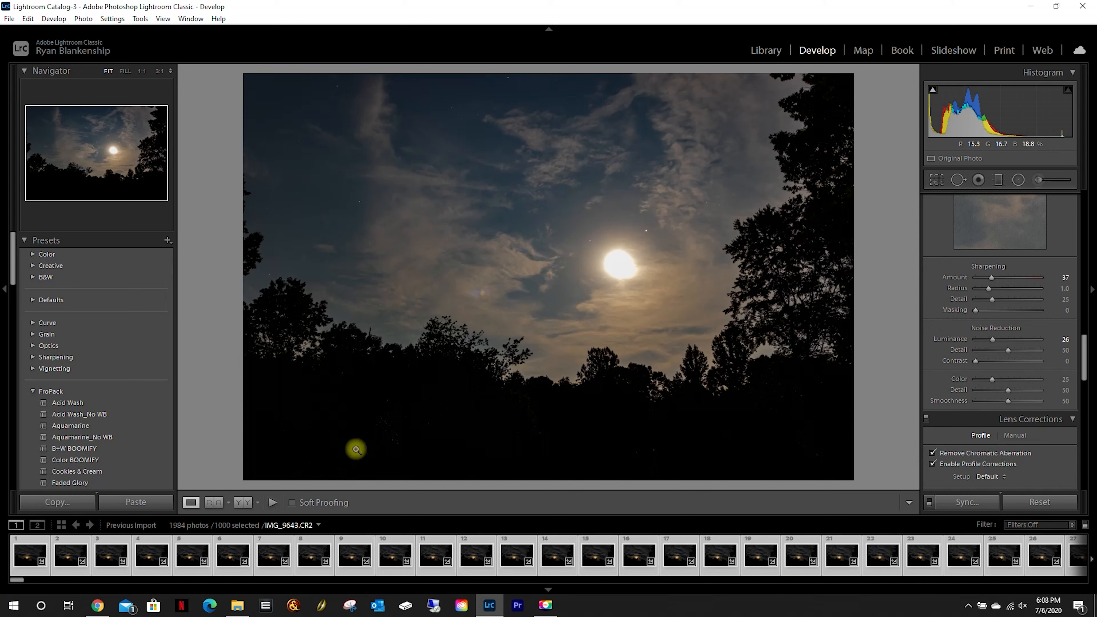
pyautogui.click(395, 556)
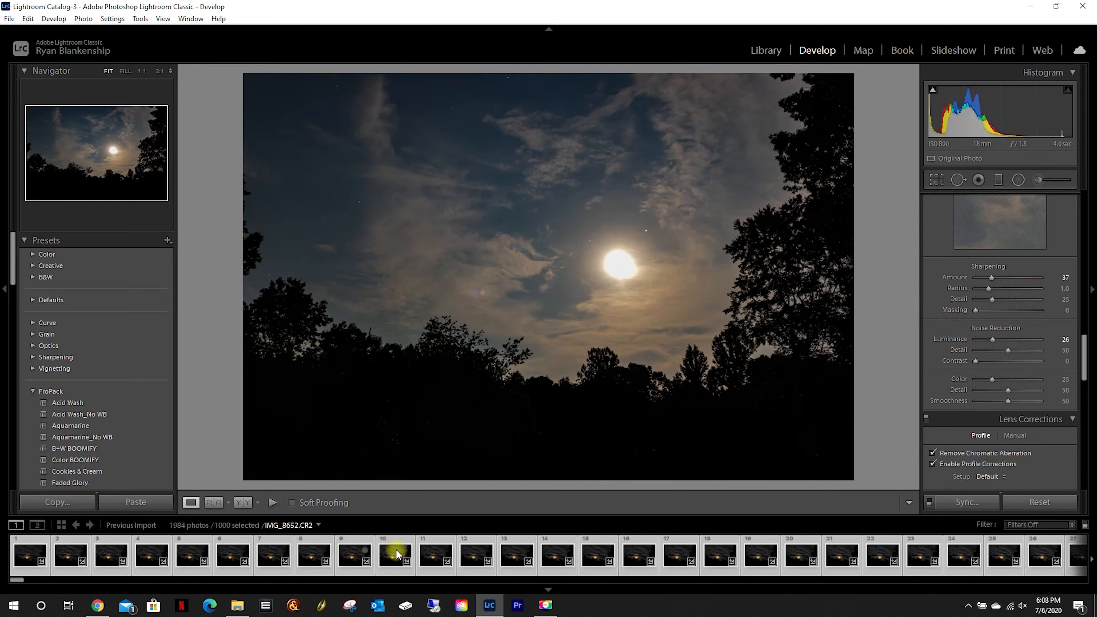
pyautogui.click(27, 560)
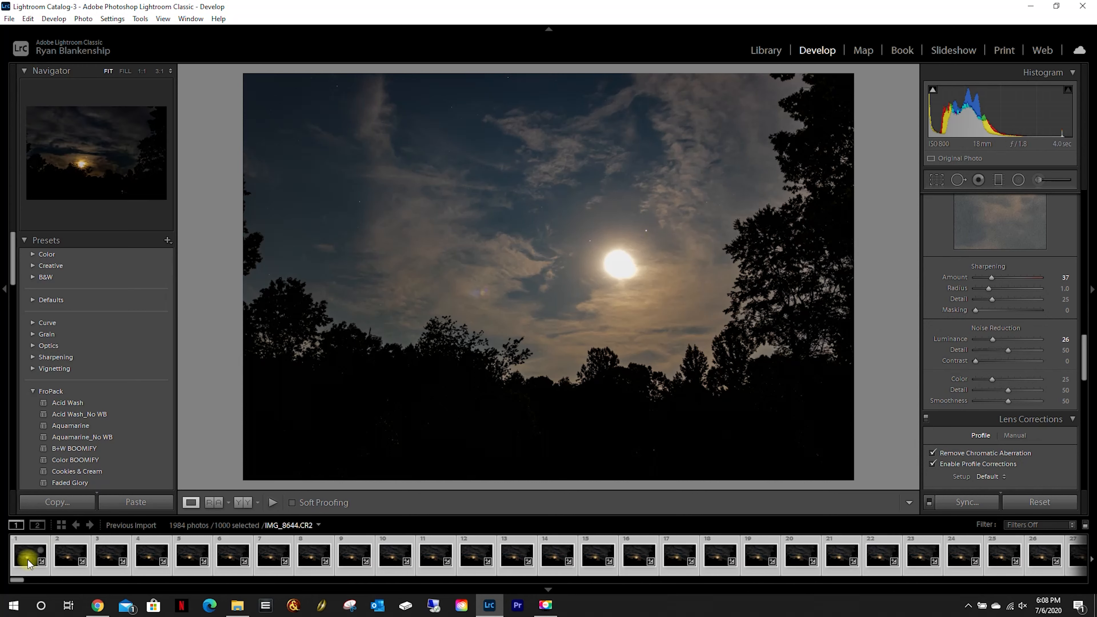
pyautogui.click(97, 571)
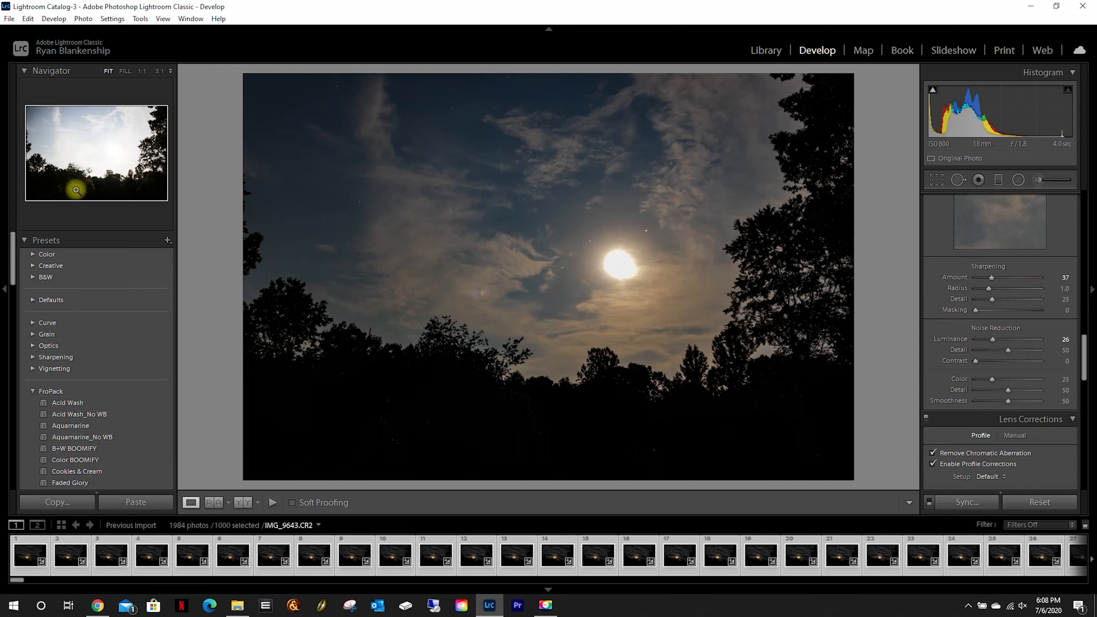
pyautogui.click(70, 561)
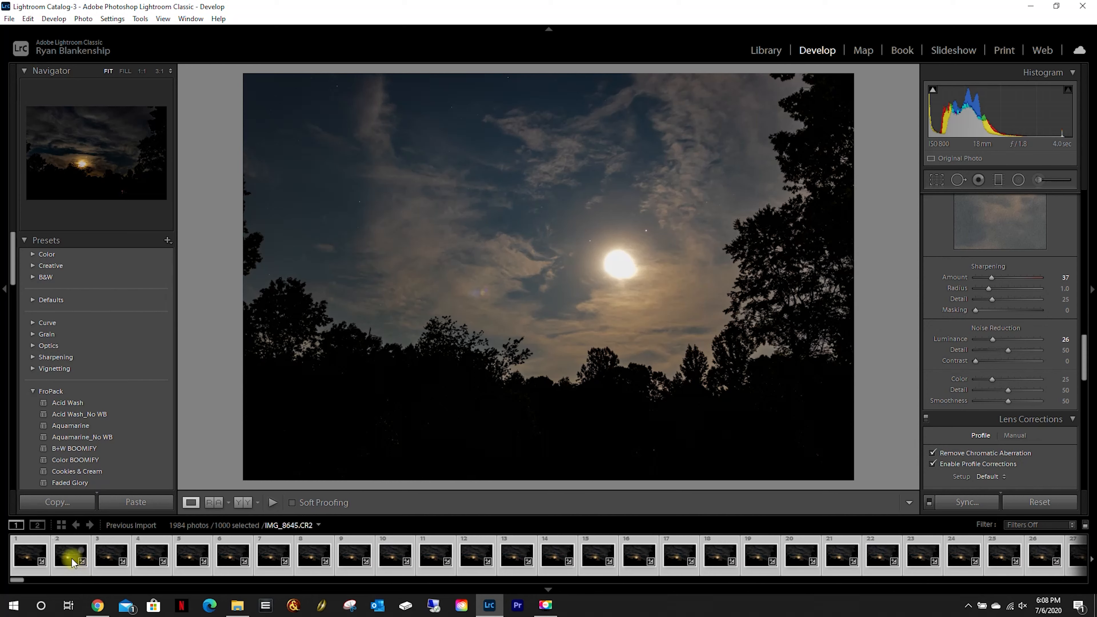
pyautogui.click(118, 560)
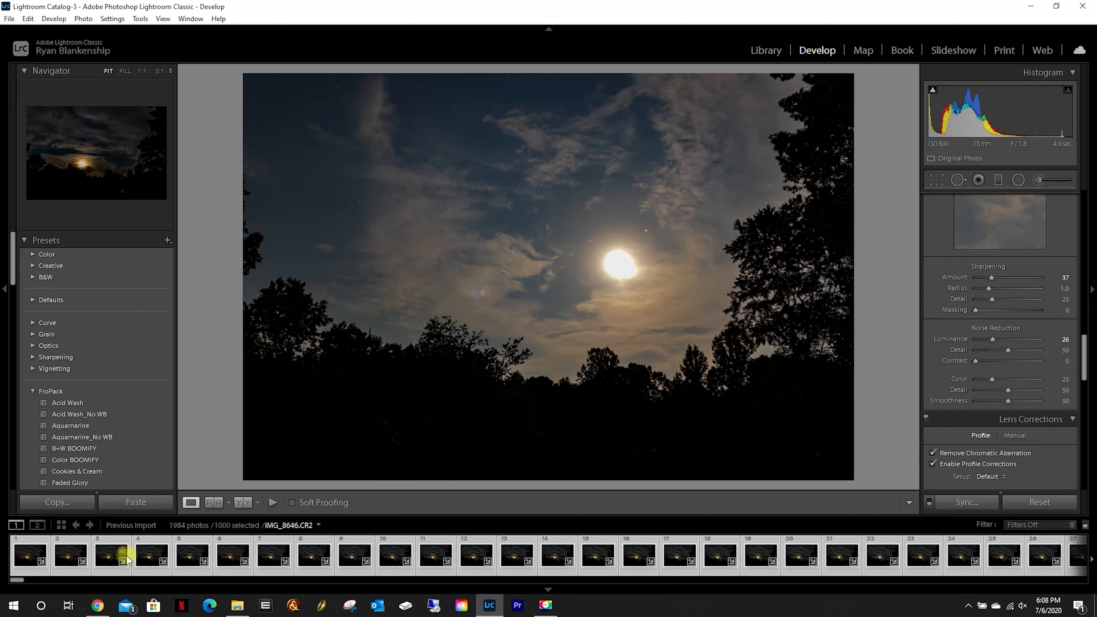
pyautogui.click(231, 555)
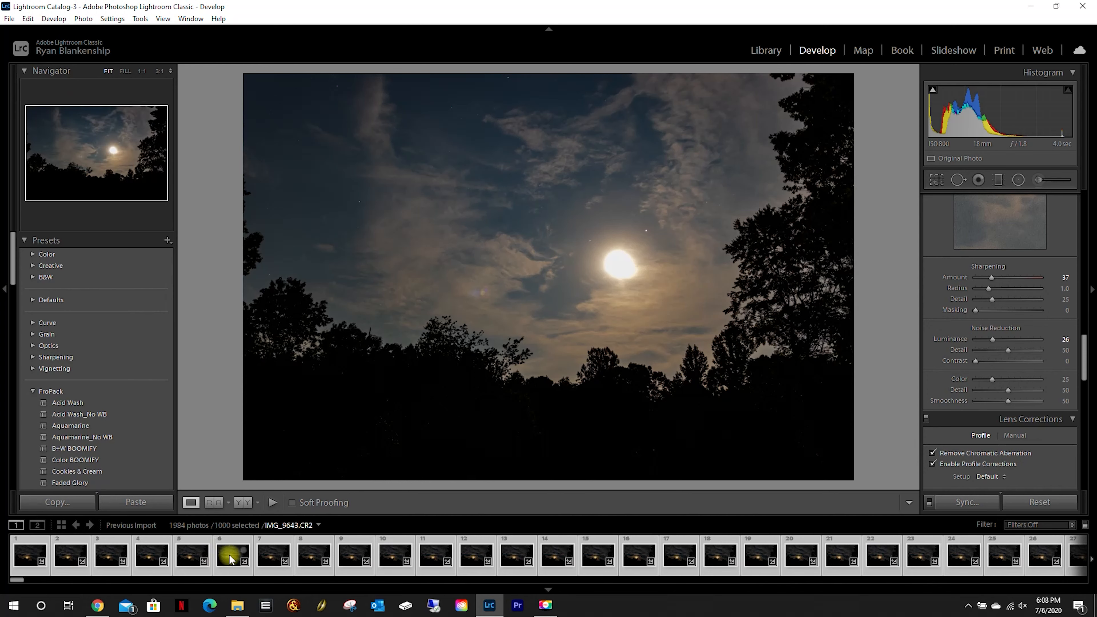
pyautogui.click(310, 558)
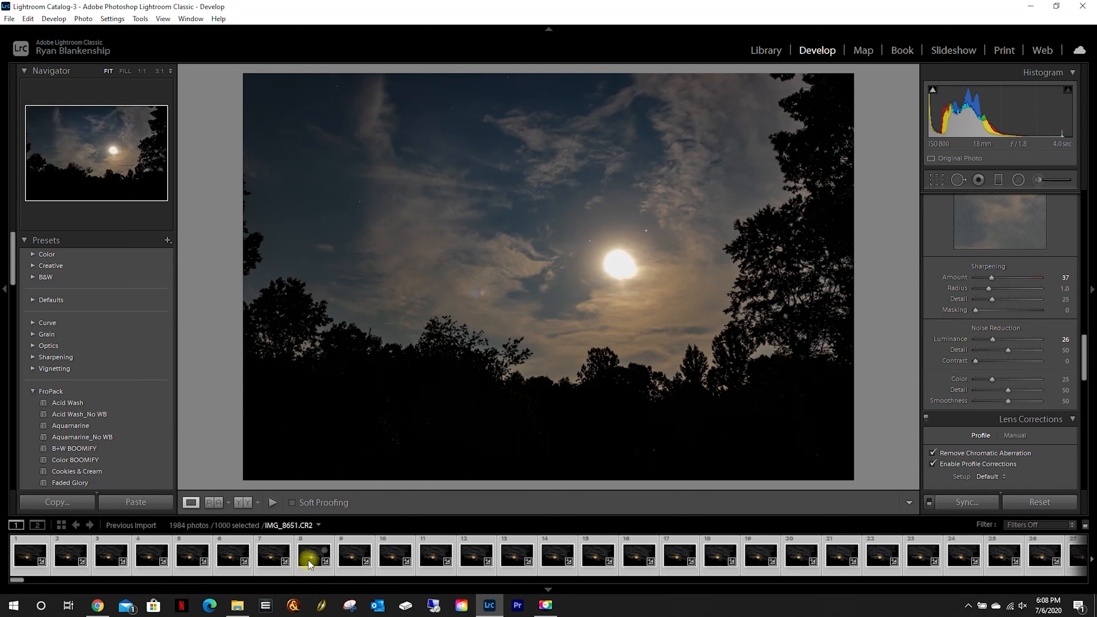
pyautogui.click(355, 557)
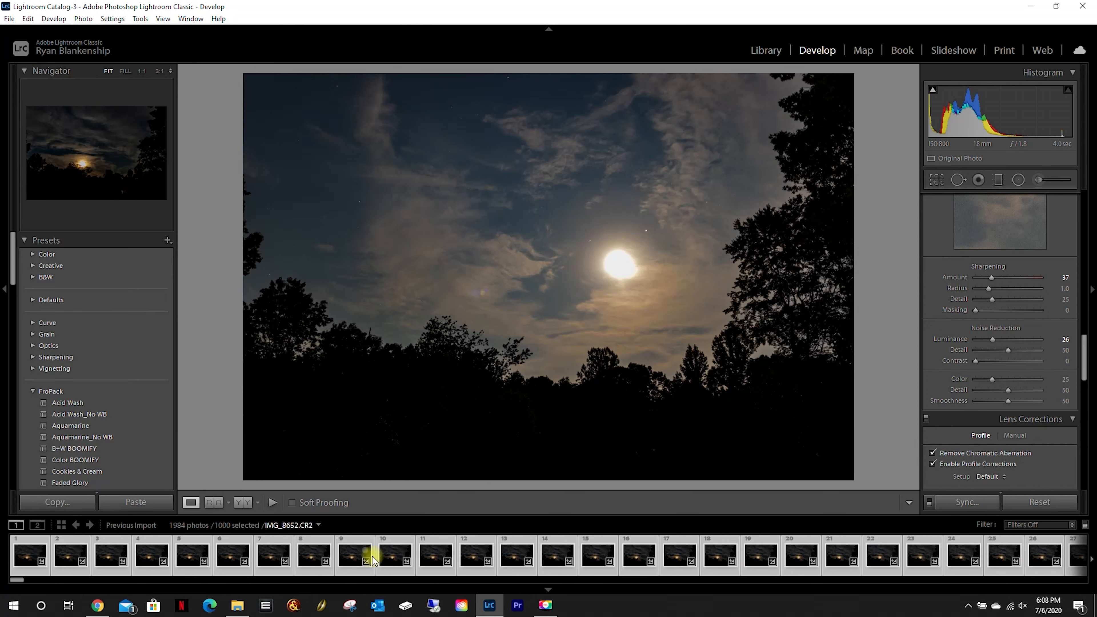
pyautogui.click(515, 558)
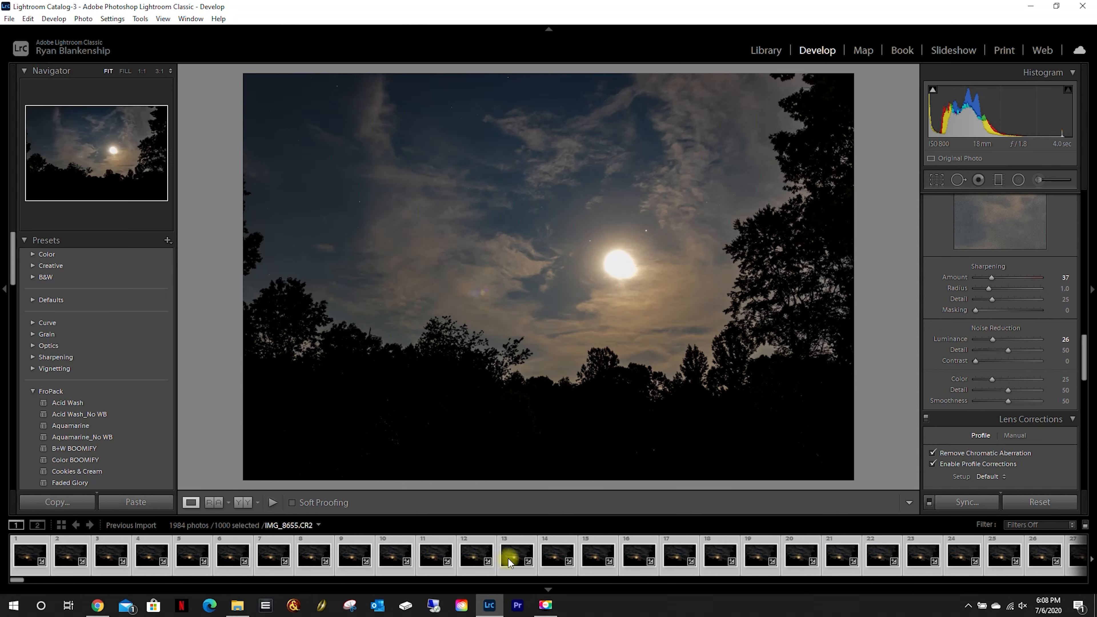
pyautogui.click(554, 559)
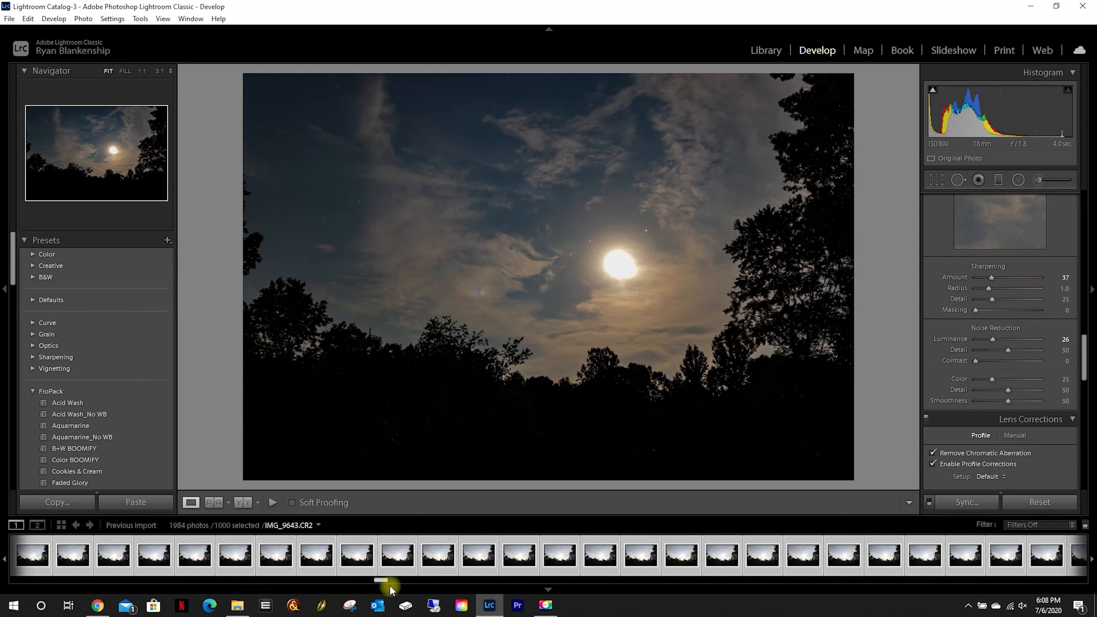
pyautogui.moveTo(392, 580); pyautogui.dragTo(658, 580)
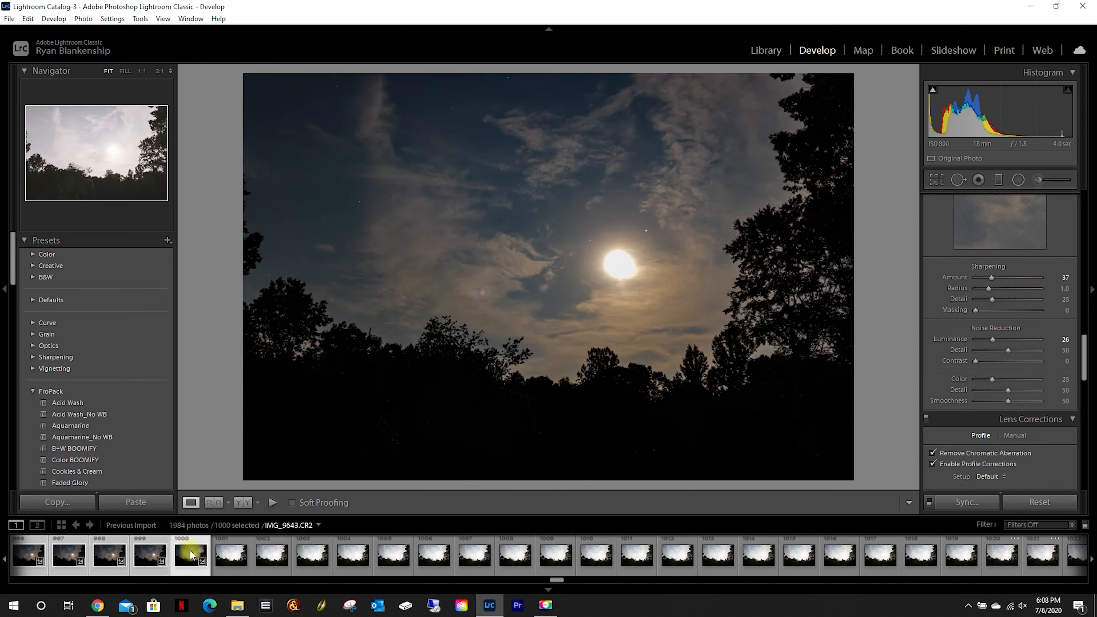
# Select frames 1000 through 1984 (985 photos) with IMG_9643 as the source
pyautogui.click(230, 560)
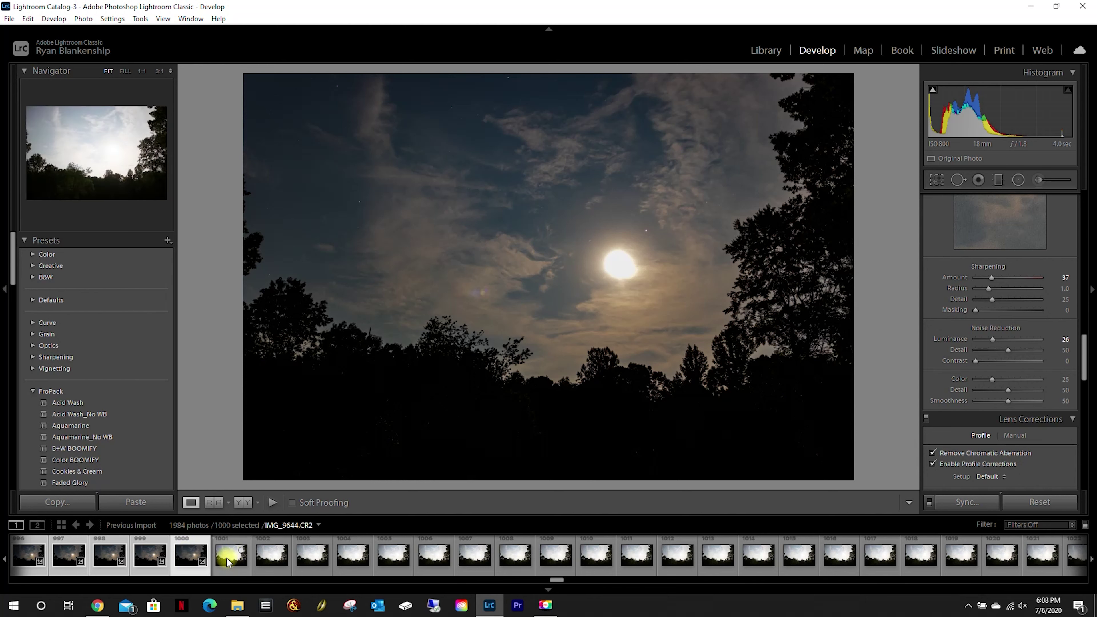
pyautogui.moveTo(185, 563)
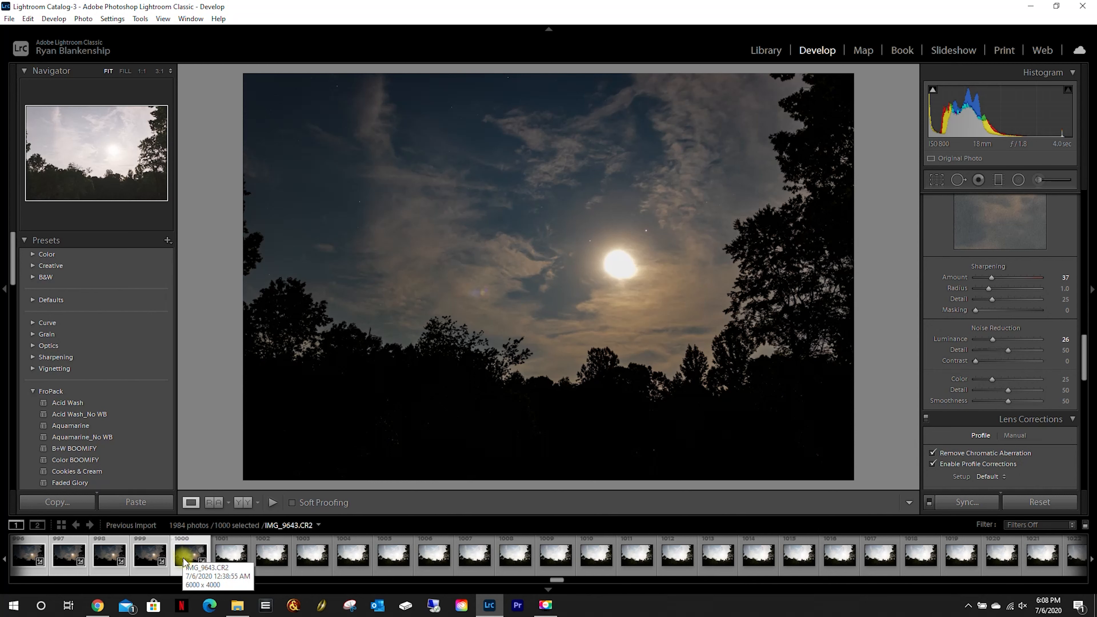
pyautogui.click(230, 559)
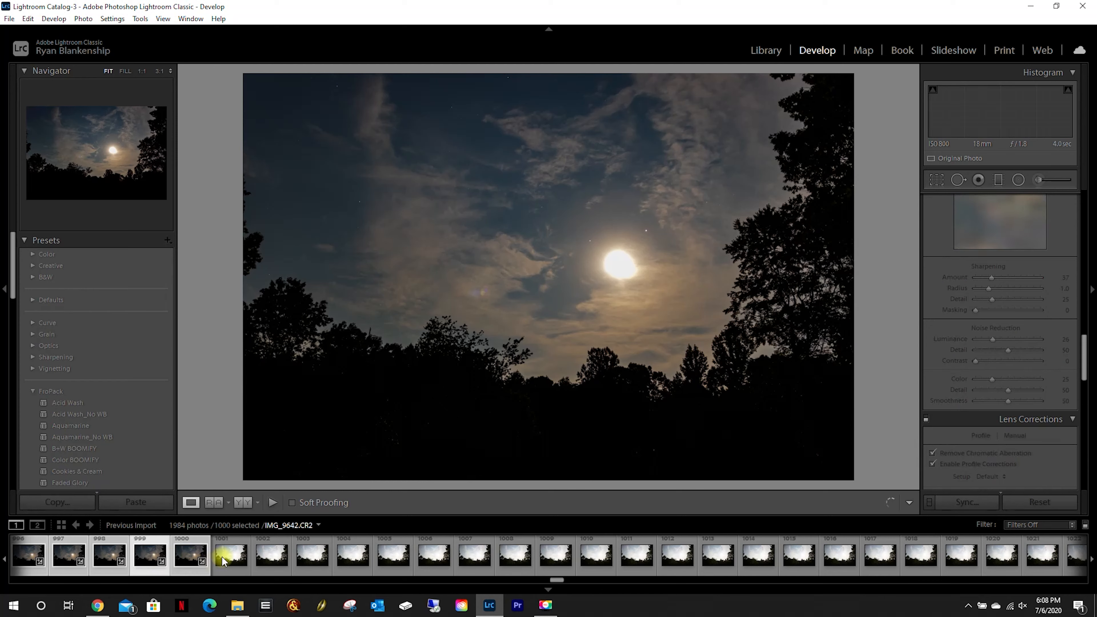
pyautogui.click(230, 557)
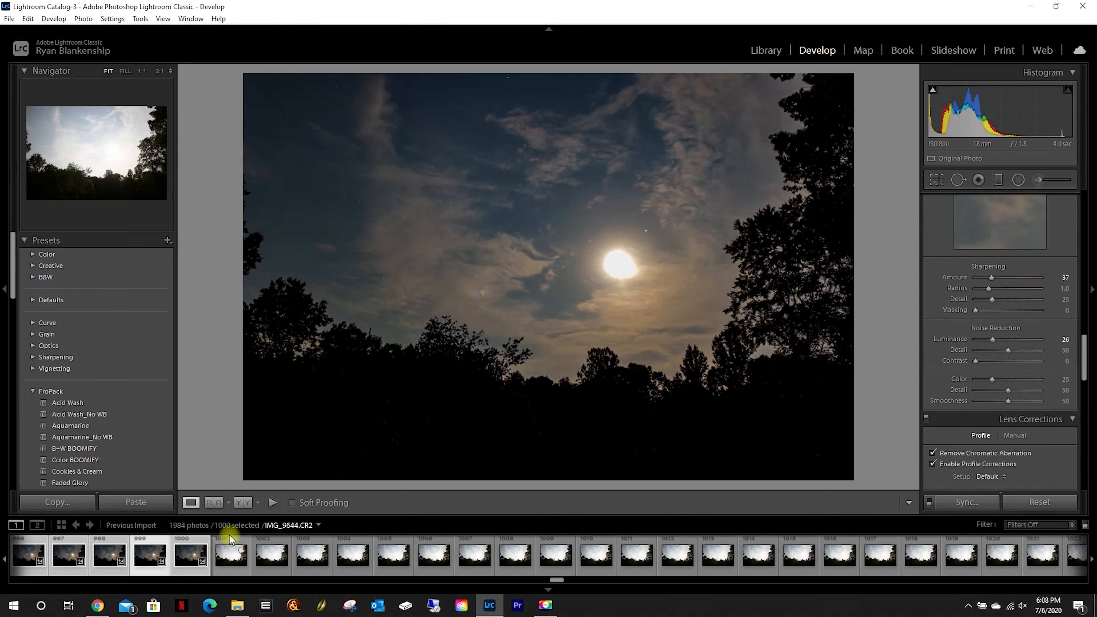
pyautogui.click(231, 556)
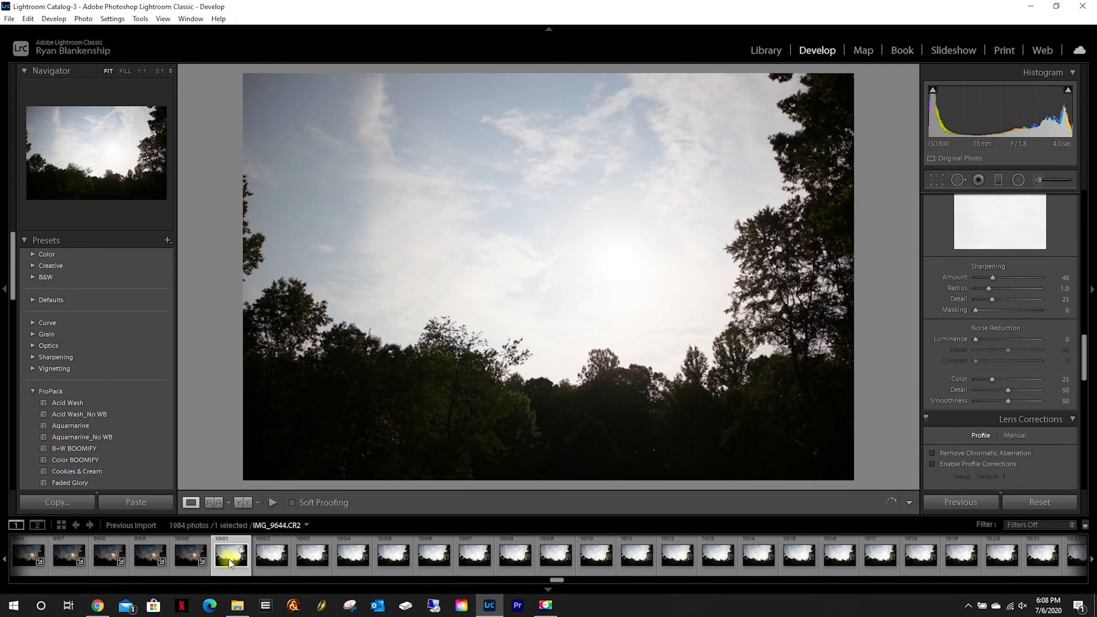
pyautogui.click(188, 557)
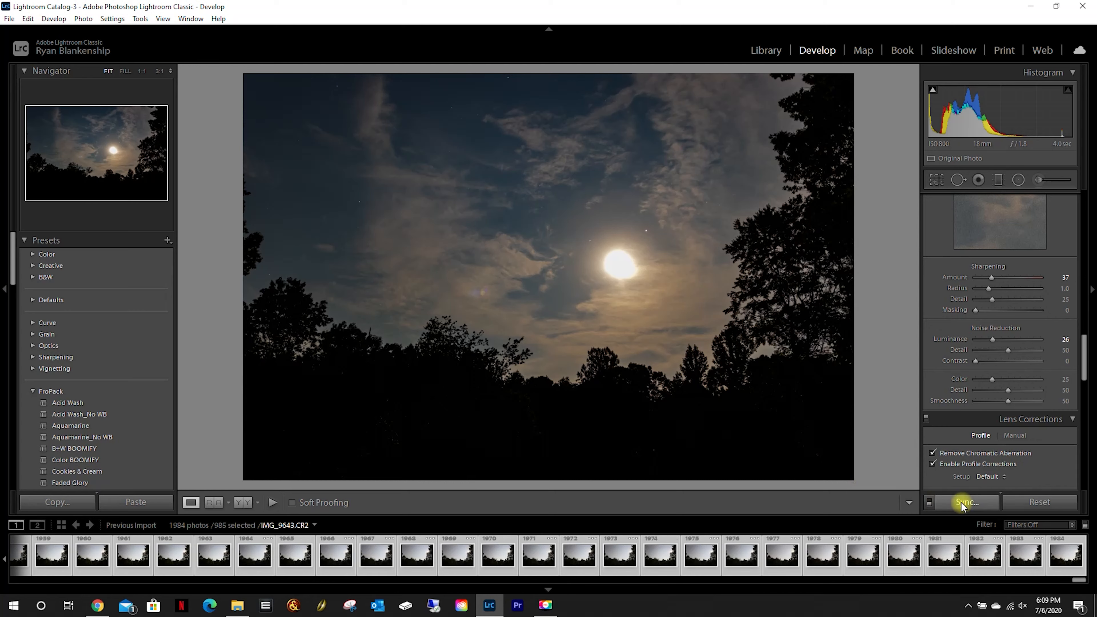
# Synchronize all of IMG_9643's settings across the 985 selected frames
pyautogui.click(966, 502)
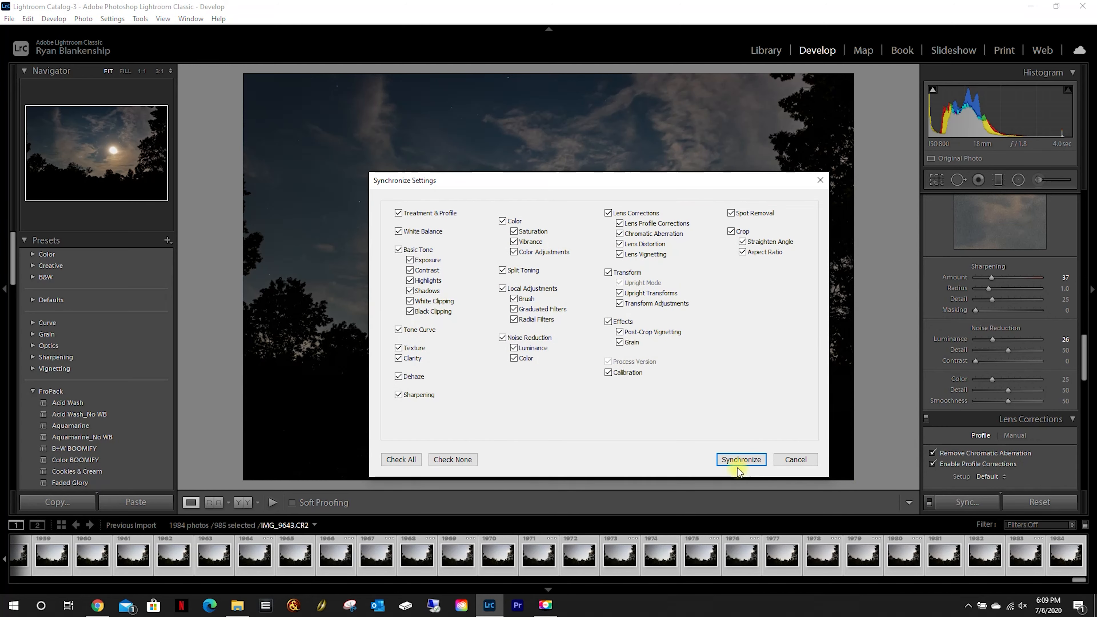
pyautogui.click(741, 460)
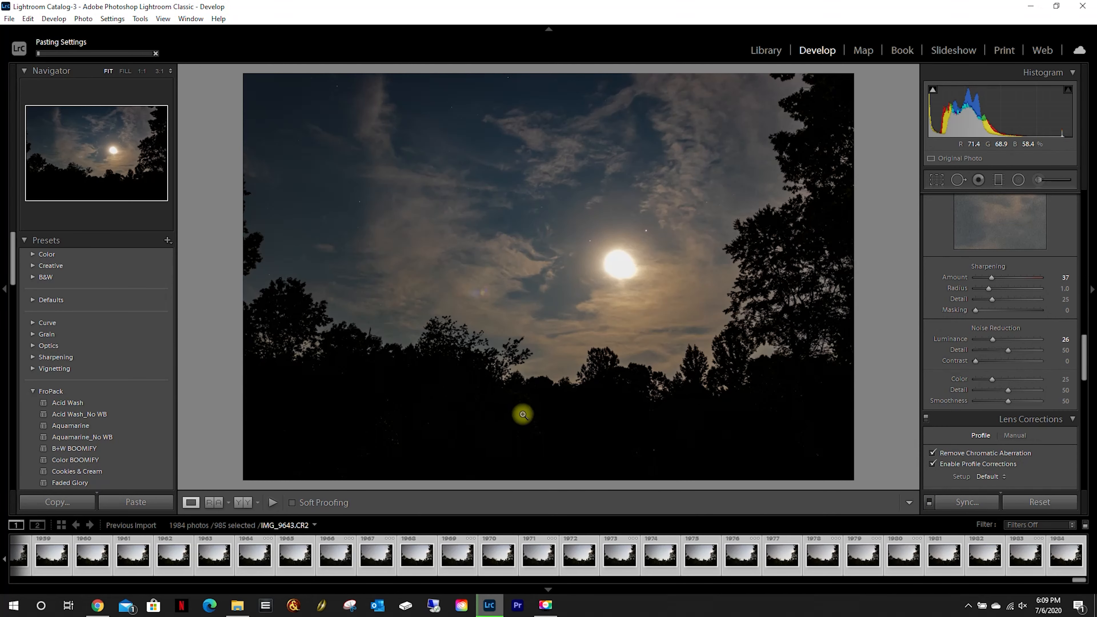
pyautogui.moveTo(595, 383)
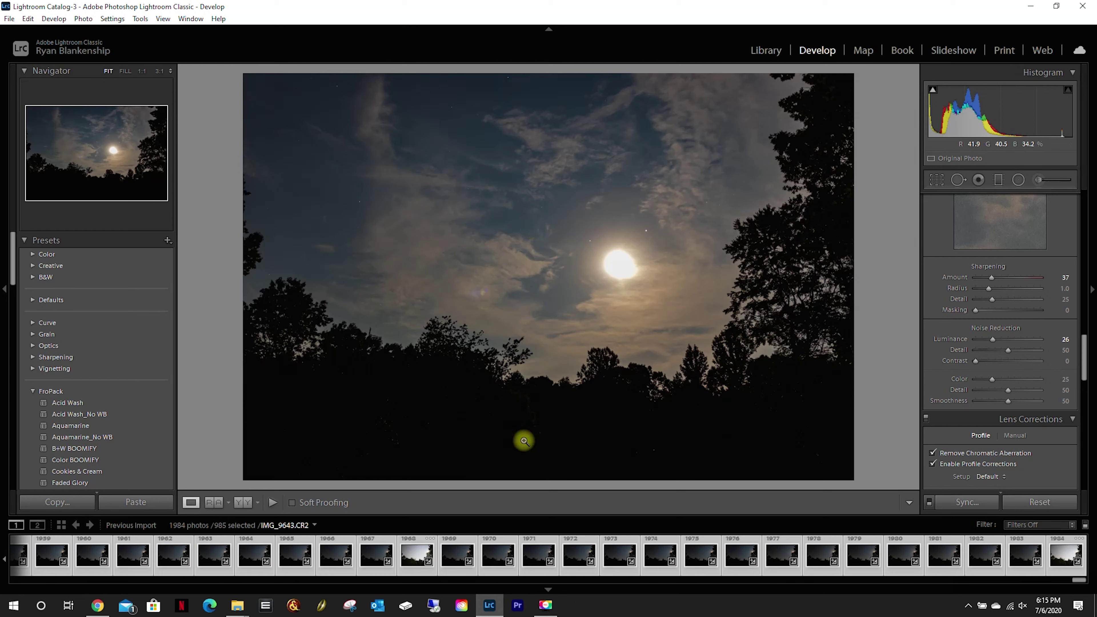
# Check late frames like IMG_0608 for the night-sky edit, then select a single thumbnail
pyautogui.click(669, 559)
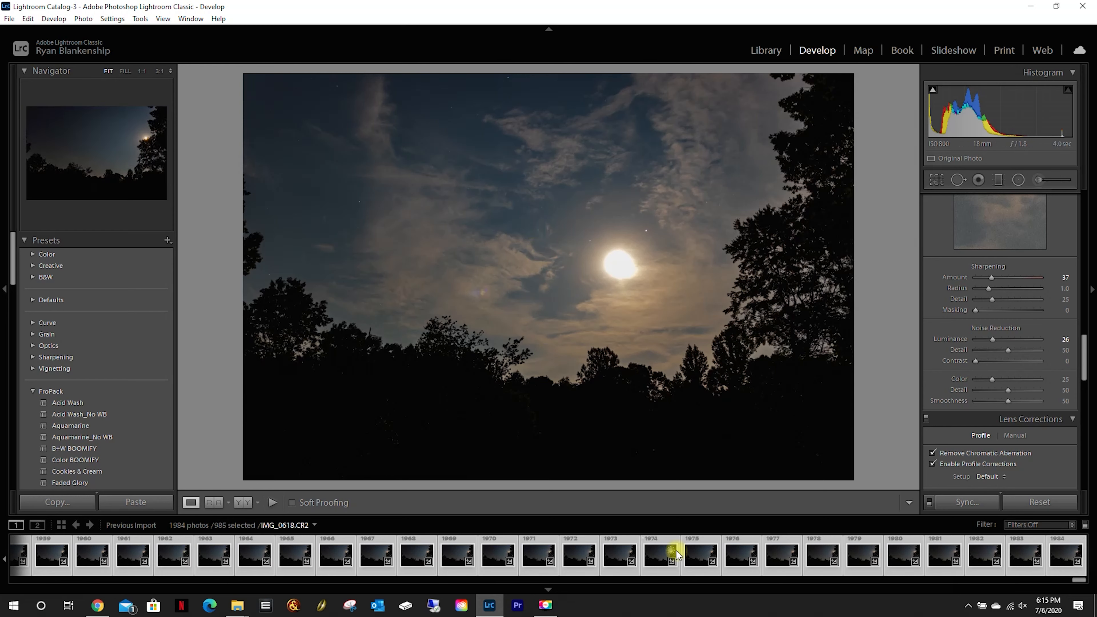
pyautogui.click(745, 560)
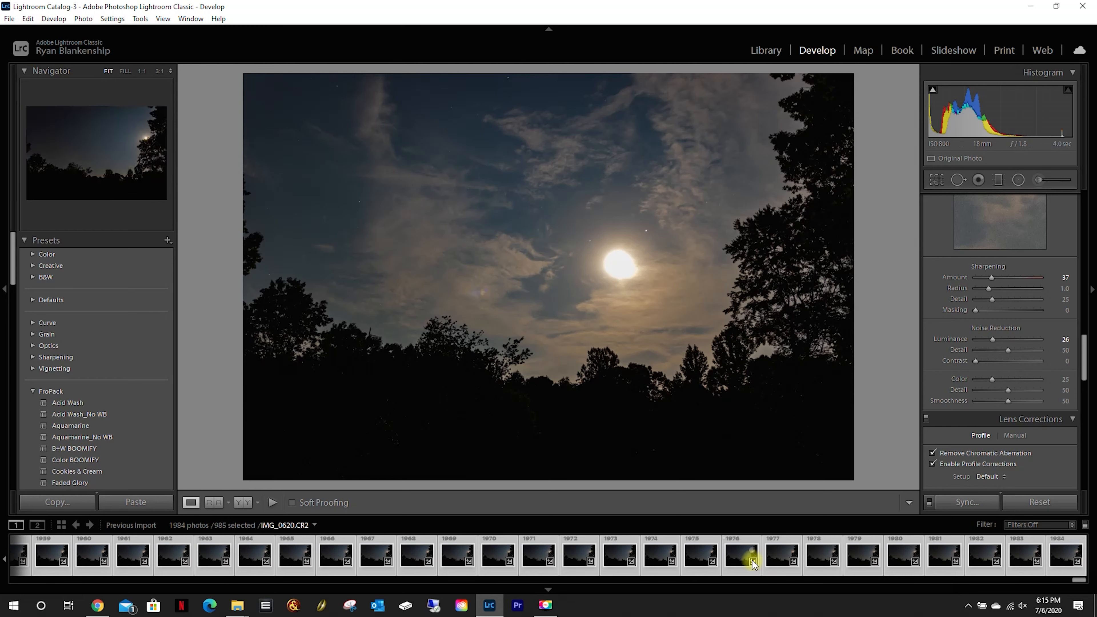
pyautogui.click(829, 559)
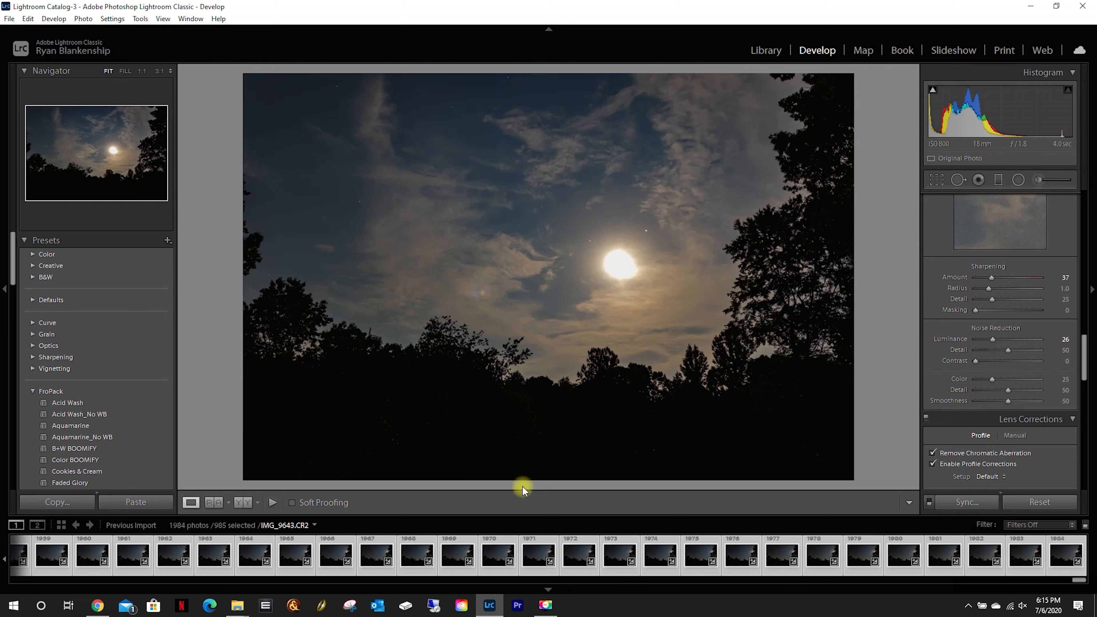
pyautogui.click(289, 556)
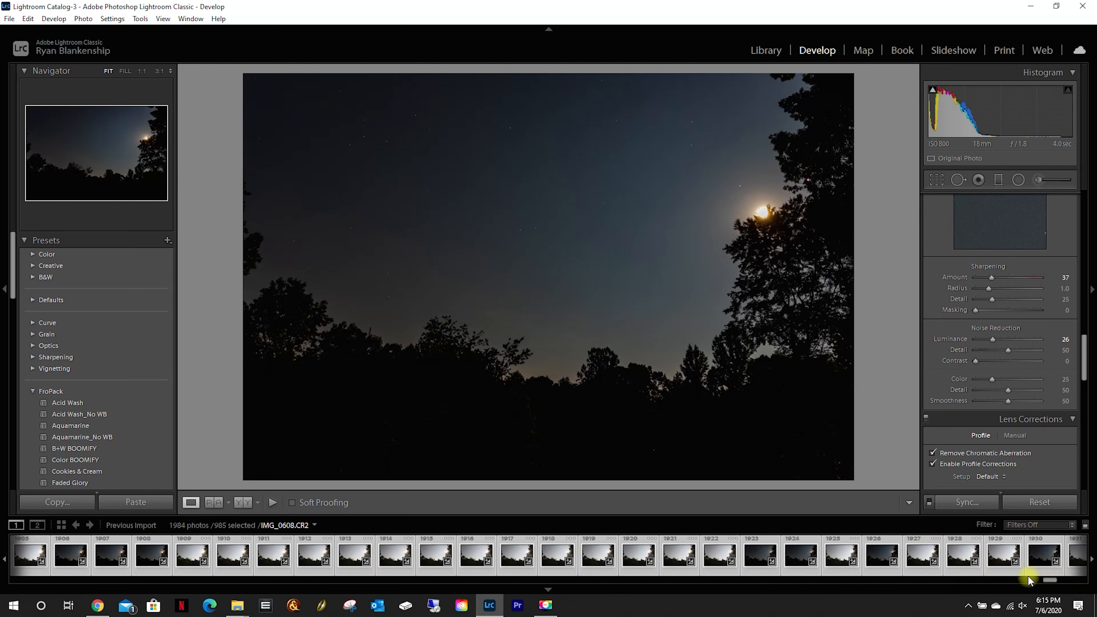
pyautogui.moveTo(926, 32)
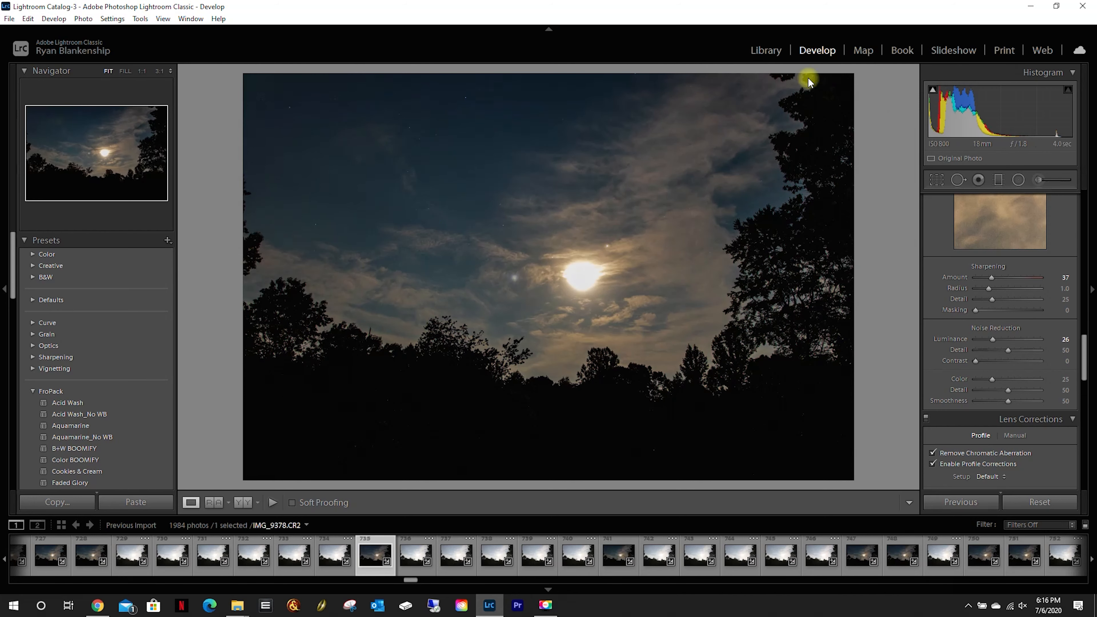
pyautogui.moveTo(658, 218)
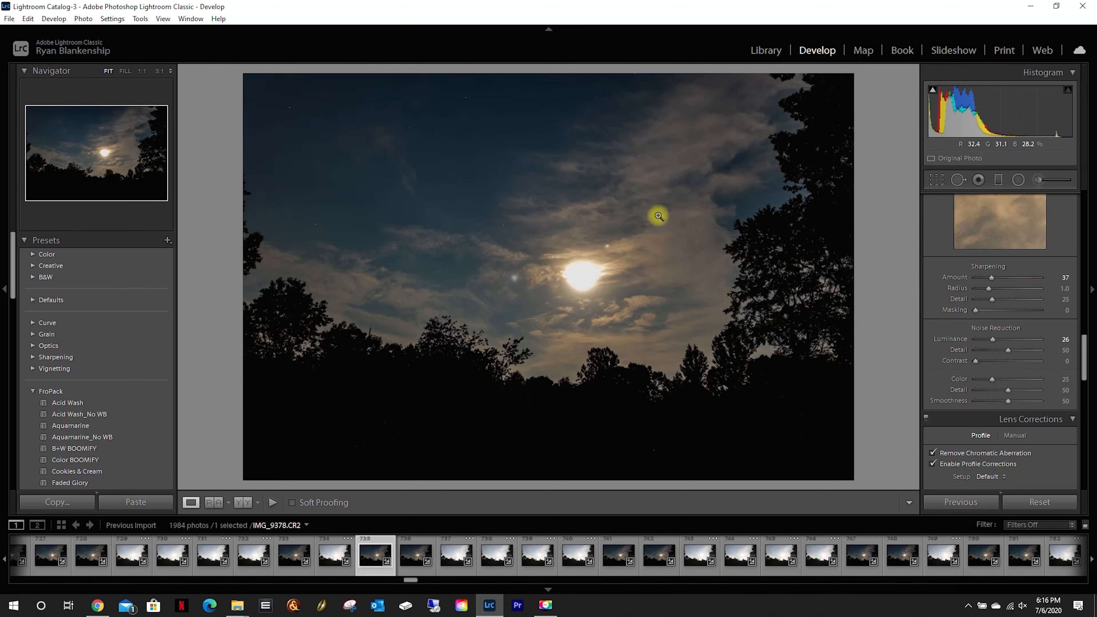
pyautogui.moveTo(648, 239)
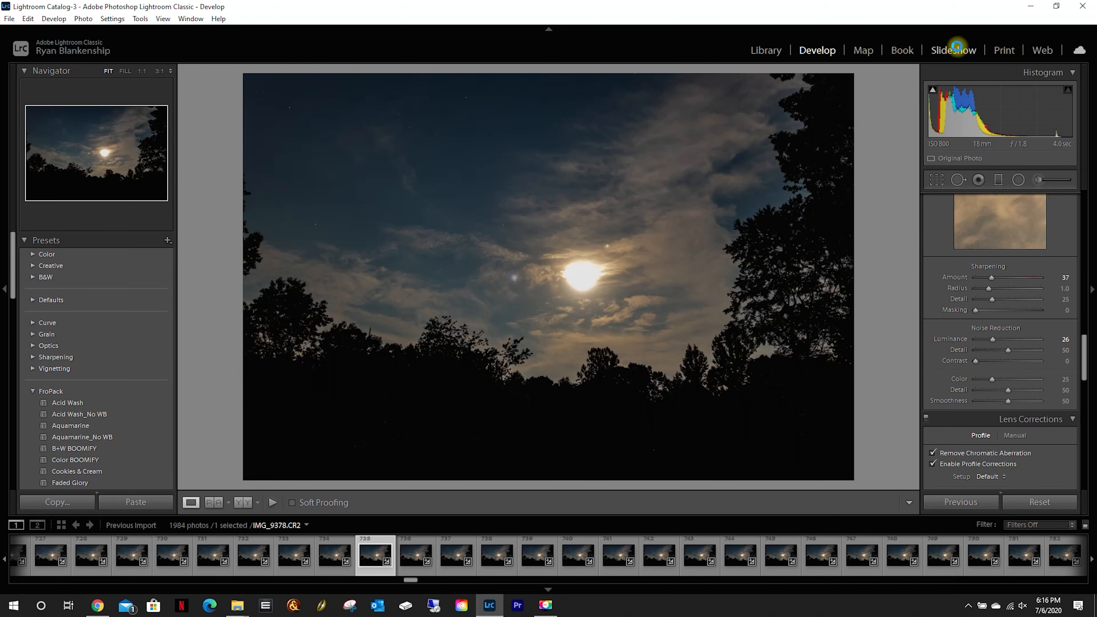
# Build the slideshow with the Time Lapse 15FPS template and Zoom to Fill Frame kept on
pyautogui.click(954, 51)
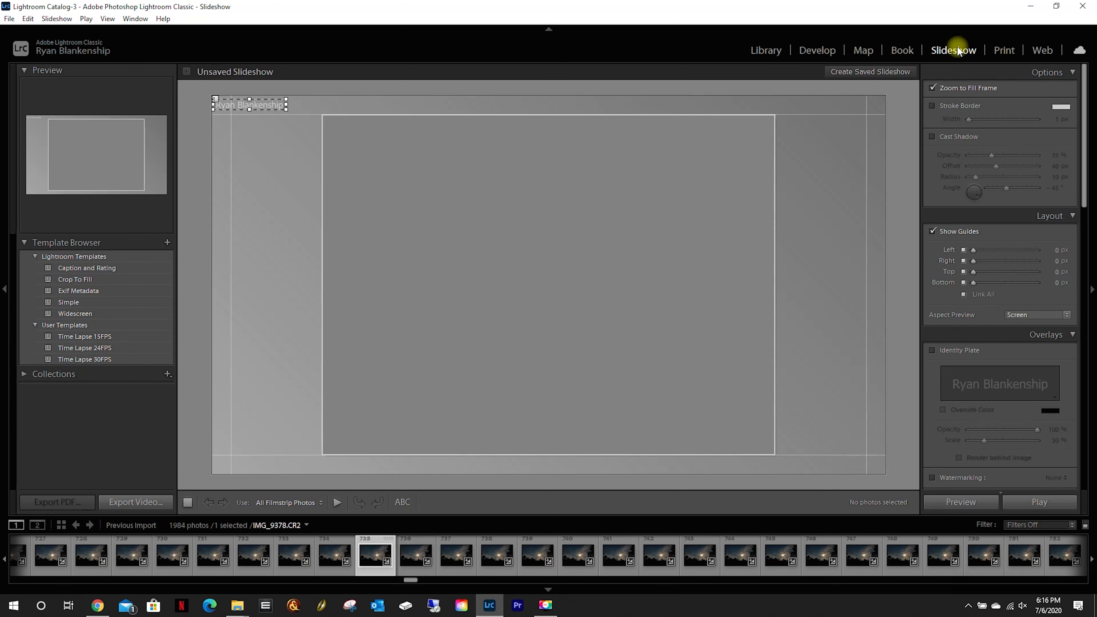
pyautogui.click(84, 335)
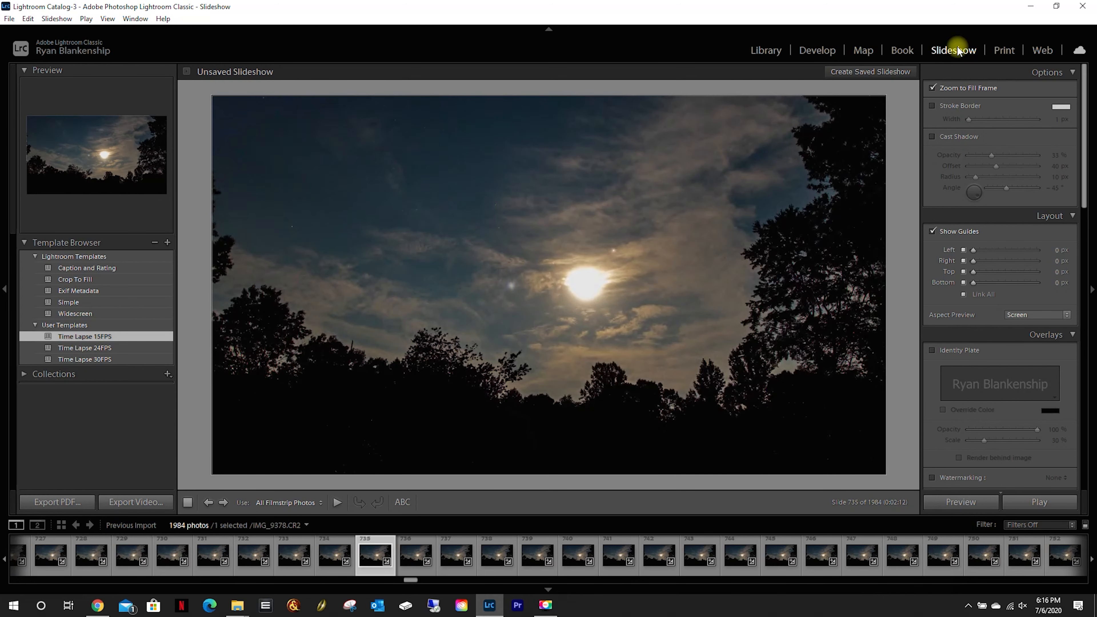
pyautogui.moveTo(963, 126)
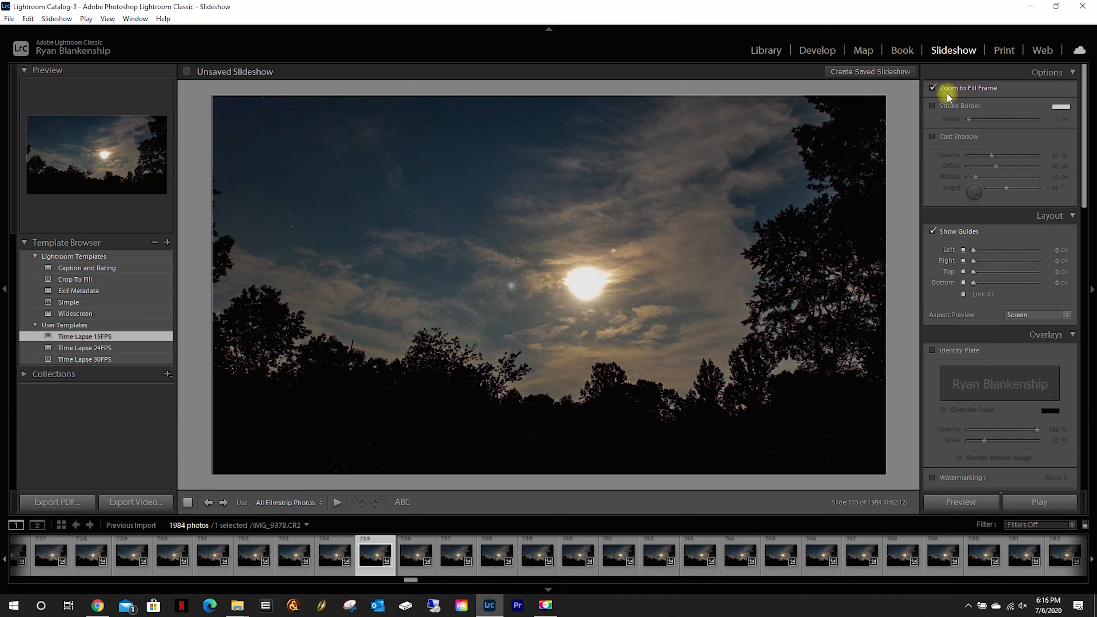
pyautogui.click(931, 88)
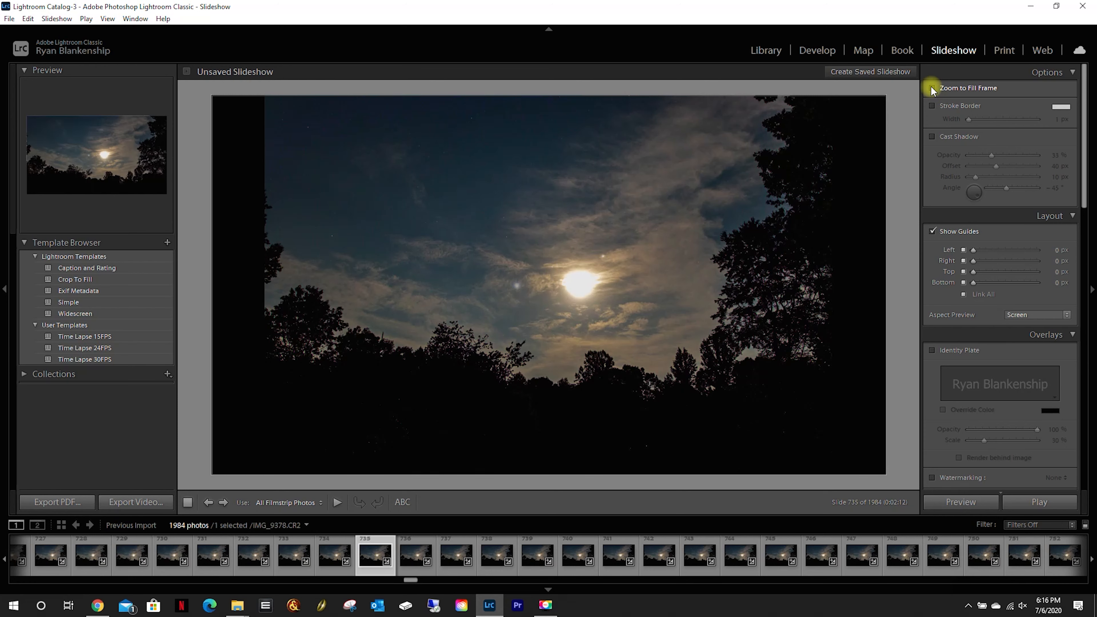
pyautogui.click(931, 88)
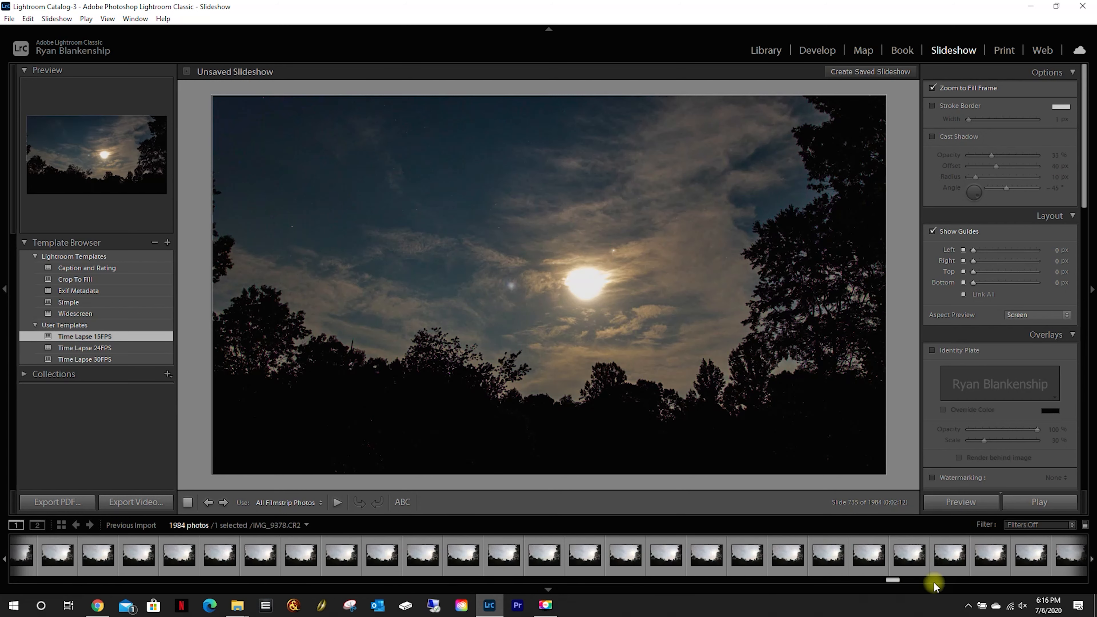
pyautogui.click(868, 559)
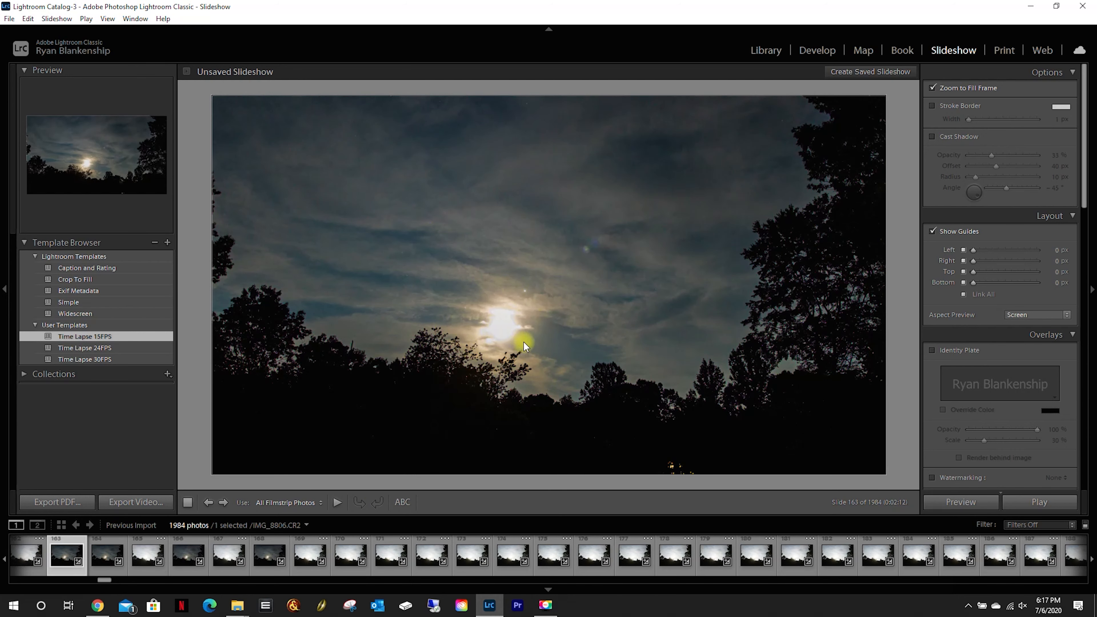
pyautogui.moveTo(700, 218)
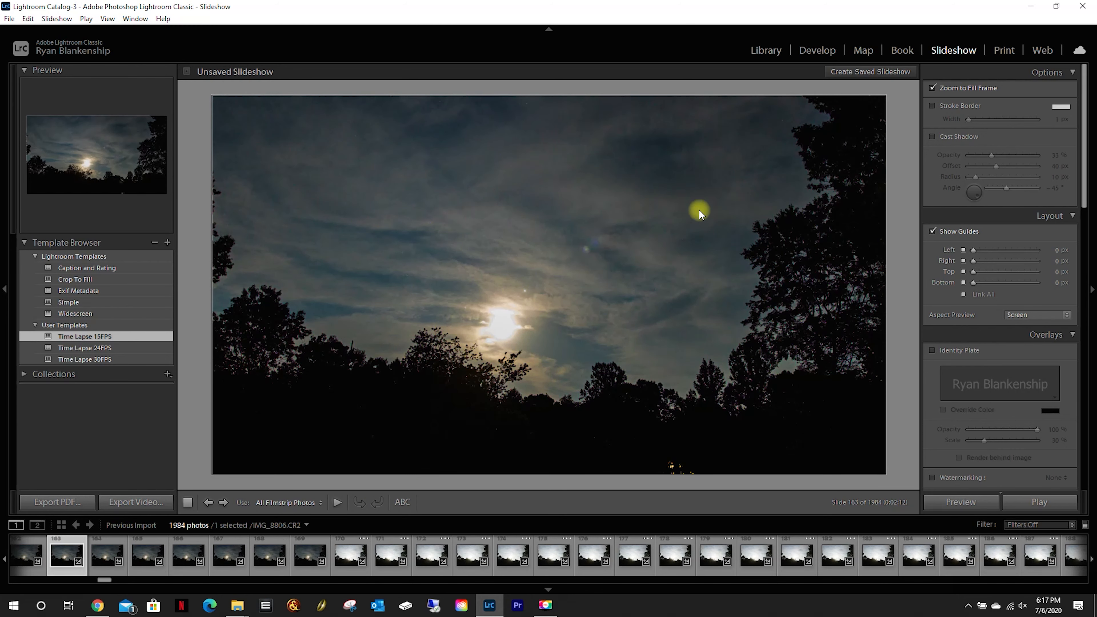
pyautogui.moveTo(855, 134)
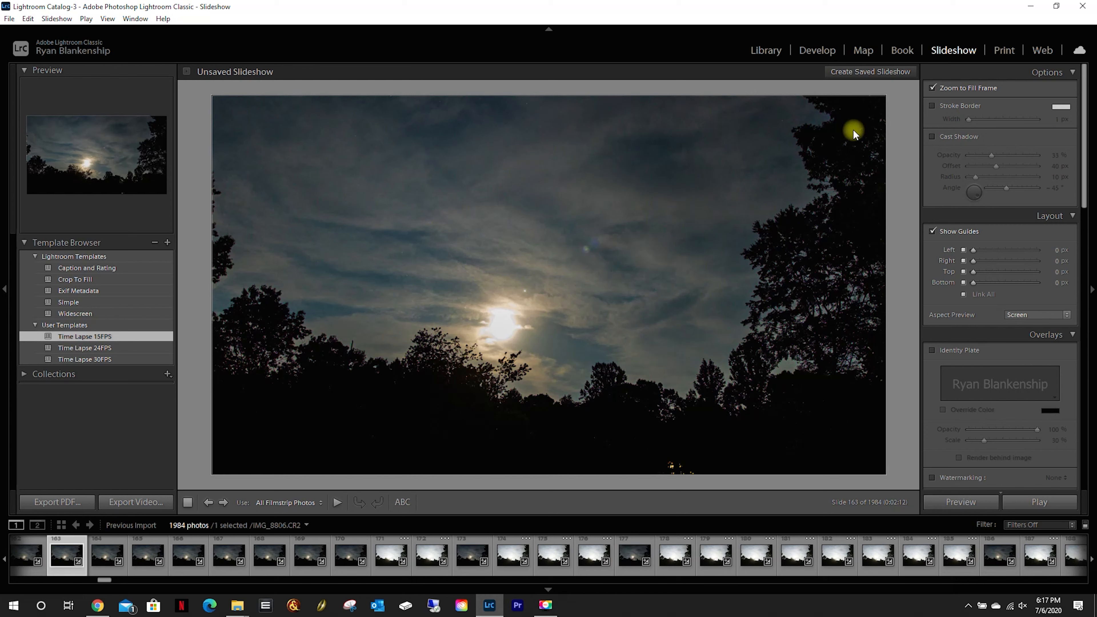
pyautogui.moveTo(972, 273)
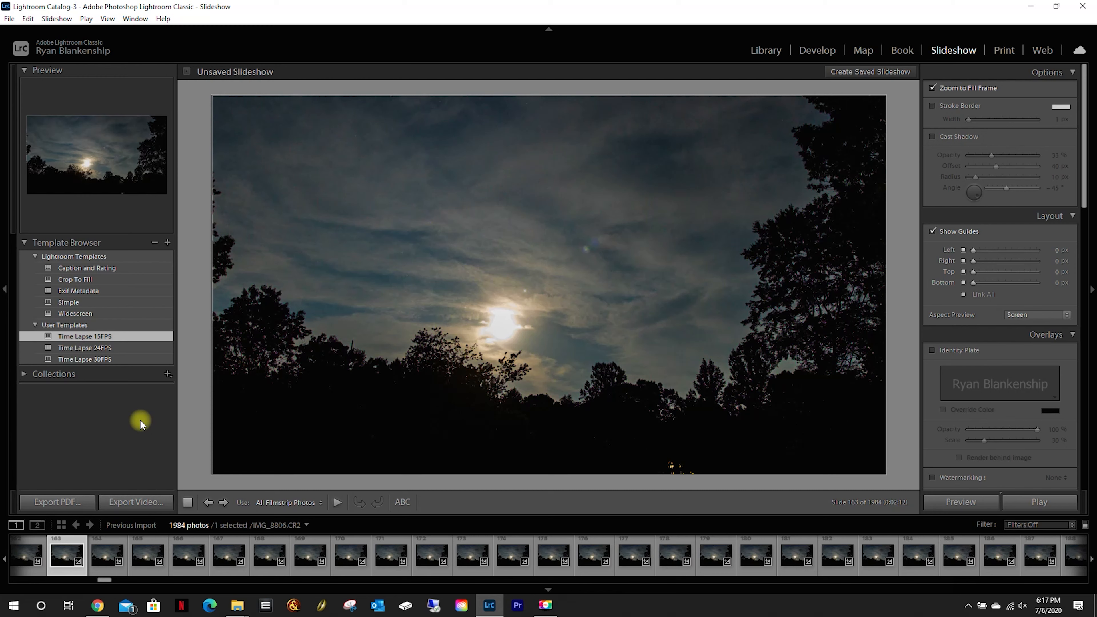
pyautogui.moveTo(119, 378)
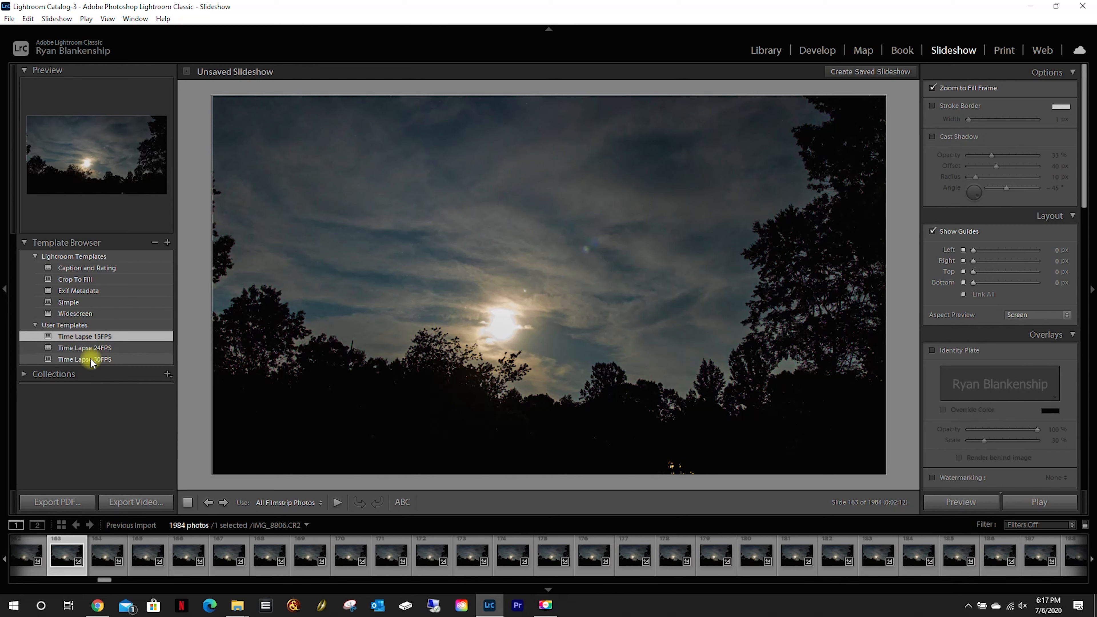
# Apply the Time Lapse 24FPS template (1:22 runtime) and preview frame 1173
pyautogui.click(90, 359)
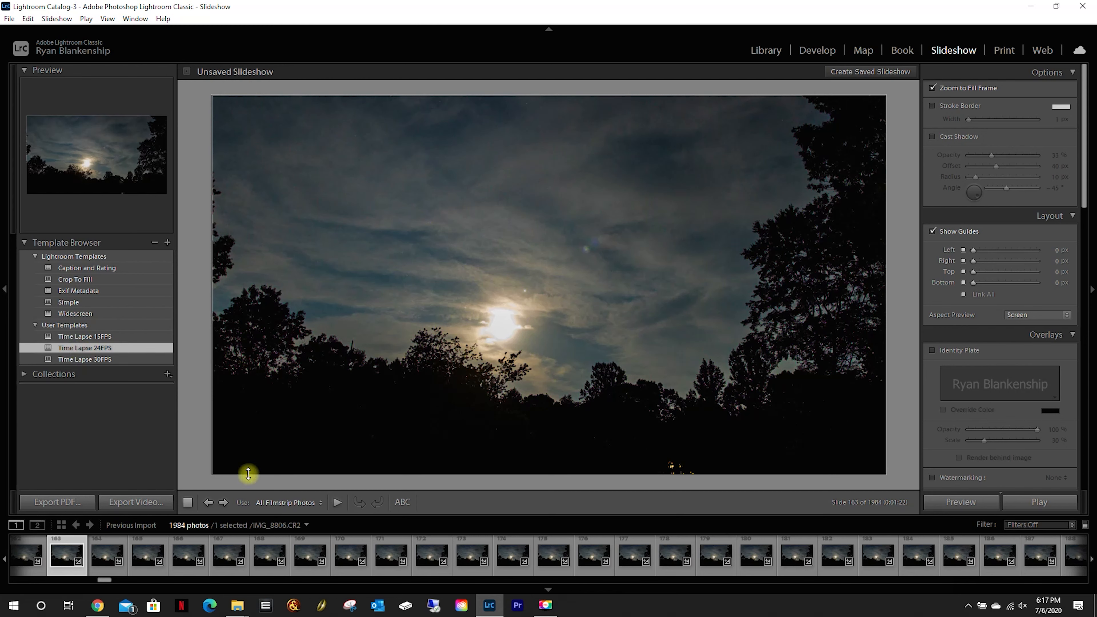
pyautogui.moveTo(248, 474); pyautogui.dragTo(644, 586)
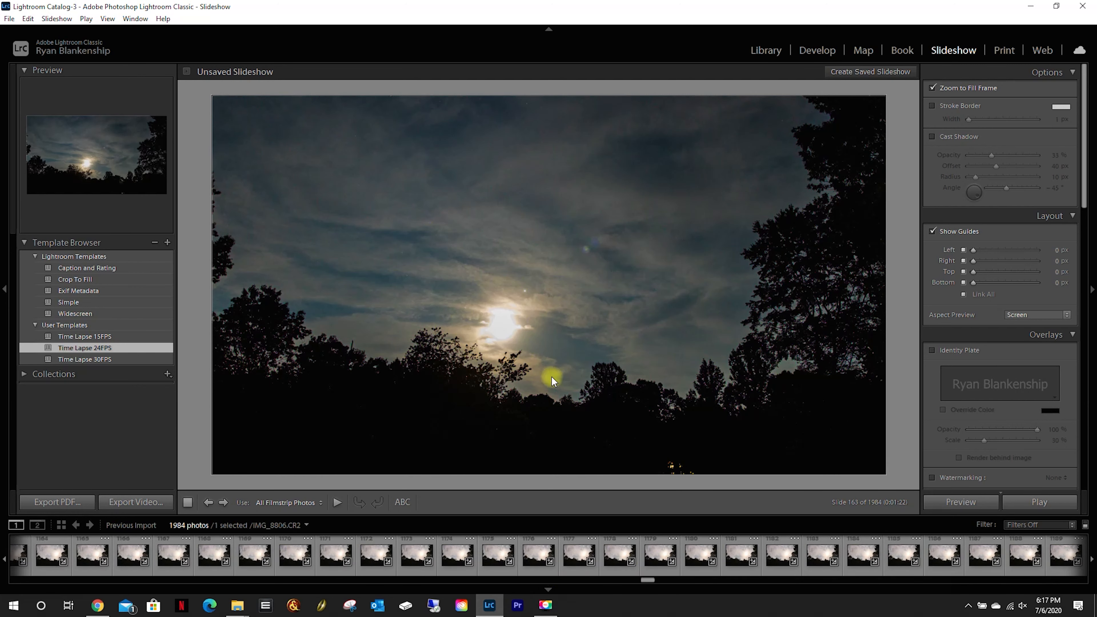
pyautogui.click(415, 558)
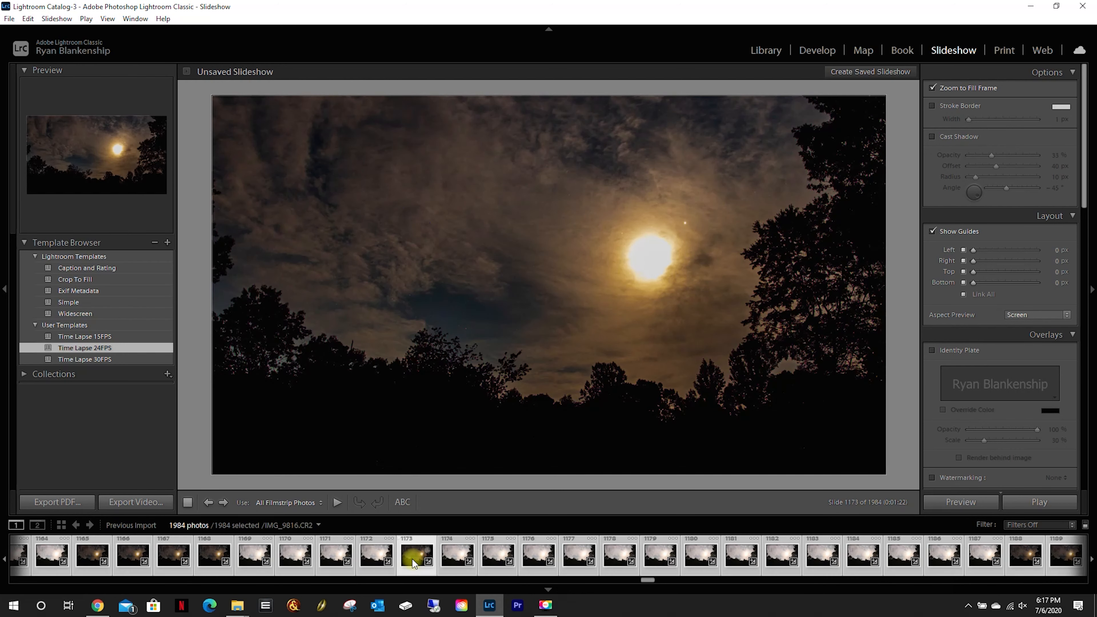
pyautogui.moveTo(297, 164)
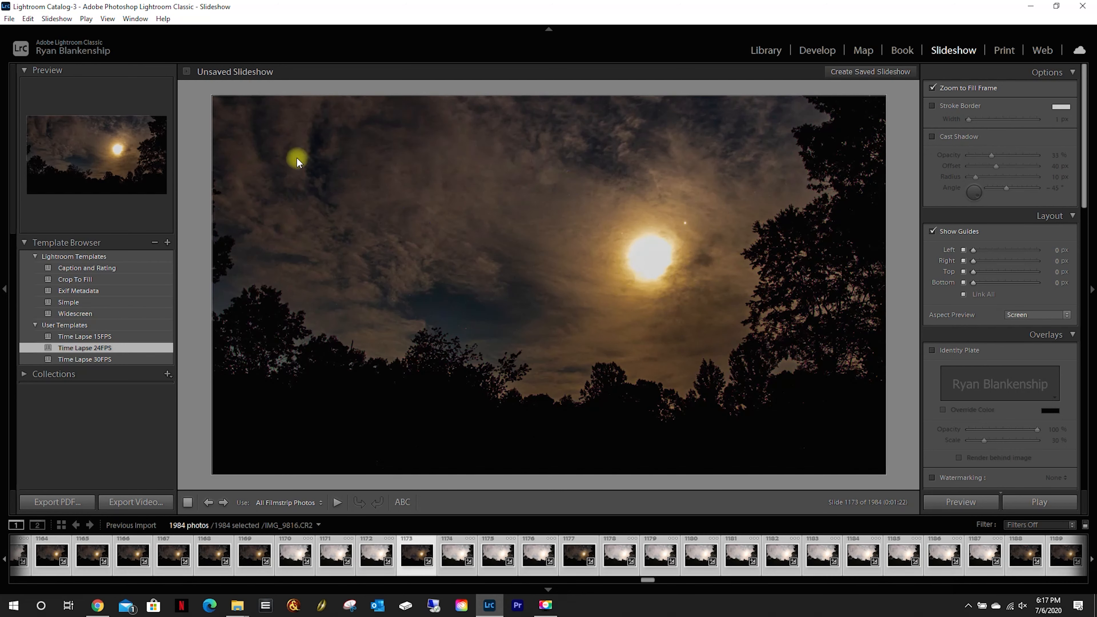
pyautogui.moveTo(131, 492)
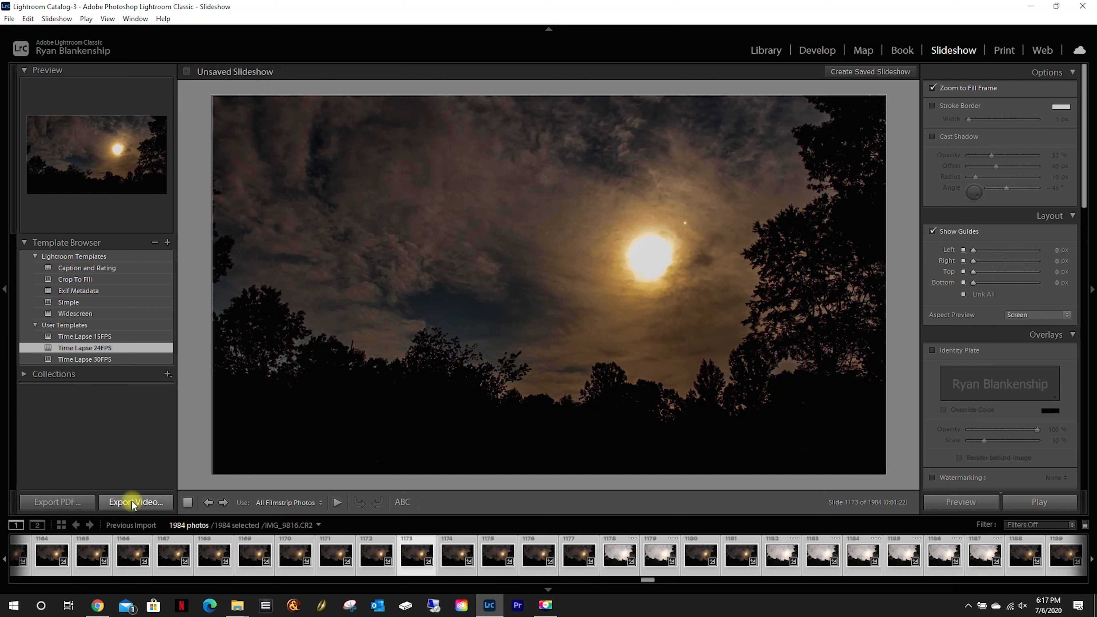
# Start Export Video and browse to the timelapse project folder on DataDrive
pyautogui.click(136, 502)
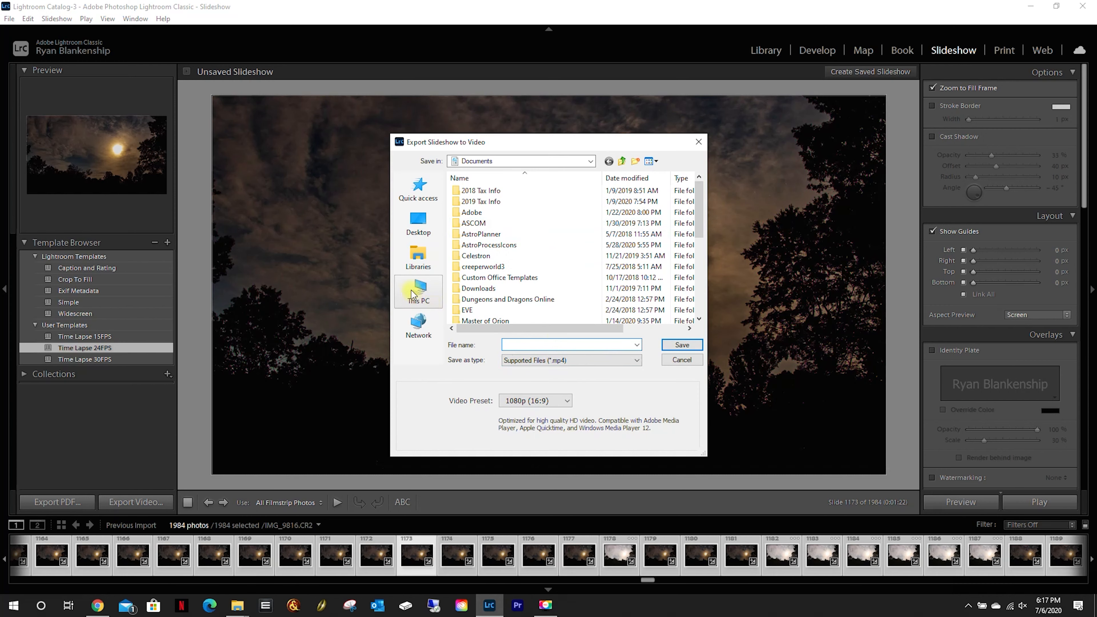
pyautogui.click(418, 291)
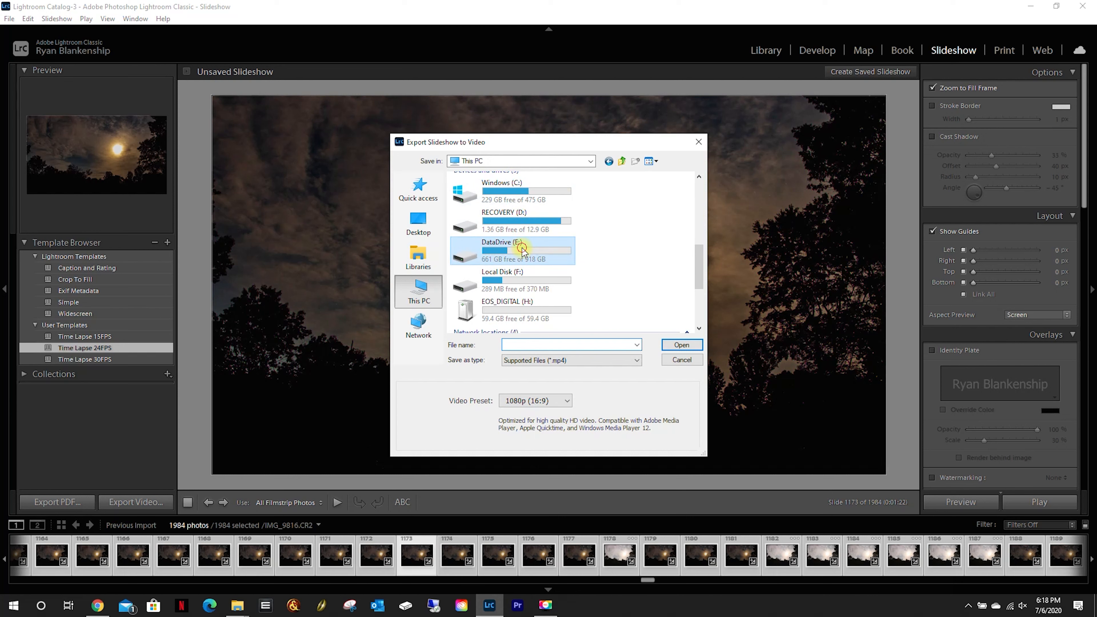
pyautogui.doubleClick(524, 249)
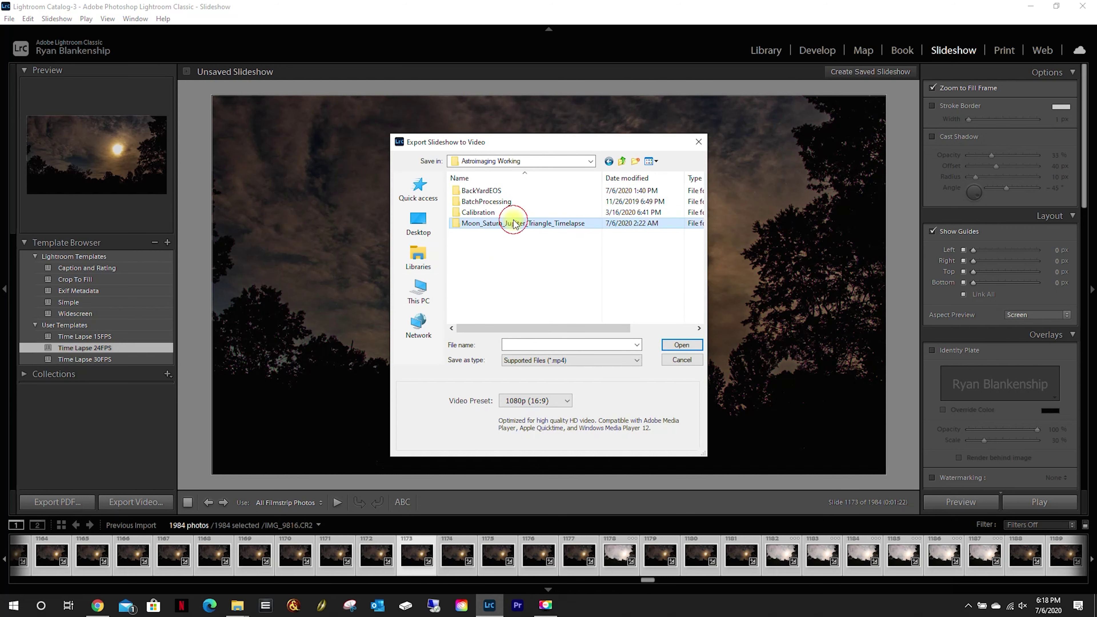
pyautogui.doubleClick(514, 223)
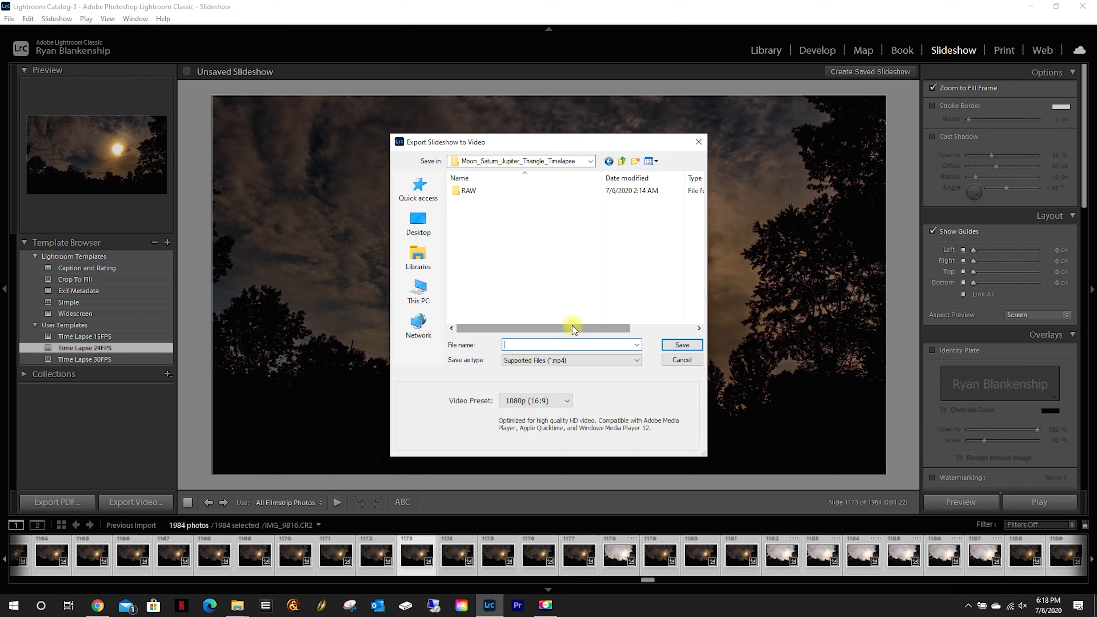
# Name the video Moon_Saturn_Jupiter_Timelapse and save it at 1080p
pyautogui.write('Moon_Saturn_Jupiter')
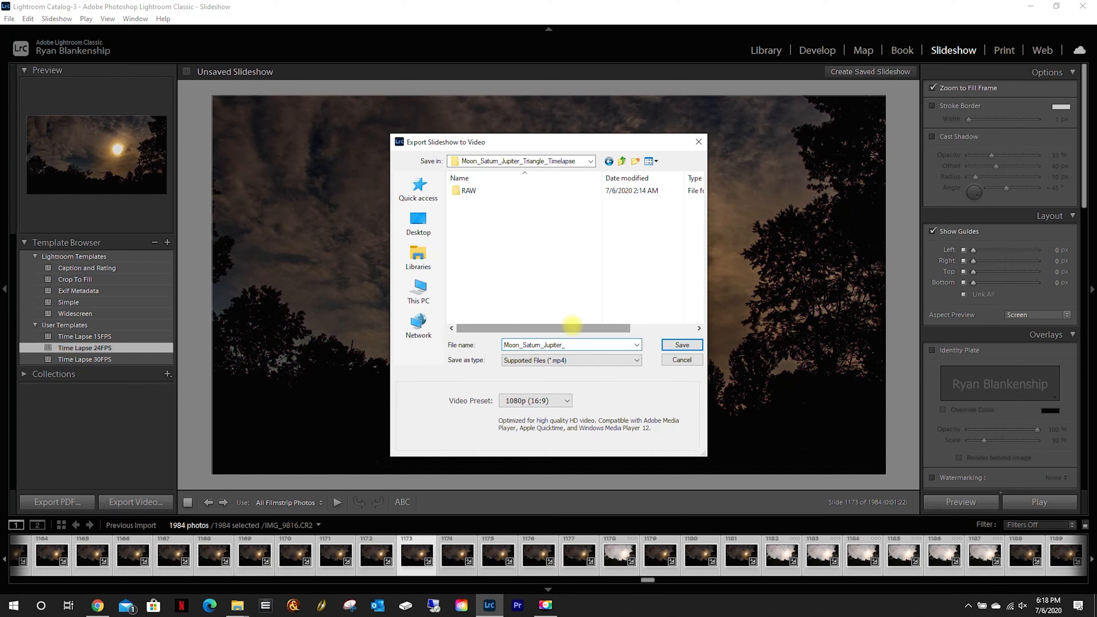
pyautogui.write('_Timelapse')
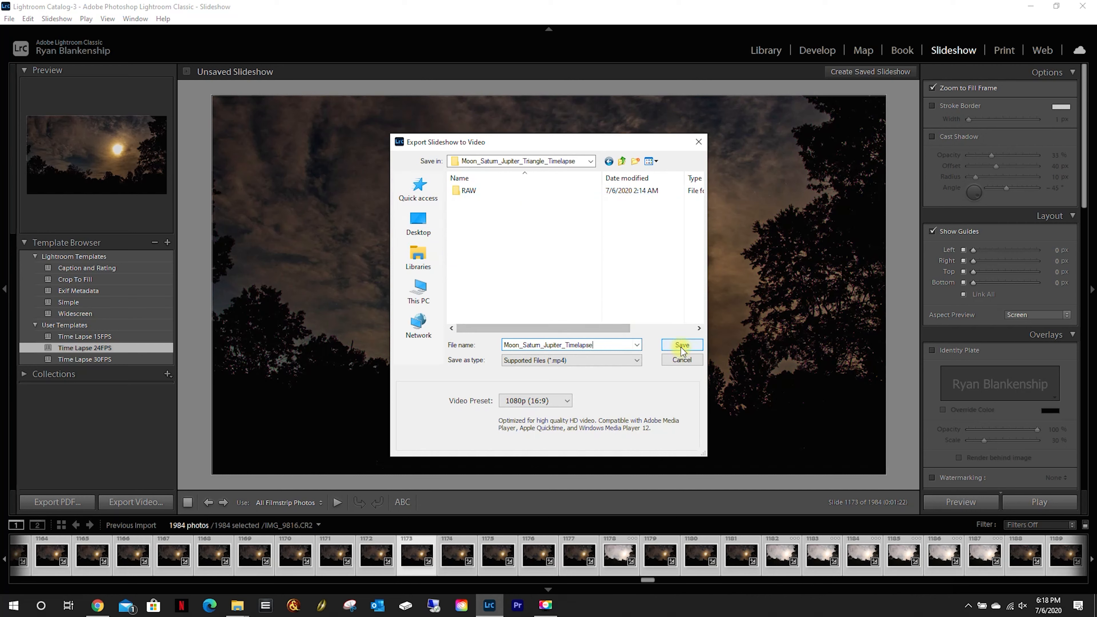
pyautogui.click(682, 345)
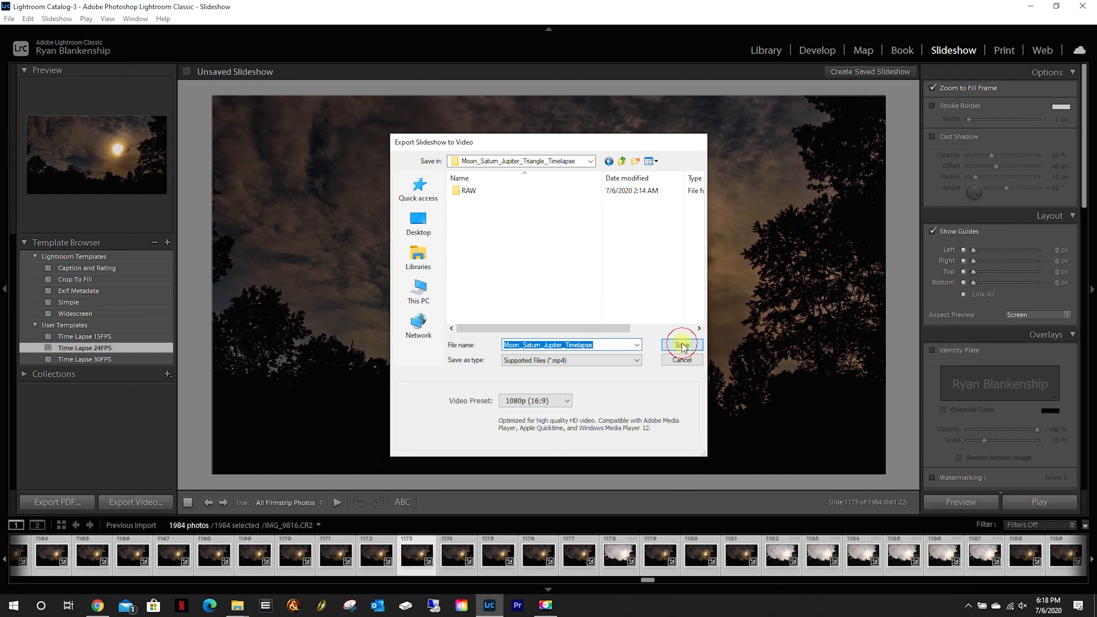
# Confirm the export of Moon_Saturn_Jupiter_Timelapse.mp4 and let it finish
pyautogui.click(681, 345)
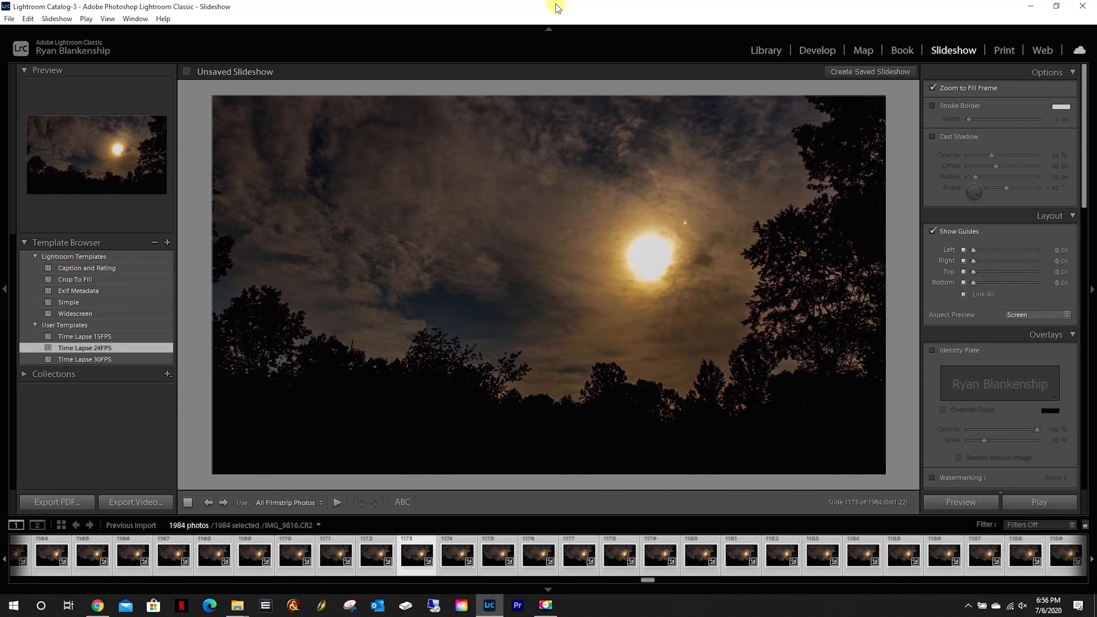
pyautogui.moveTo(614, 225)
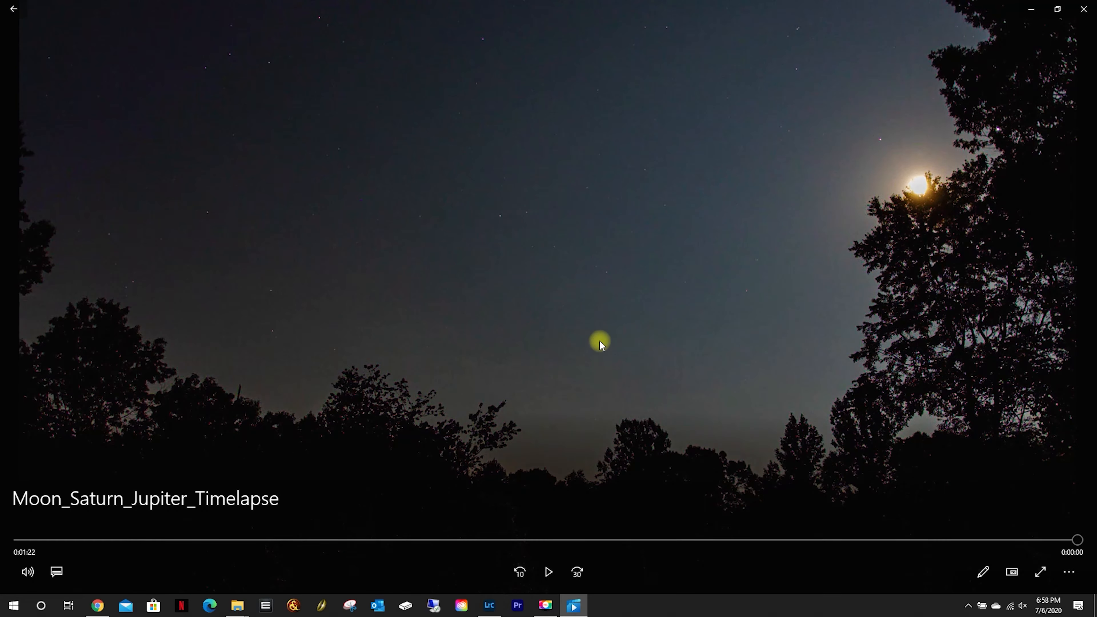
pyautogui.moveTo(737, 308)
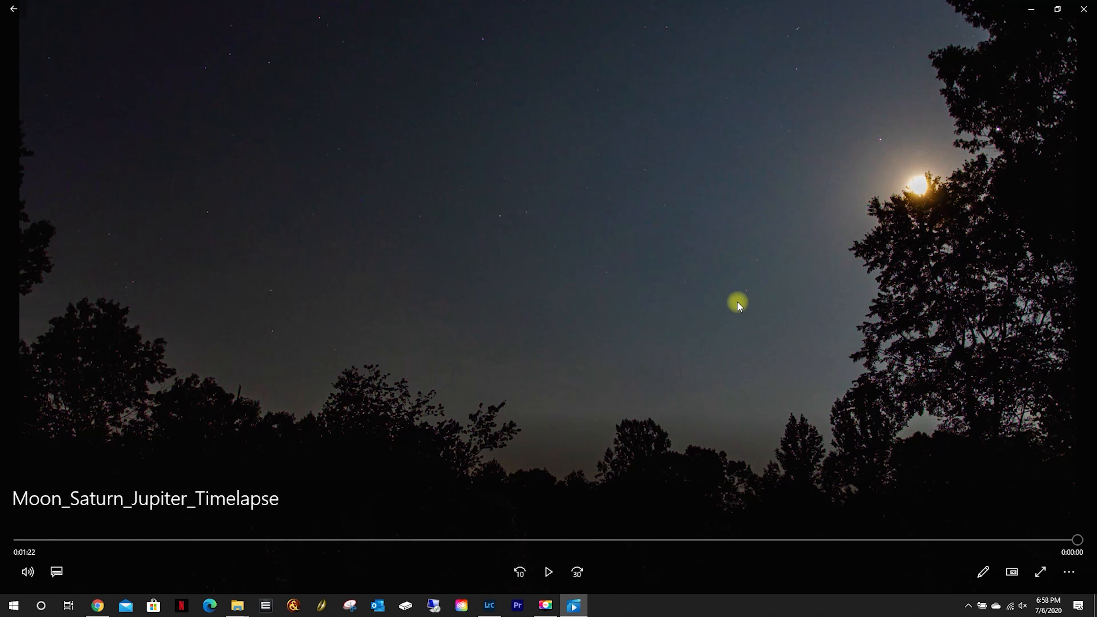
pyautogui.moveTo(278, 316)
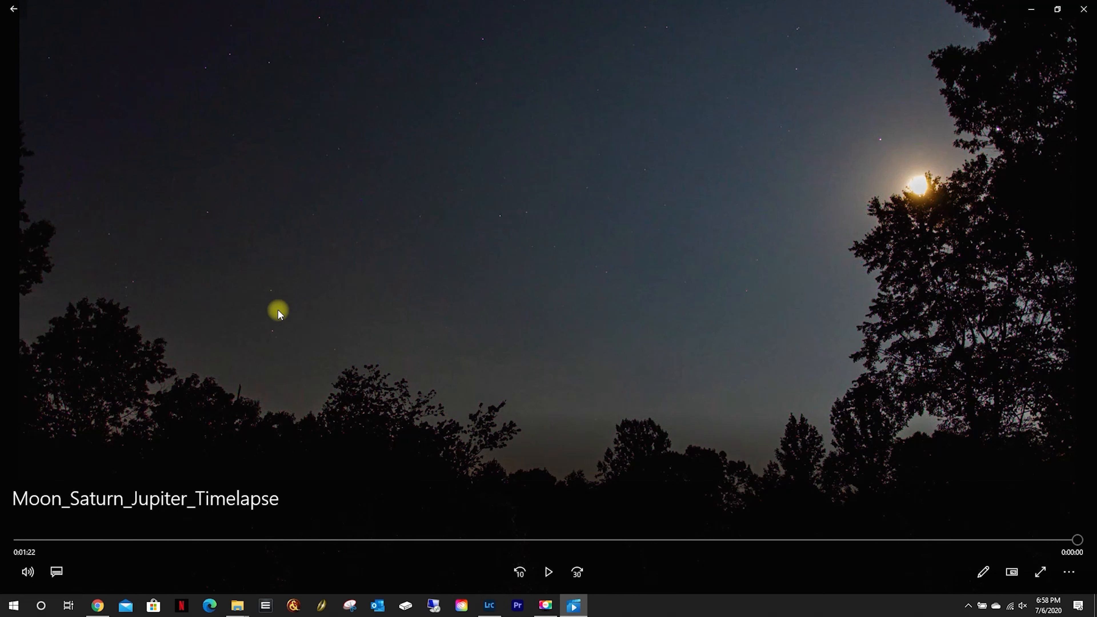
pyautogui.moveTo(745, 233)
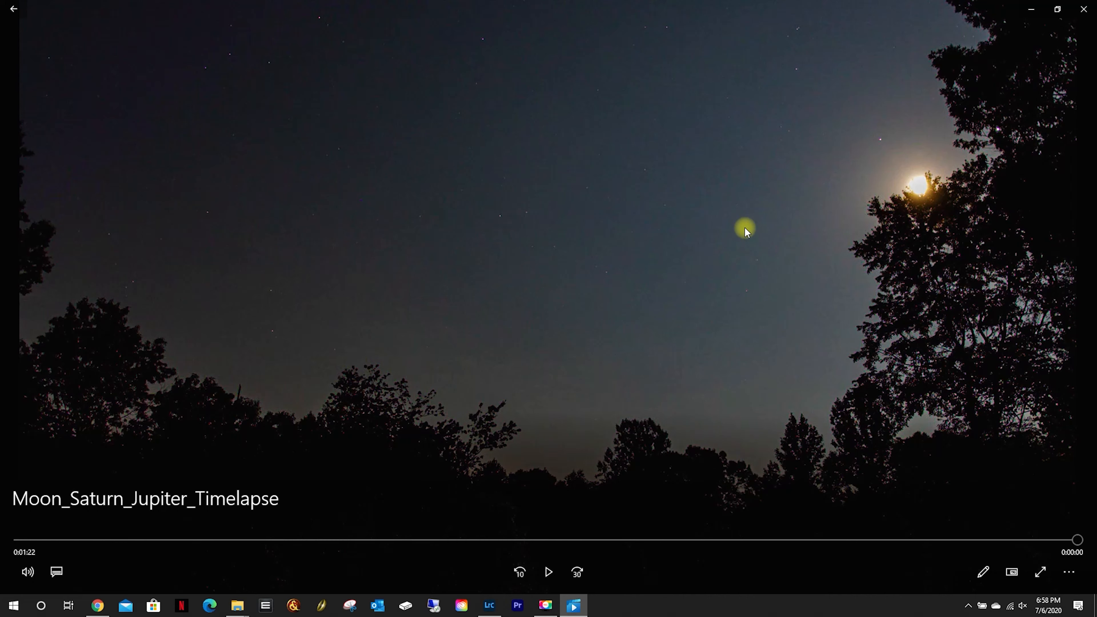
pyautogui.moveTo(622, 444)
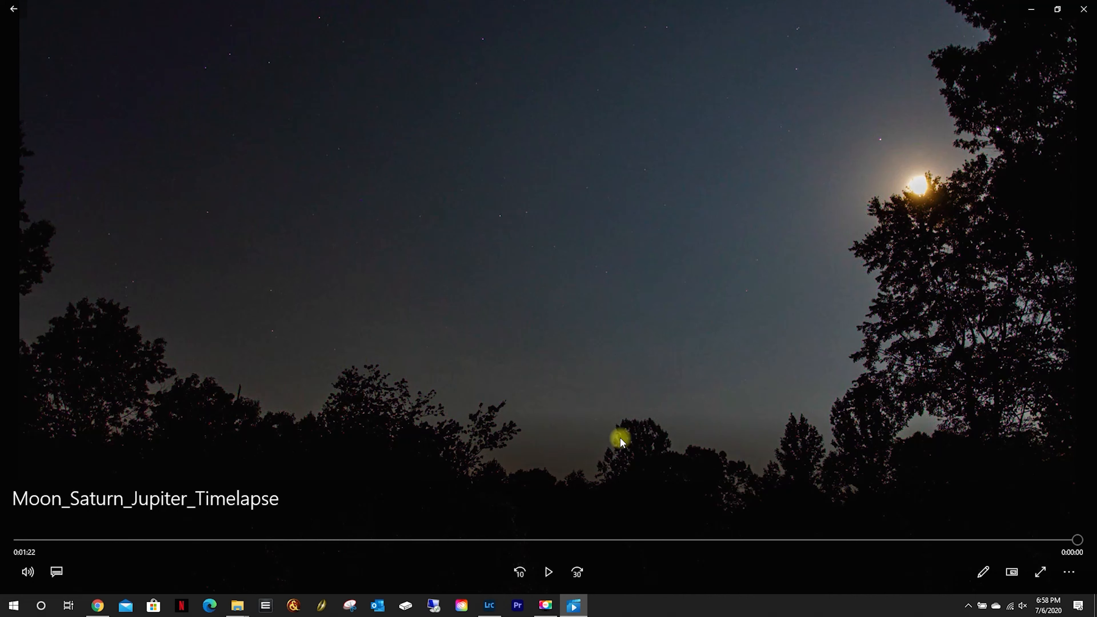
# Bring the Lightroom slideshow back in front of the Movies & TV player
pyautogui.click(489, 607)
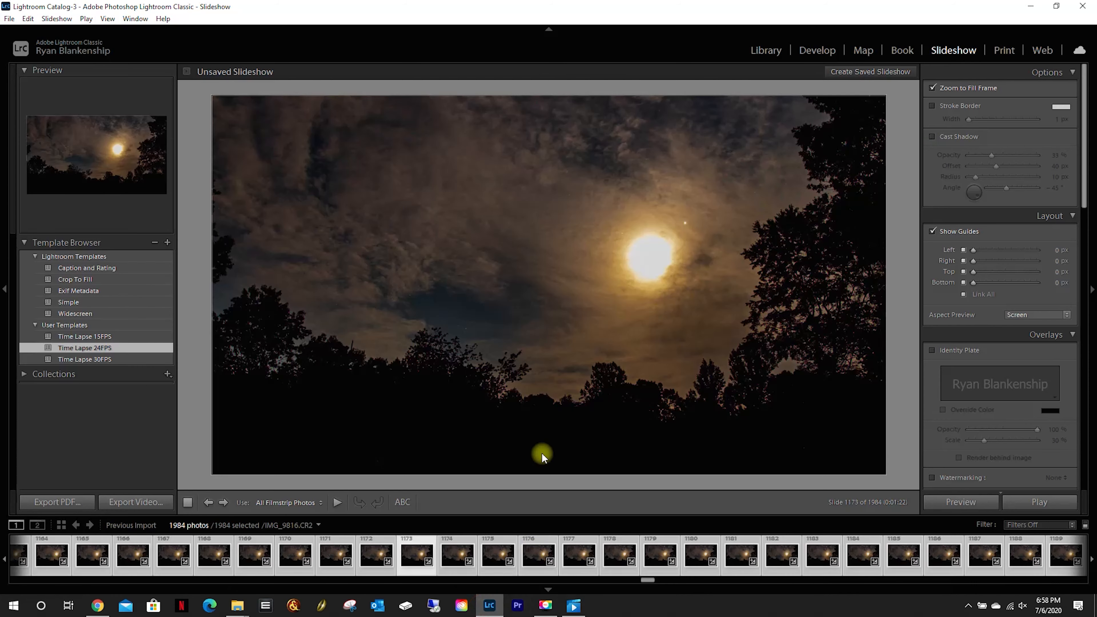
pyautogui.moveTo(382, 284)
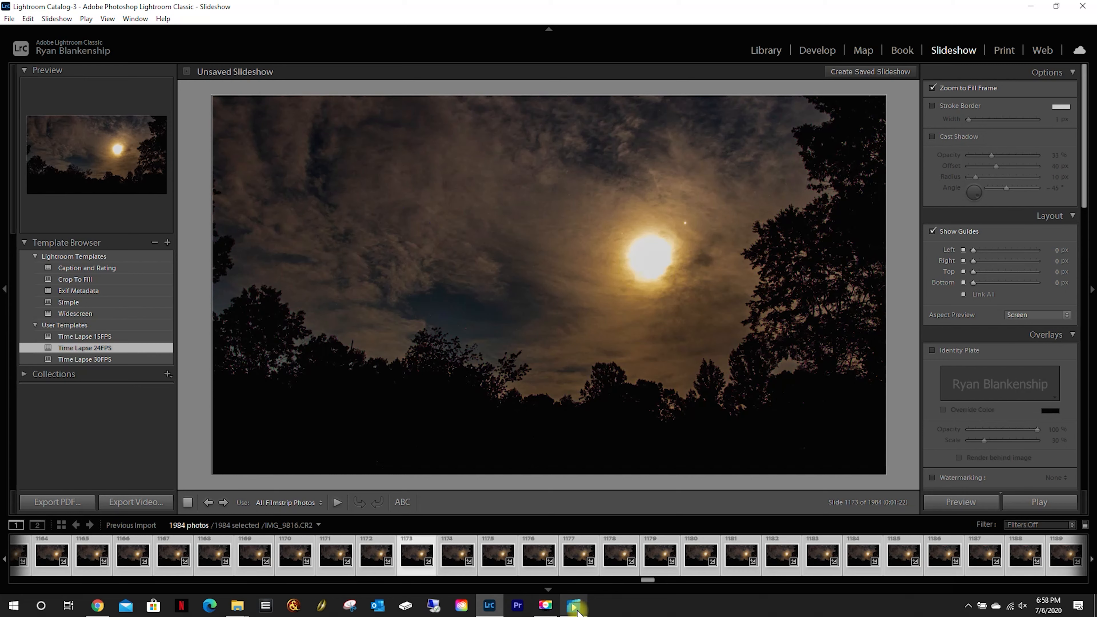
# Scrub the timelapse in Movies & TV at several points, ending about nine seconds in
pyautogui.click(573, 605)
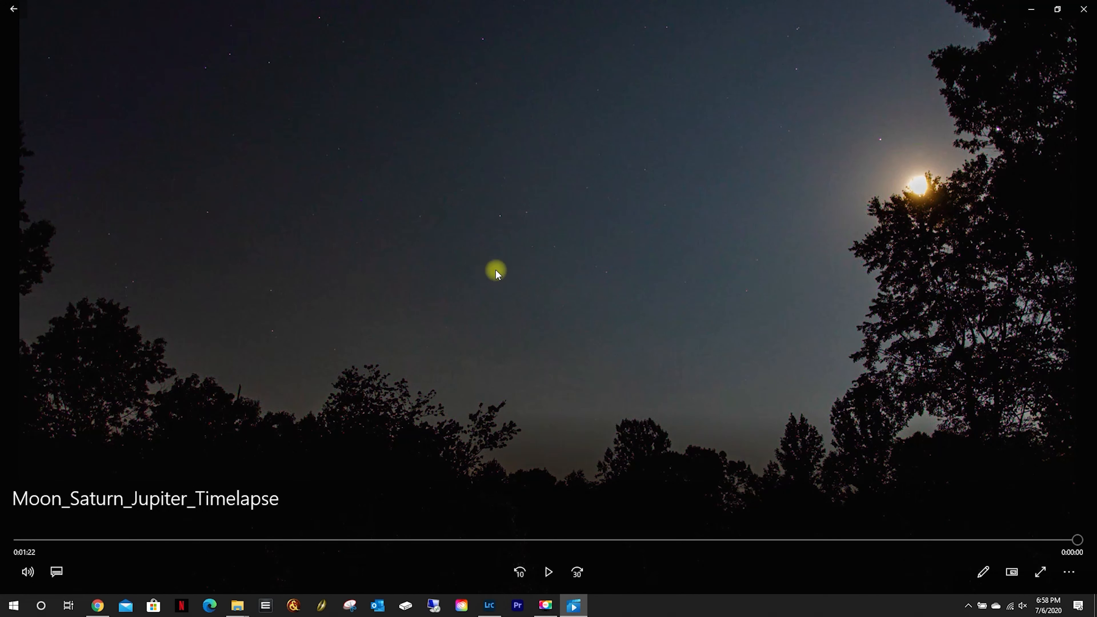
pyautogui.moveTo(1076, 539); pyautogui.dragTo(303, 539)
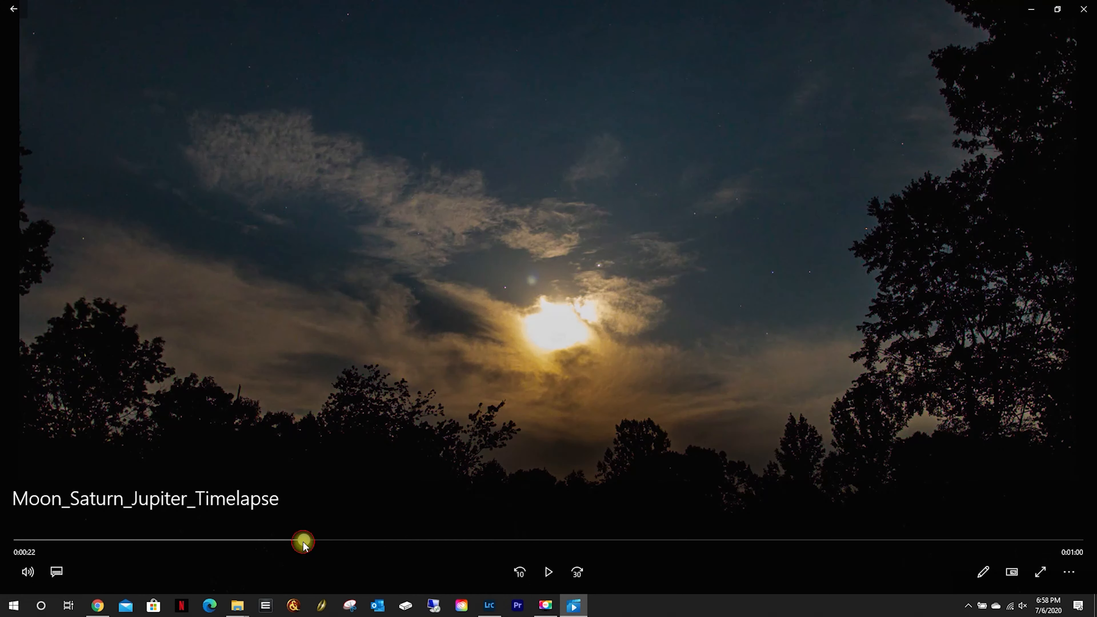
pyautogui.moveTo(302, 540); pyautogui.dragTo(89, 540)
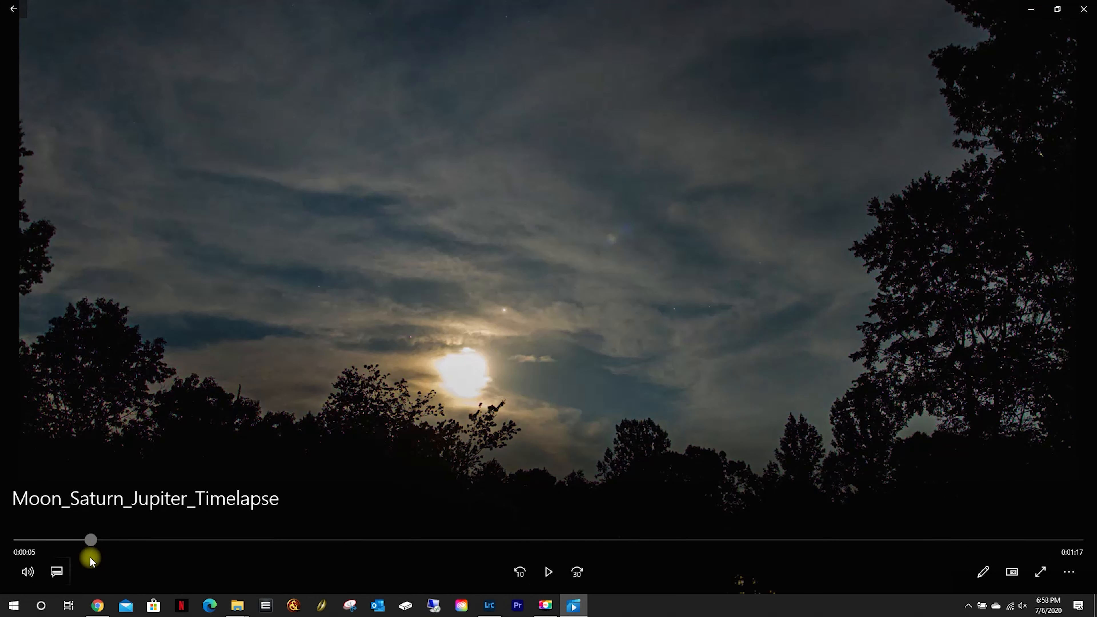
pyautogui.moveTo(377, 335)
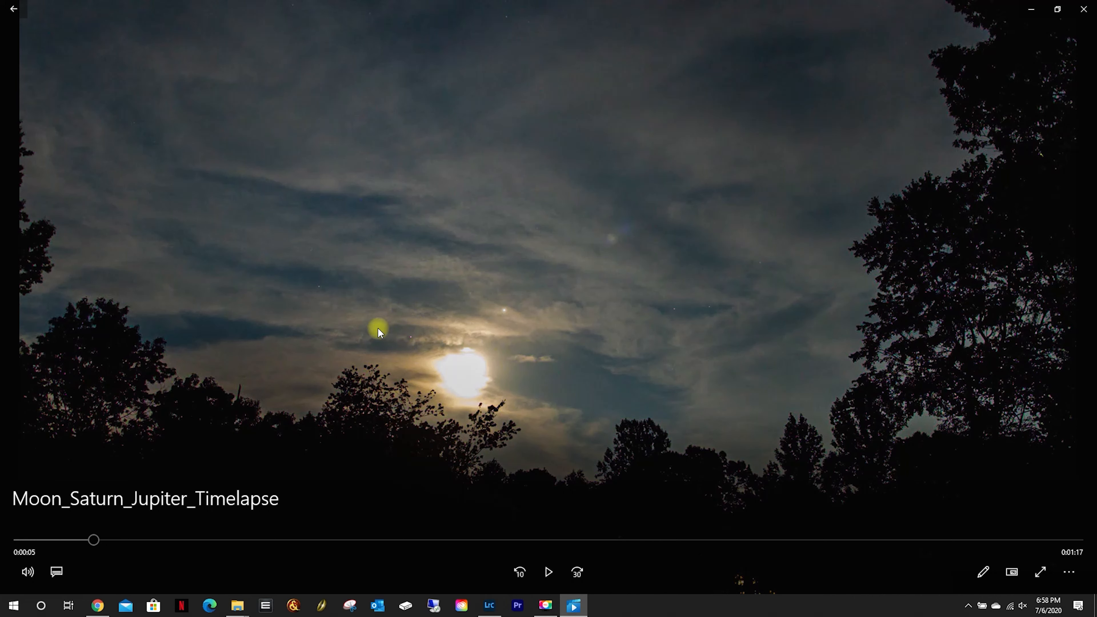
pyautogui.moveTo(411, 335)
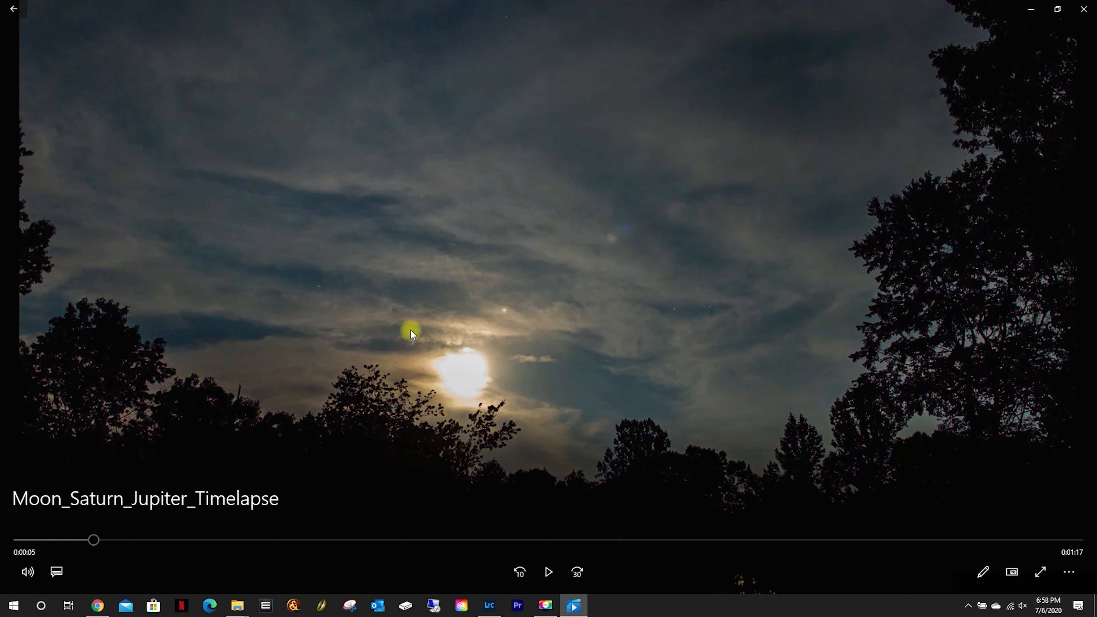
pyautogui.moveTo(405, 349)
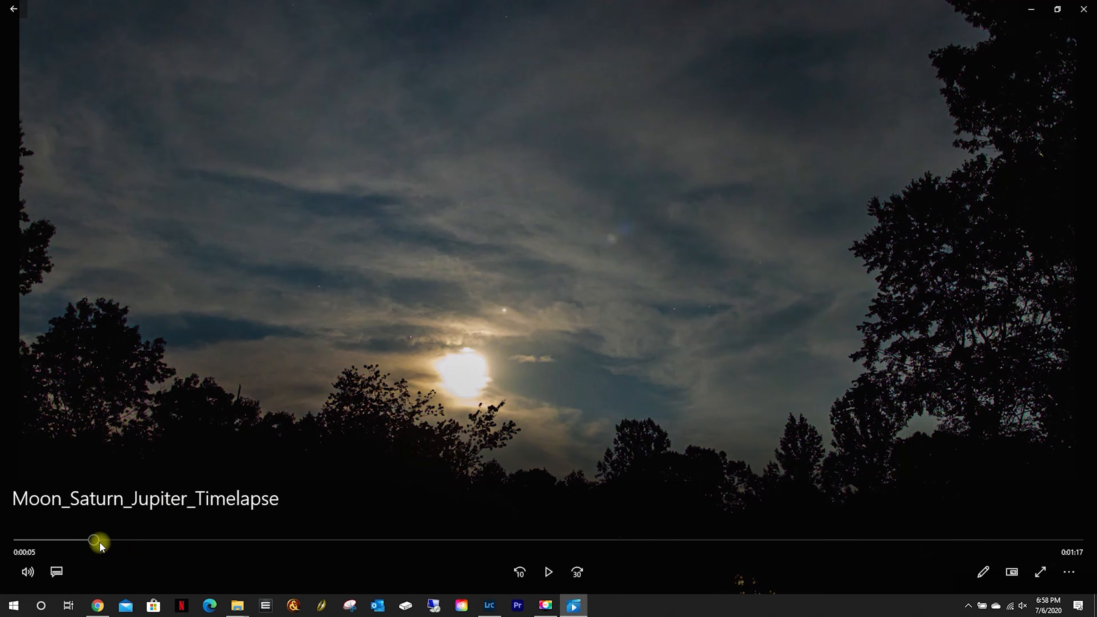
pyautogui.moveTo(93, 539); pyautogui.dragTo(325, 539)
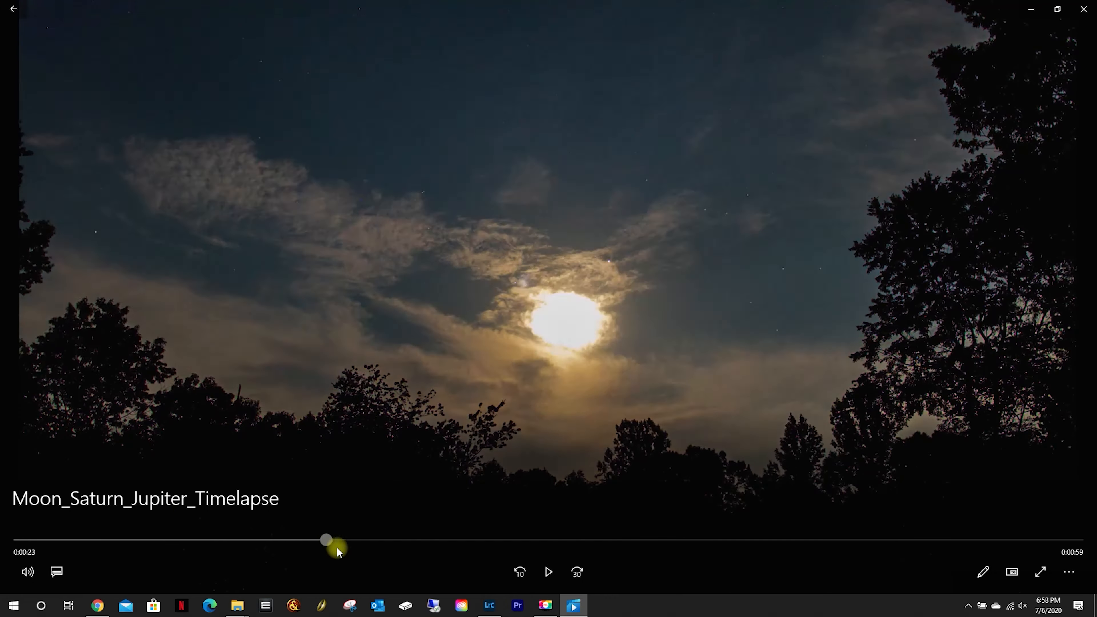
pyautogui.moveTo(325, 540); pyautogui.dragTo(811, 540)
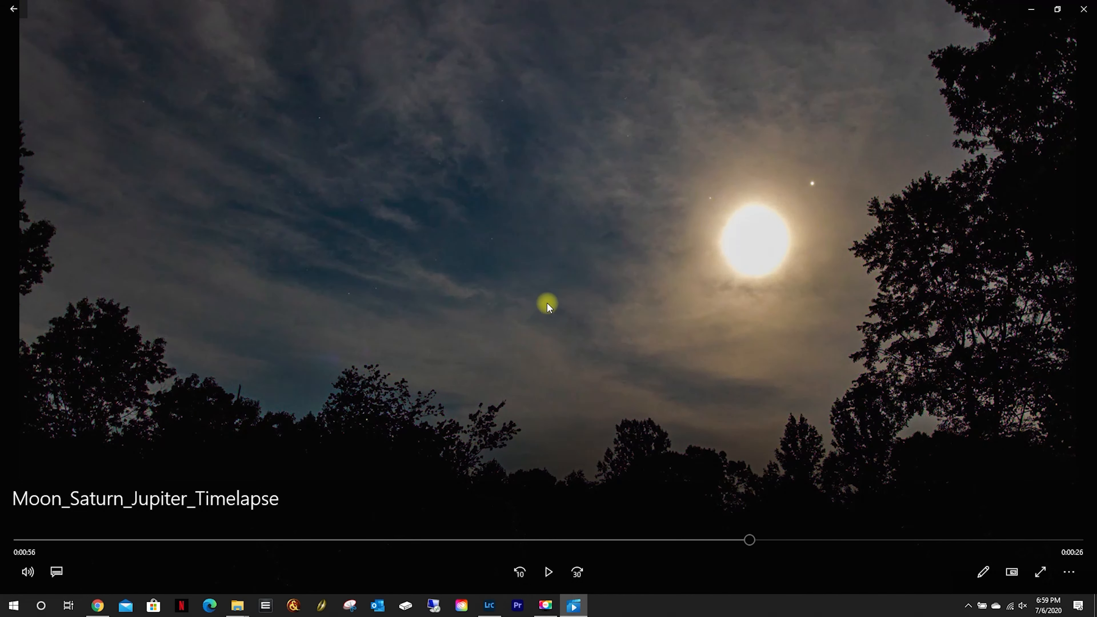
pyautogui.moveTo(381, 311)
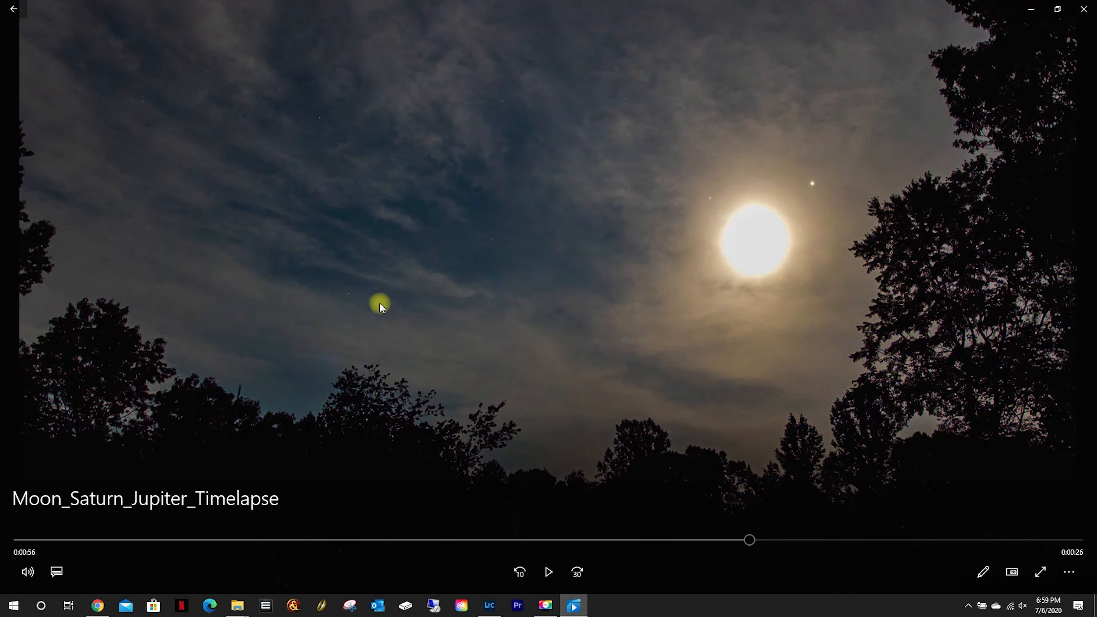
pyautogui.moveTo(756, 552)
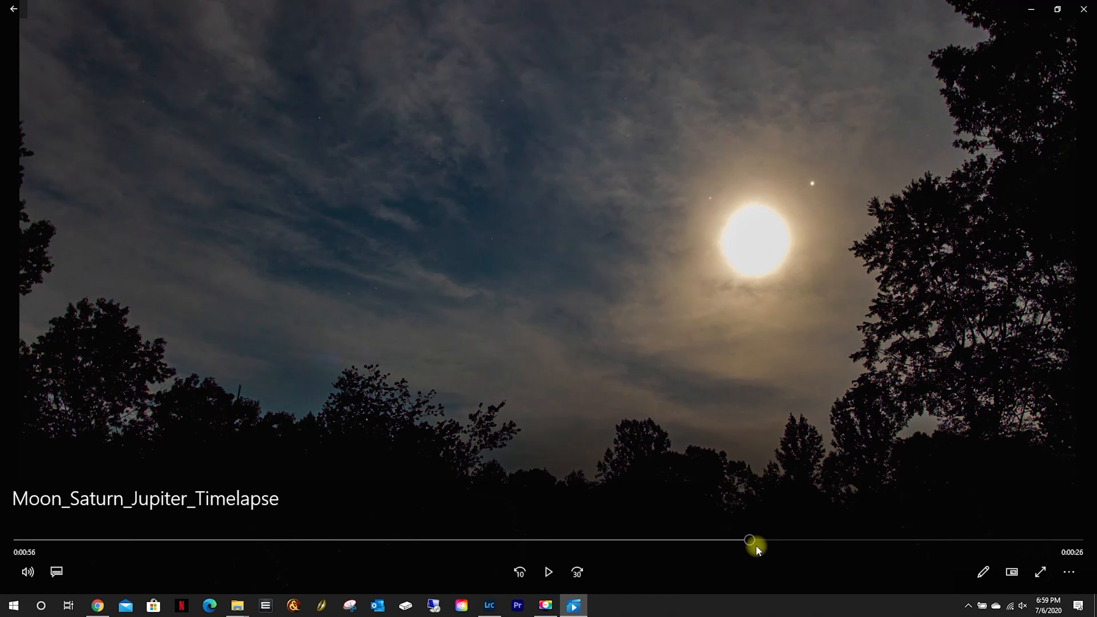
pyautogui.moveTo(748, 540); pyautogui.dragTo(41, 540)
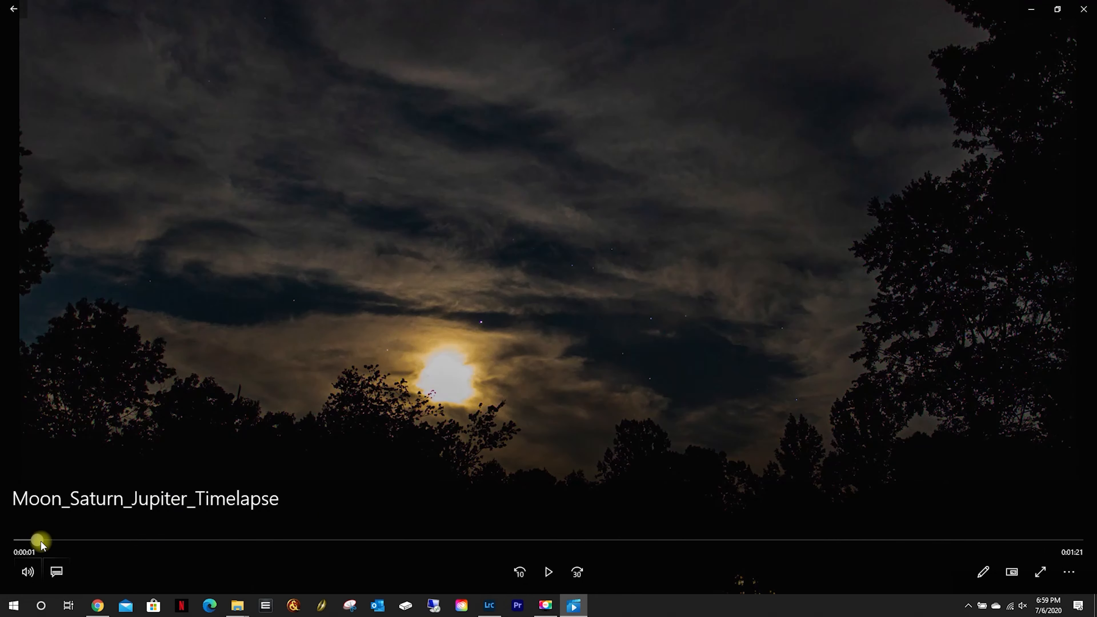
pyautogui.moveTo(40, 539); pyautogui.dragTo(137, 539)
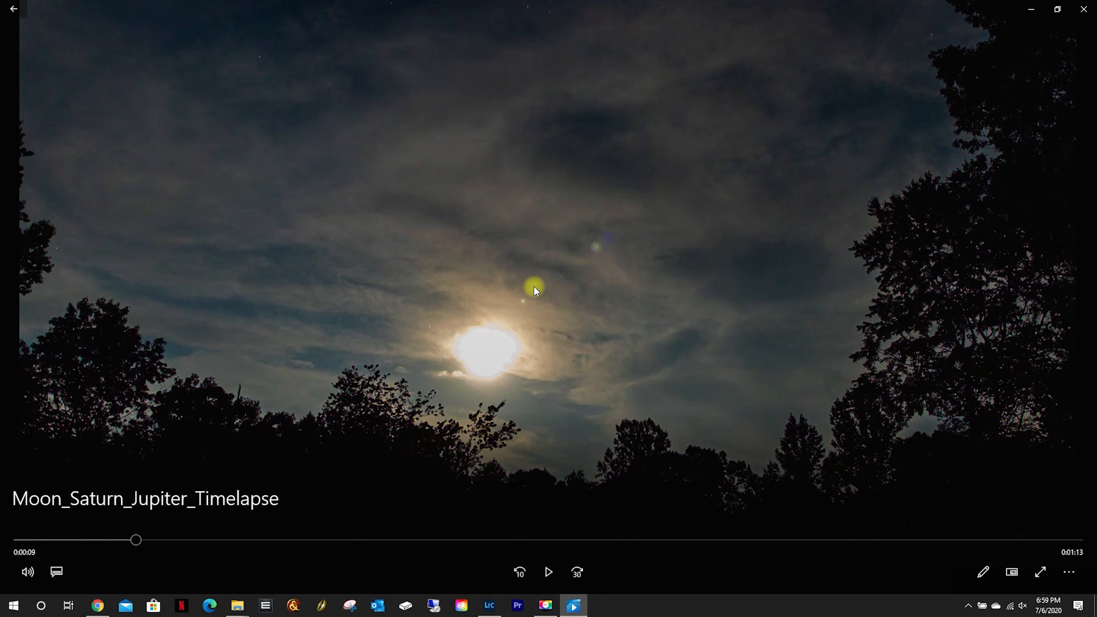
pyautogui.moveTo(628, 338)
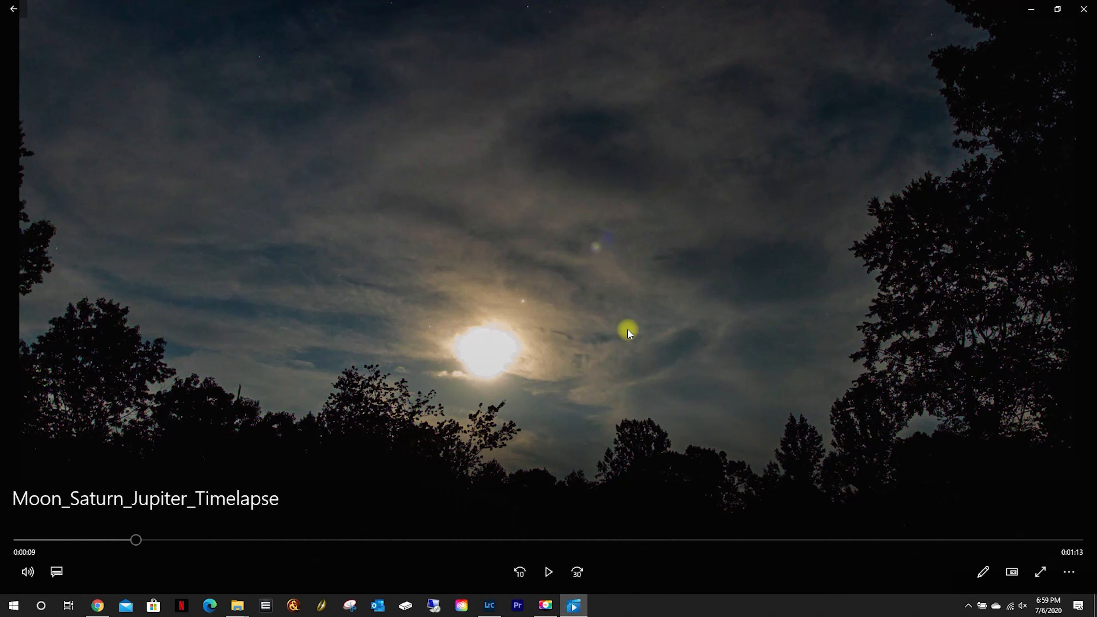
pyautogui.moveTo(337, 452)
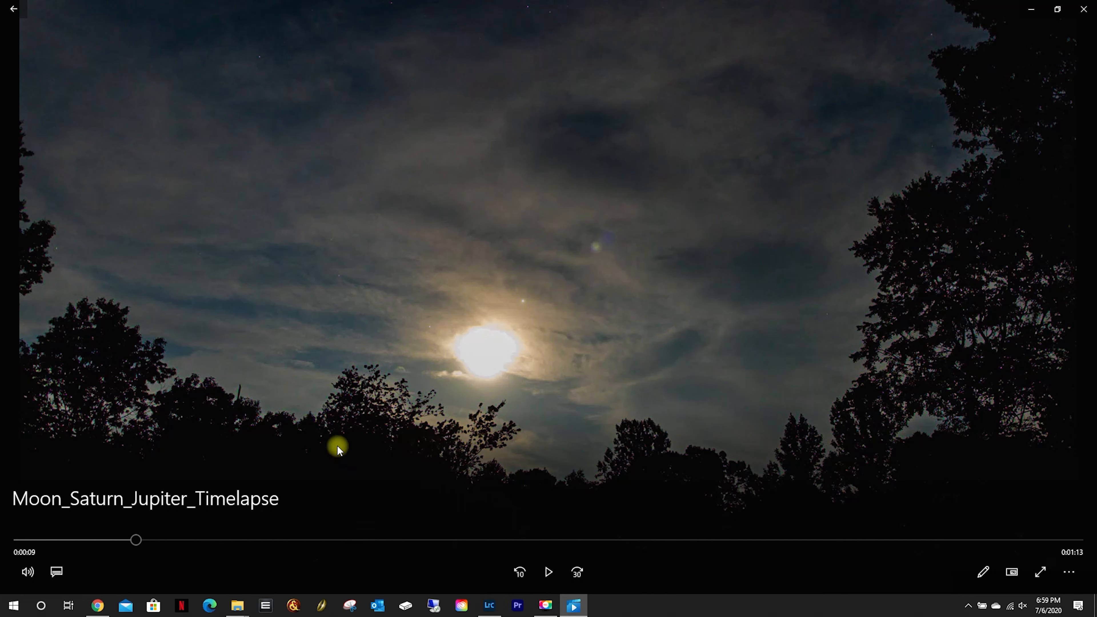
pyautogui.moveTo(332, 518)
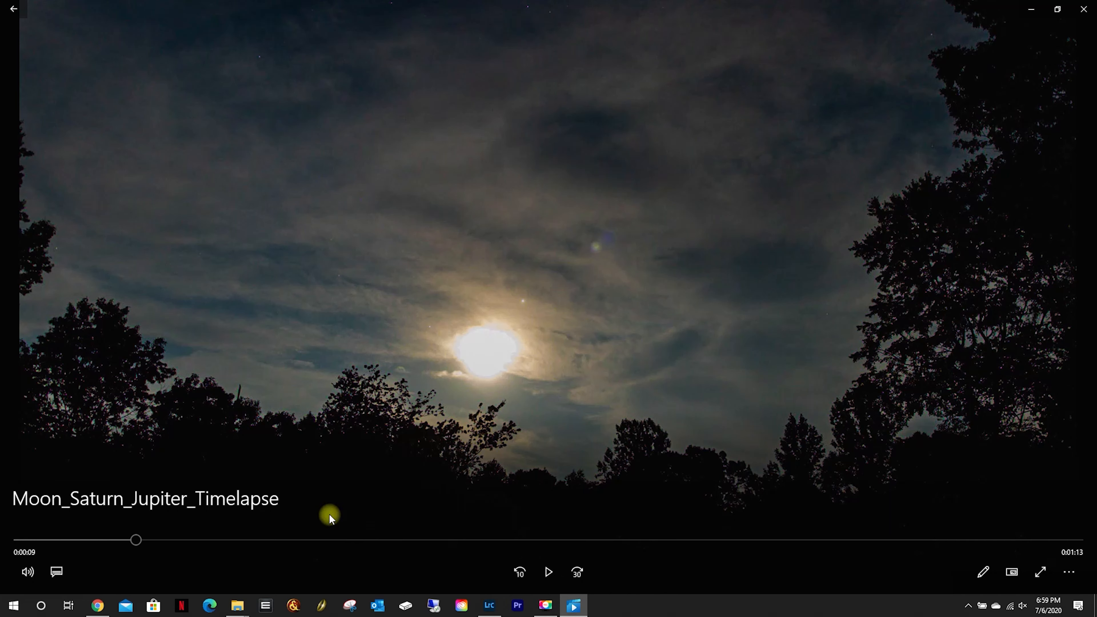
pyautogui.moveTo(468, 465)
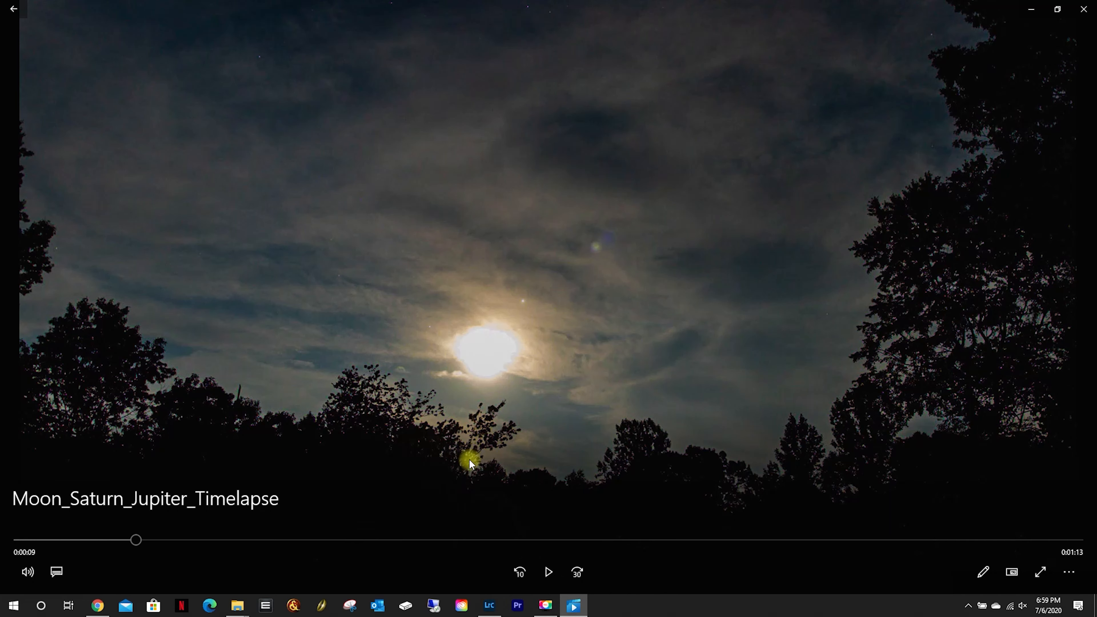
pyautogui.moveTo(472, 490)
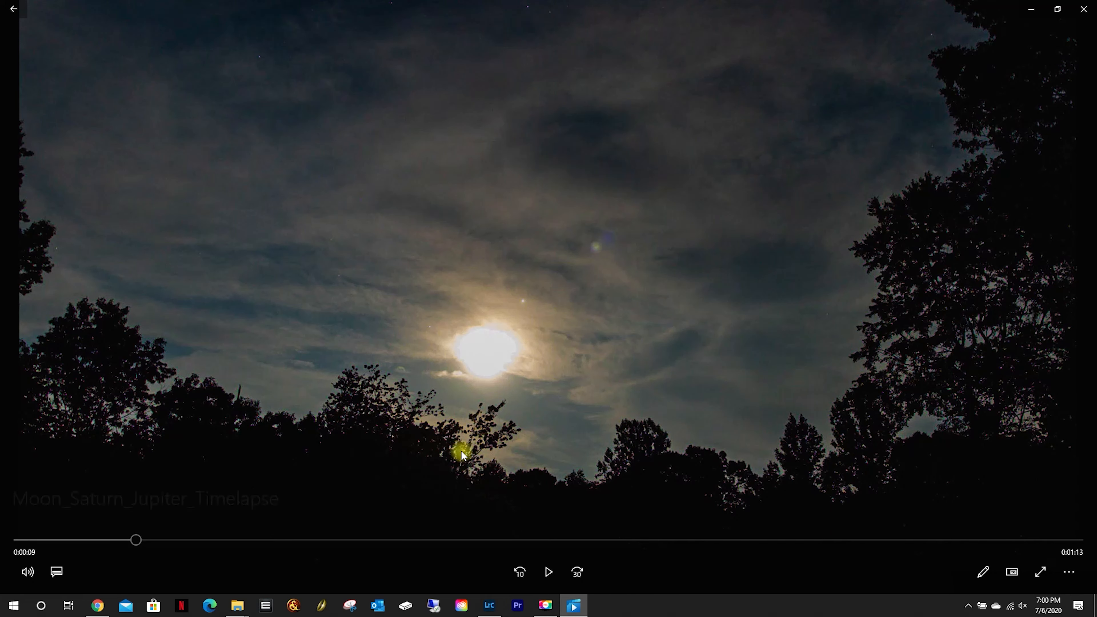
pyautogui.moveTo(235, 608)
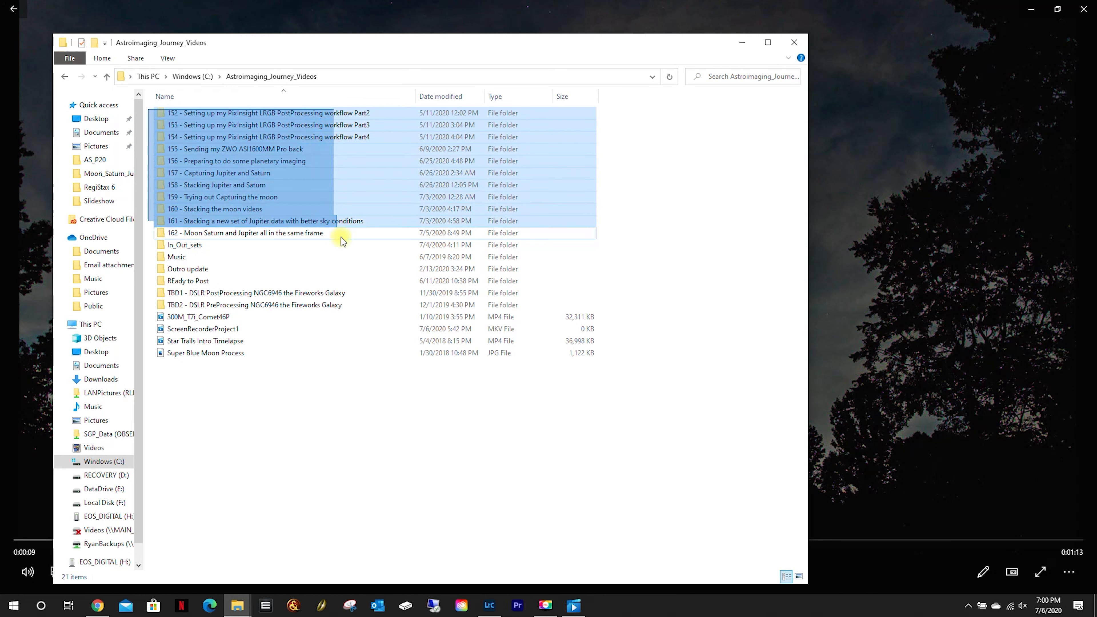
# Select the recent project folders, then keep only folder 162 - Moon Saturn and Jupiter selected
pyautogui.click(256, 233)
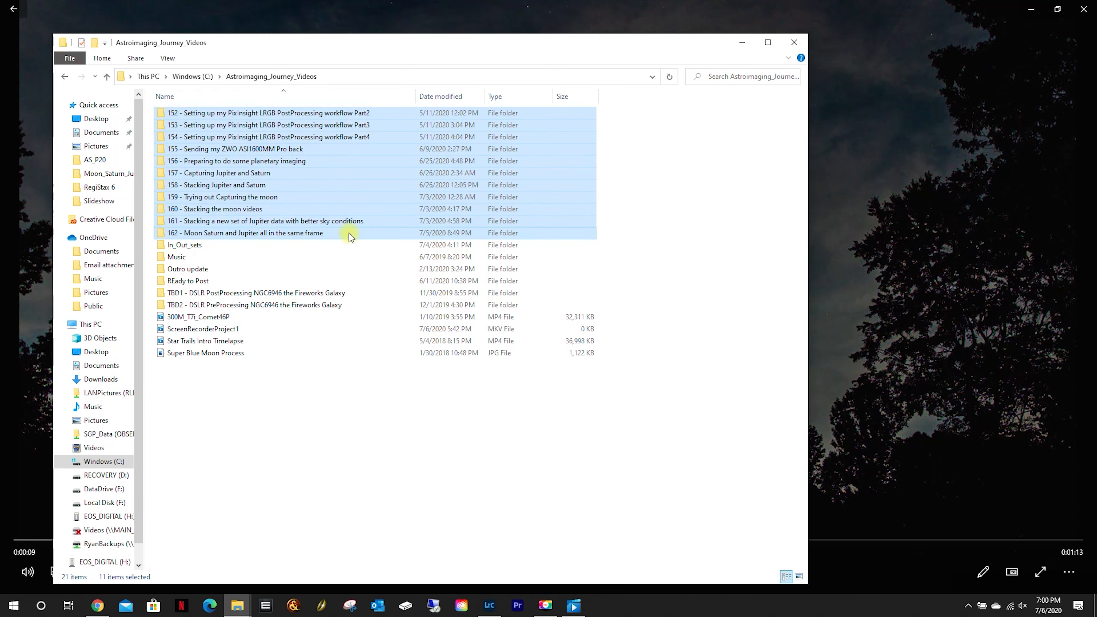
pyautogui.moveTo(349, 238)
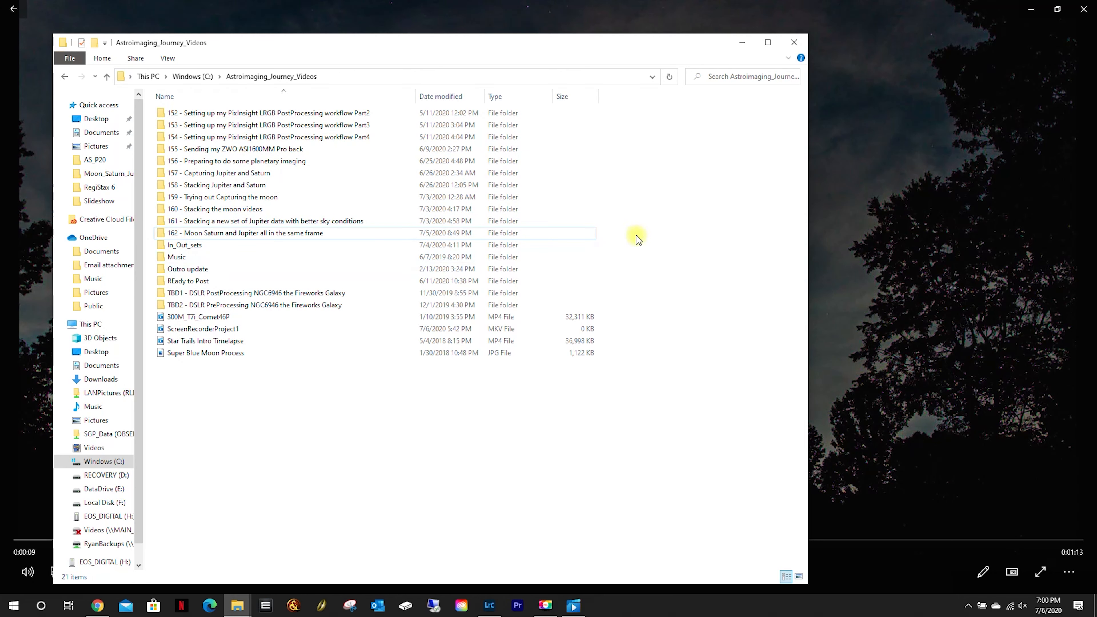
pyautogui.click(246, 233)
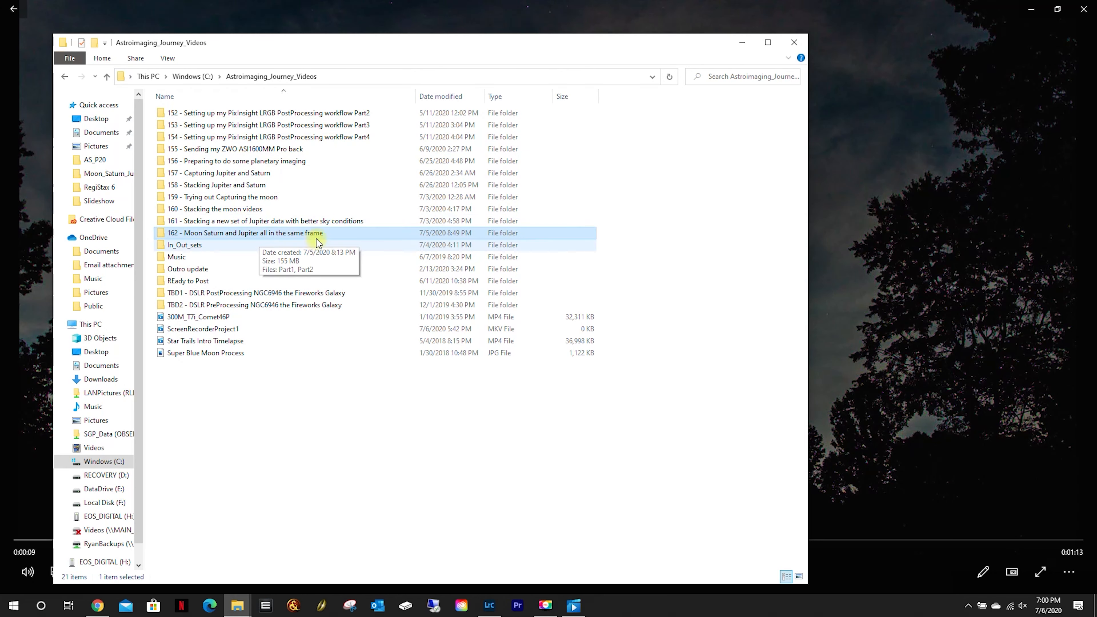
pyautogui.moveTo(192, 238)
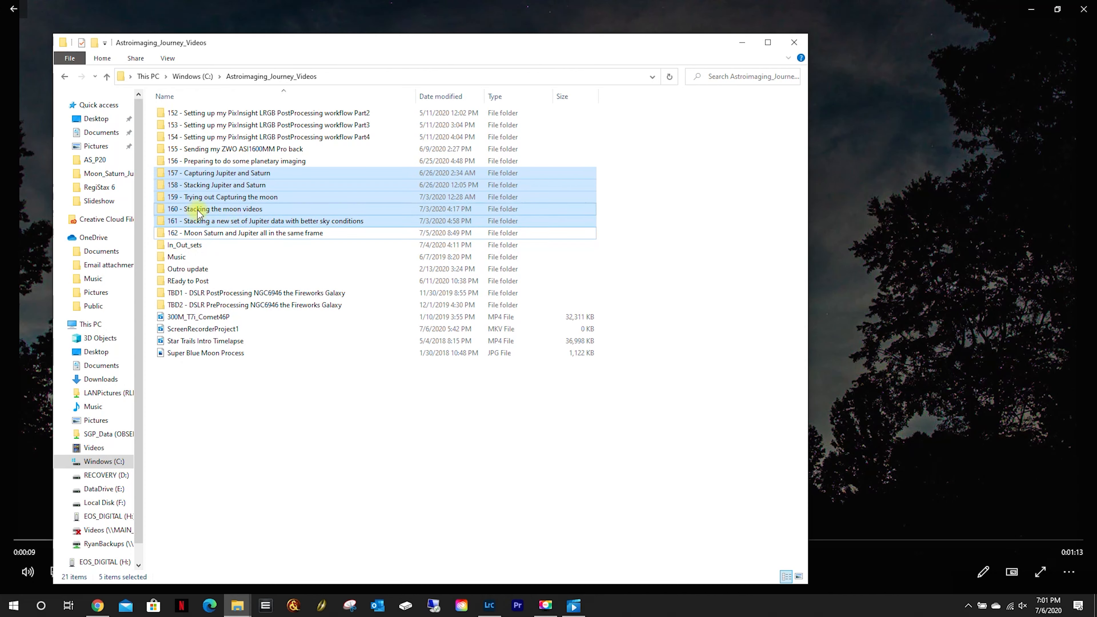
pyautogui.moveTo(329, 152)
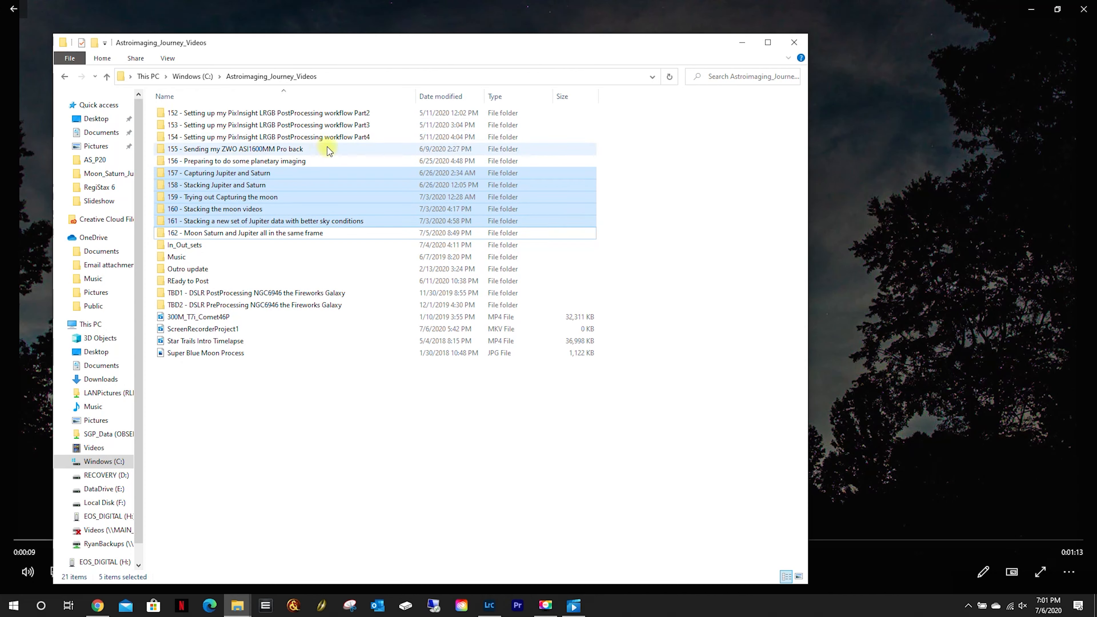
pyautogui.moveTo(329, 151)
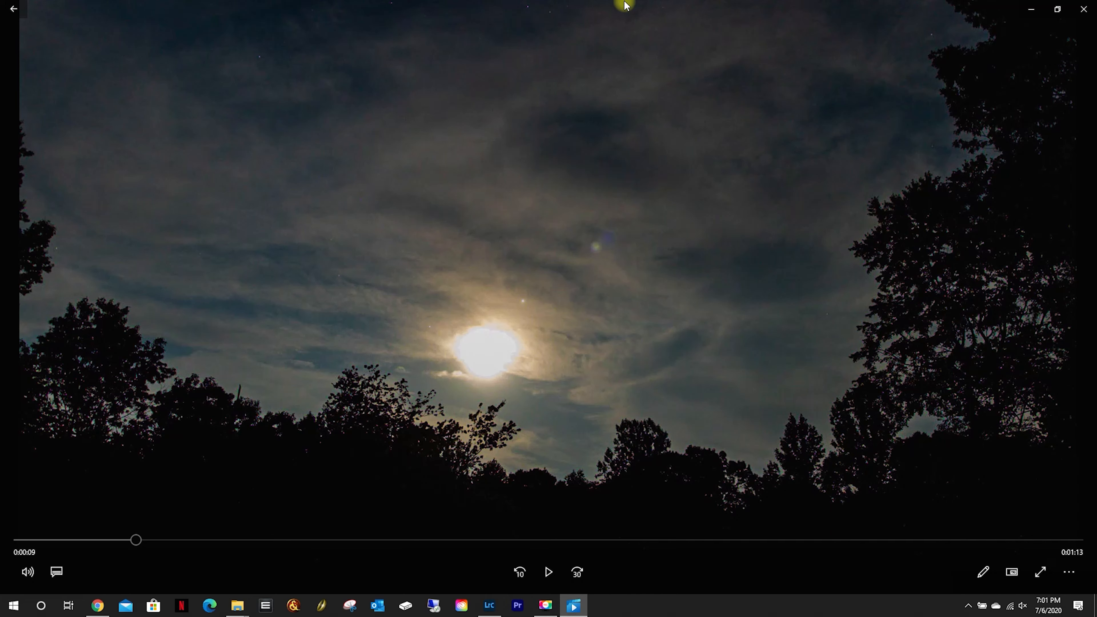
pyautogui.moveTo(632, 10)
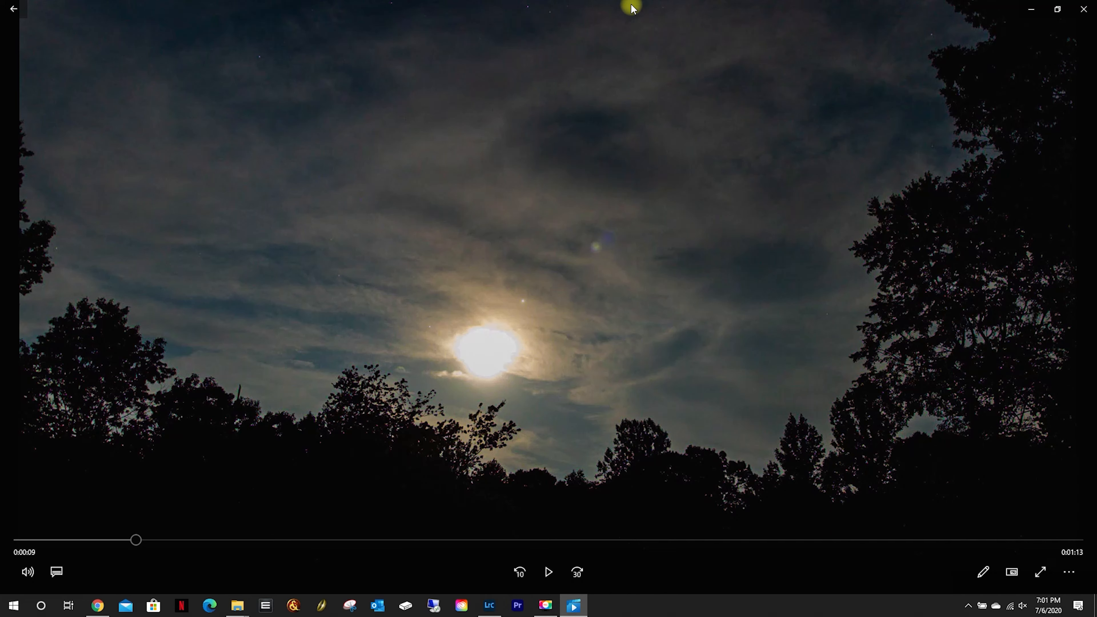